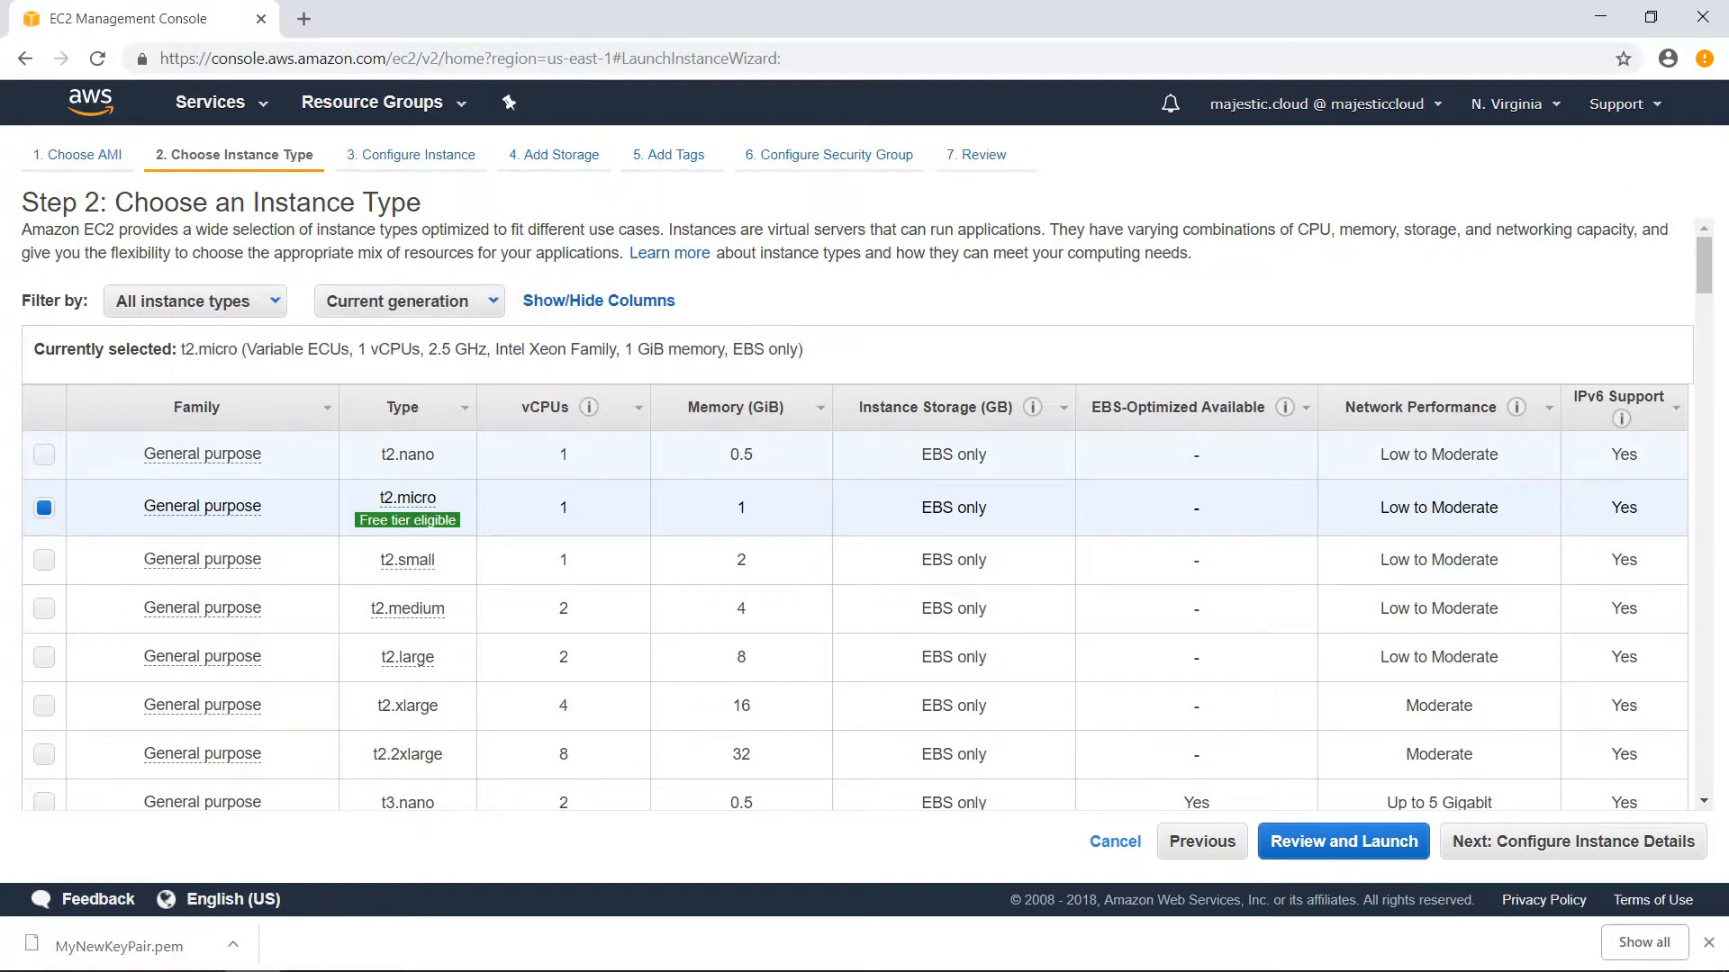
Step: Choose the t2.nano instance type and advance through instance details, storage and tags
{"action": "left_click", "coordinate": [43, 454]}
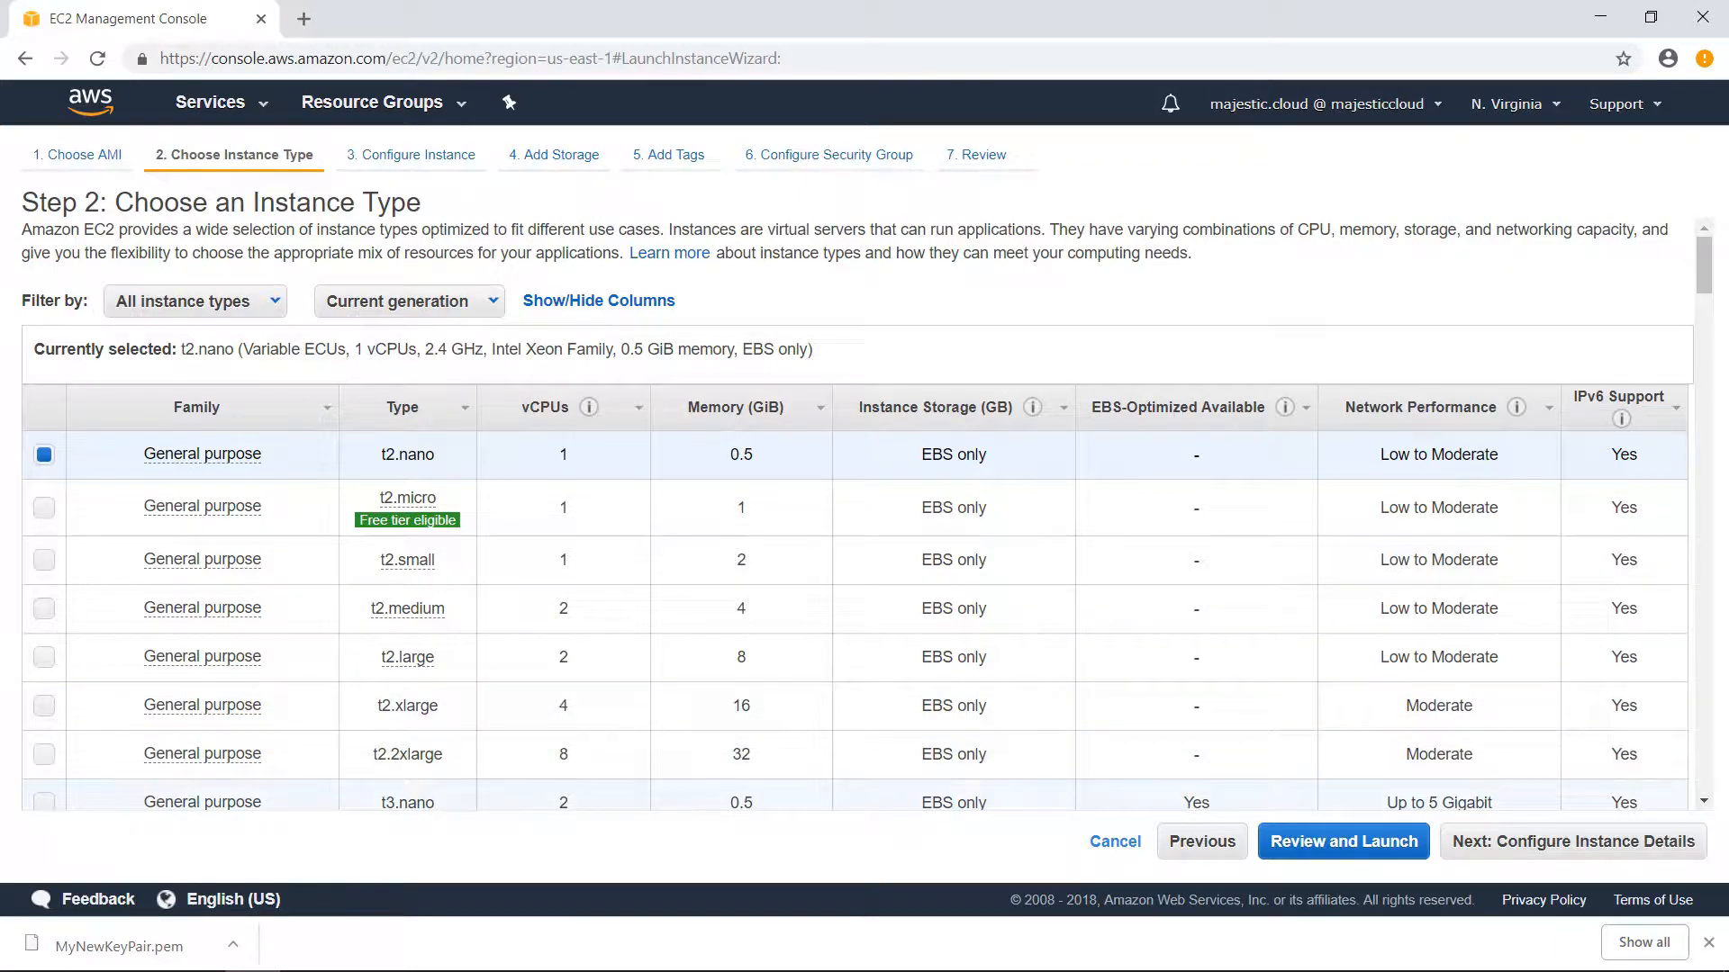
{"action": "left_click", "coordinate": [1570, 840]}
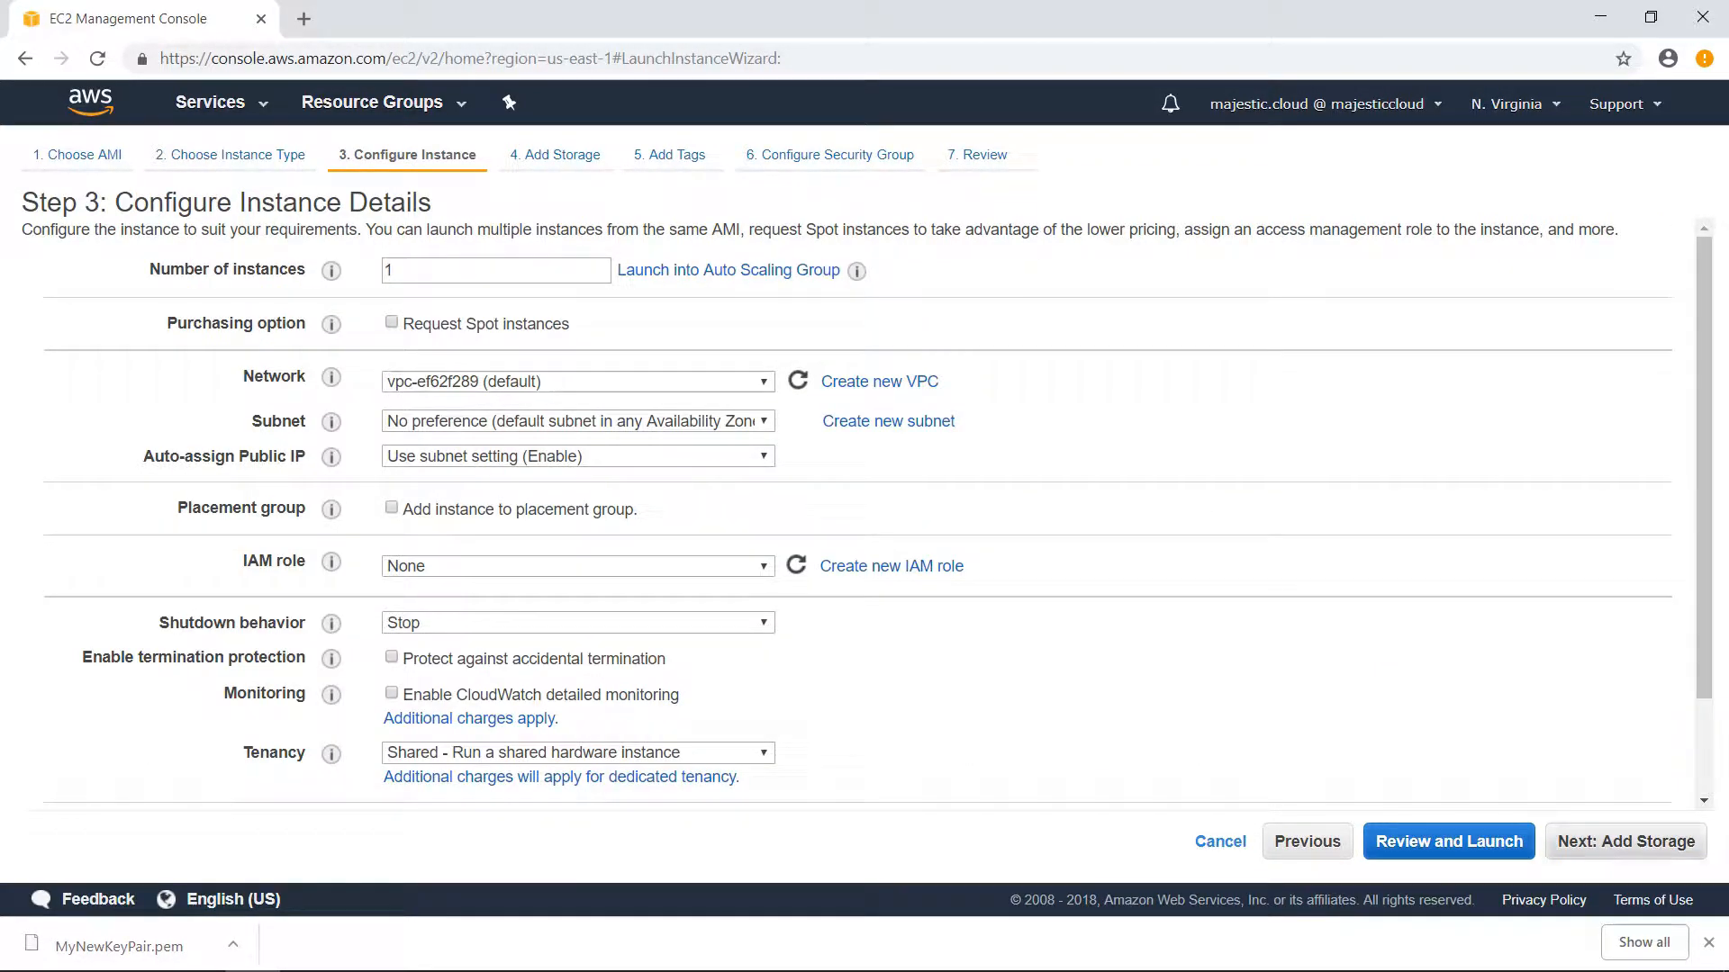
{"action": "left_click", "coordinate": [1622, 841]}
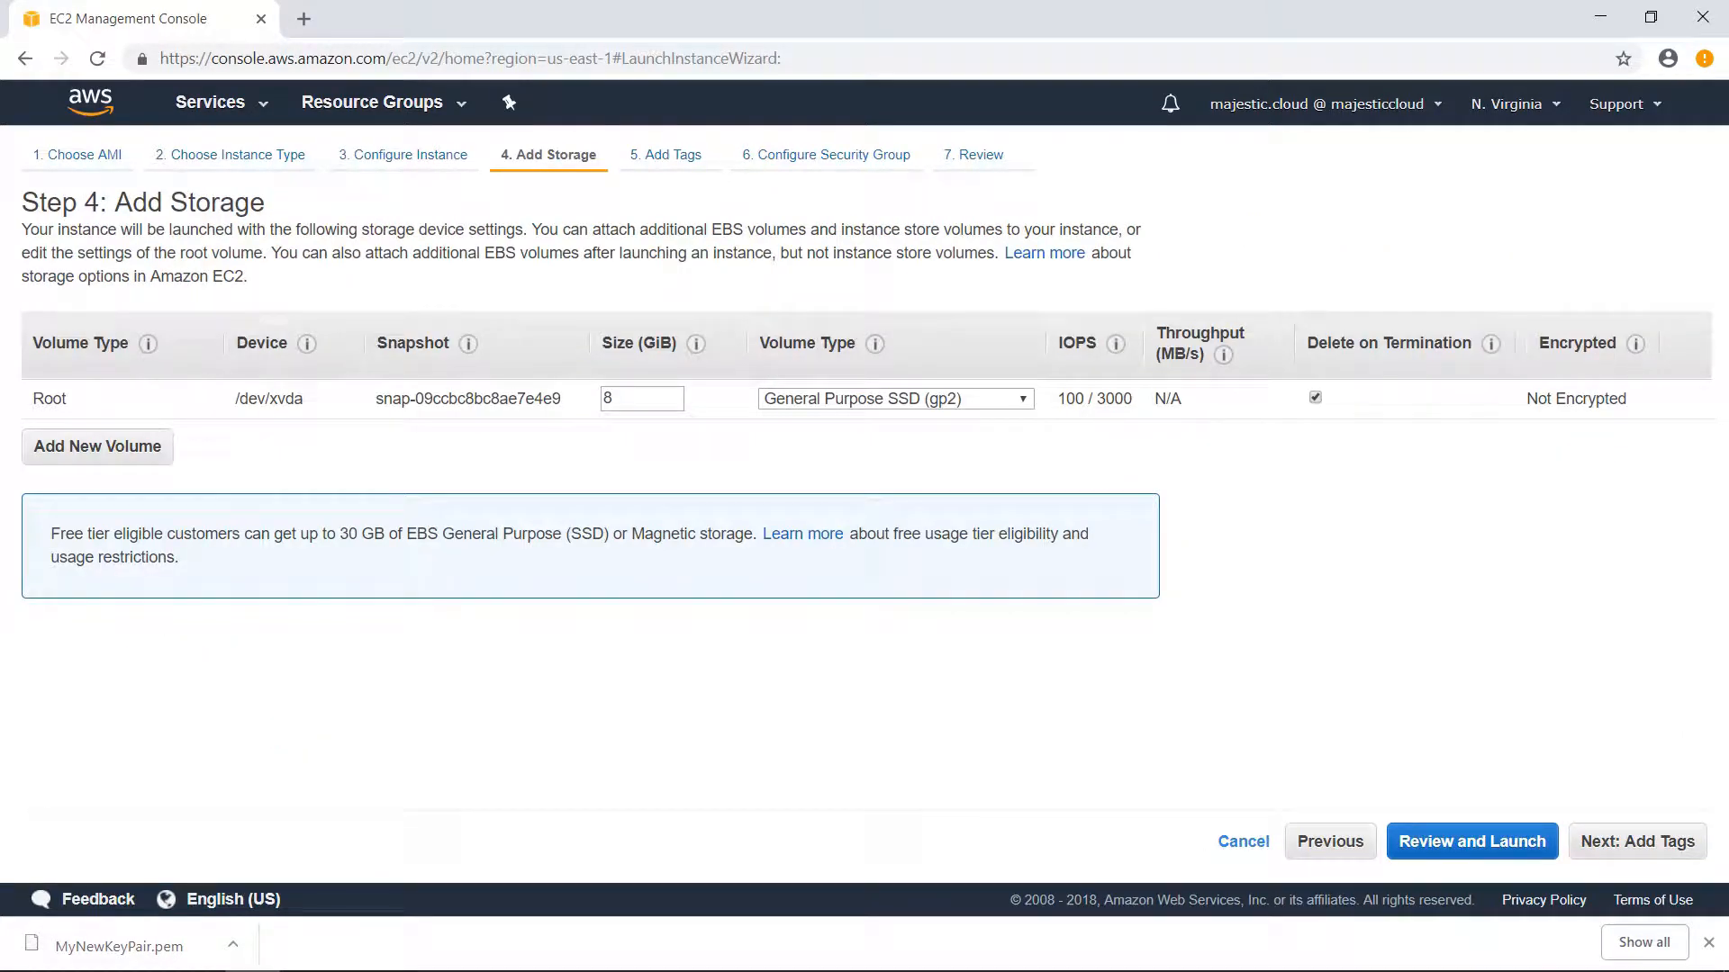
{"action": "left_click", "coordinate": [1637, 841]}
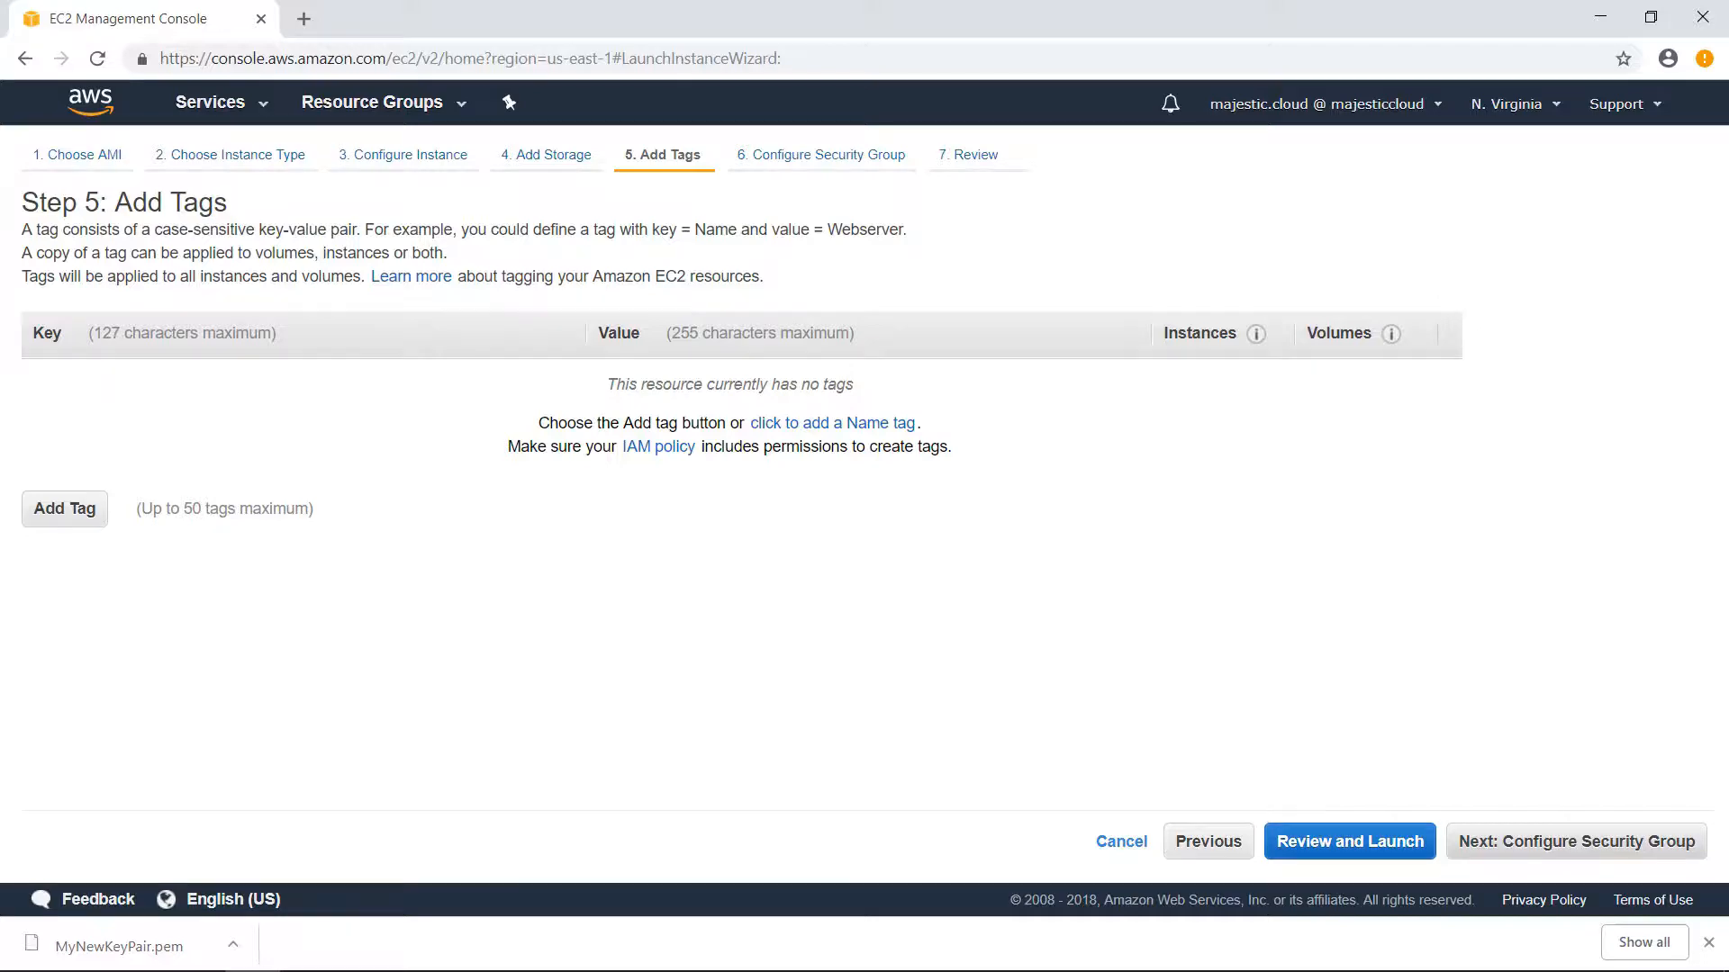
{"action": "left_click", "coordinate": [1574, 841]}
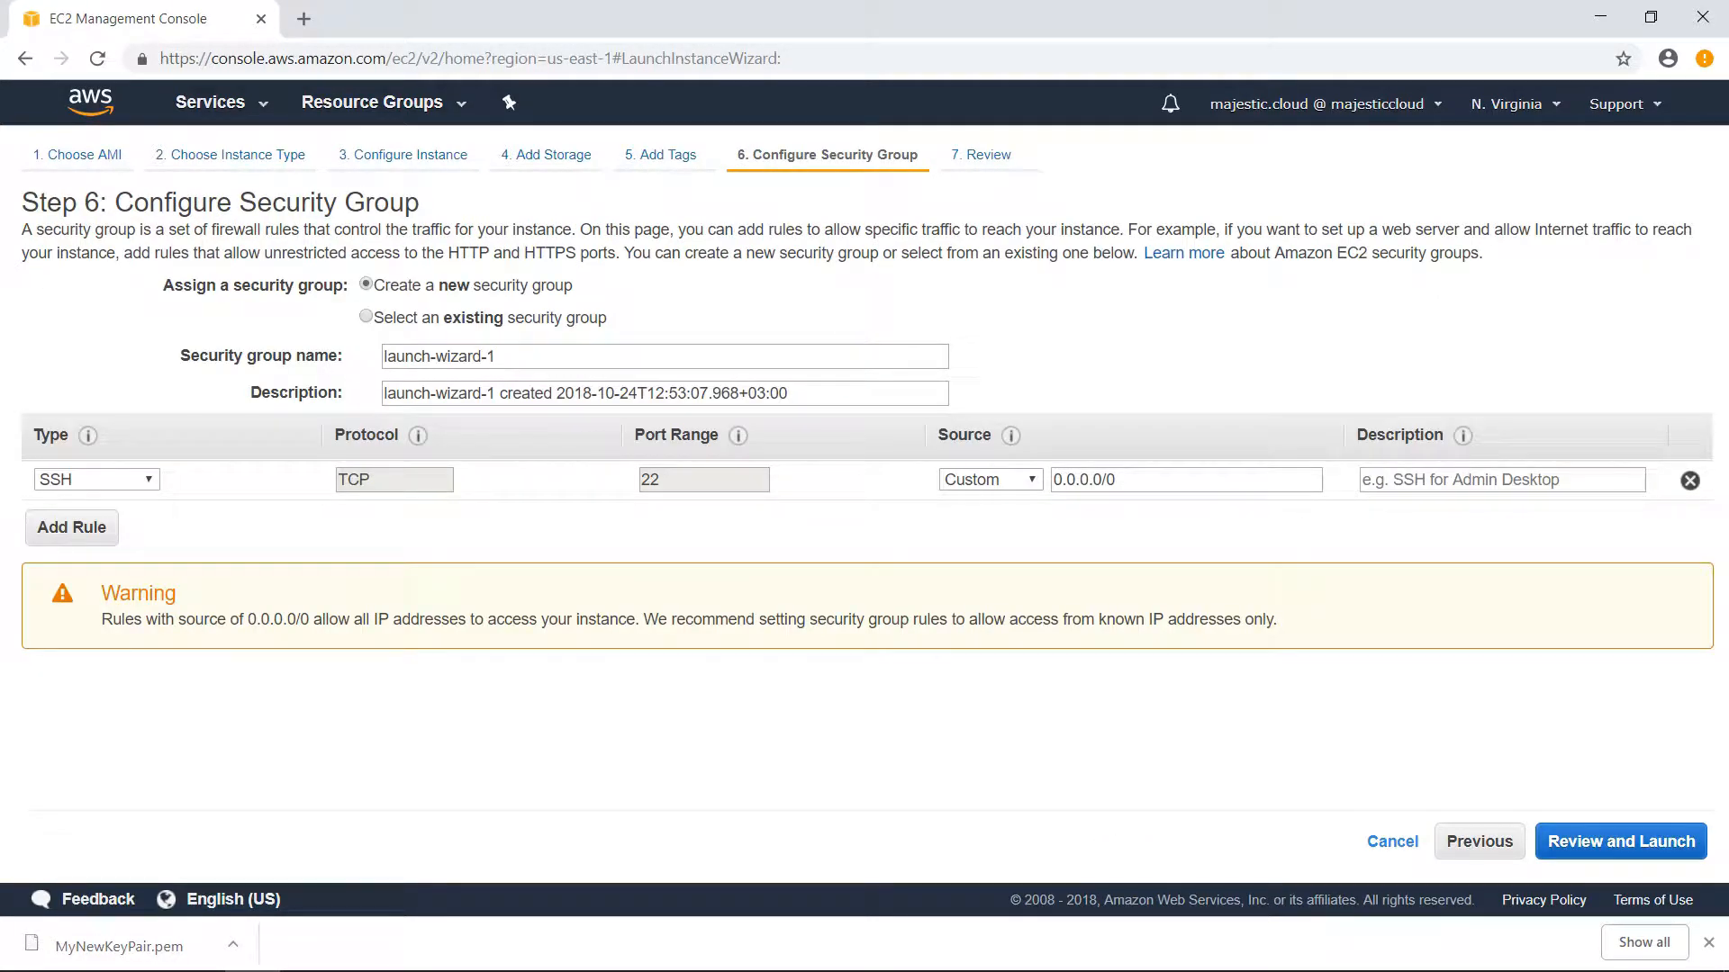
Step: Assign the existing default security group and proceed to the launch review
{"action": "left_click", "coordinate": [365, 317]}
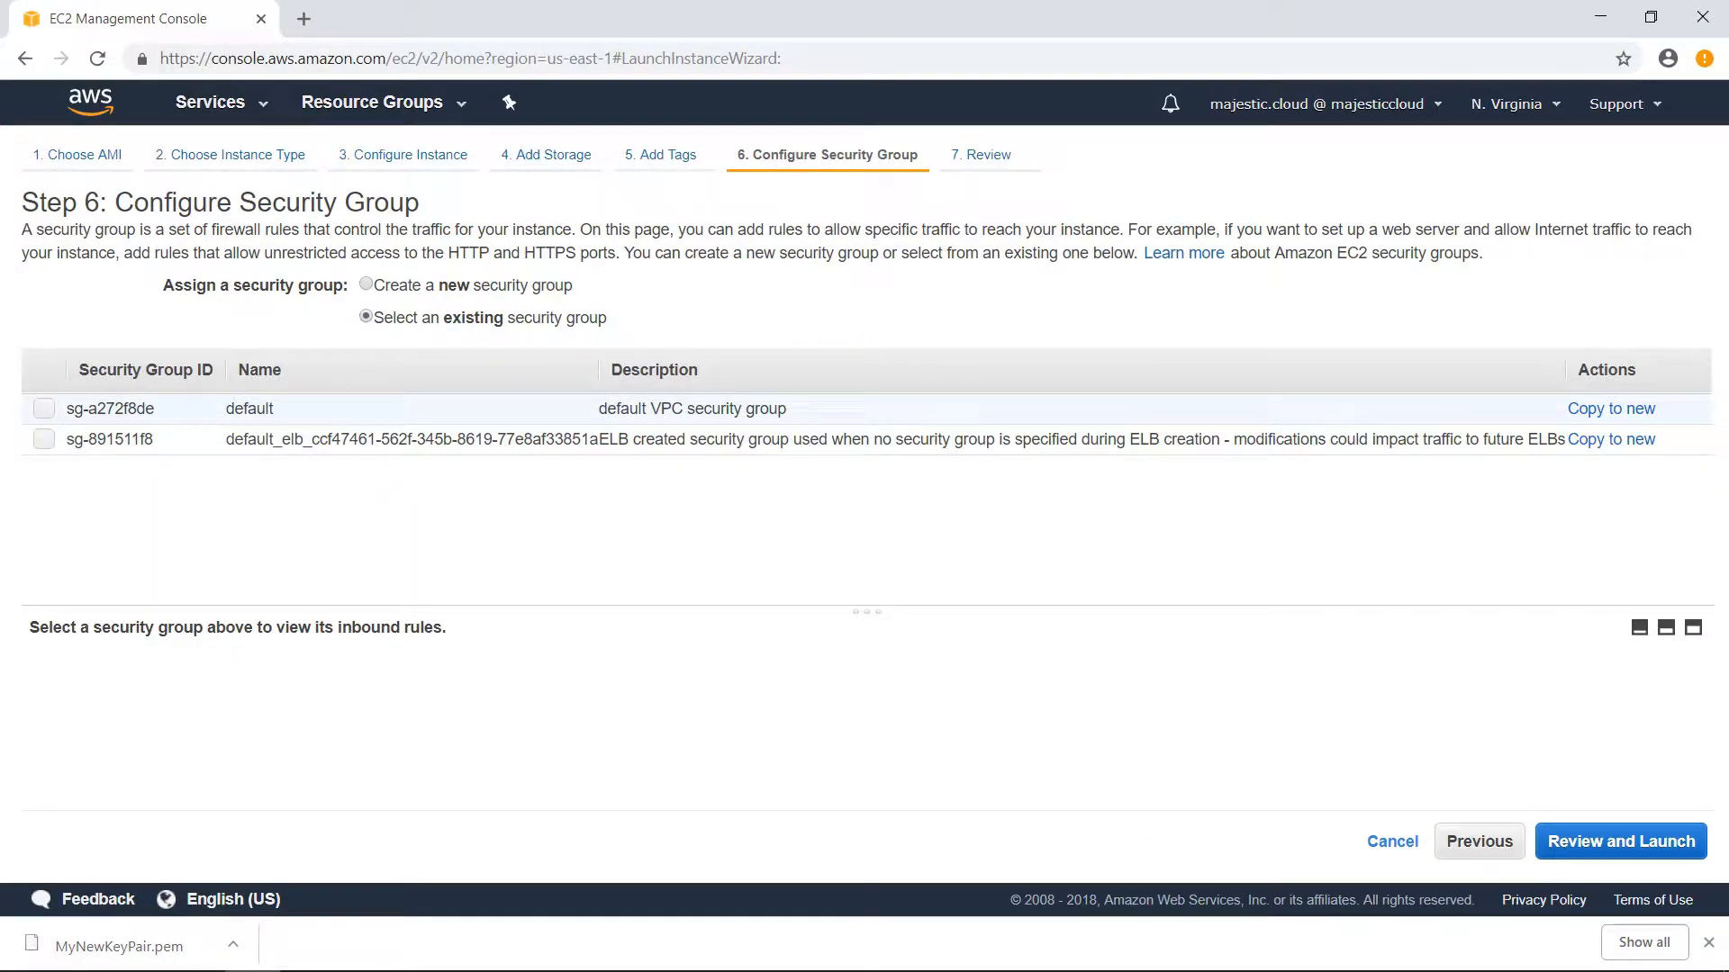
{"action": "left_click", "coordinate": [43, 409]}
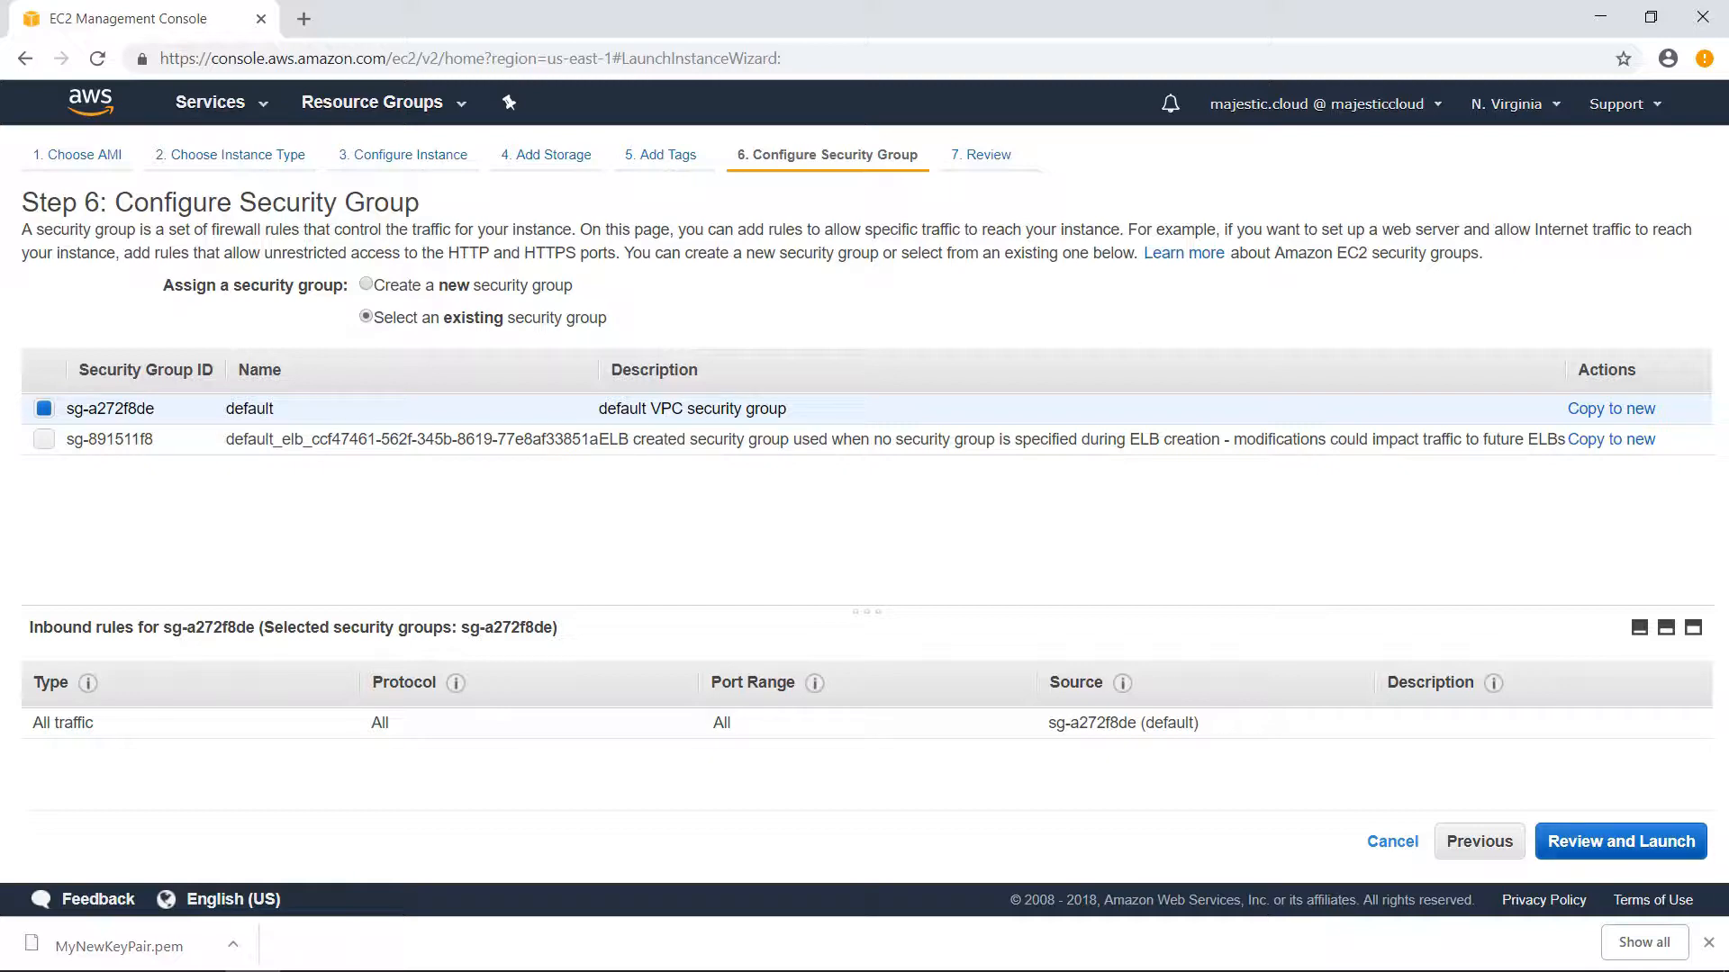
{"action": "left_click", "coordinate": [1619, 840]}
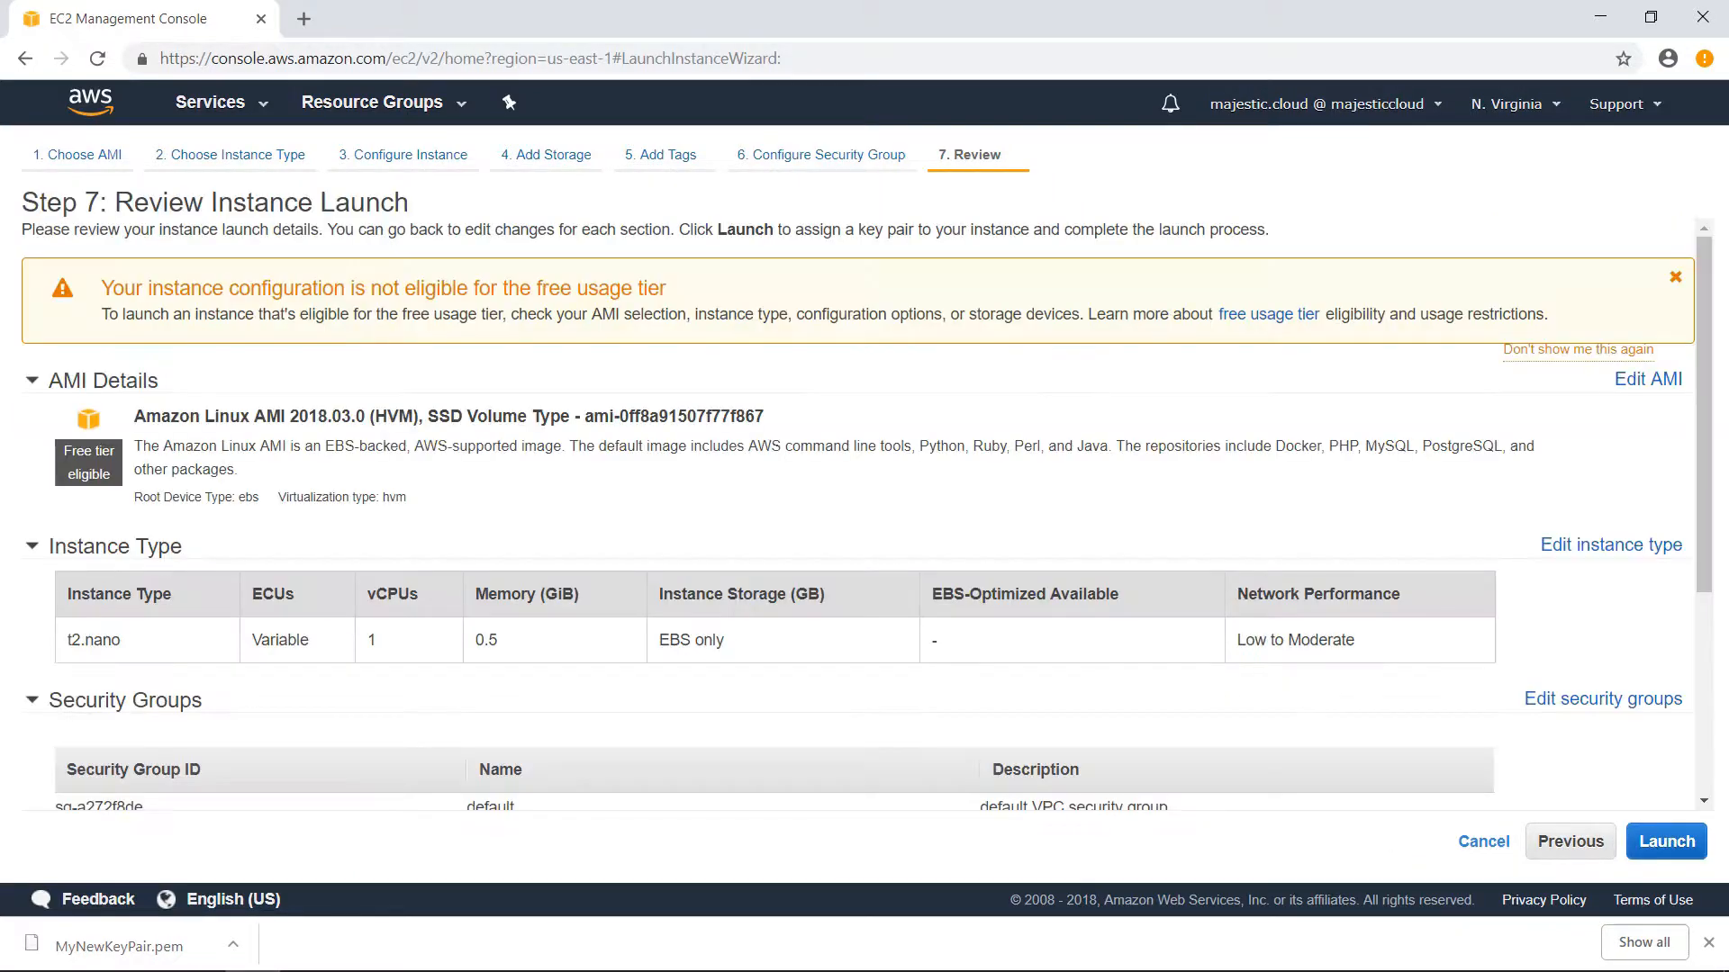
Step: Create and download a new key pair named MyInitialKeyPair, then launch the instance with it
{"action": "left_click", "coordinate": [1664, 841]}
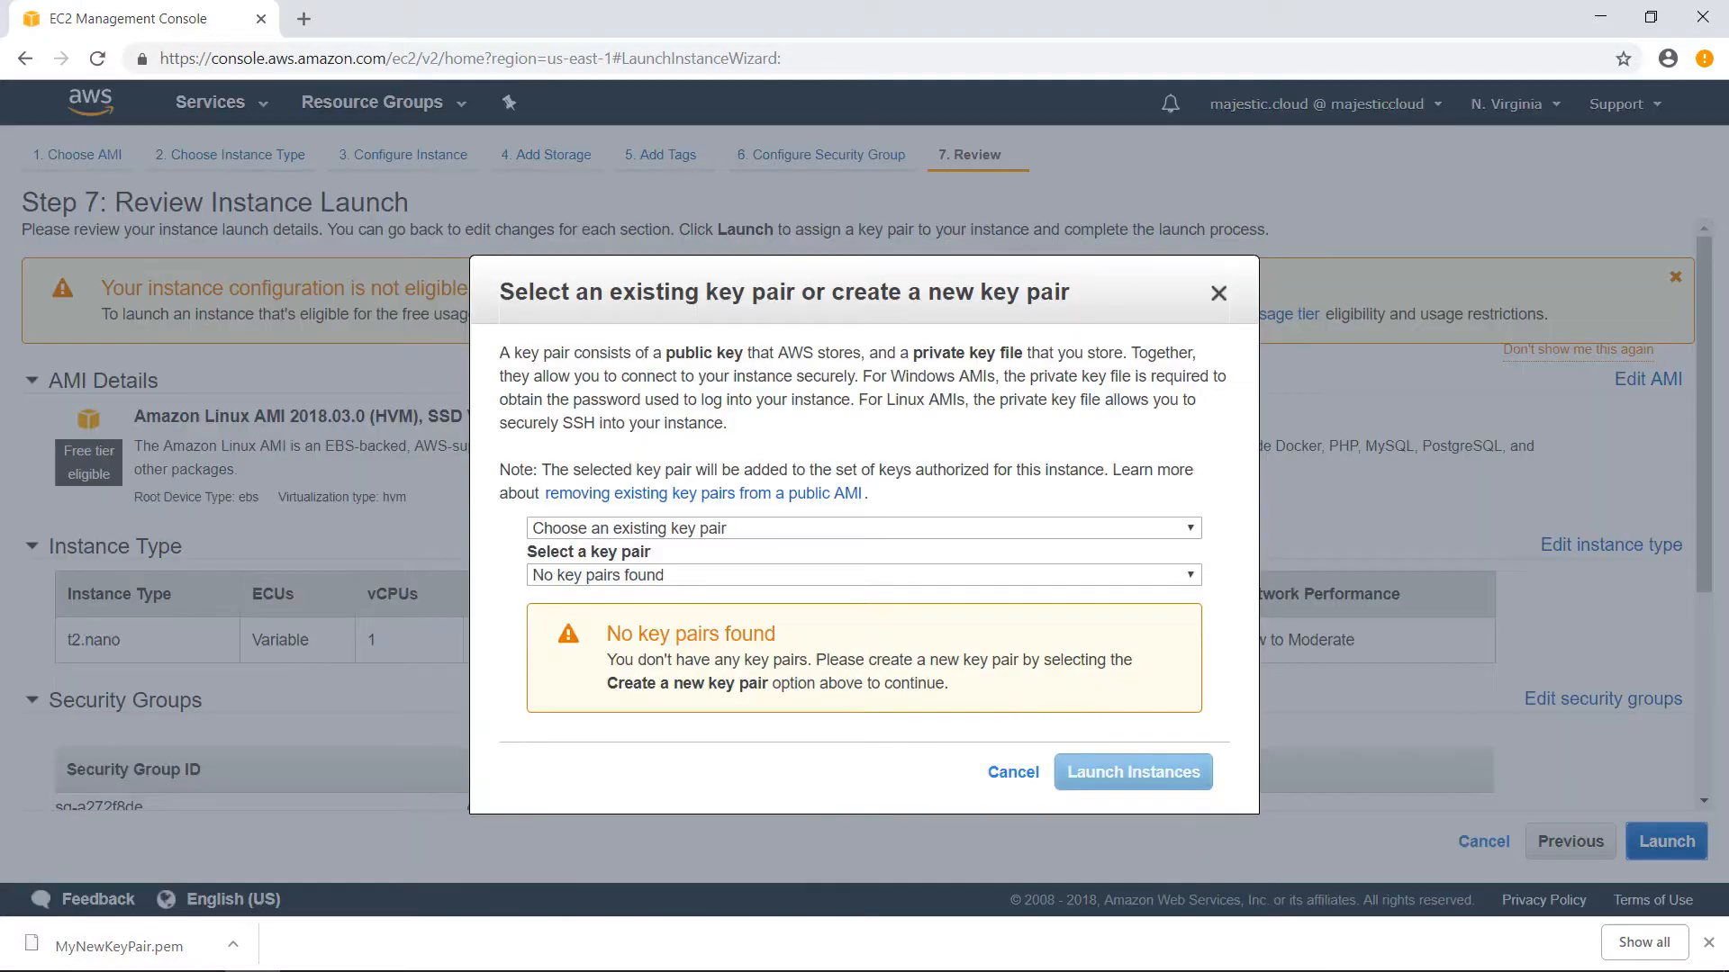
{"action": "mouse_move", "coordinate": [704, 494]}
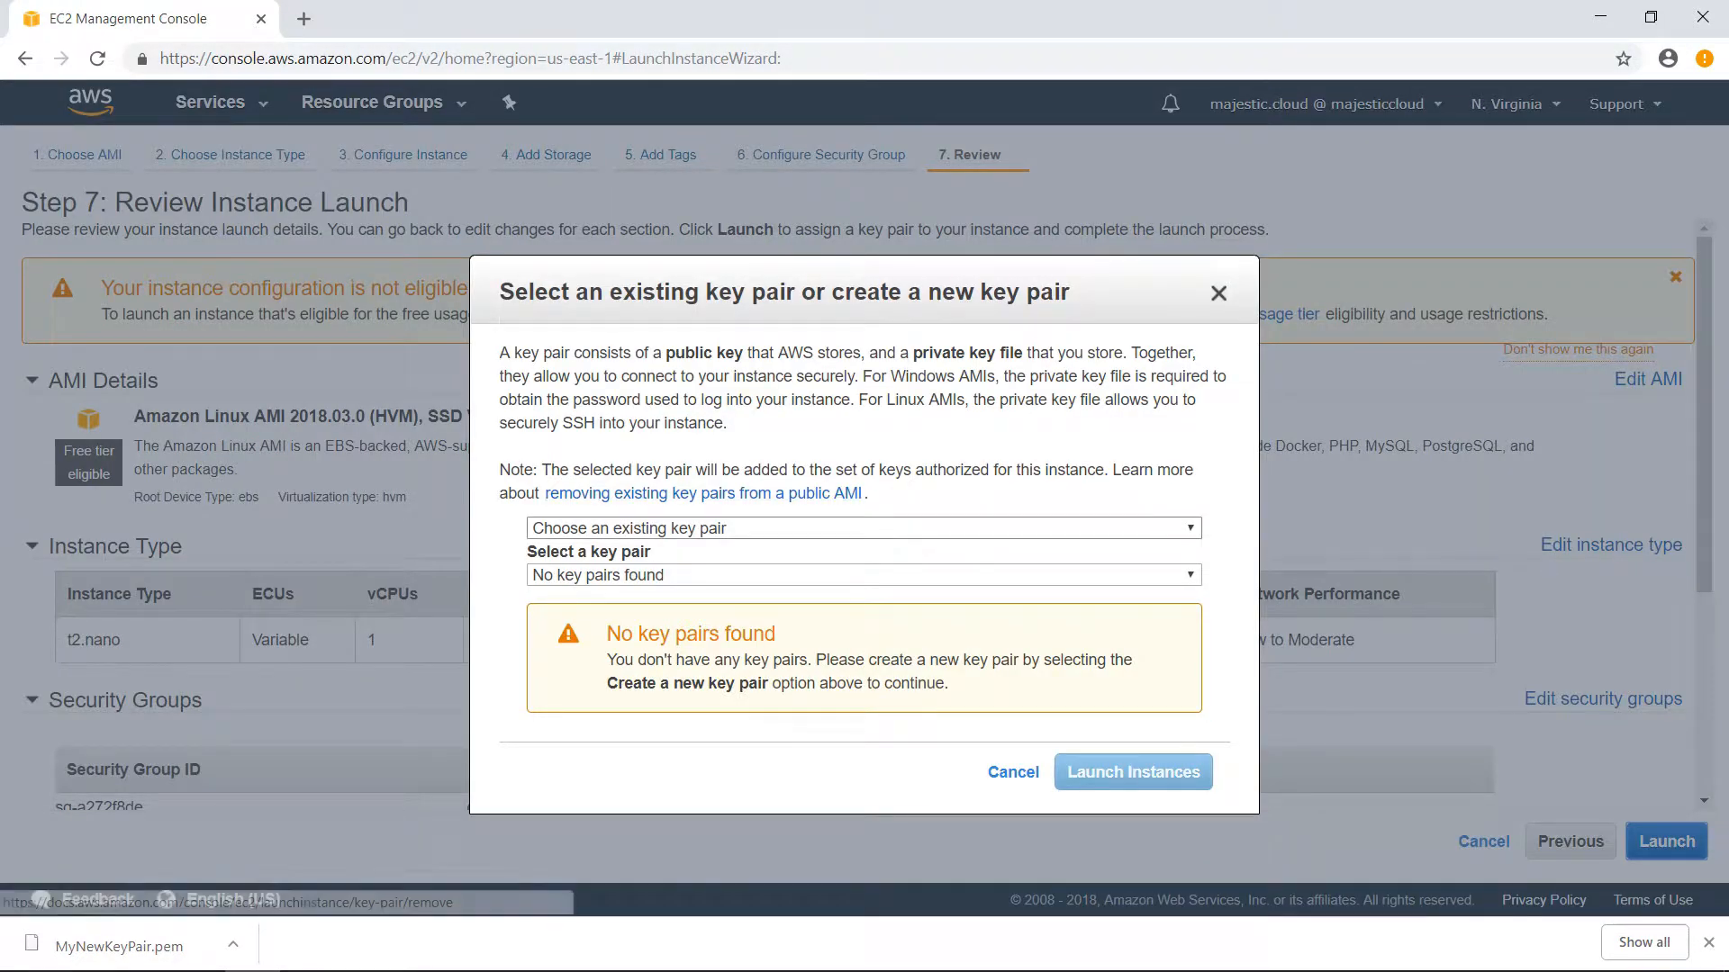
{"action": "left_click", "coordinate": [863, 528]}
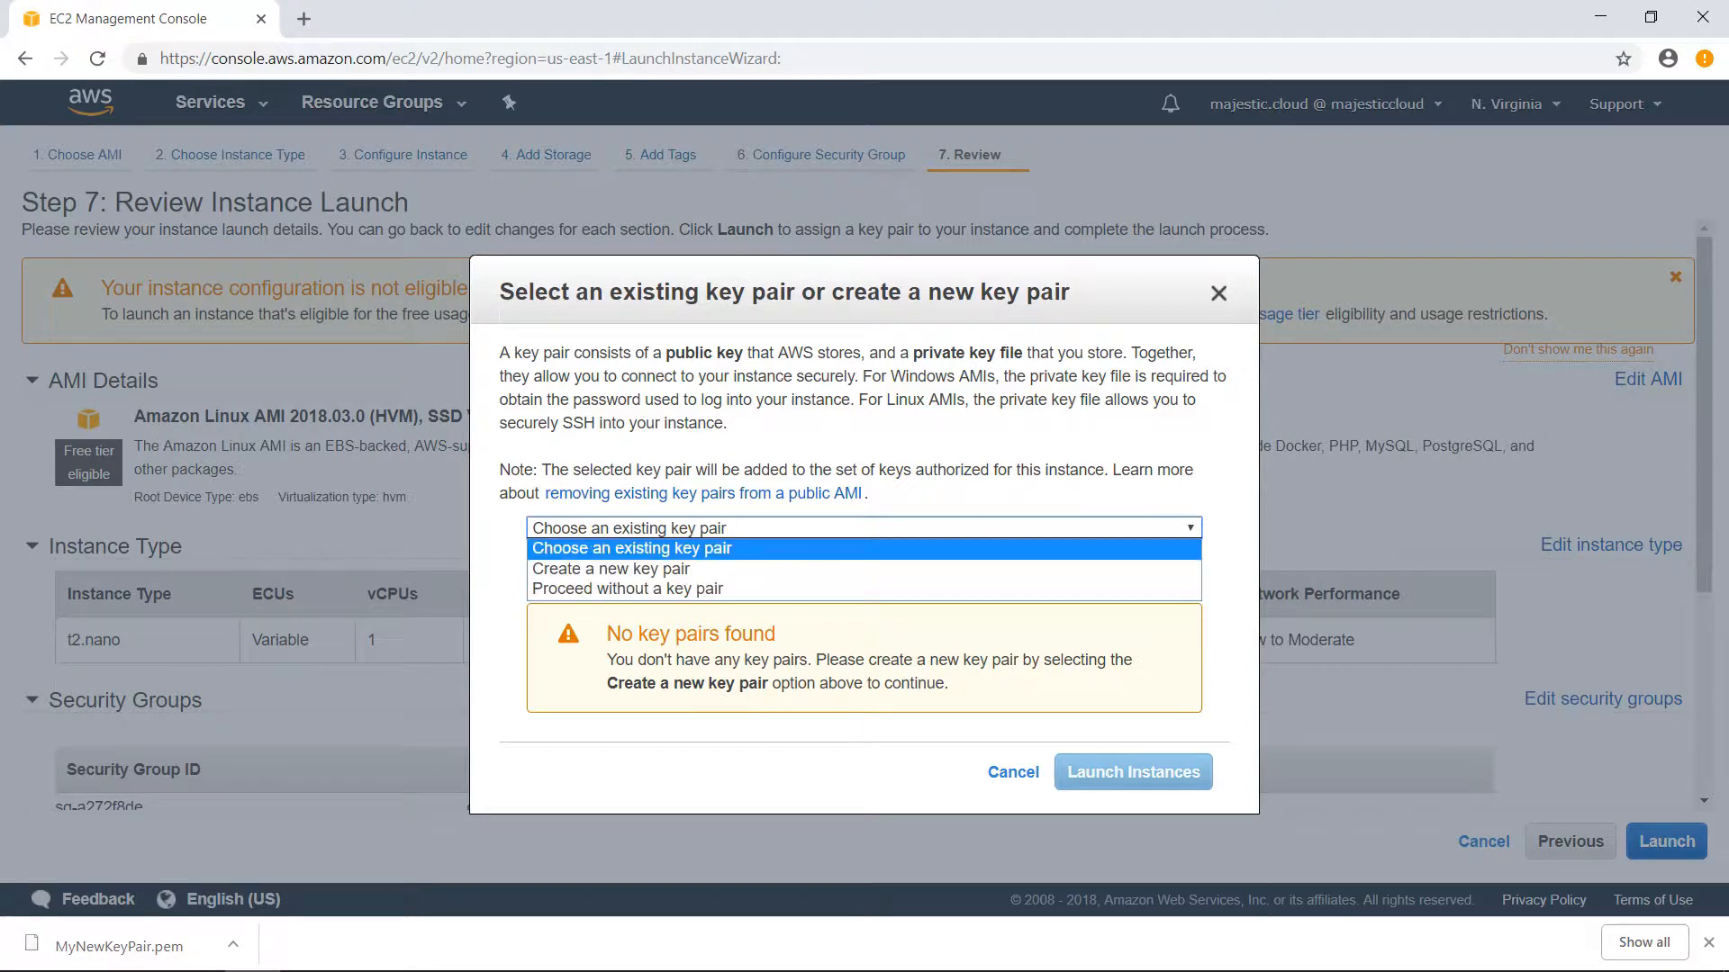
{"action": "left_click", "coordinate": [609, 568]}
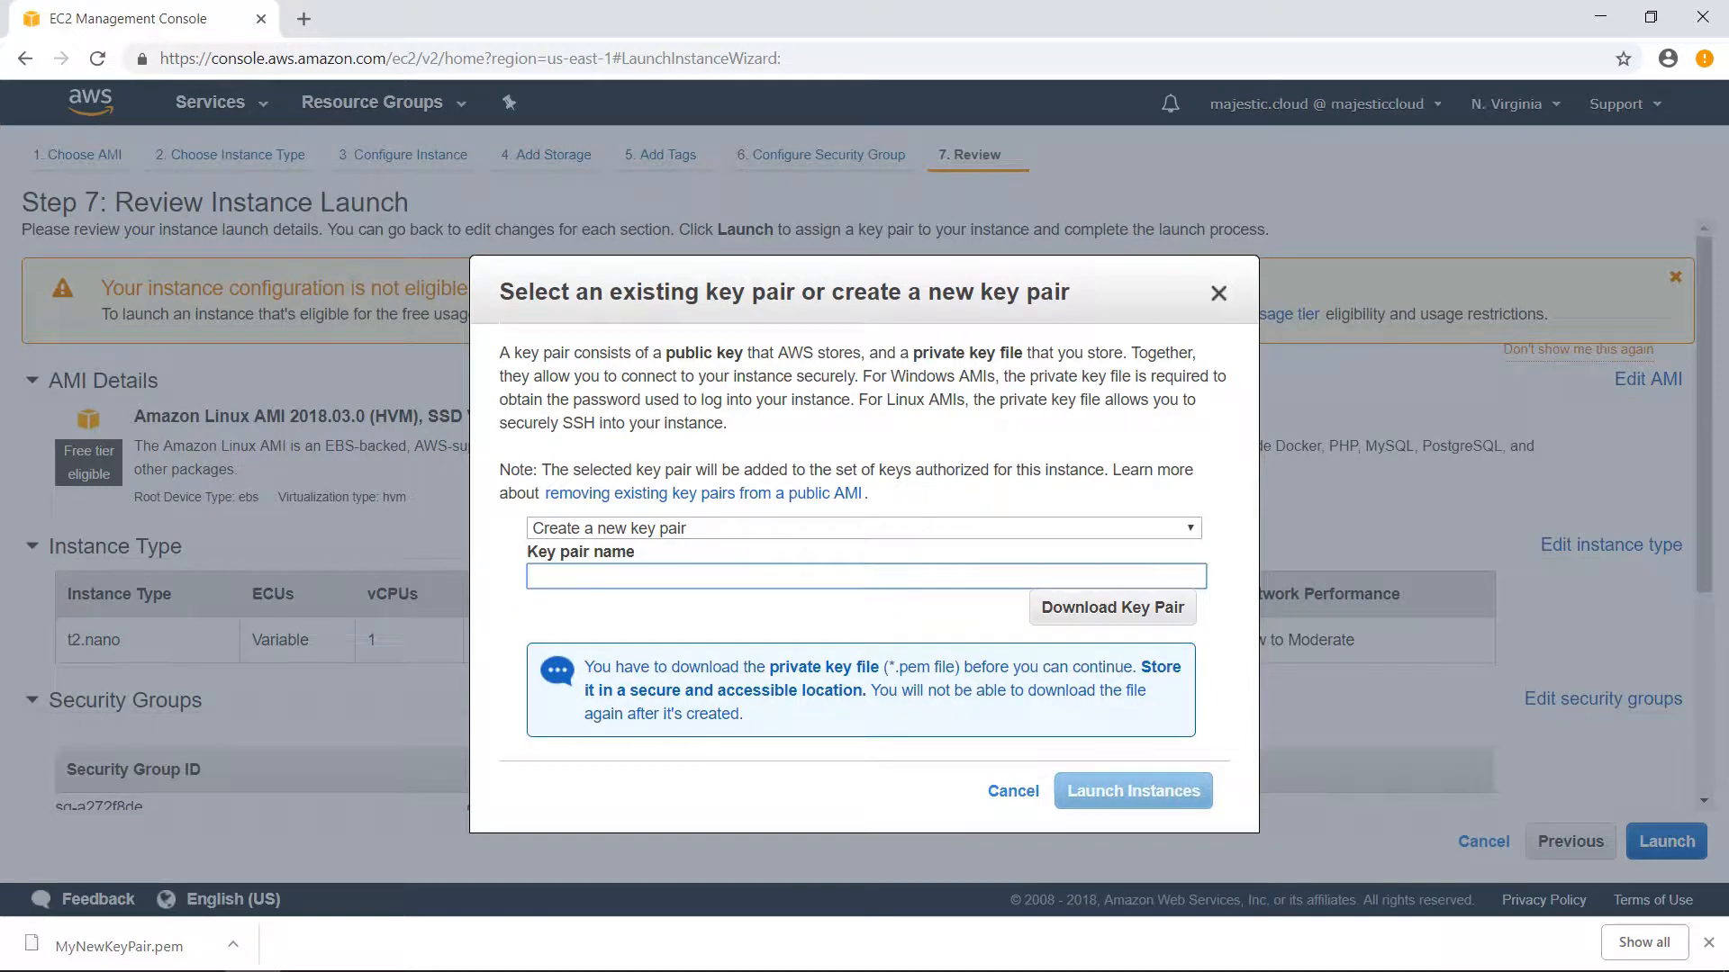
{"action": "type", "text": "M"}
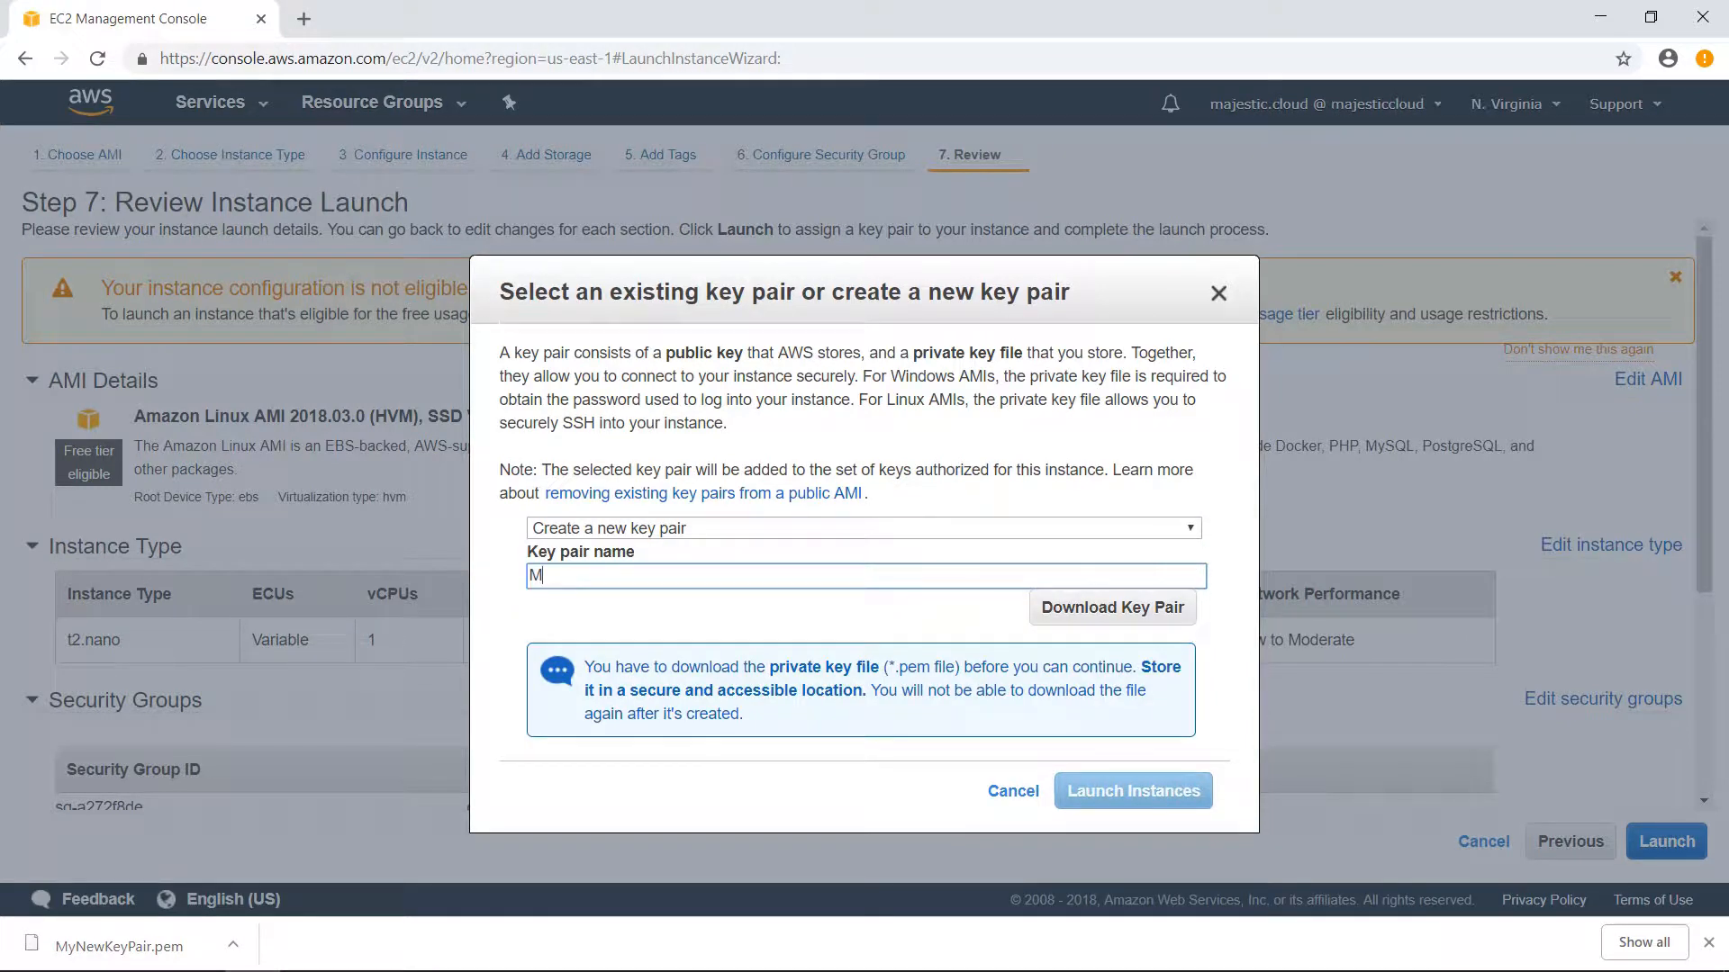
{"action": "type", "text": "yInitial"}
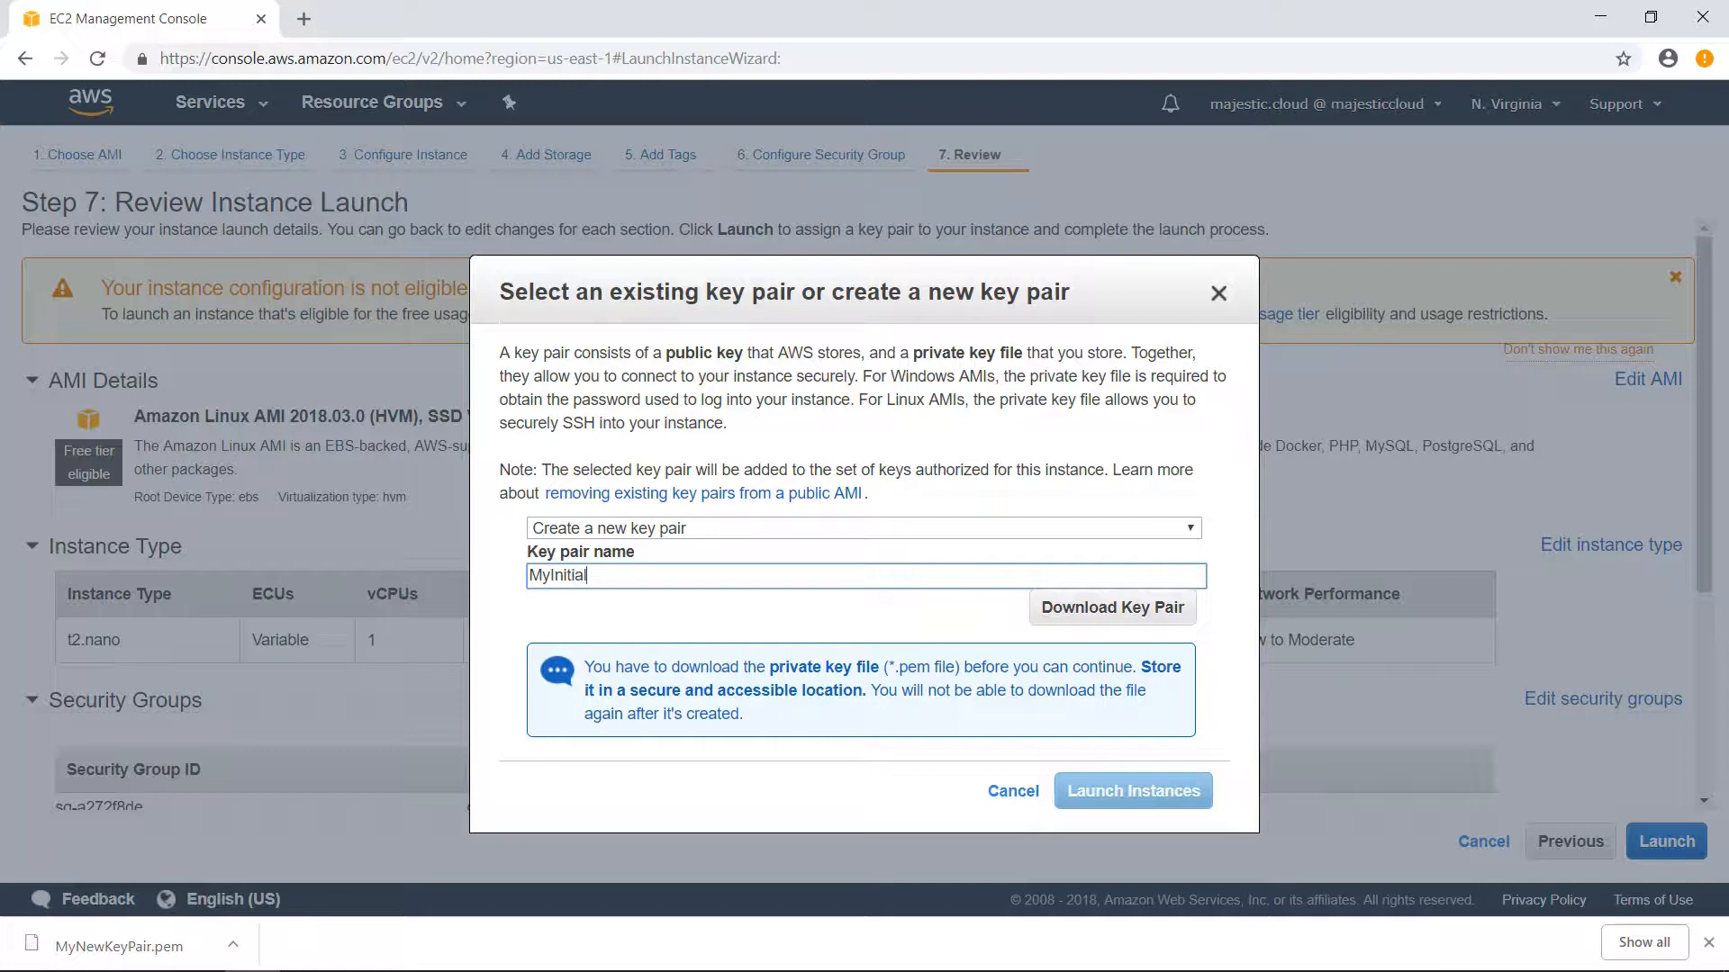
{"action": "type", "text": "KeyPair"}
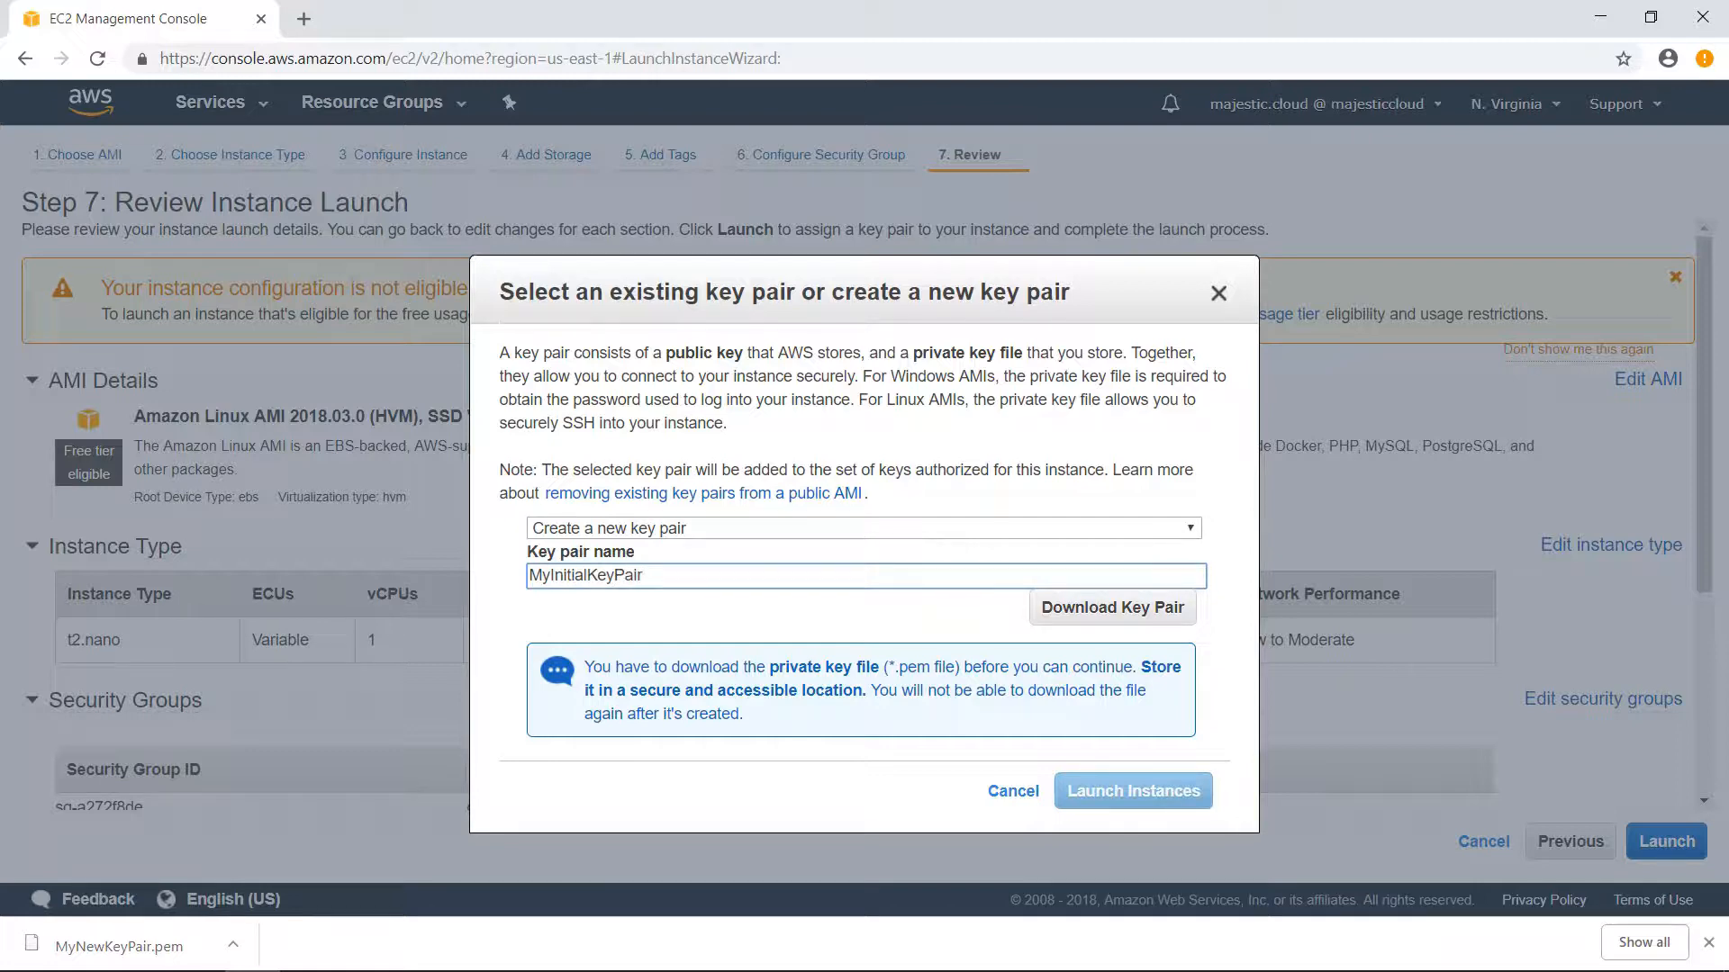
{"action": "left_click", "coordinate": [1110, 607]}
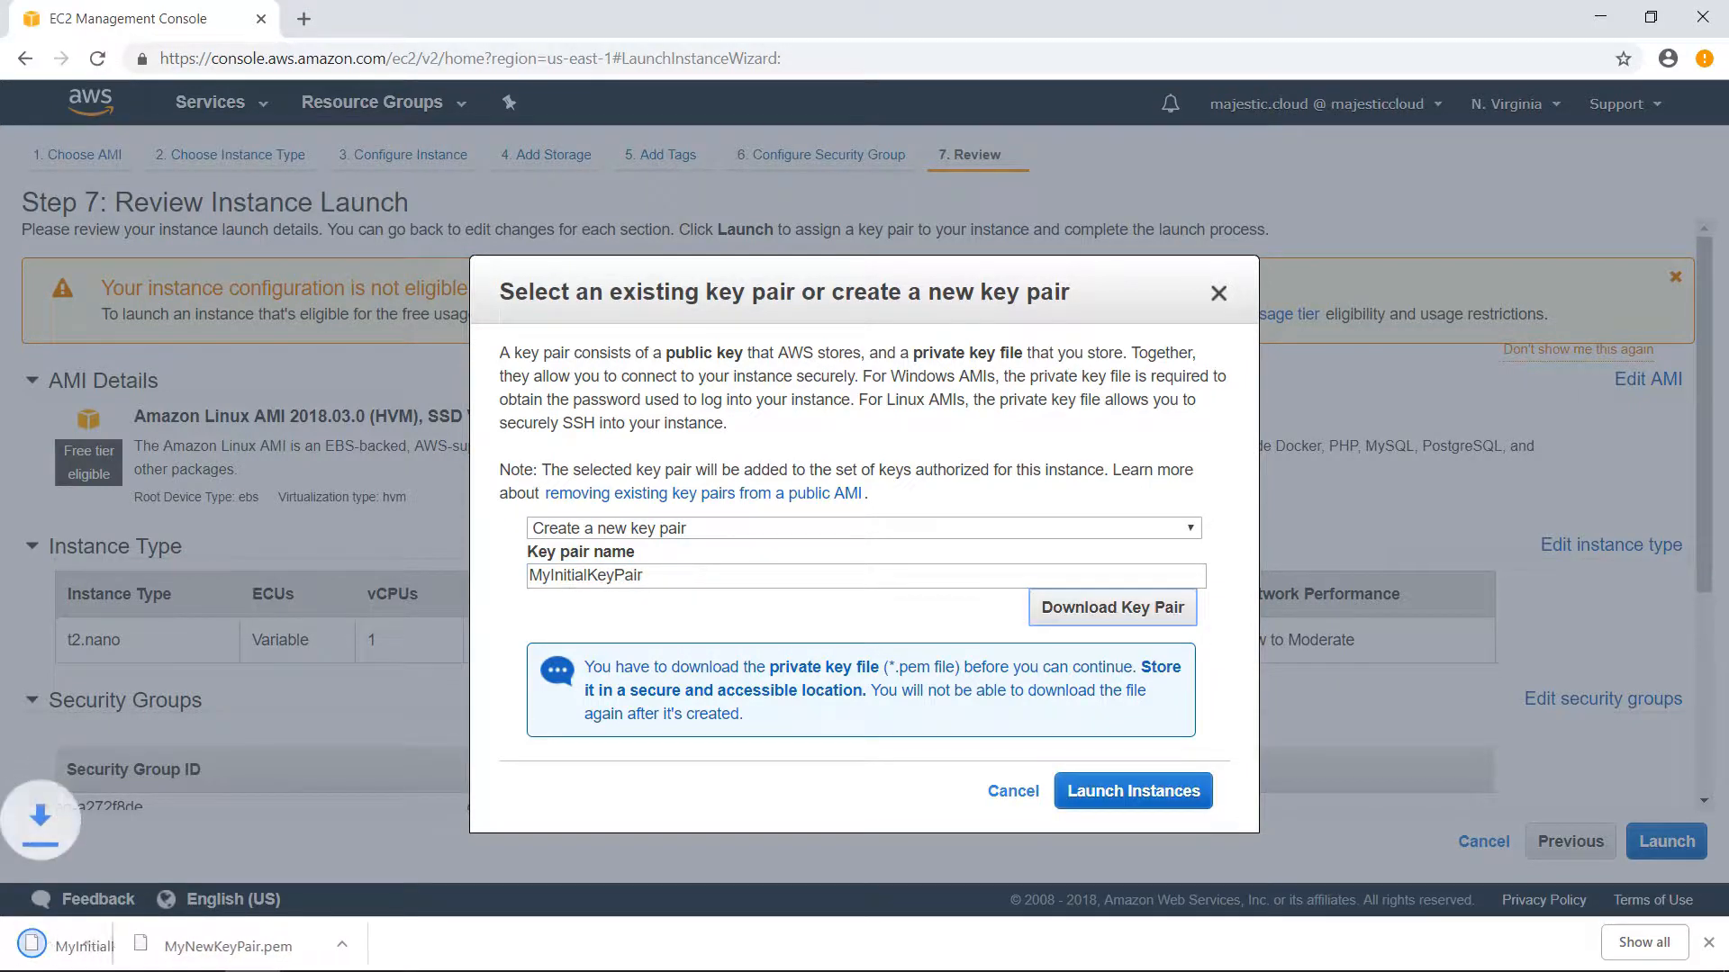
{"action": "left_click", "coordinate": [1130, 790]}
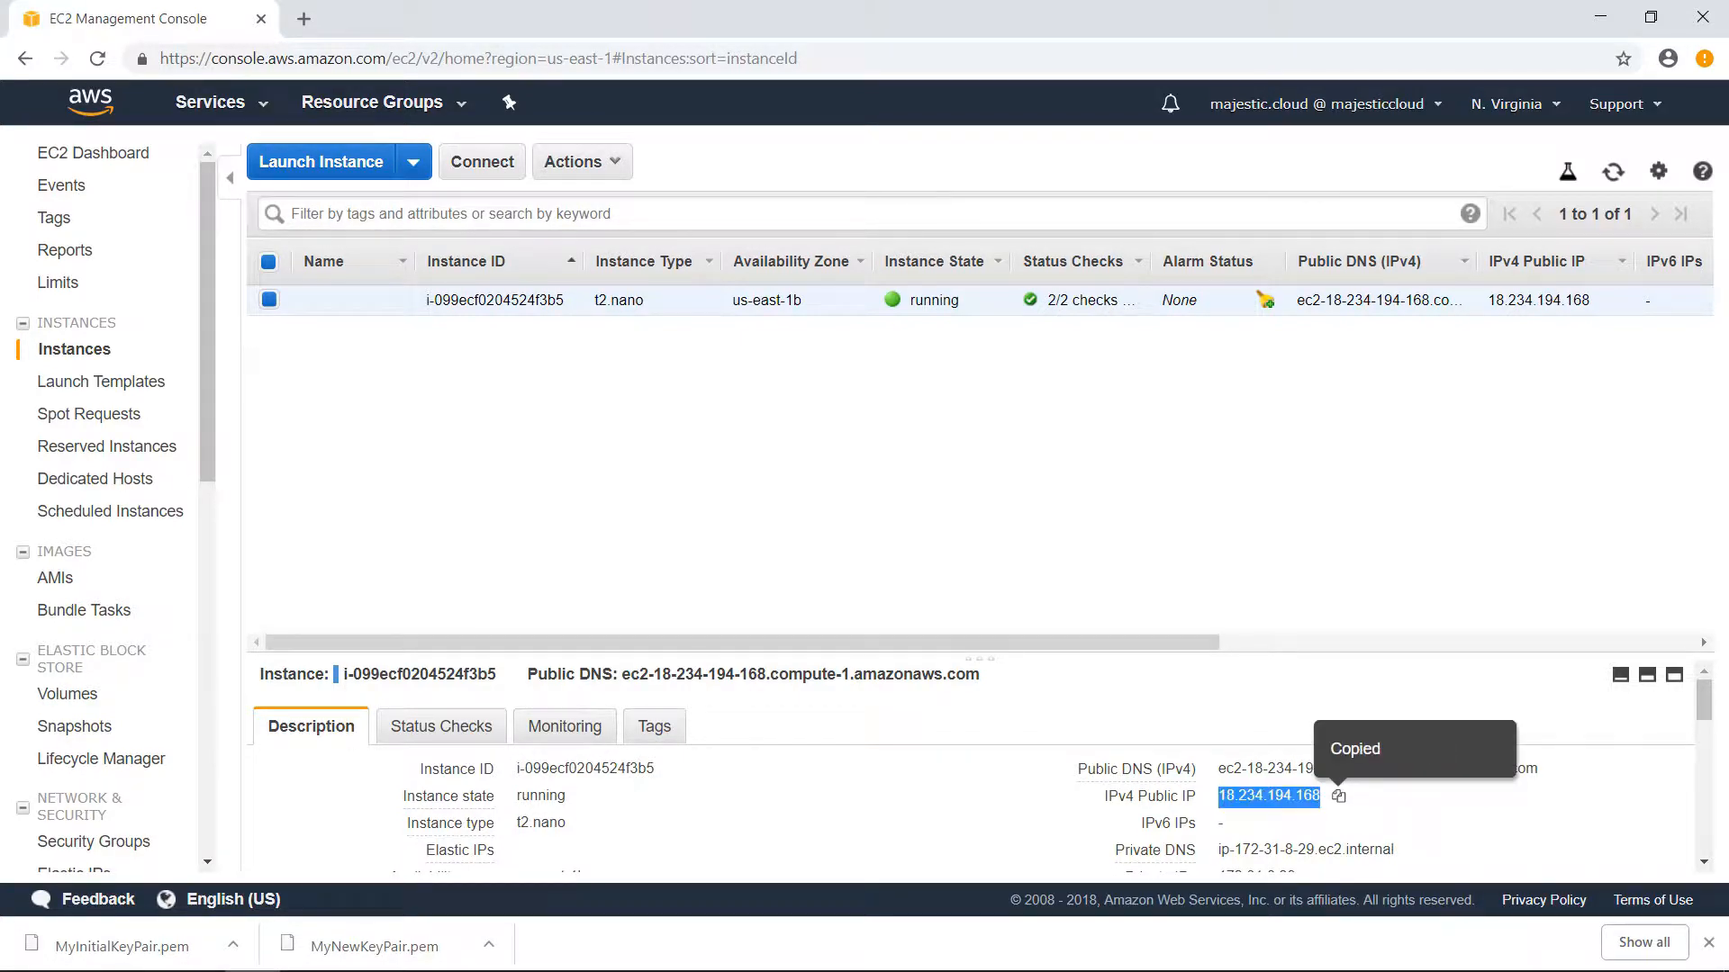
Step: Switch from the EC2 console to the terminal window
{"action": "key", "text": "alt+tab"}
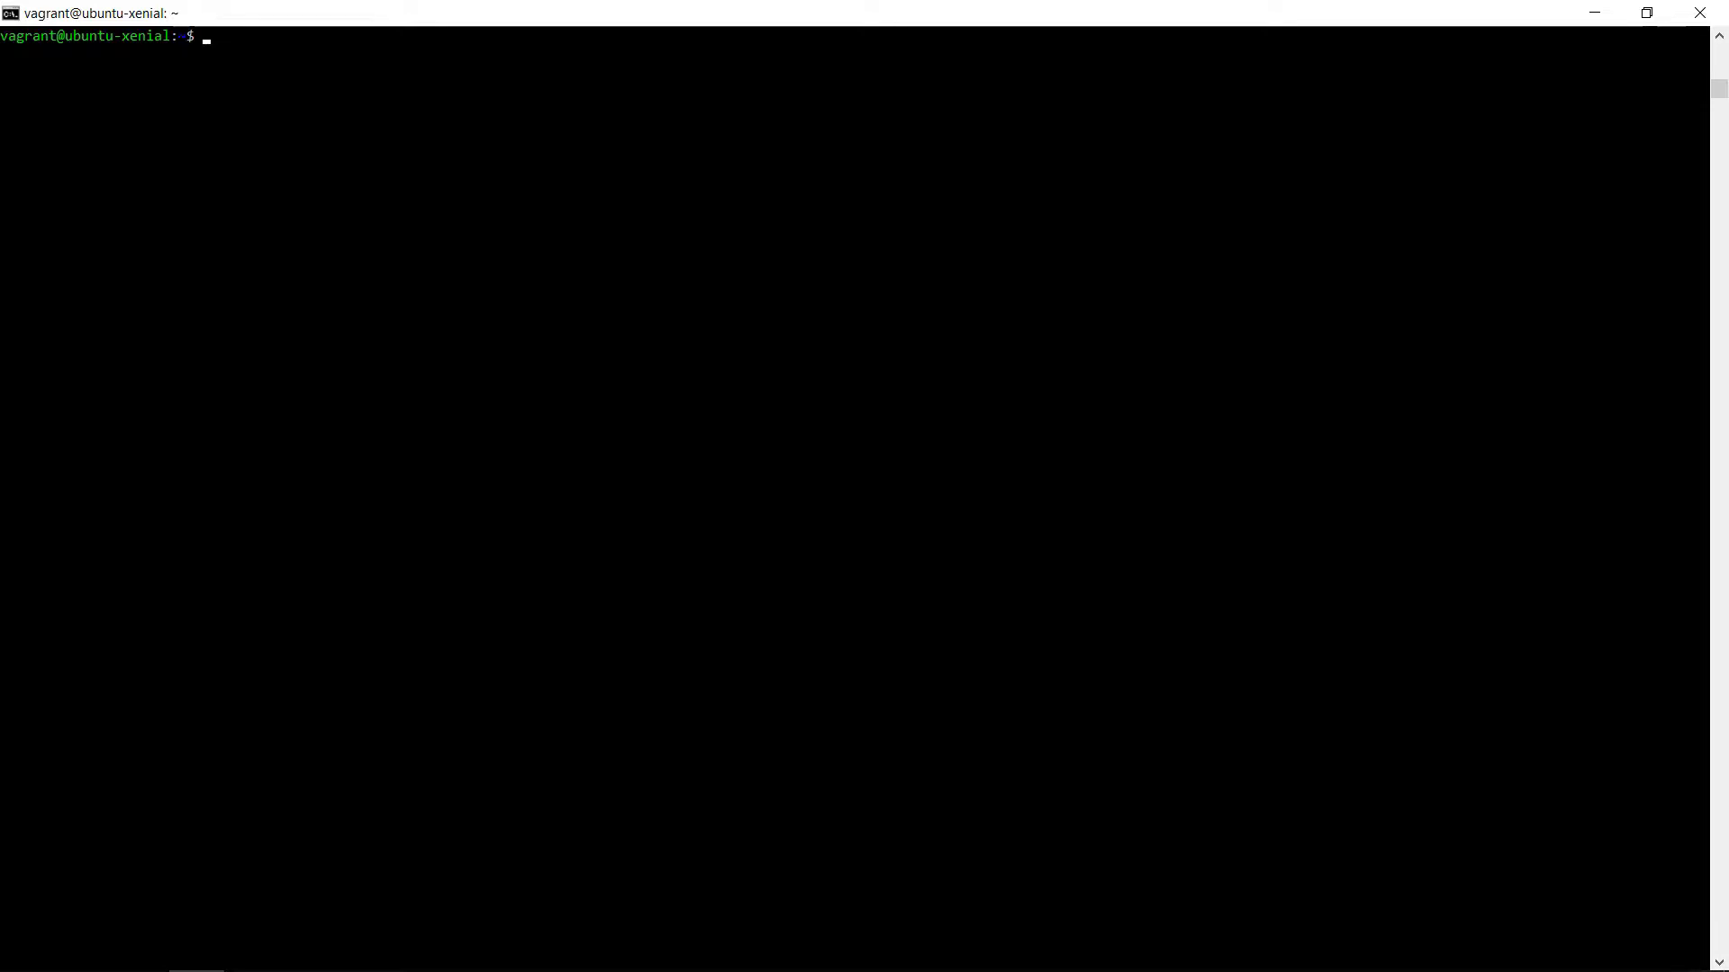
Step: SSH into 18.234.194.168 as ec2-user with MyInitialKeyPair.pem, accepting the host key
{"action": "type", "text": "ssh"}
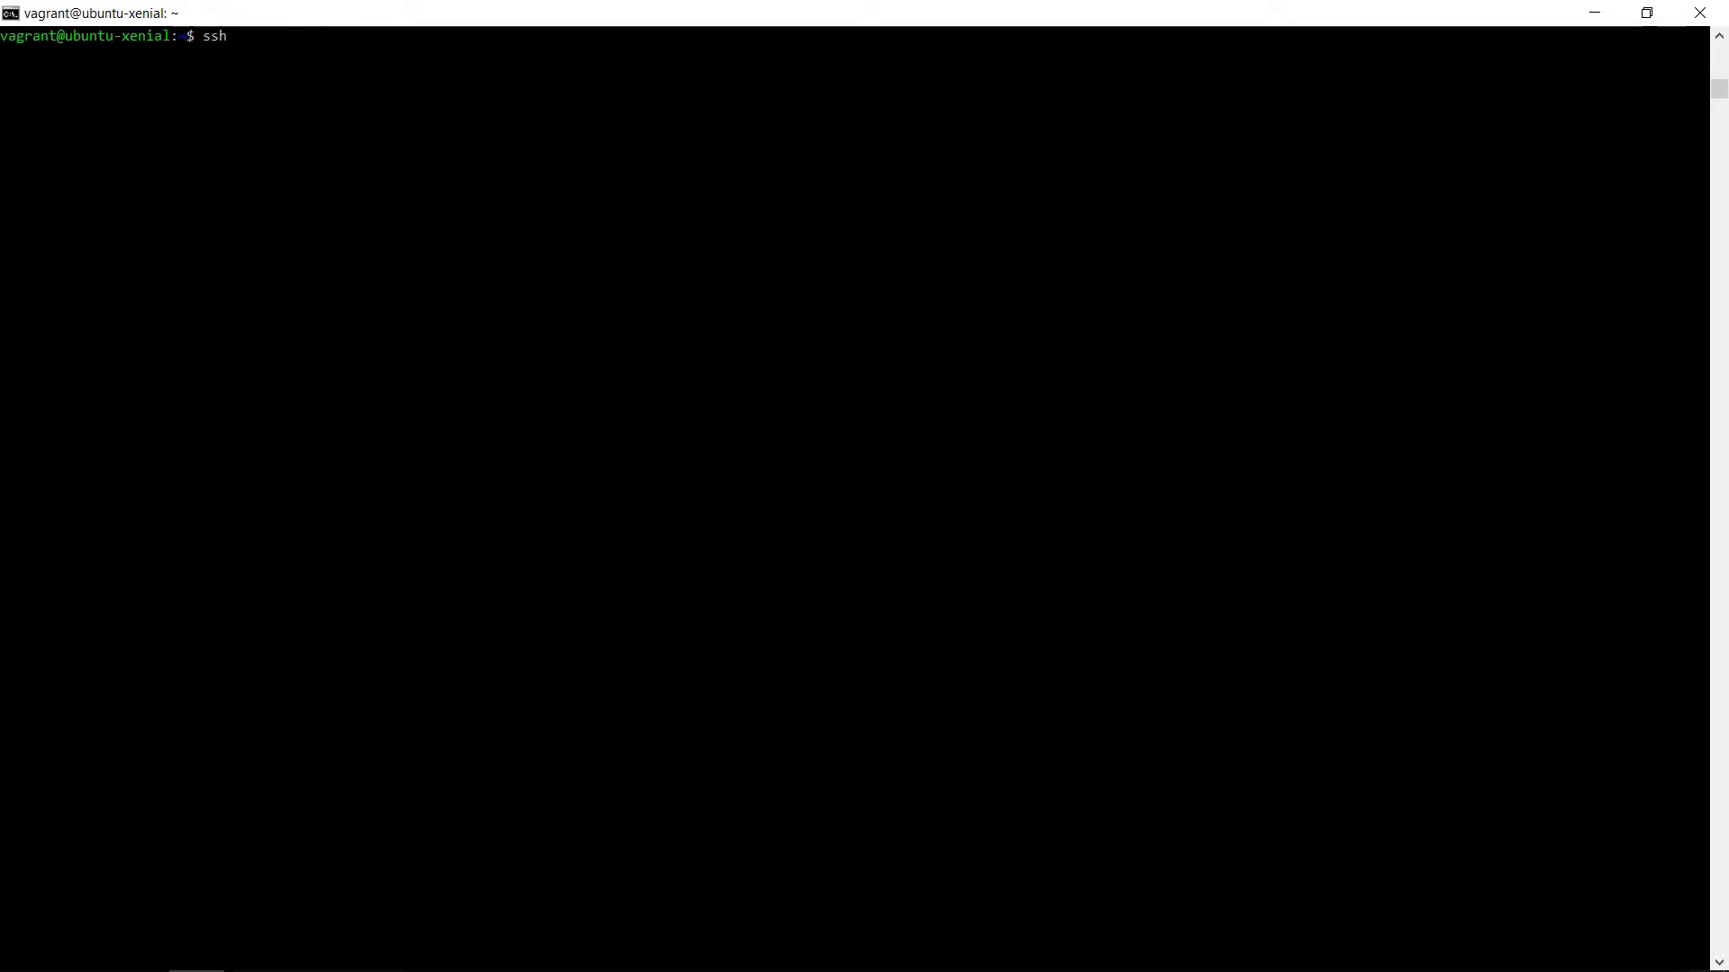
{"action": "type", "text": "-i"}
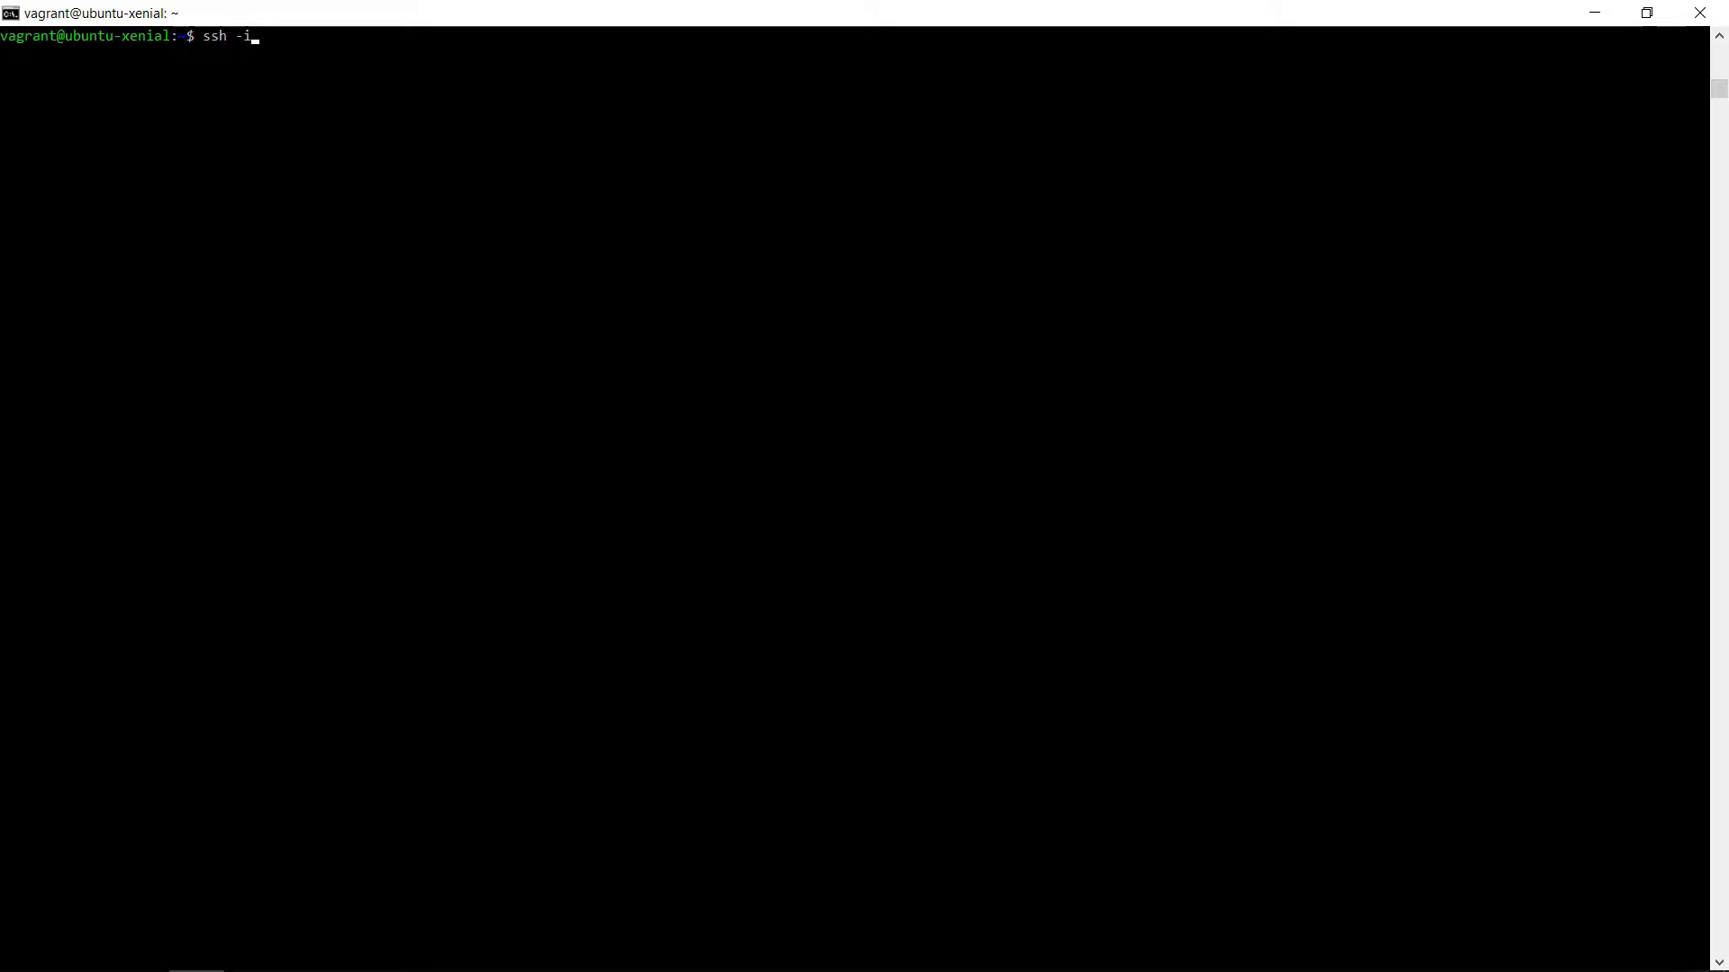
{"action": "type", "text": "MyInitialKeyPair.pem"}
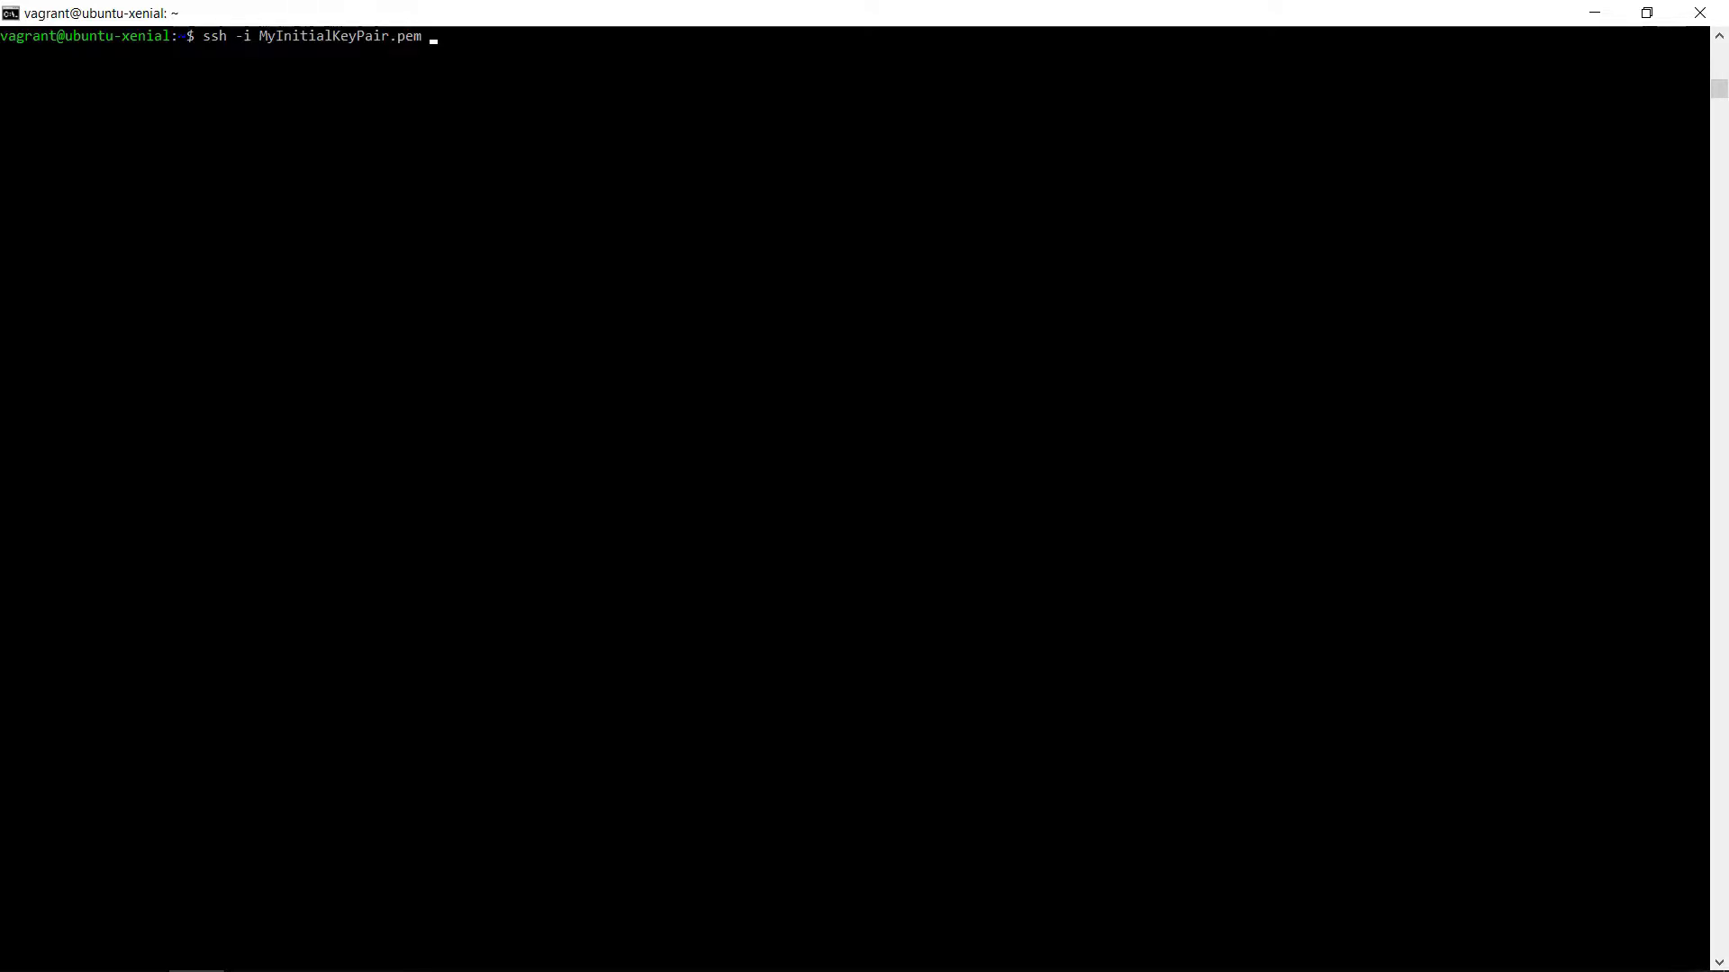
{"action": "type", "text": "ec"}
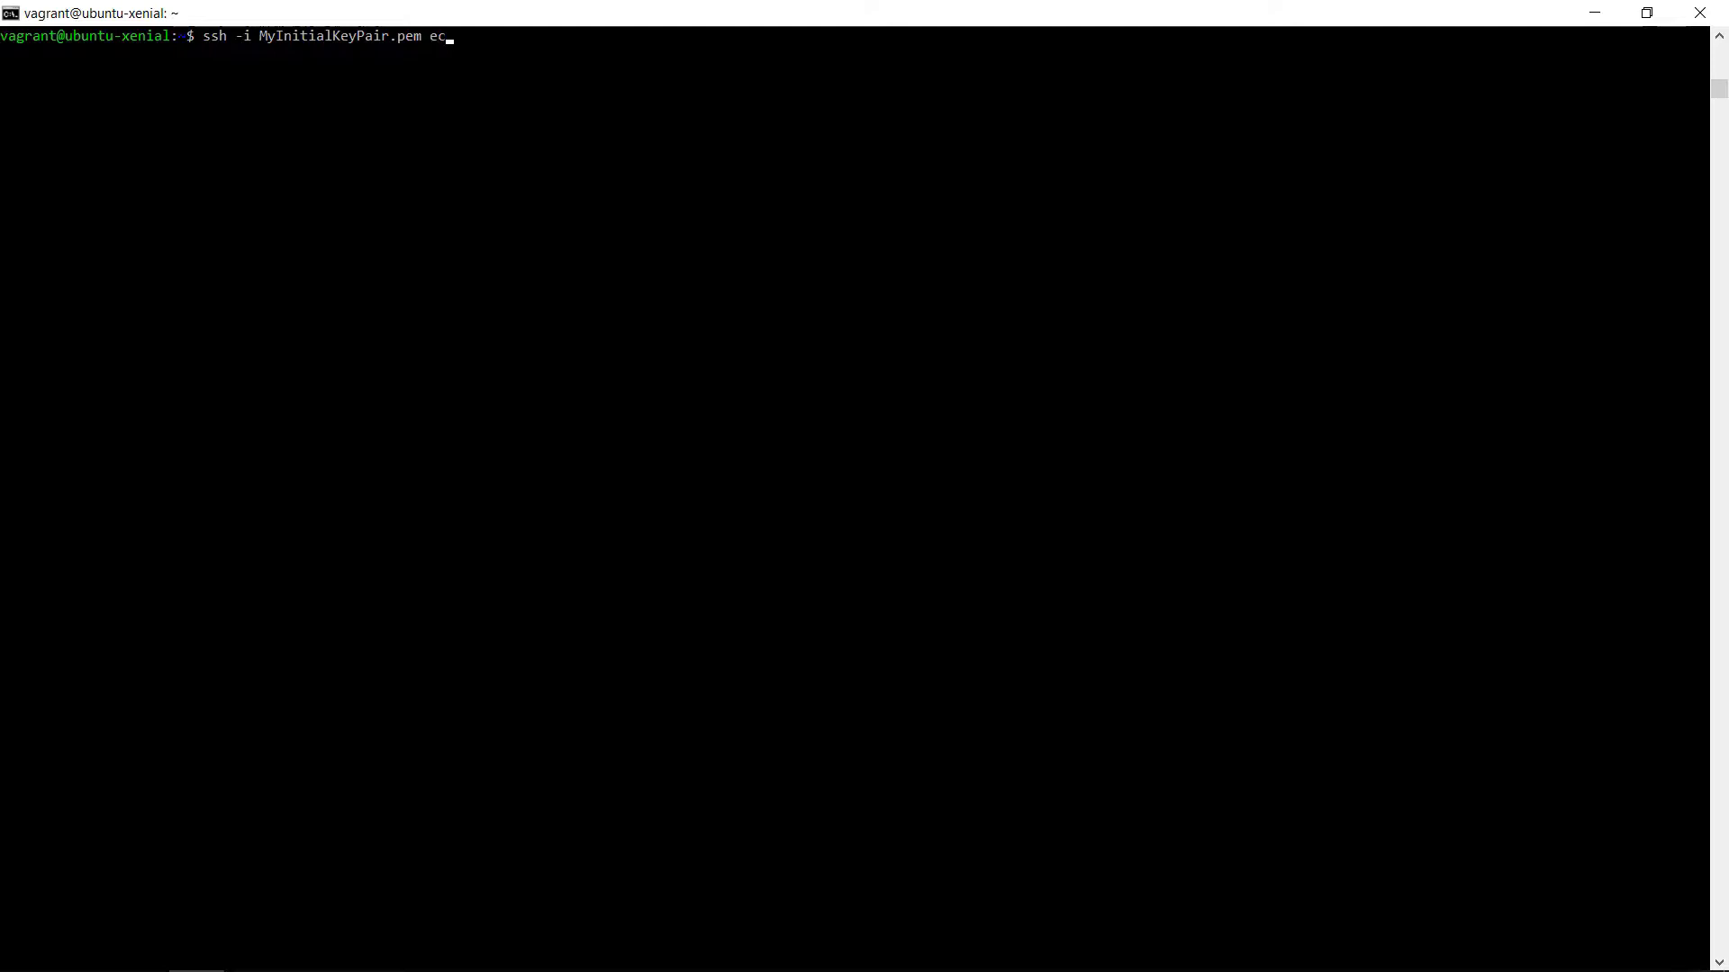
{"action": "type", "text": "2-user@"}
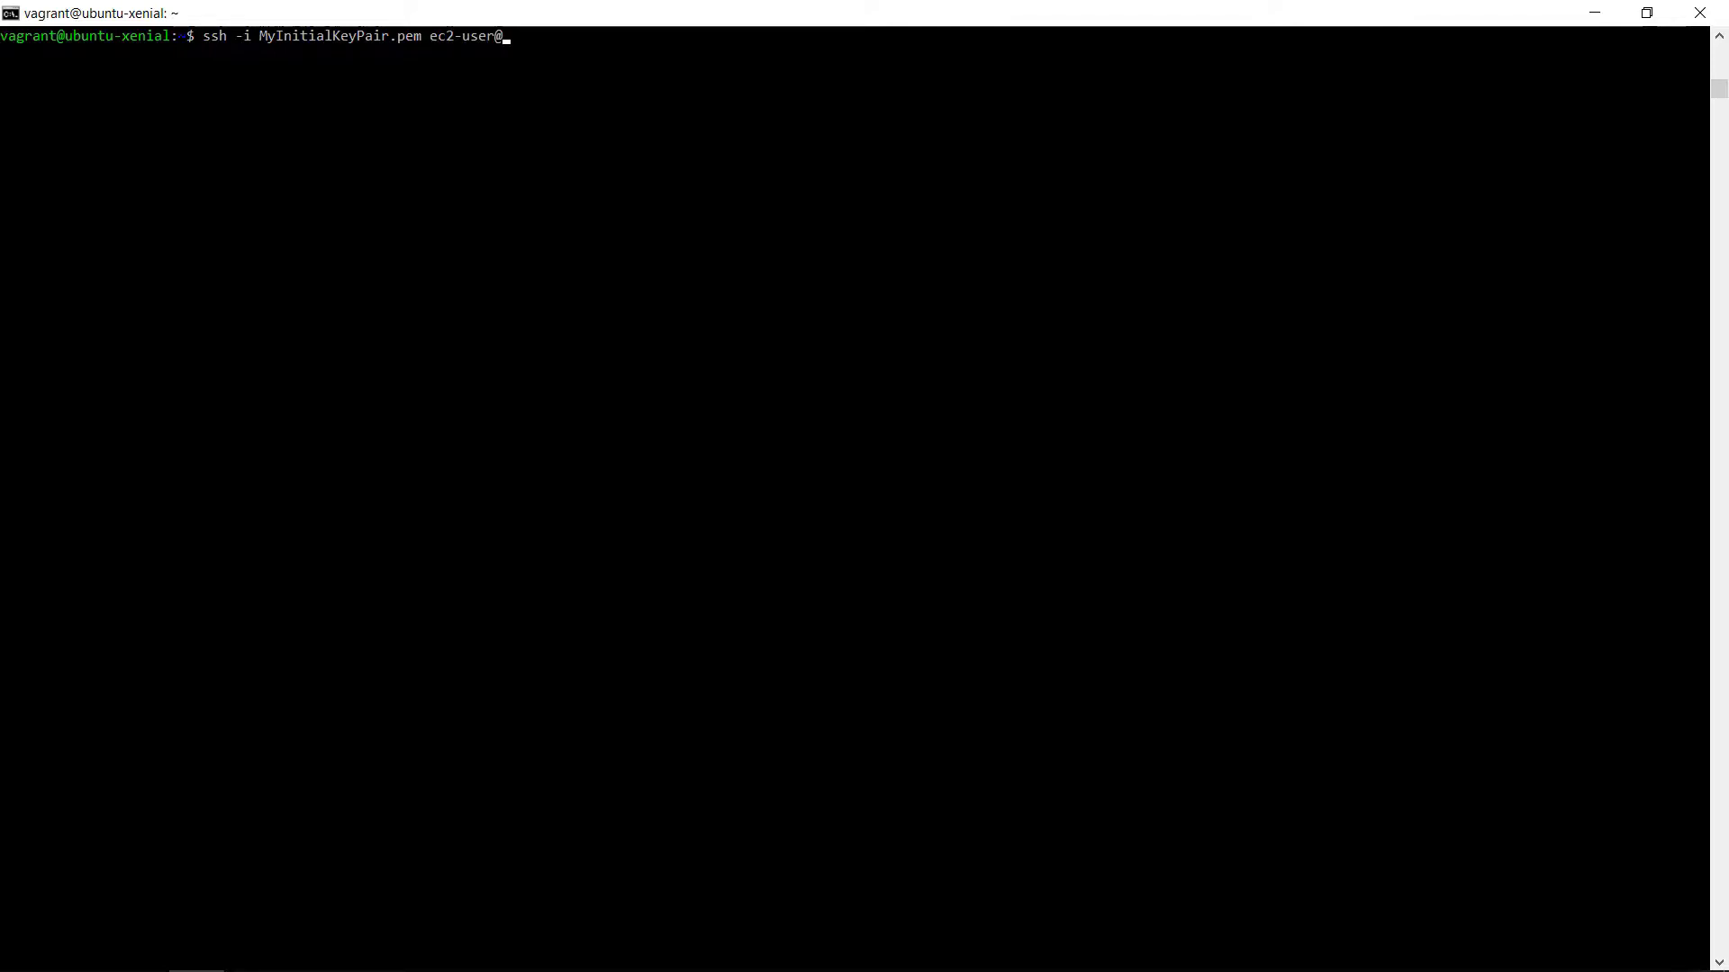
{"action": "type", "text": "18.234.194.168"}
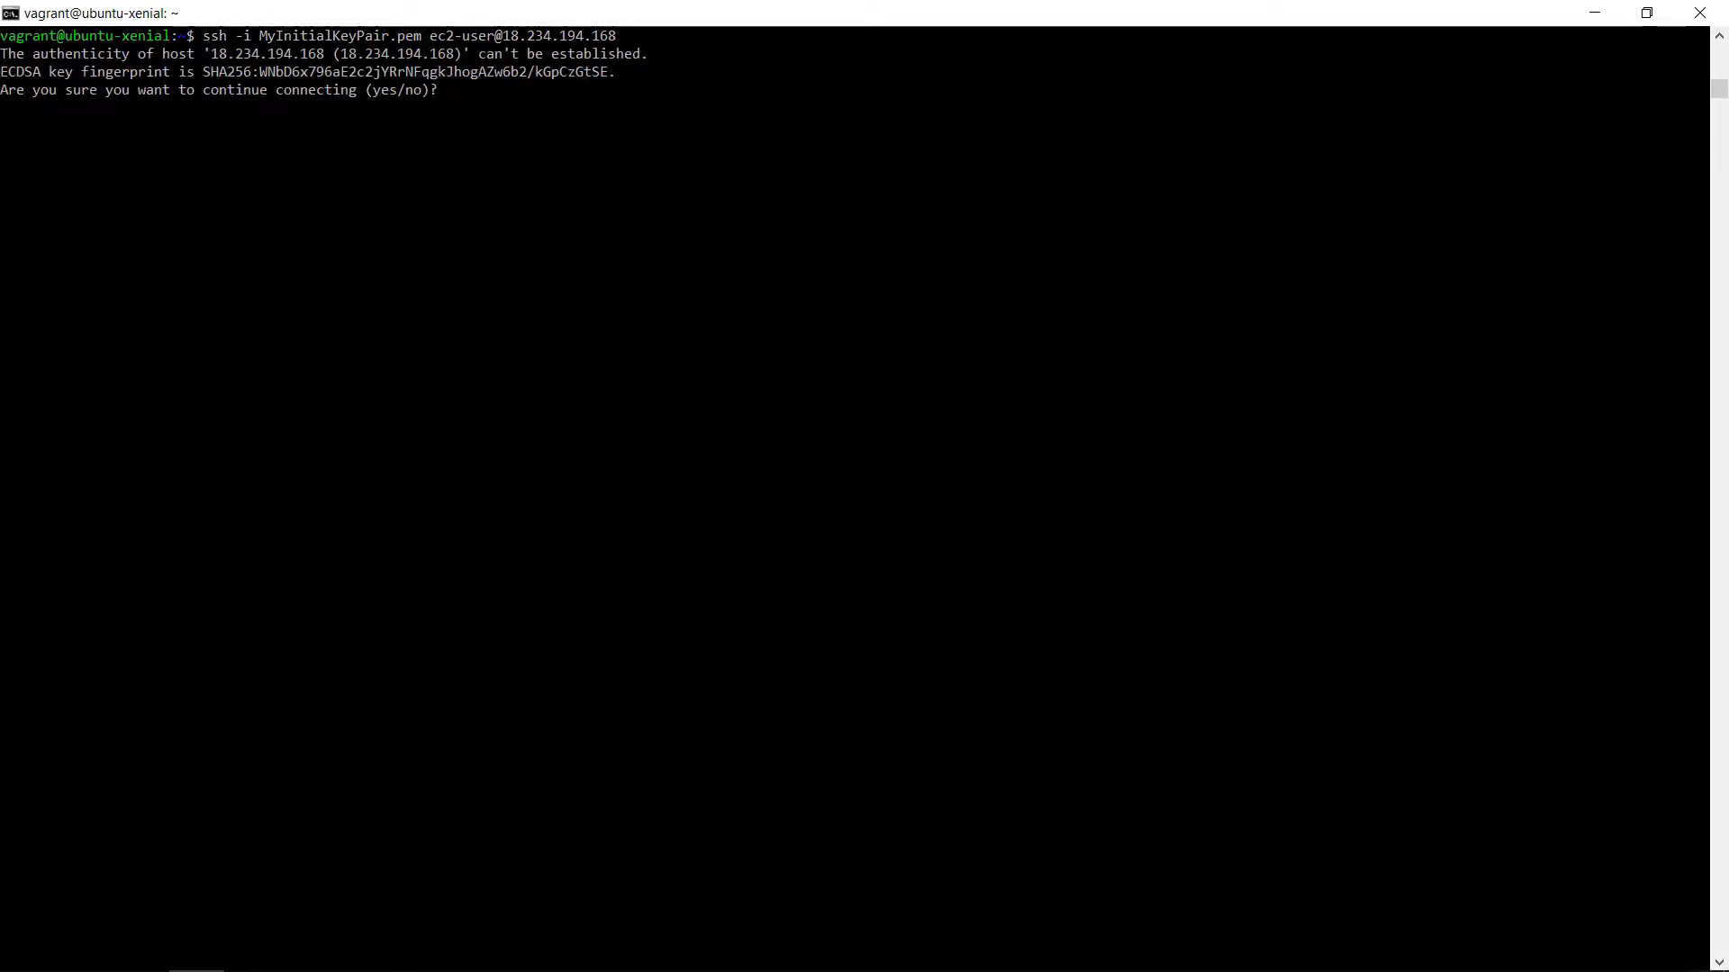
{"action": "type", "text": "yes"}
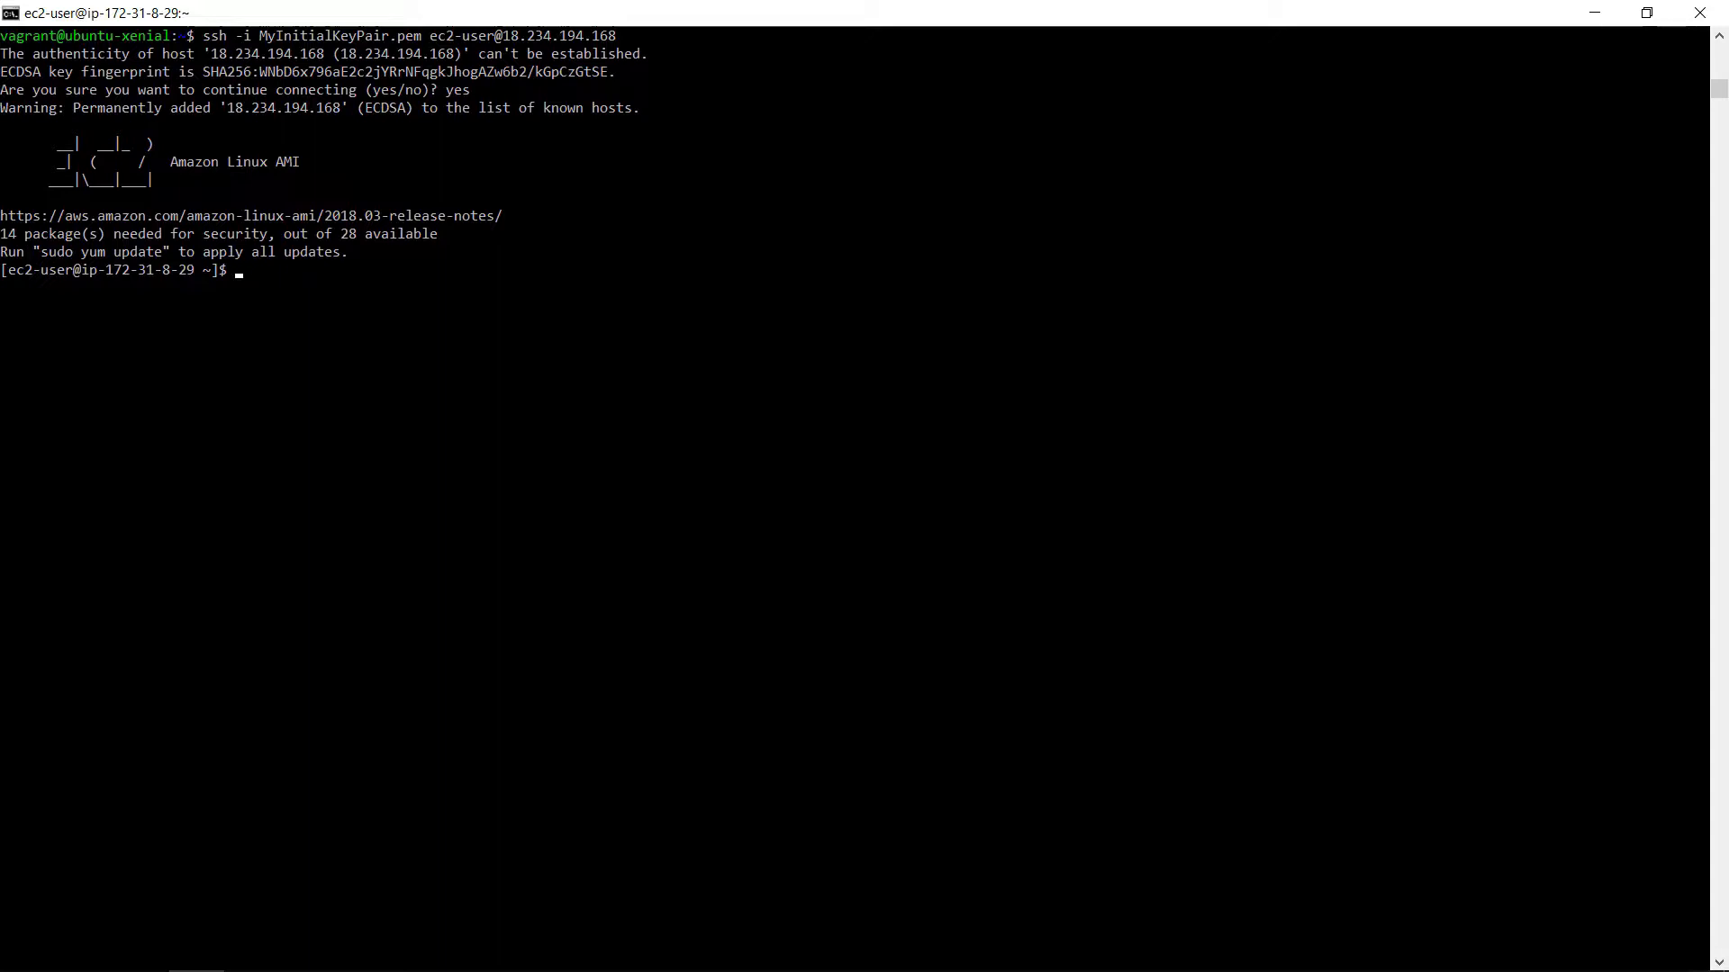
Step: Check the working directory, create myfile.txt and open it in vi
{"action": "type", "text": "pwd"}
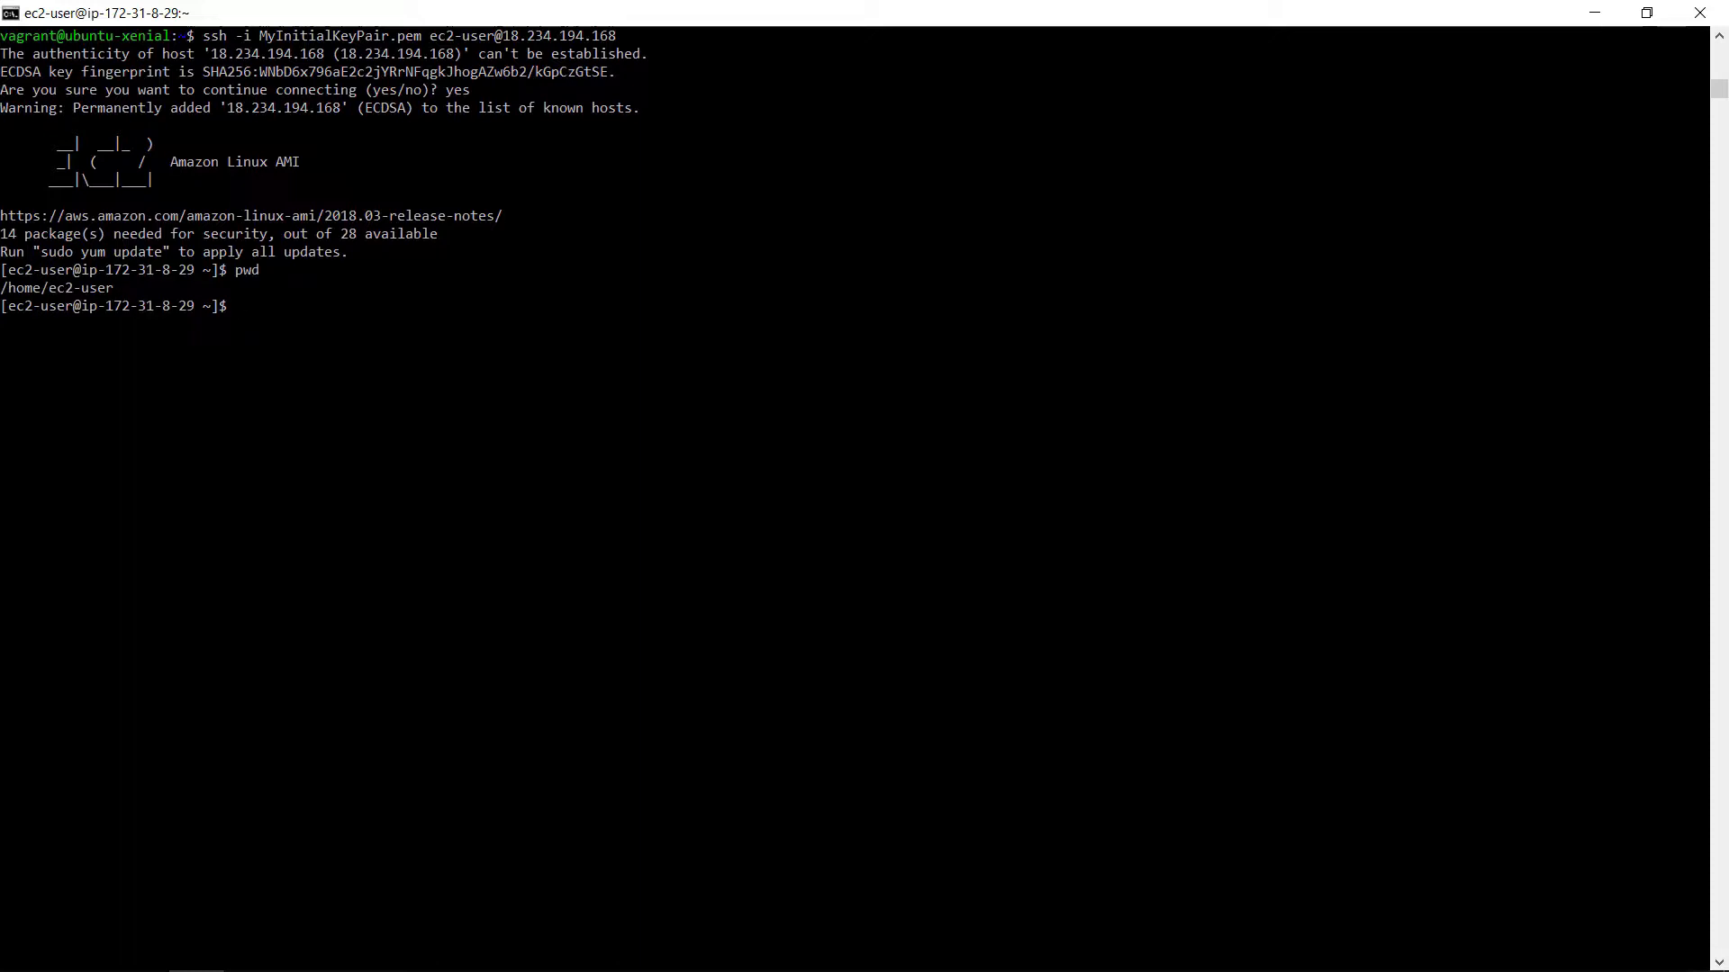
{"action": "type", "text": "touch"}
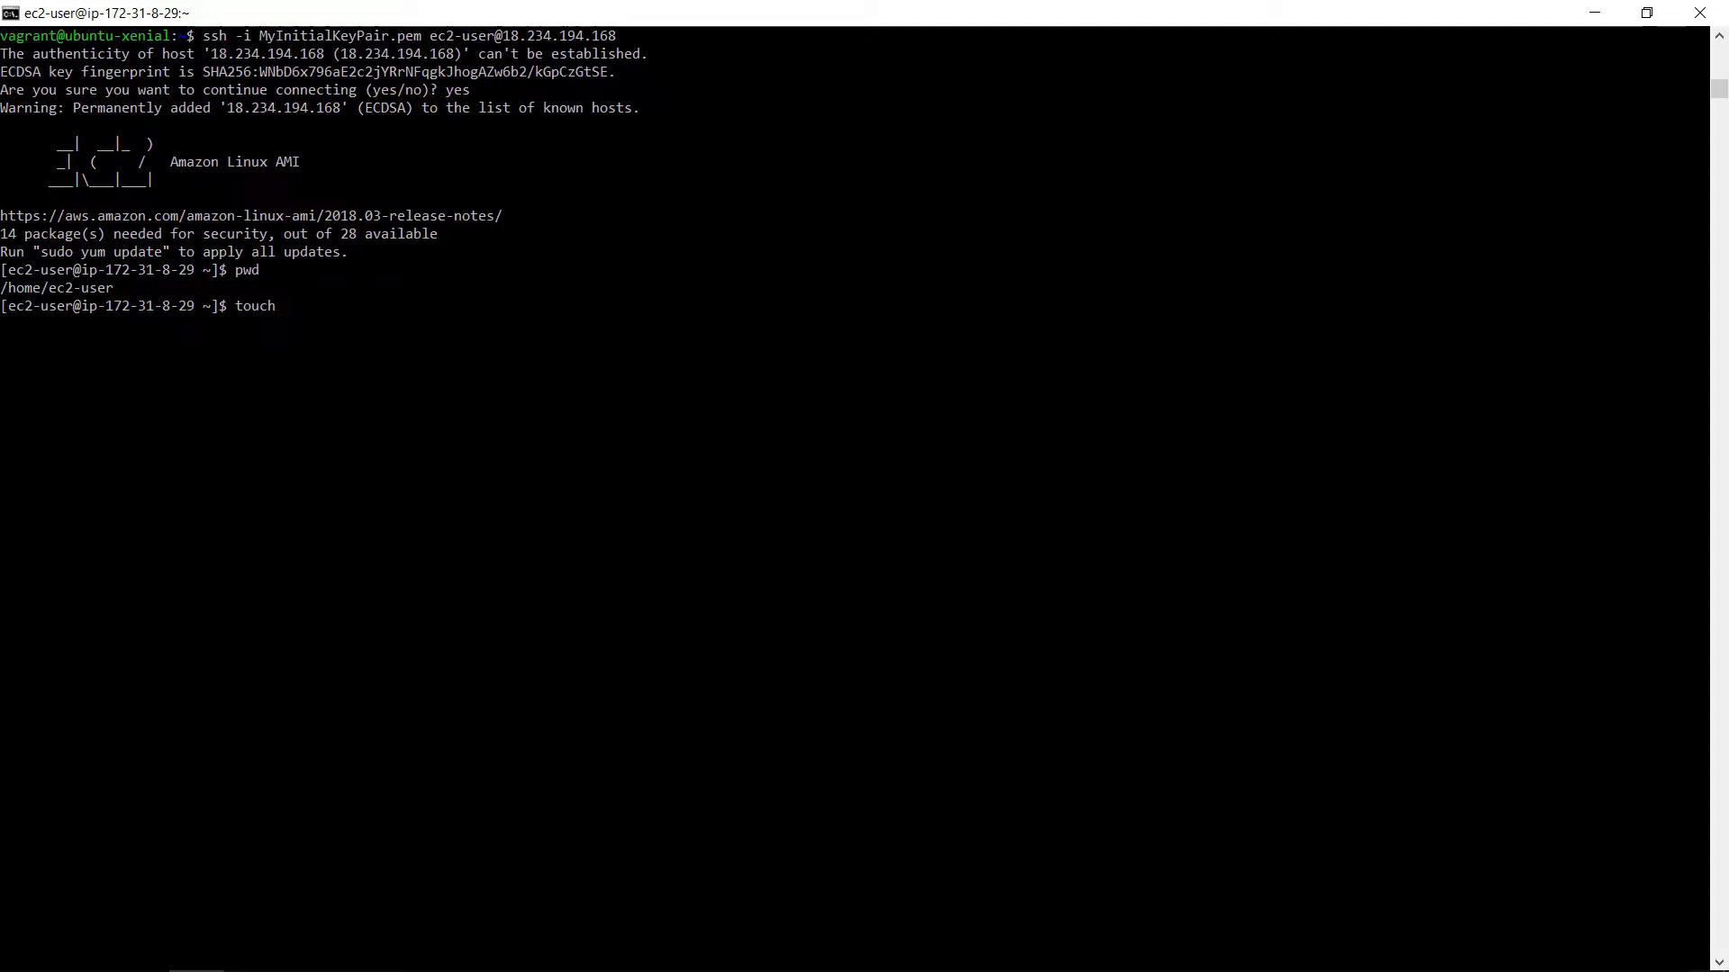
{"action": "type", "text": "m"}
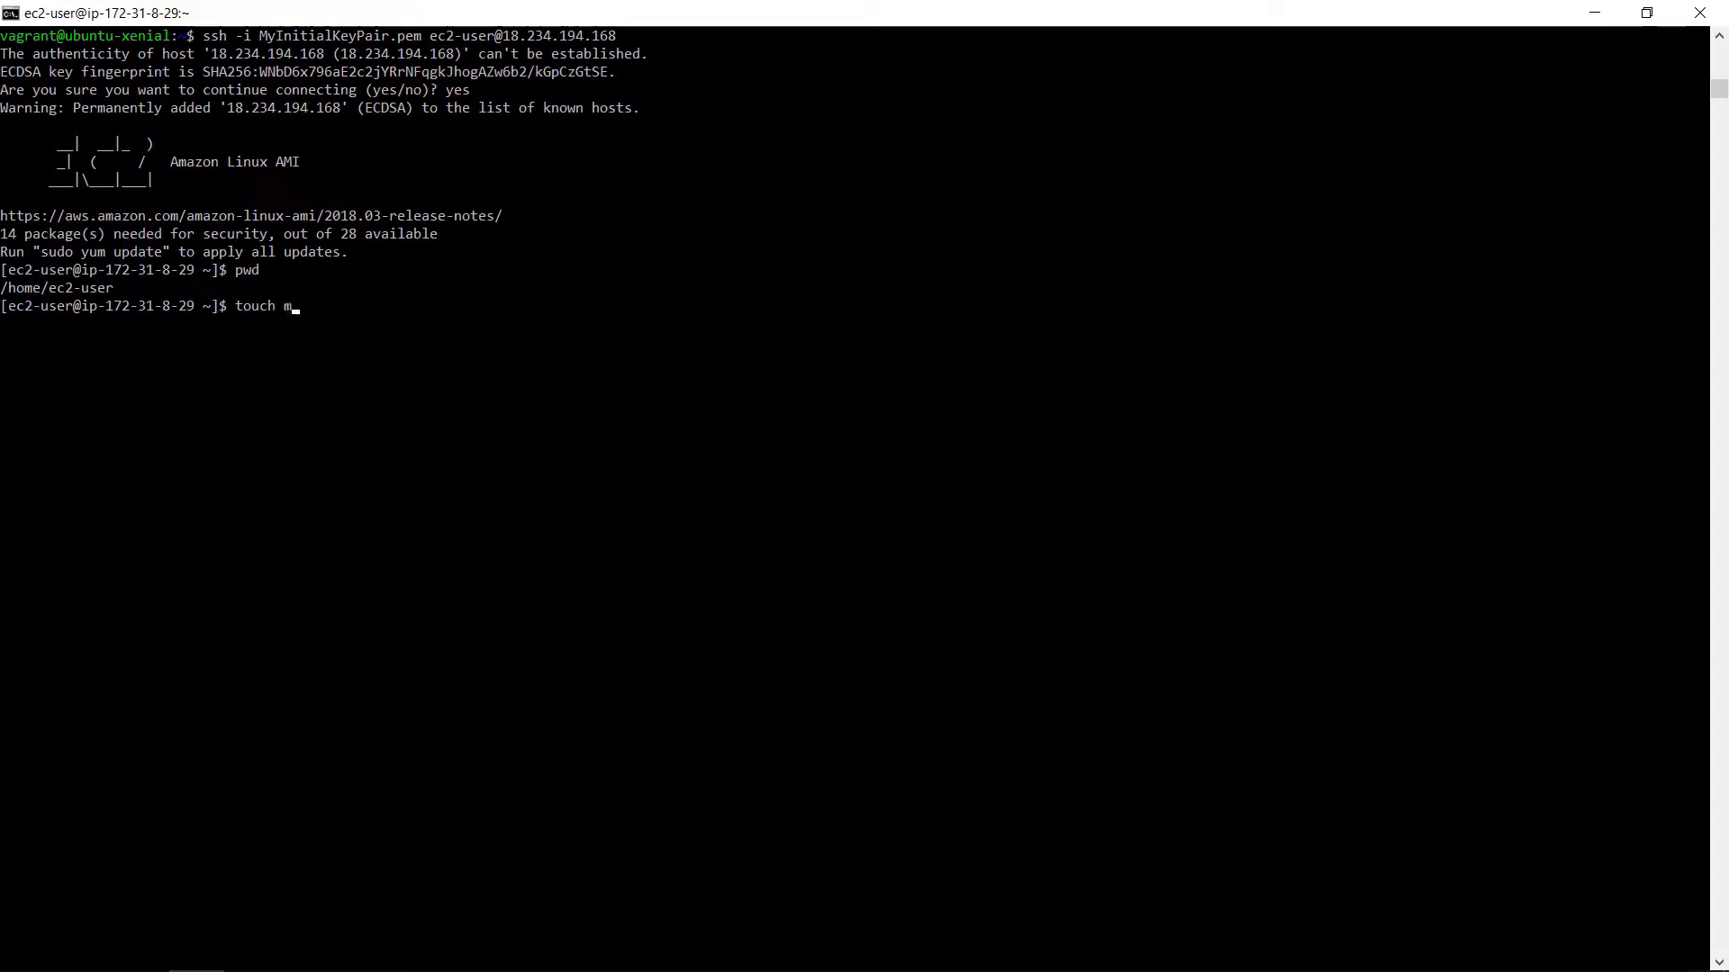
{"action": "type", "text": "yfile.txt"}
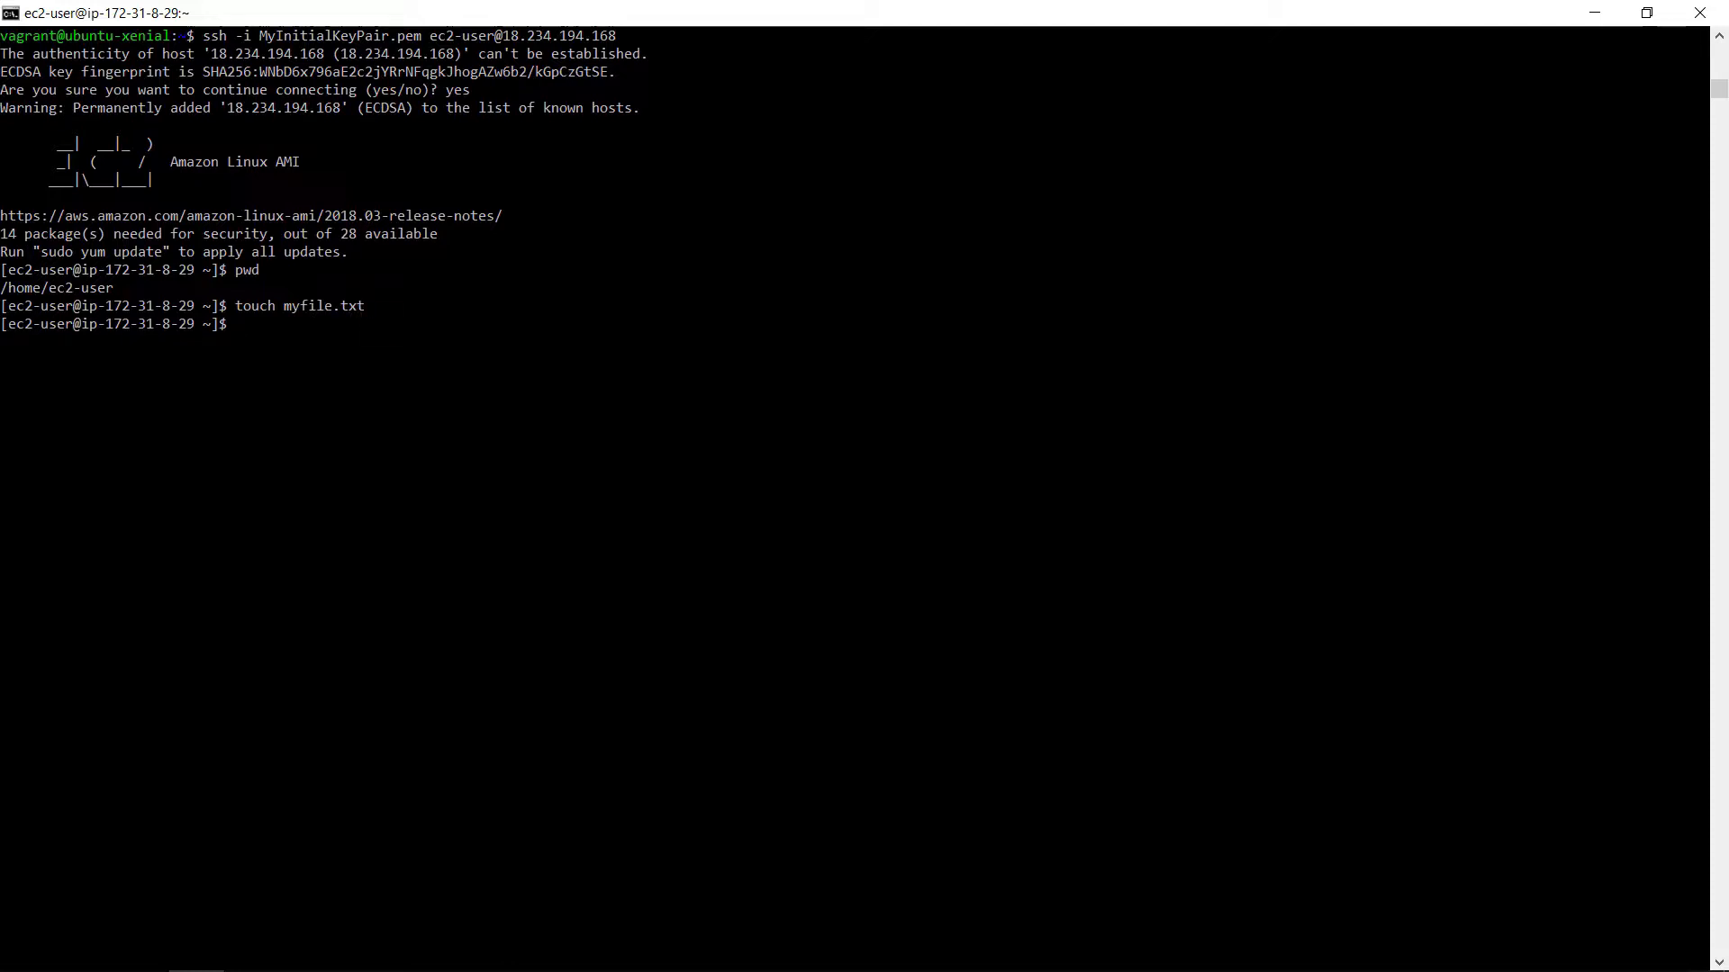
{"action": "type", "text": "vi"}
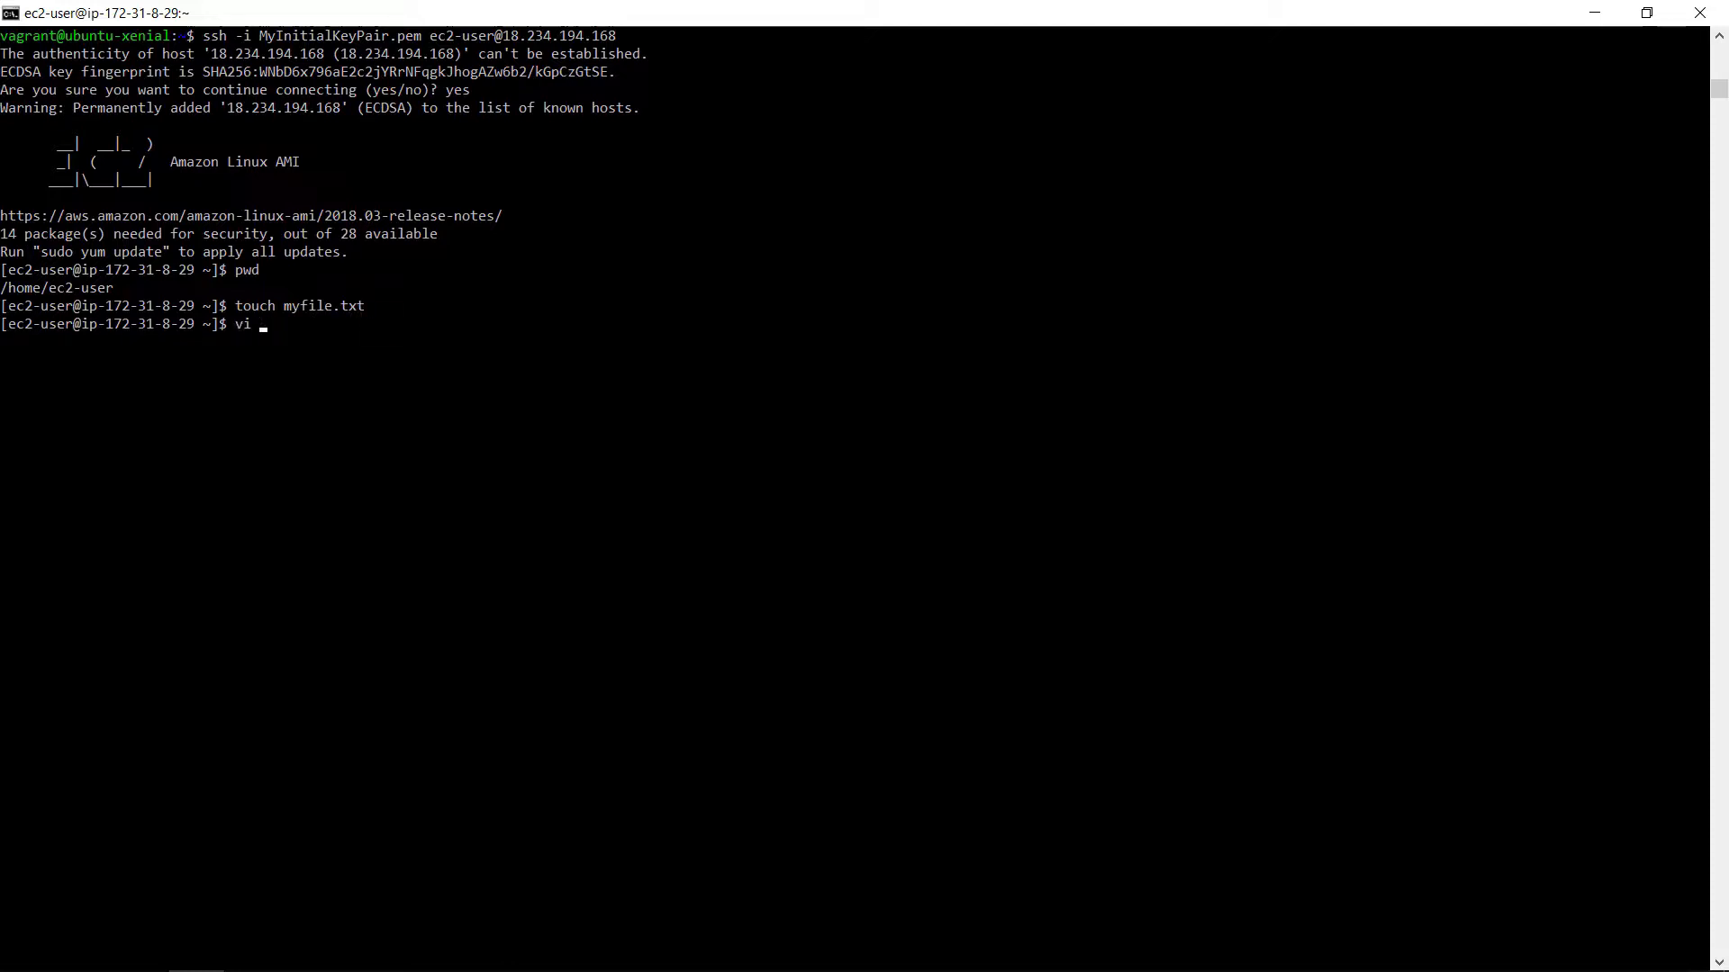
{"action": "type", "text": "myfile.txt"}
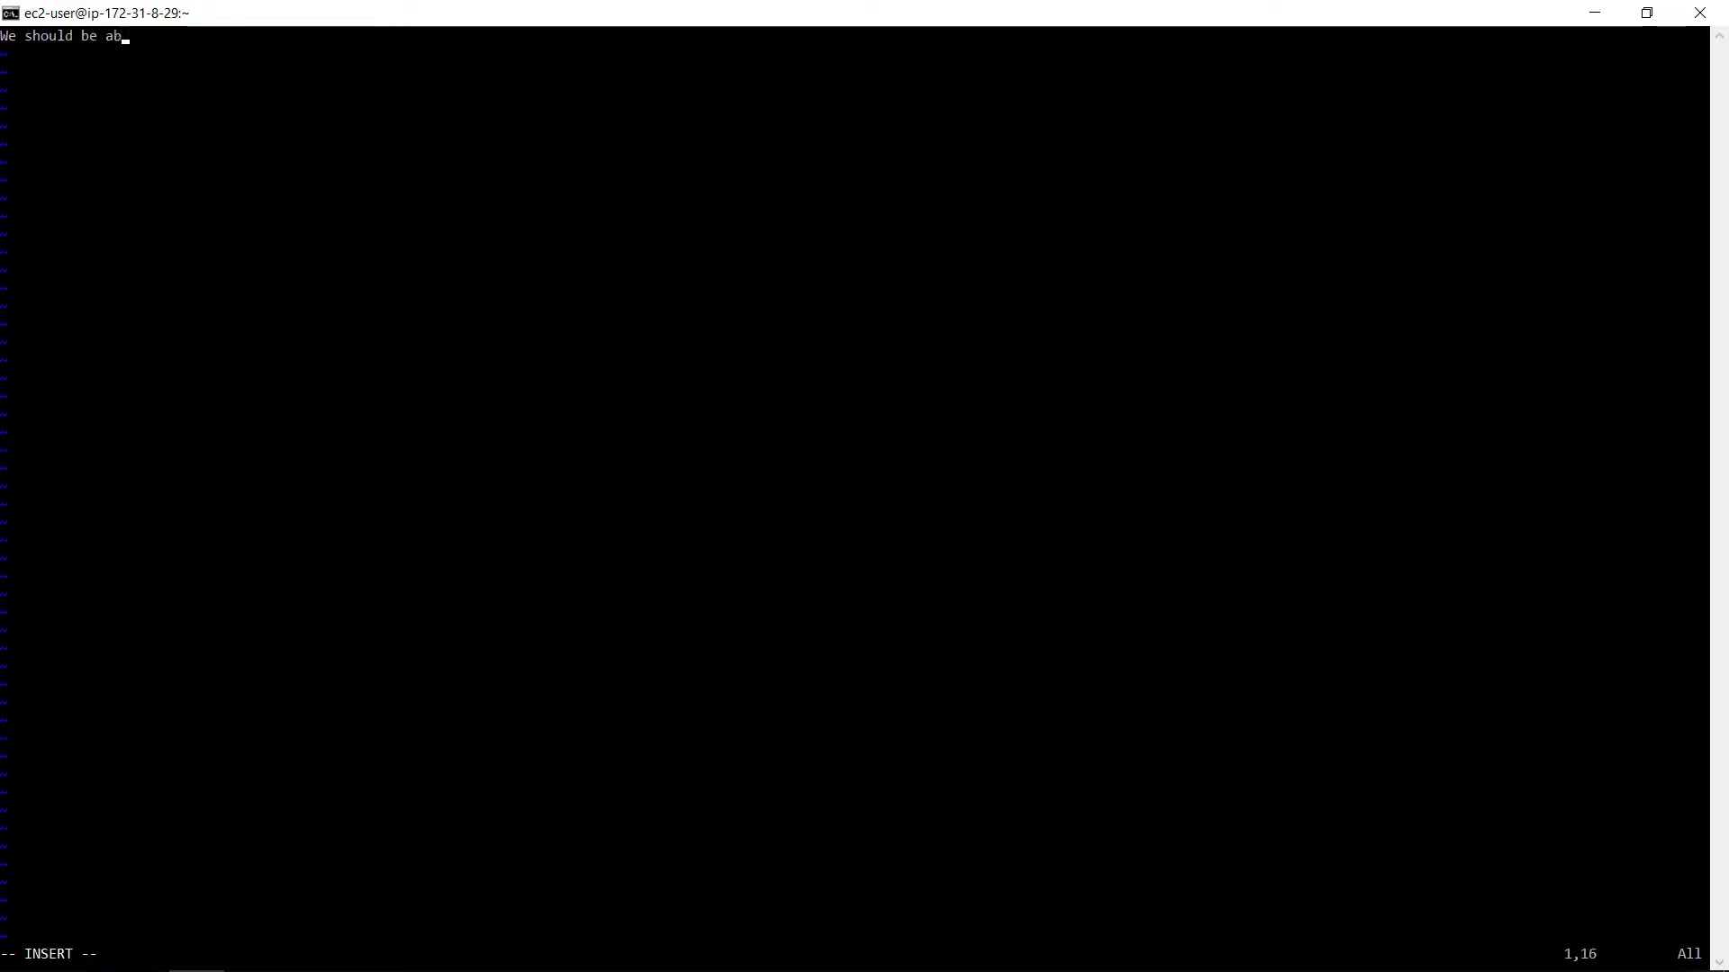
Step: Write a line about reading this file from a new instance with a new key pair, save and cat myfile.txt
{"action": "type", "text": "le to read this"}
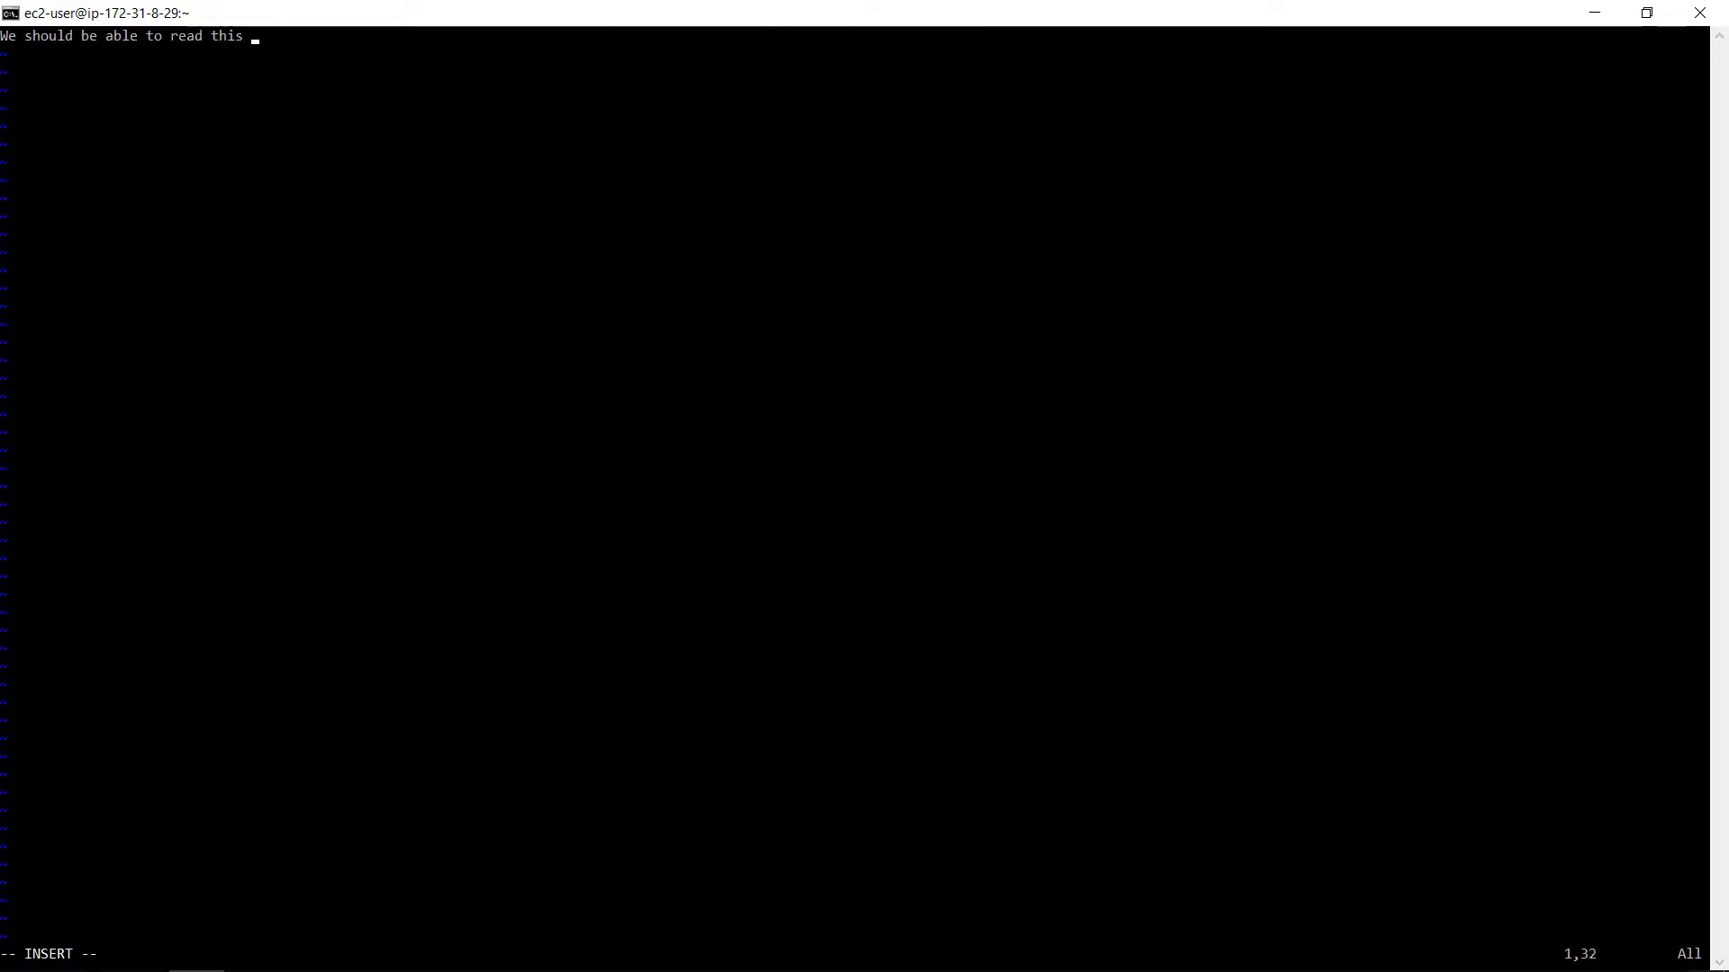
{"action": "type", "text": "file in a"}
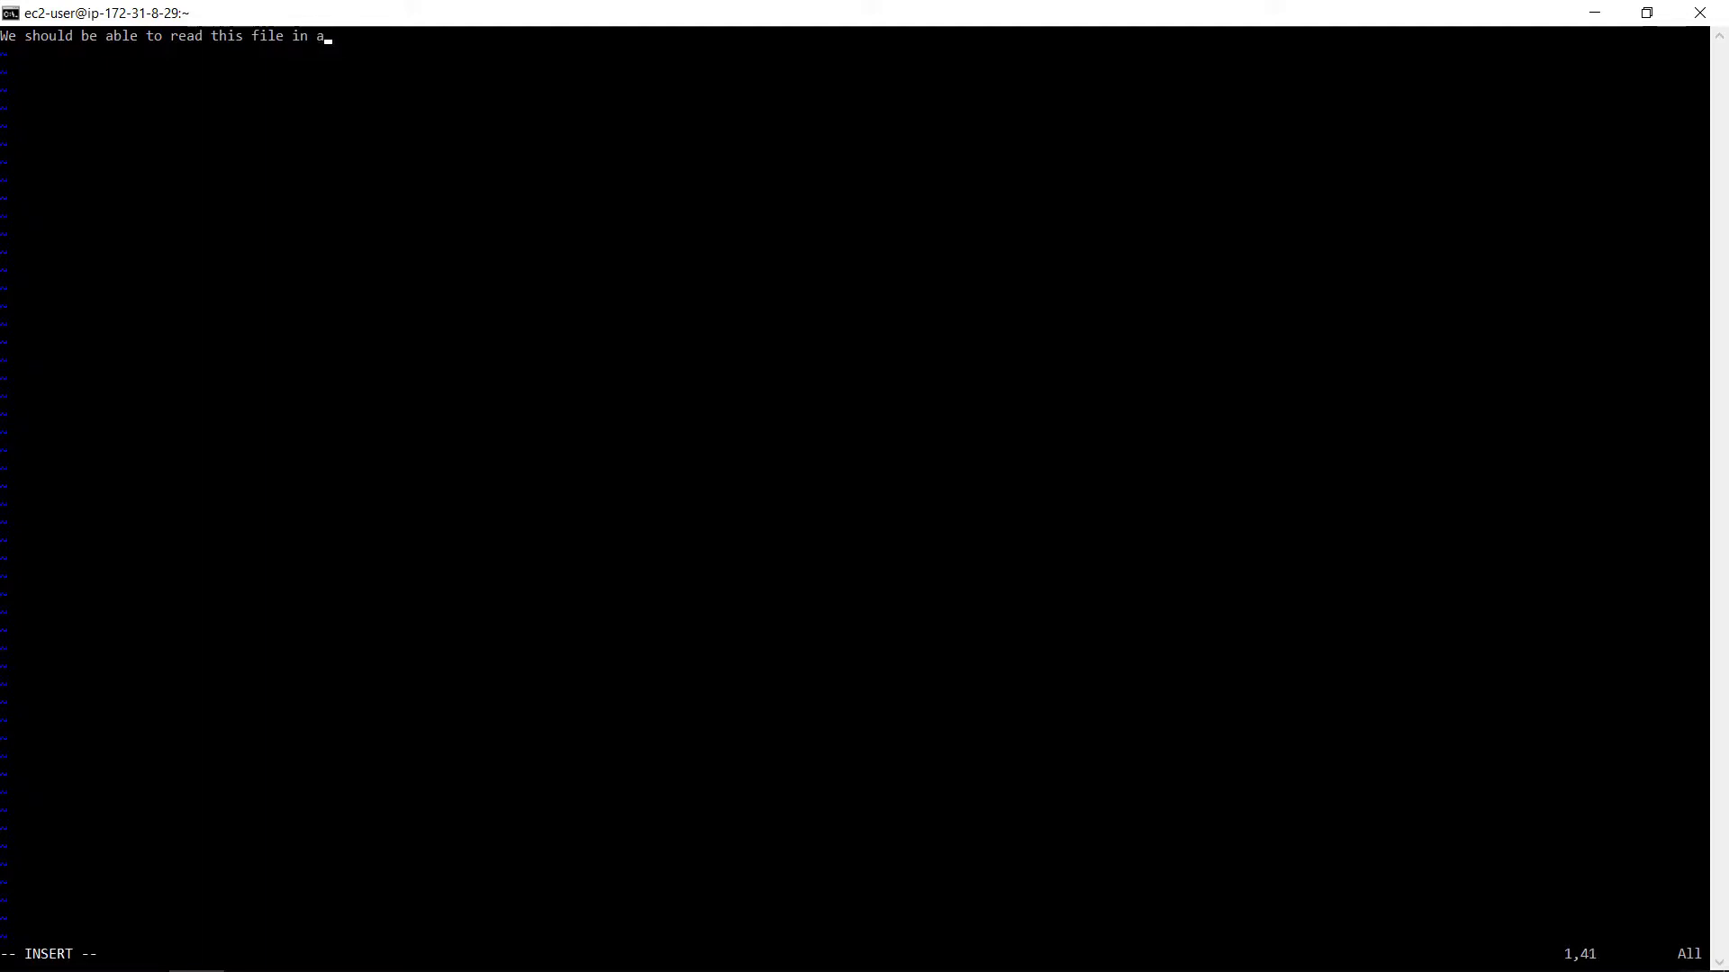
{"action": "type", "text": "new instance with"}
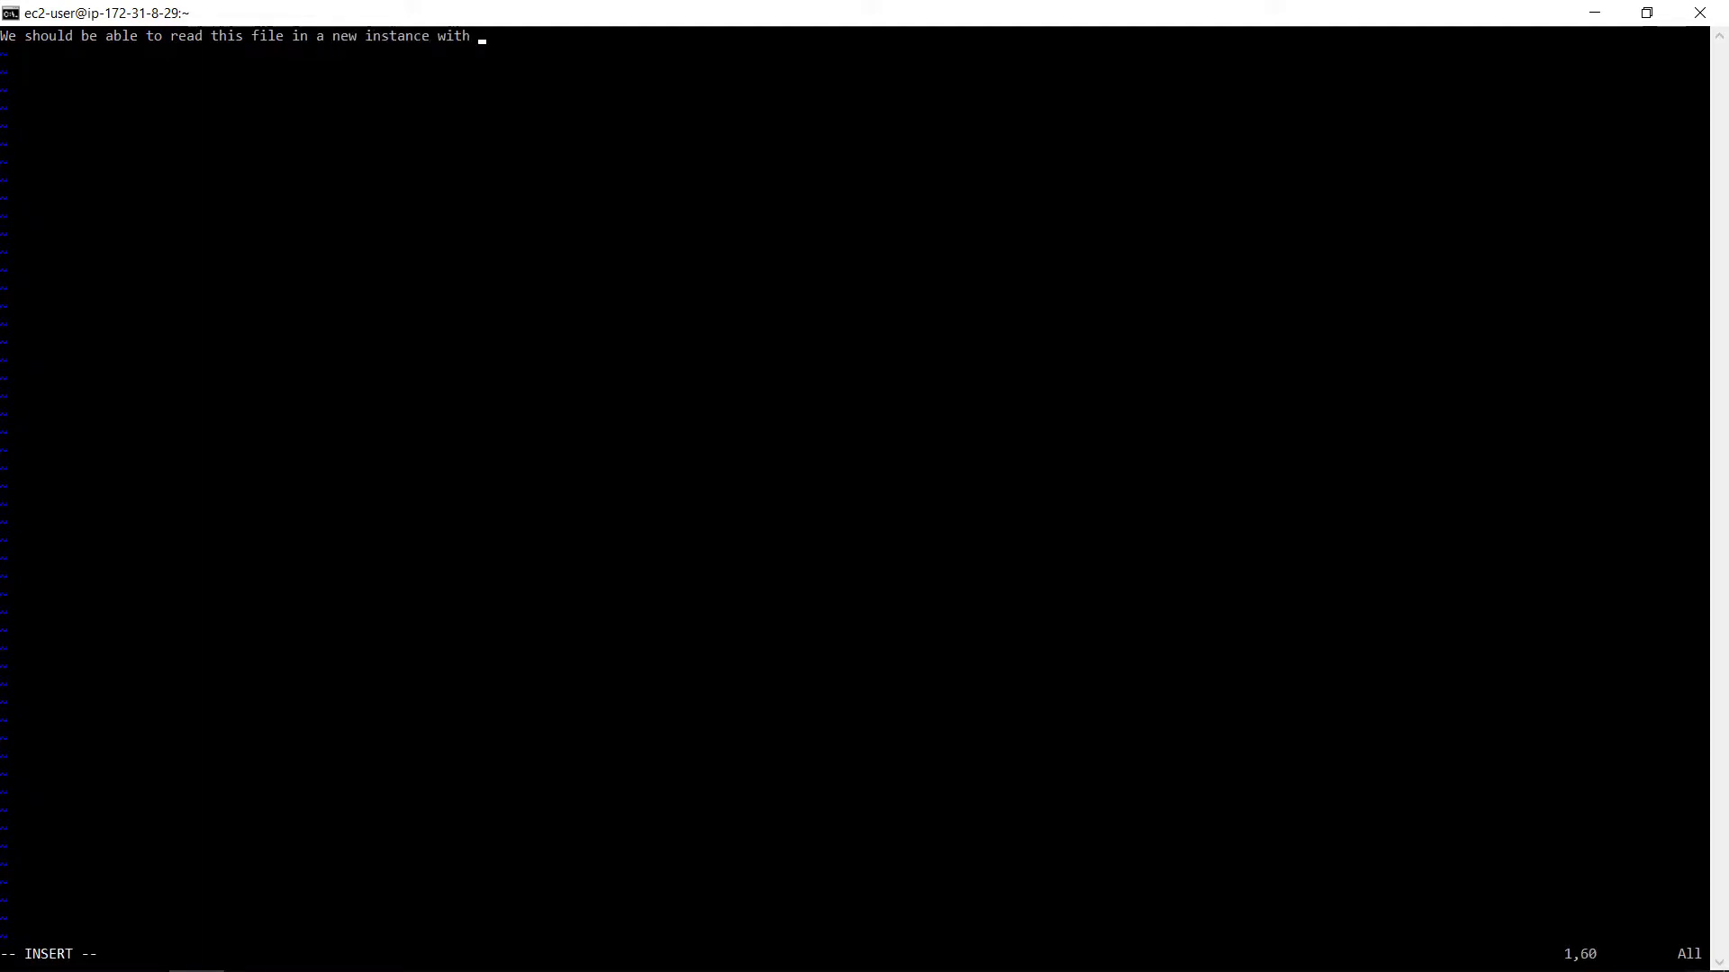
{"action": "type", "text": "a new ke"}
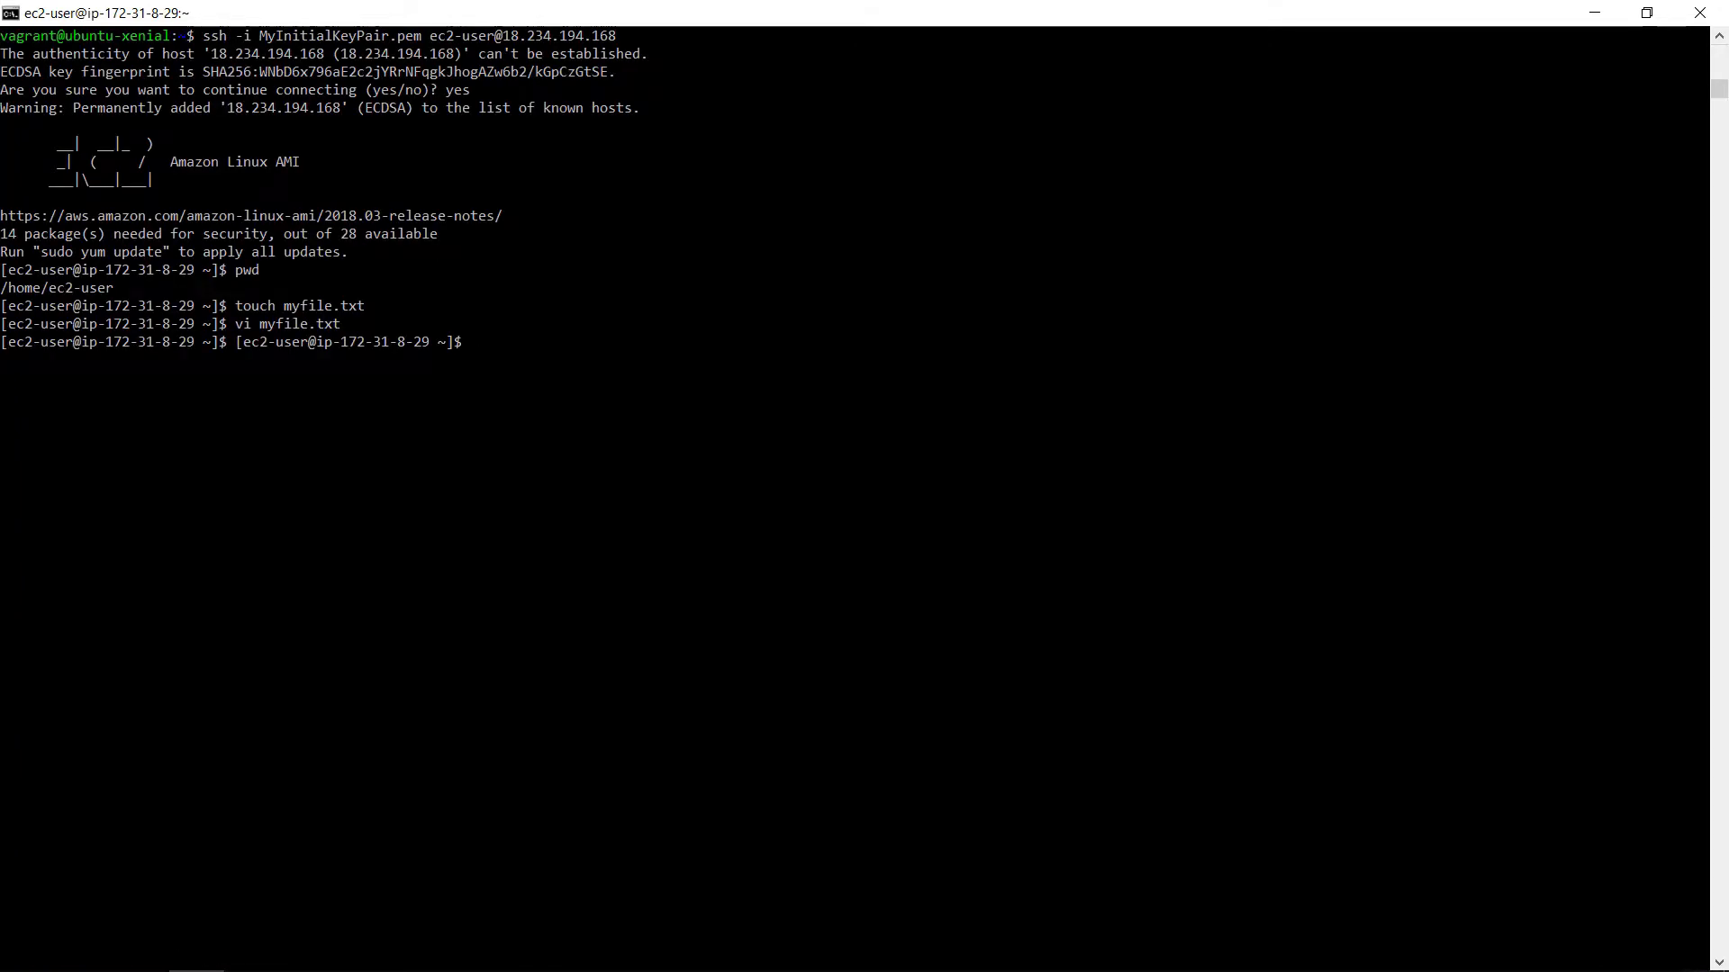
{"action": "type", "text": "cat myfile.txt"}
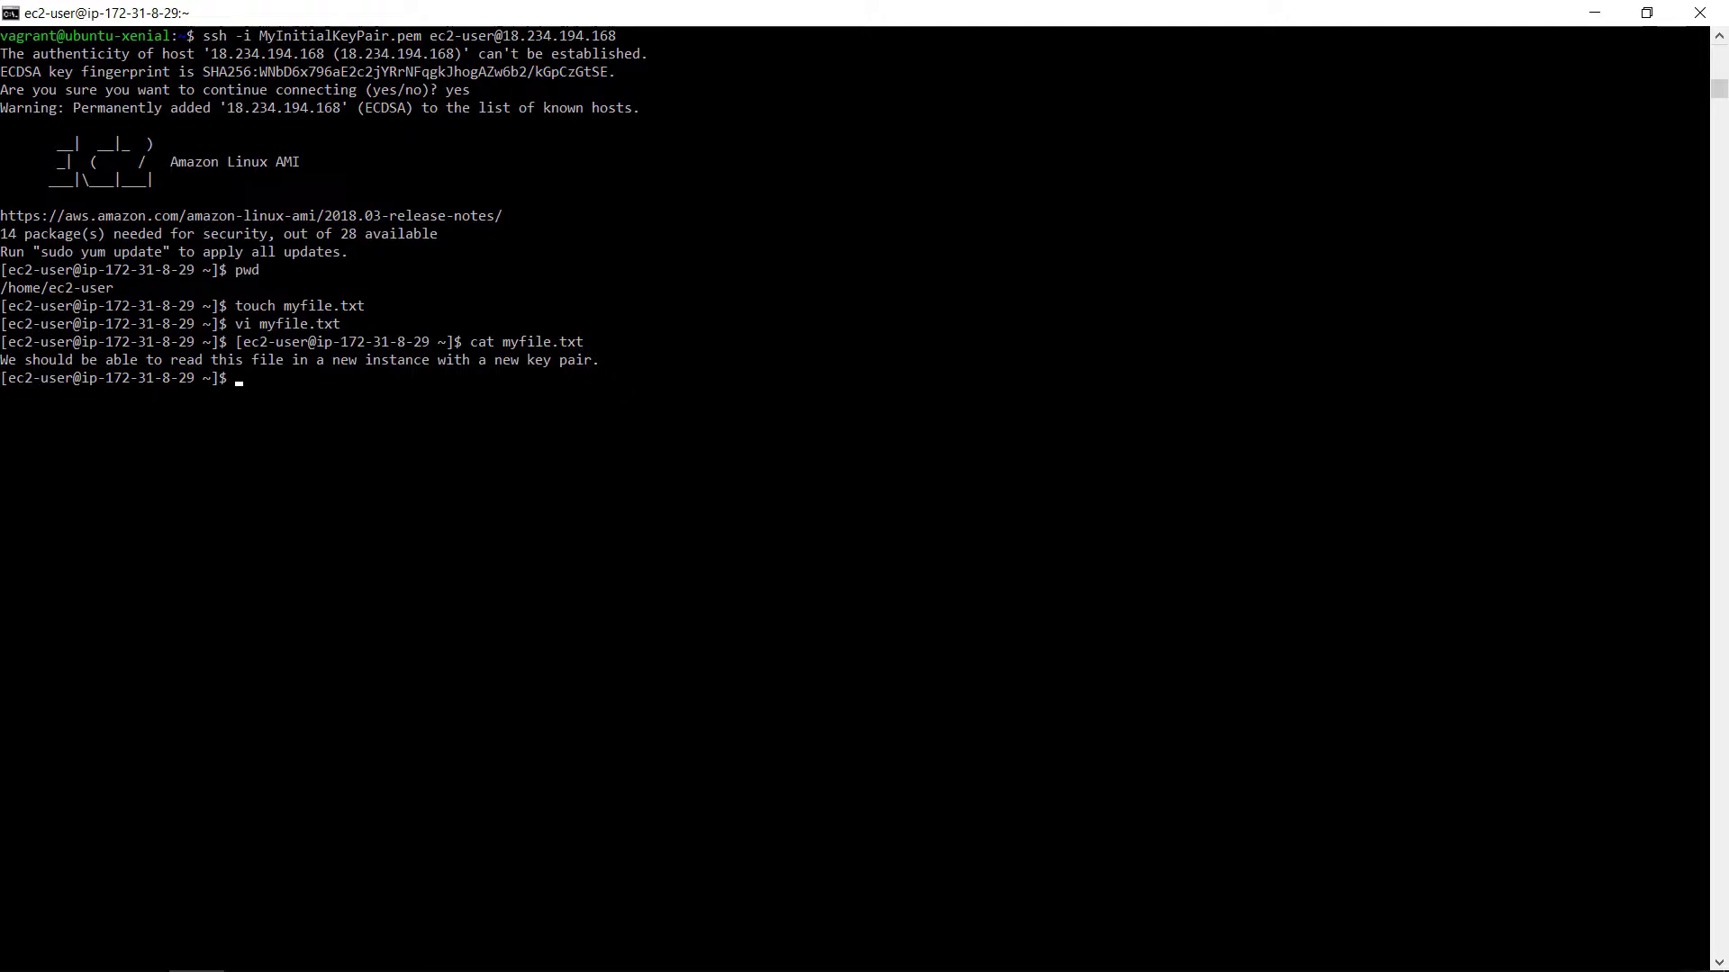
{"action": "key", "text": "alt+tab"}
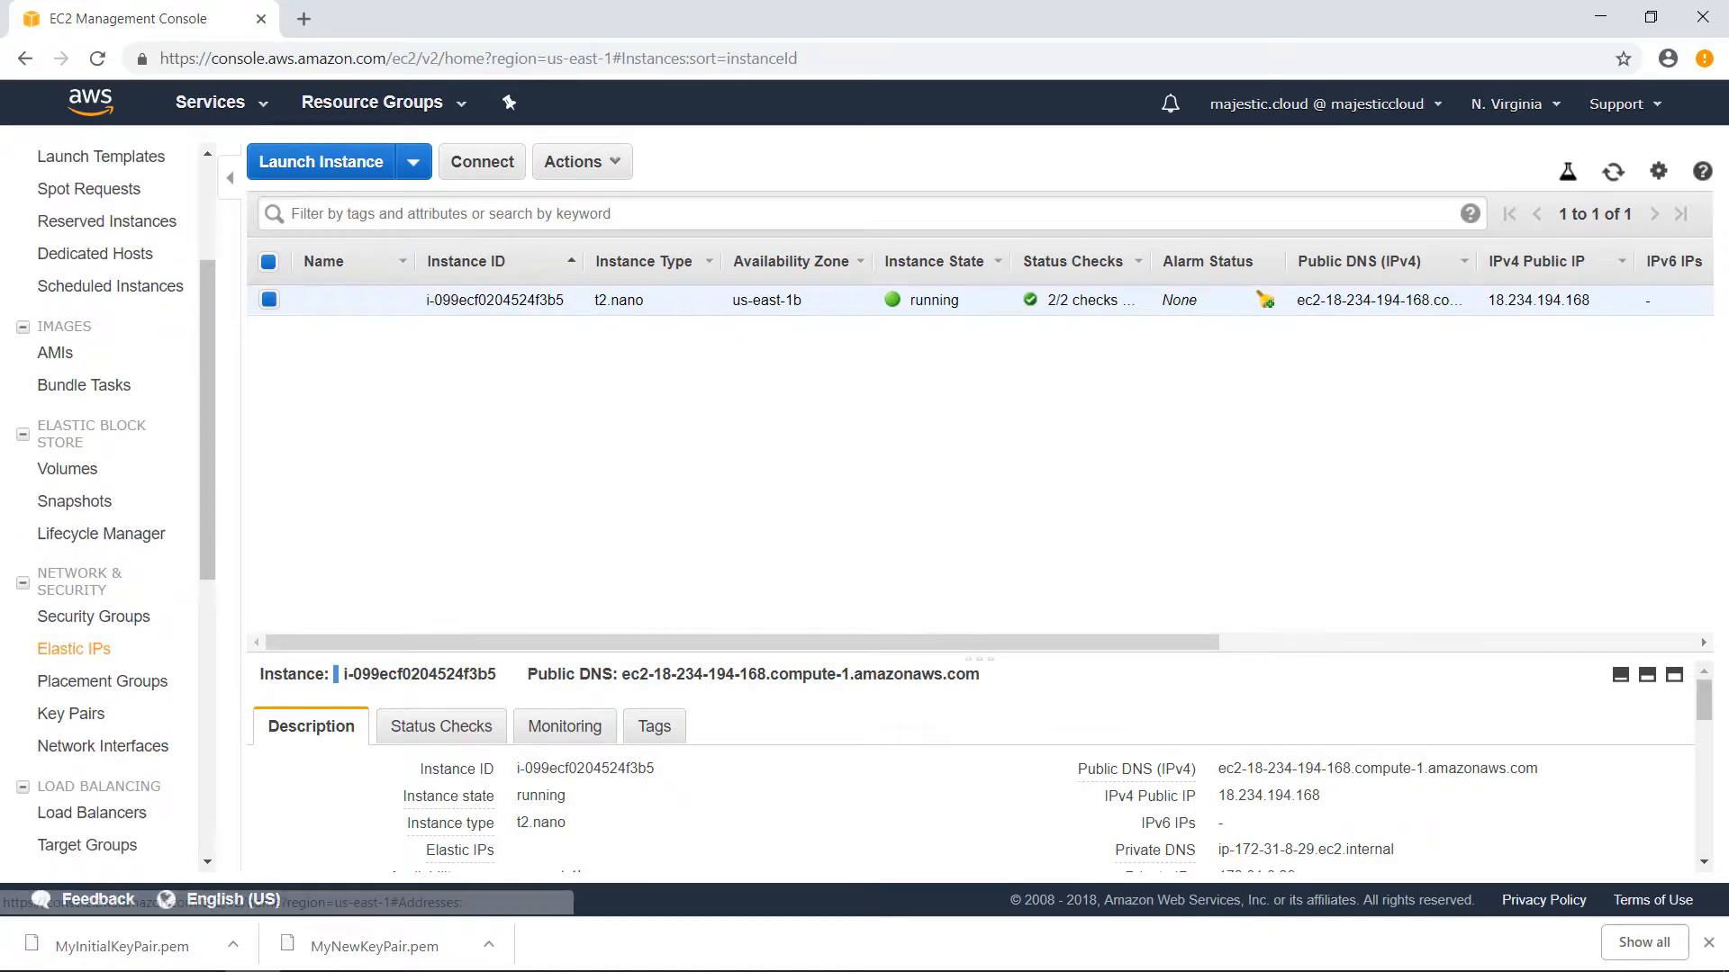
Step: Delete the MyInitialKeyPair key pair from the Key Pairs list and confirm
{"action": "left_click", "coordinate": [72, 713]}
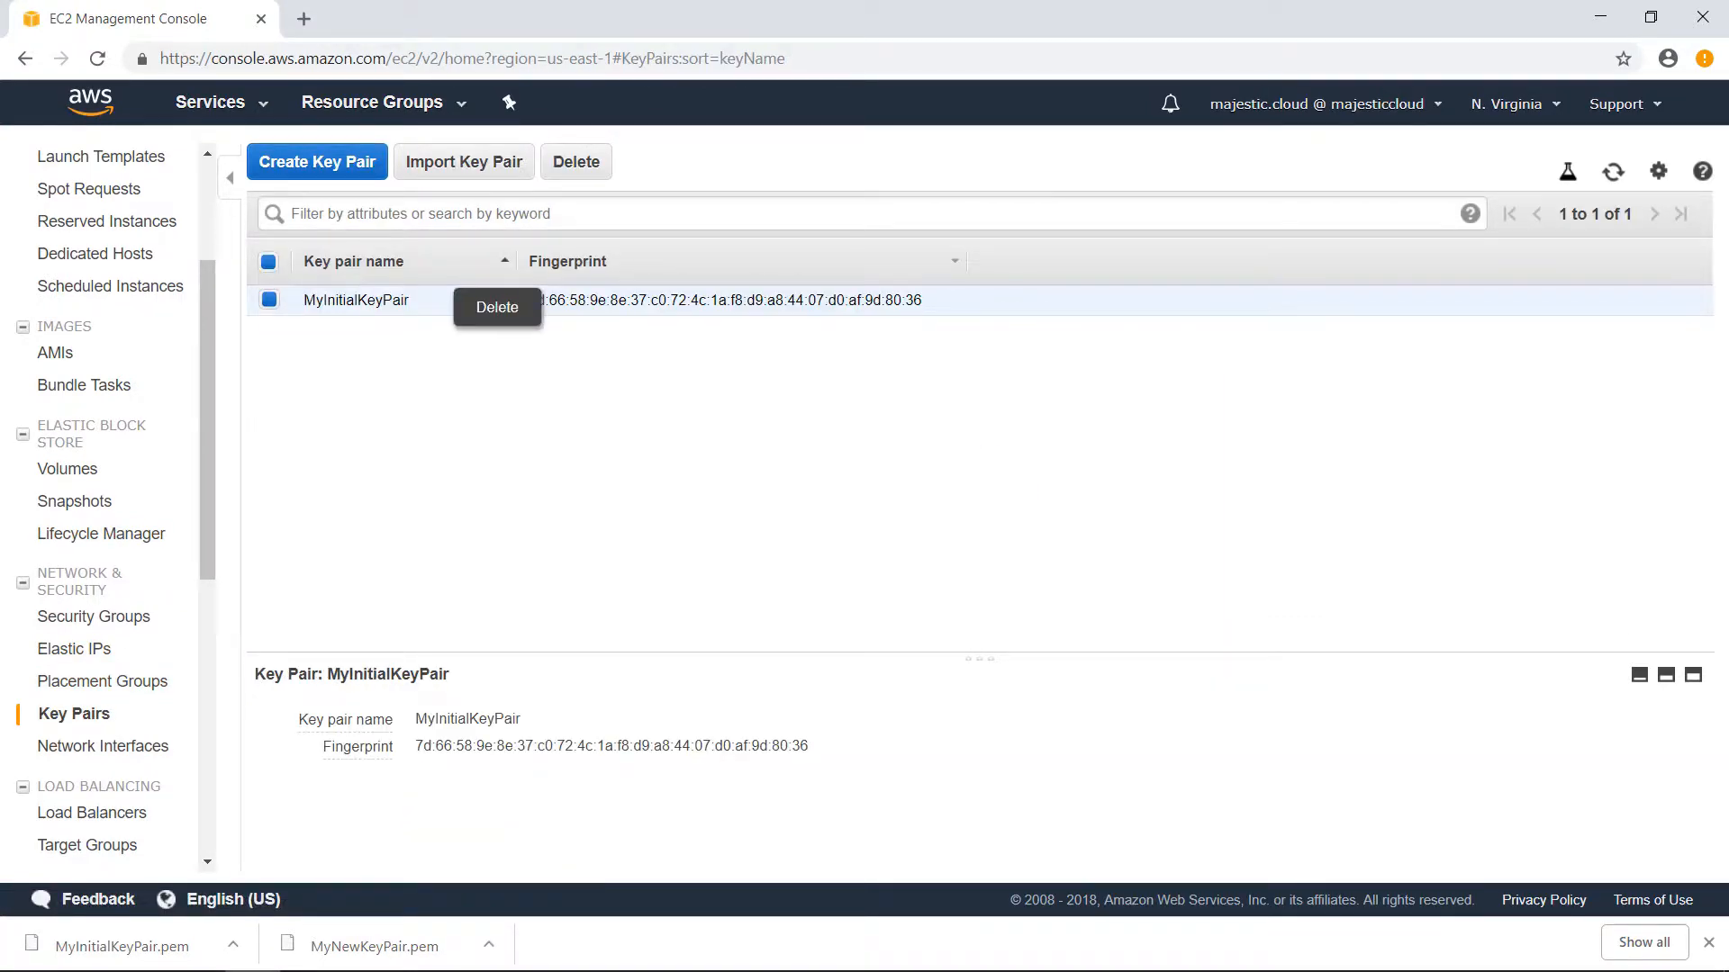
{"action": "left_click", "coordinate": [575, 160]}
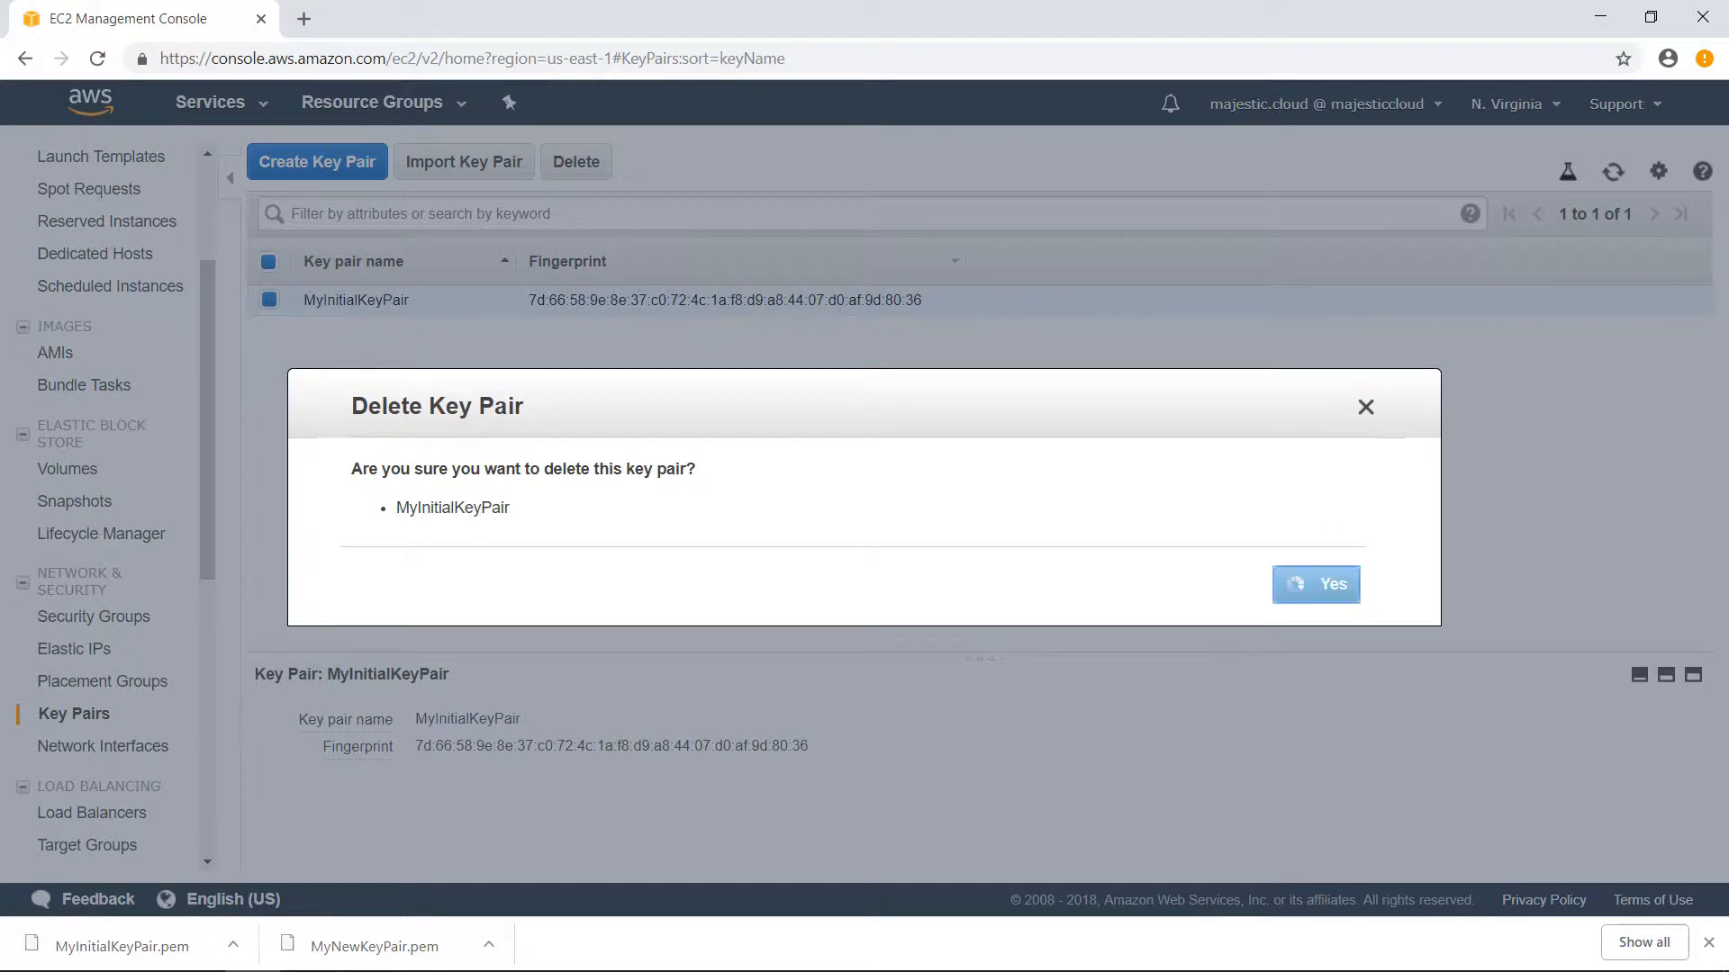
{"action": "left_click", "coordinate": [1314, 584]}
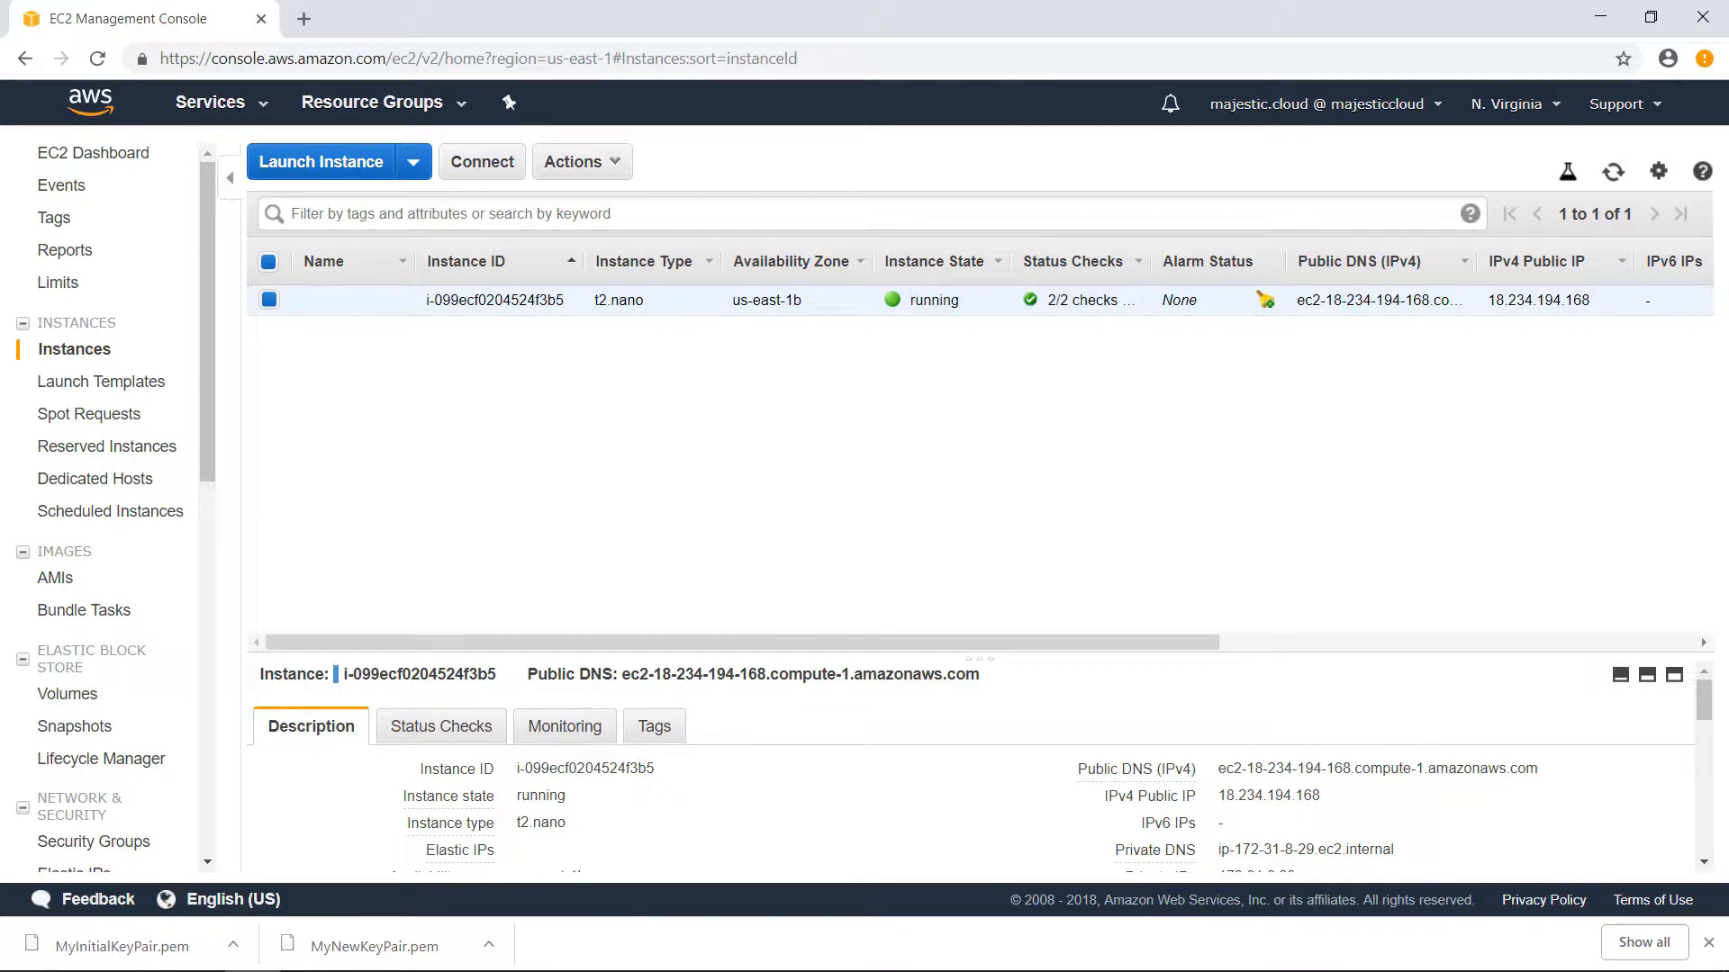
{"action": "scroll", "scroll_direction": "down", "scroll_amount": 3}
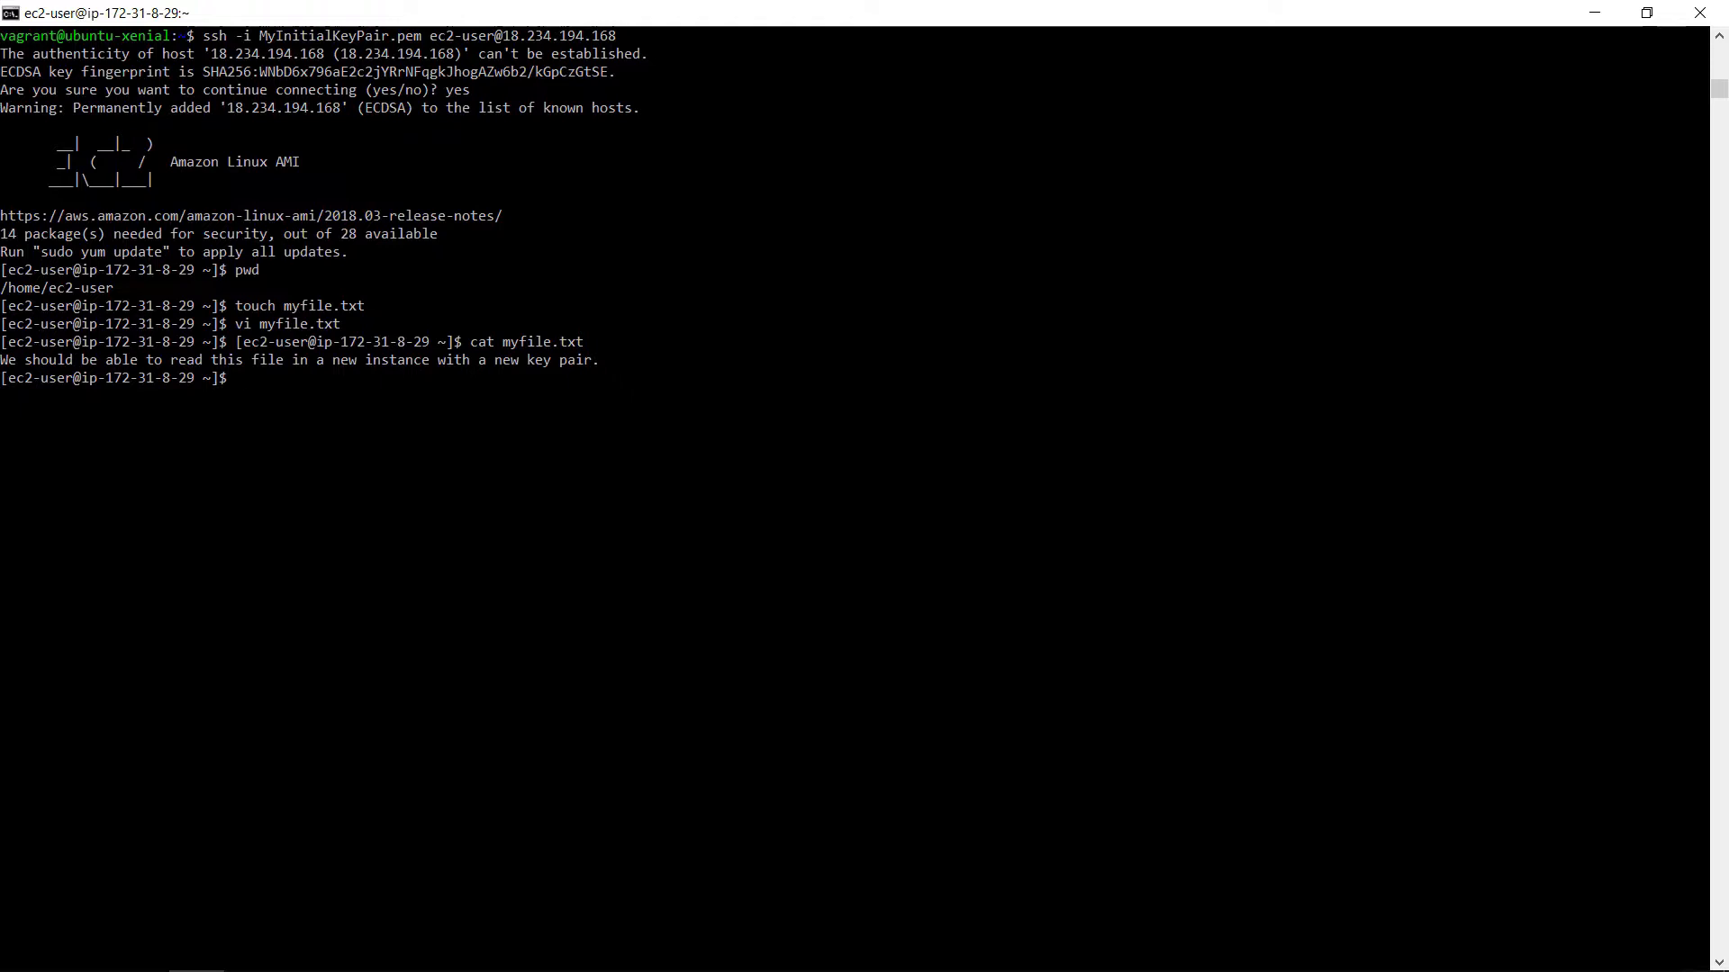
Step: Exit the SSH session and remove the local MyInitialKeyPair.pem, confirming with yes
{"action": "type", "text": "rm My"}
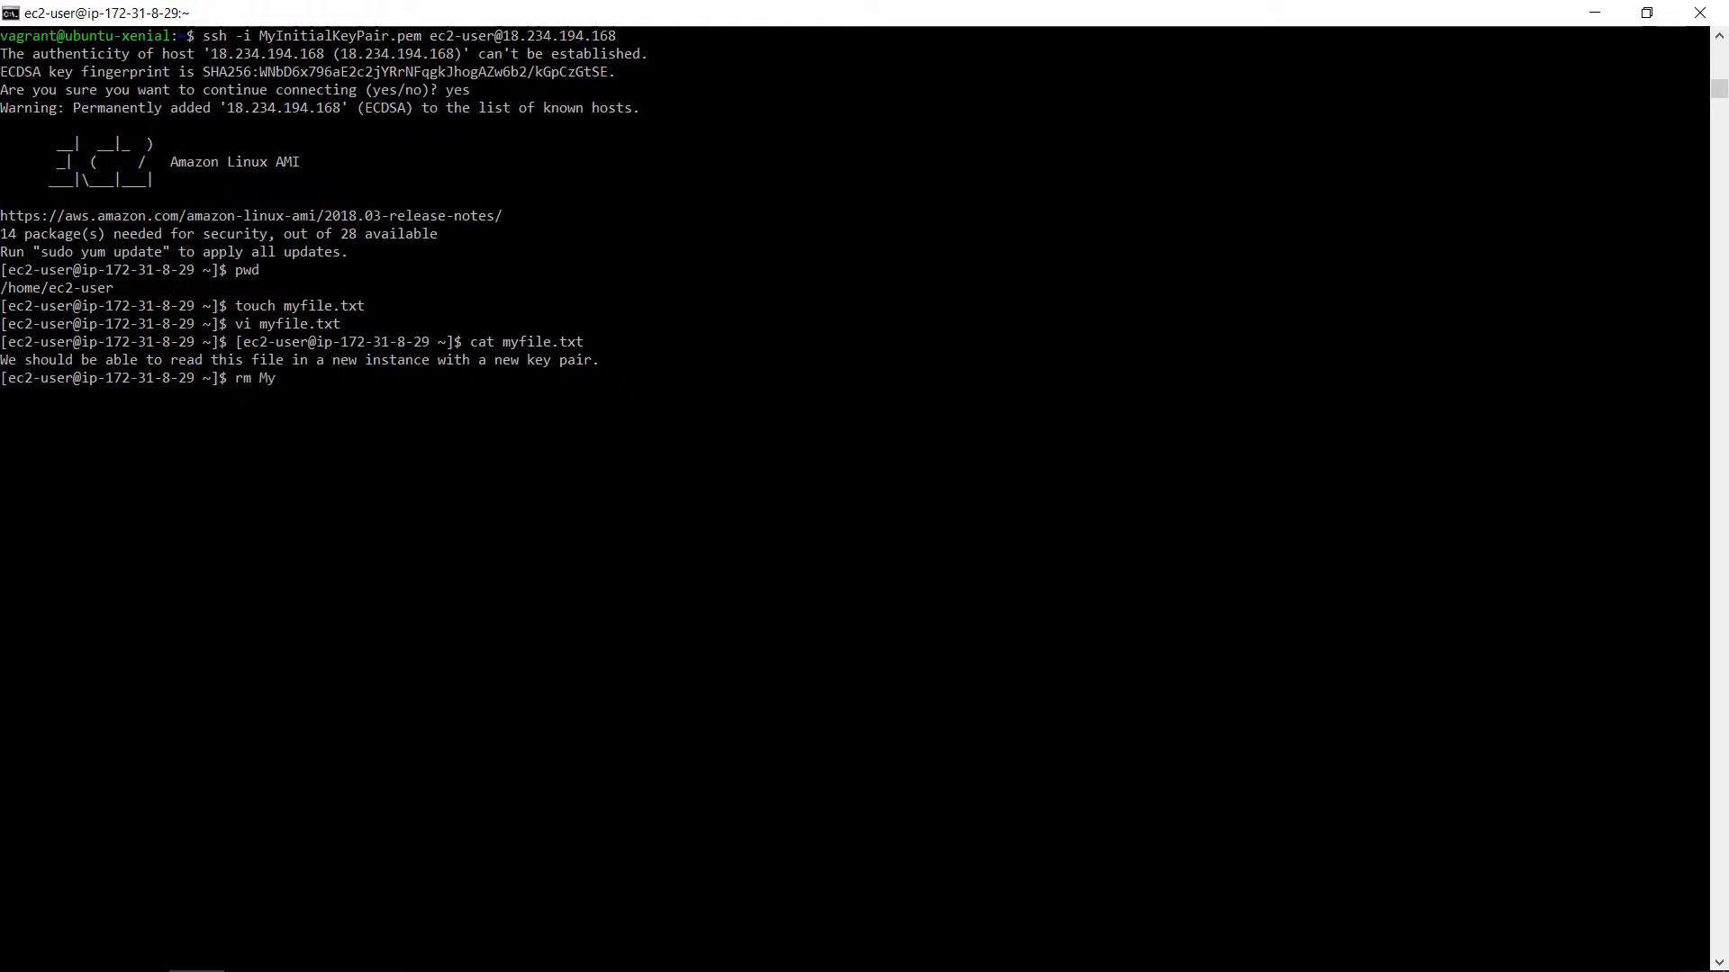
{"action": "key", "text": "BackSpace"}
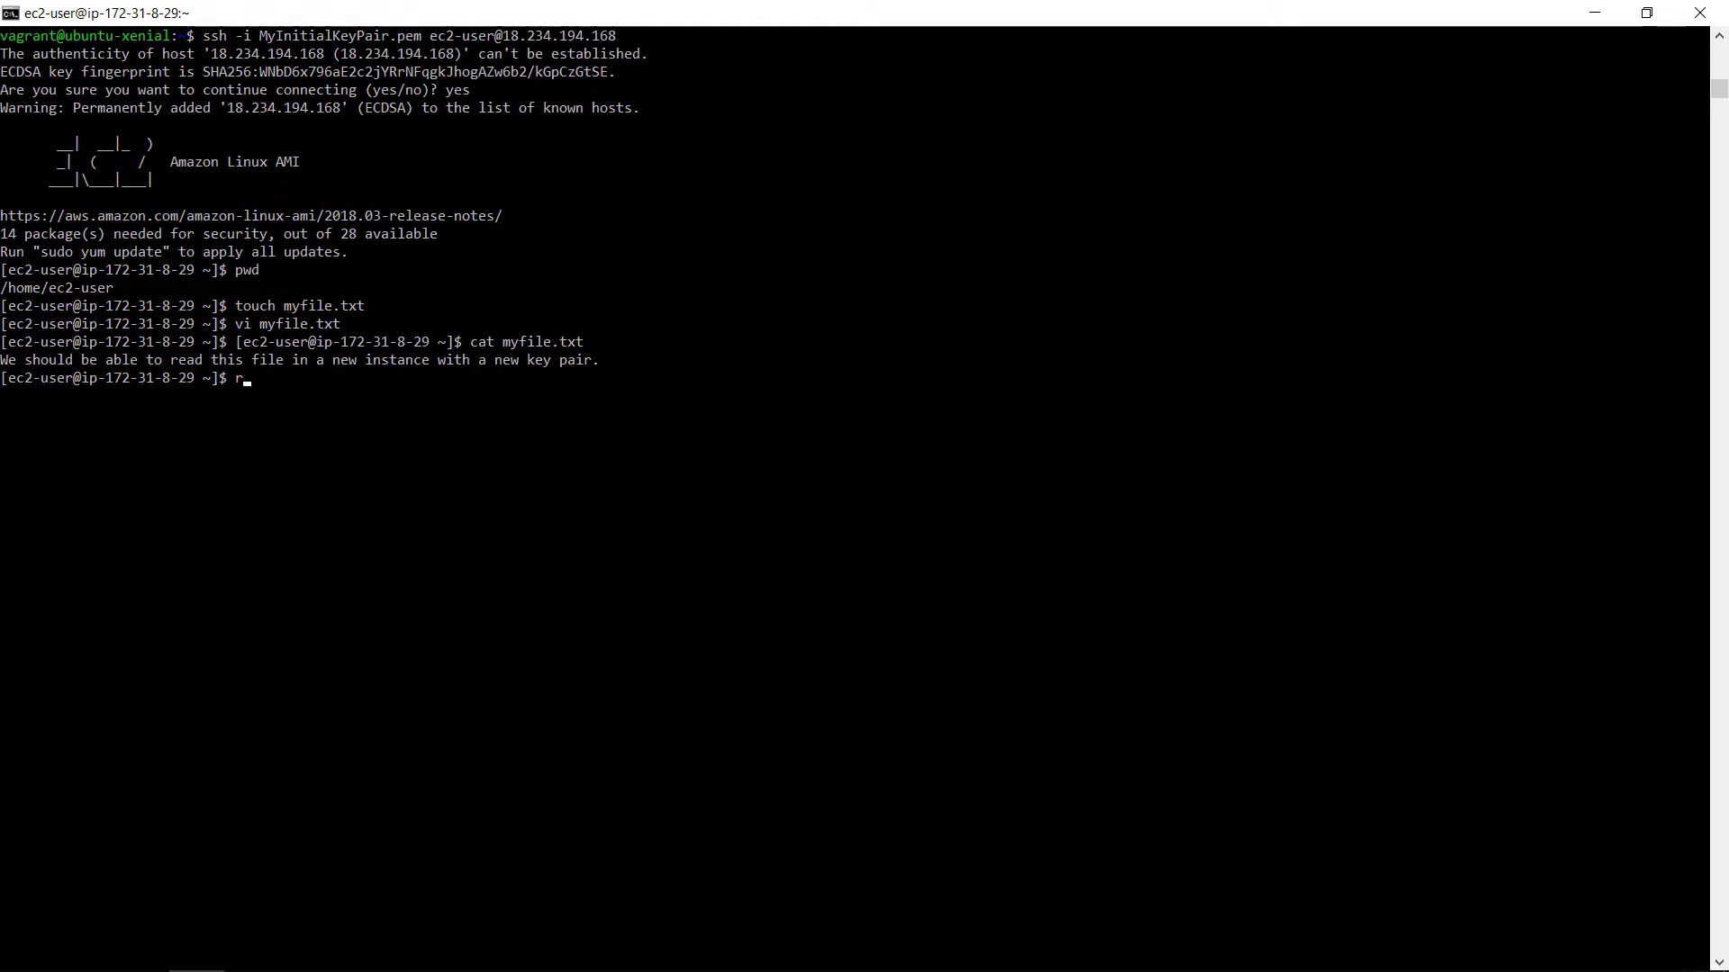
{"action": "type", "text": "exit"}
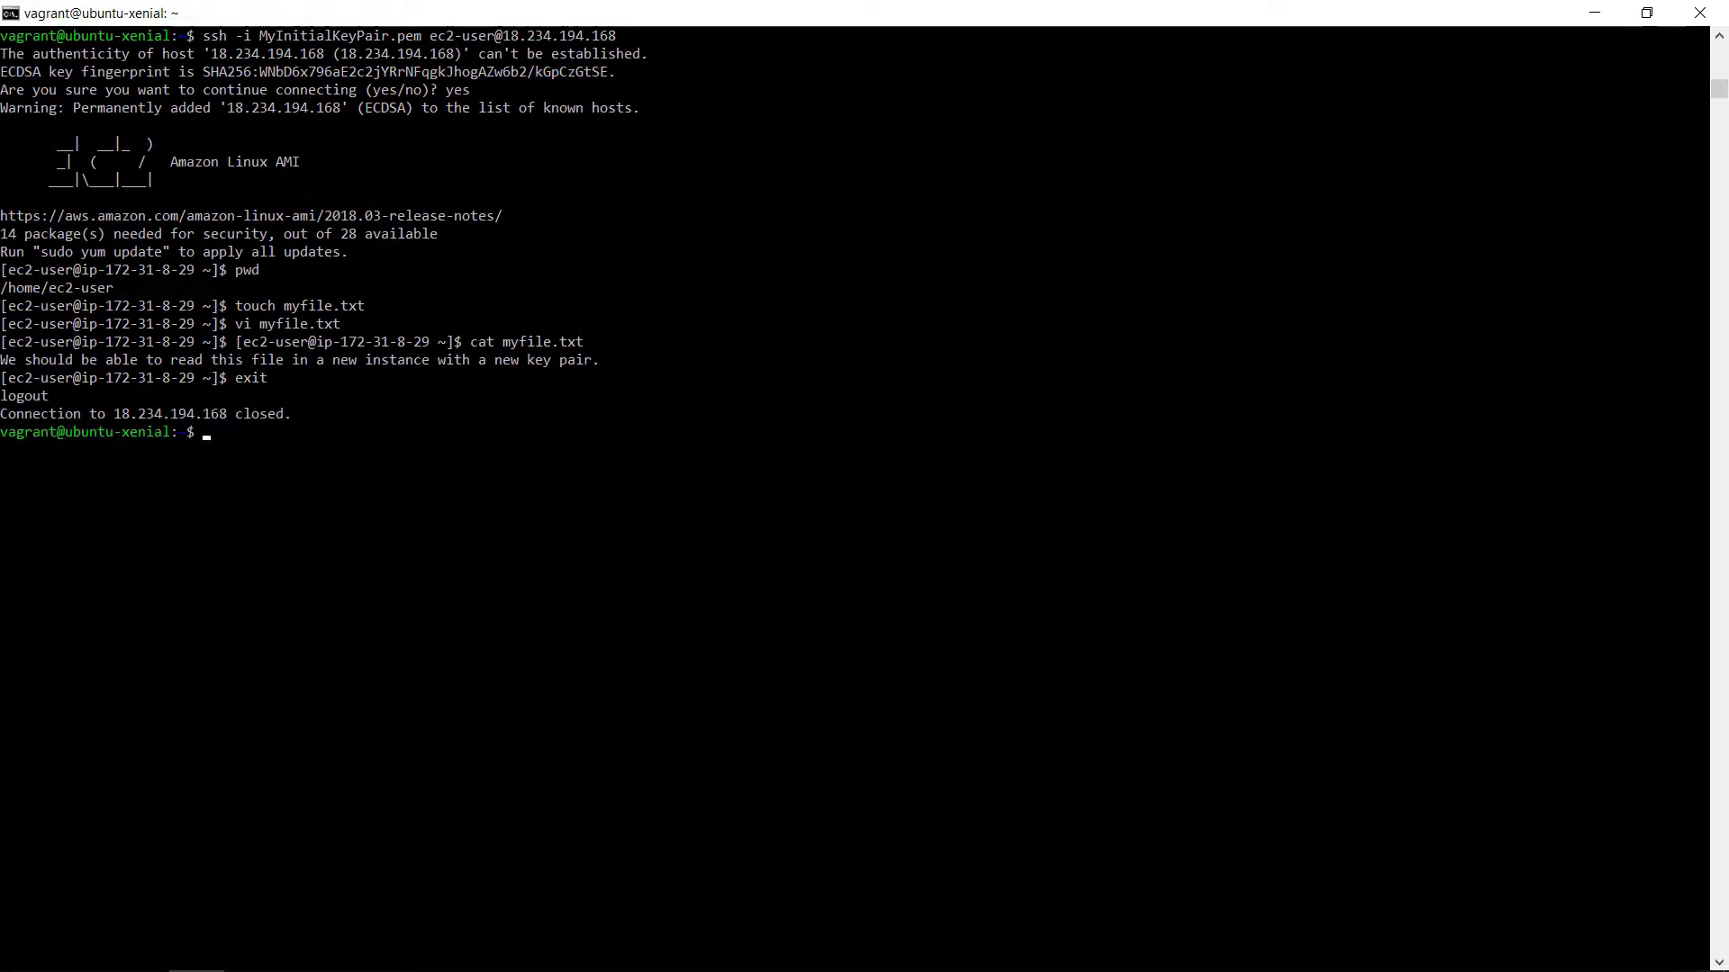
{"action": "type", "text": "rm MyInitialKeyPair.pem"}
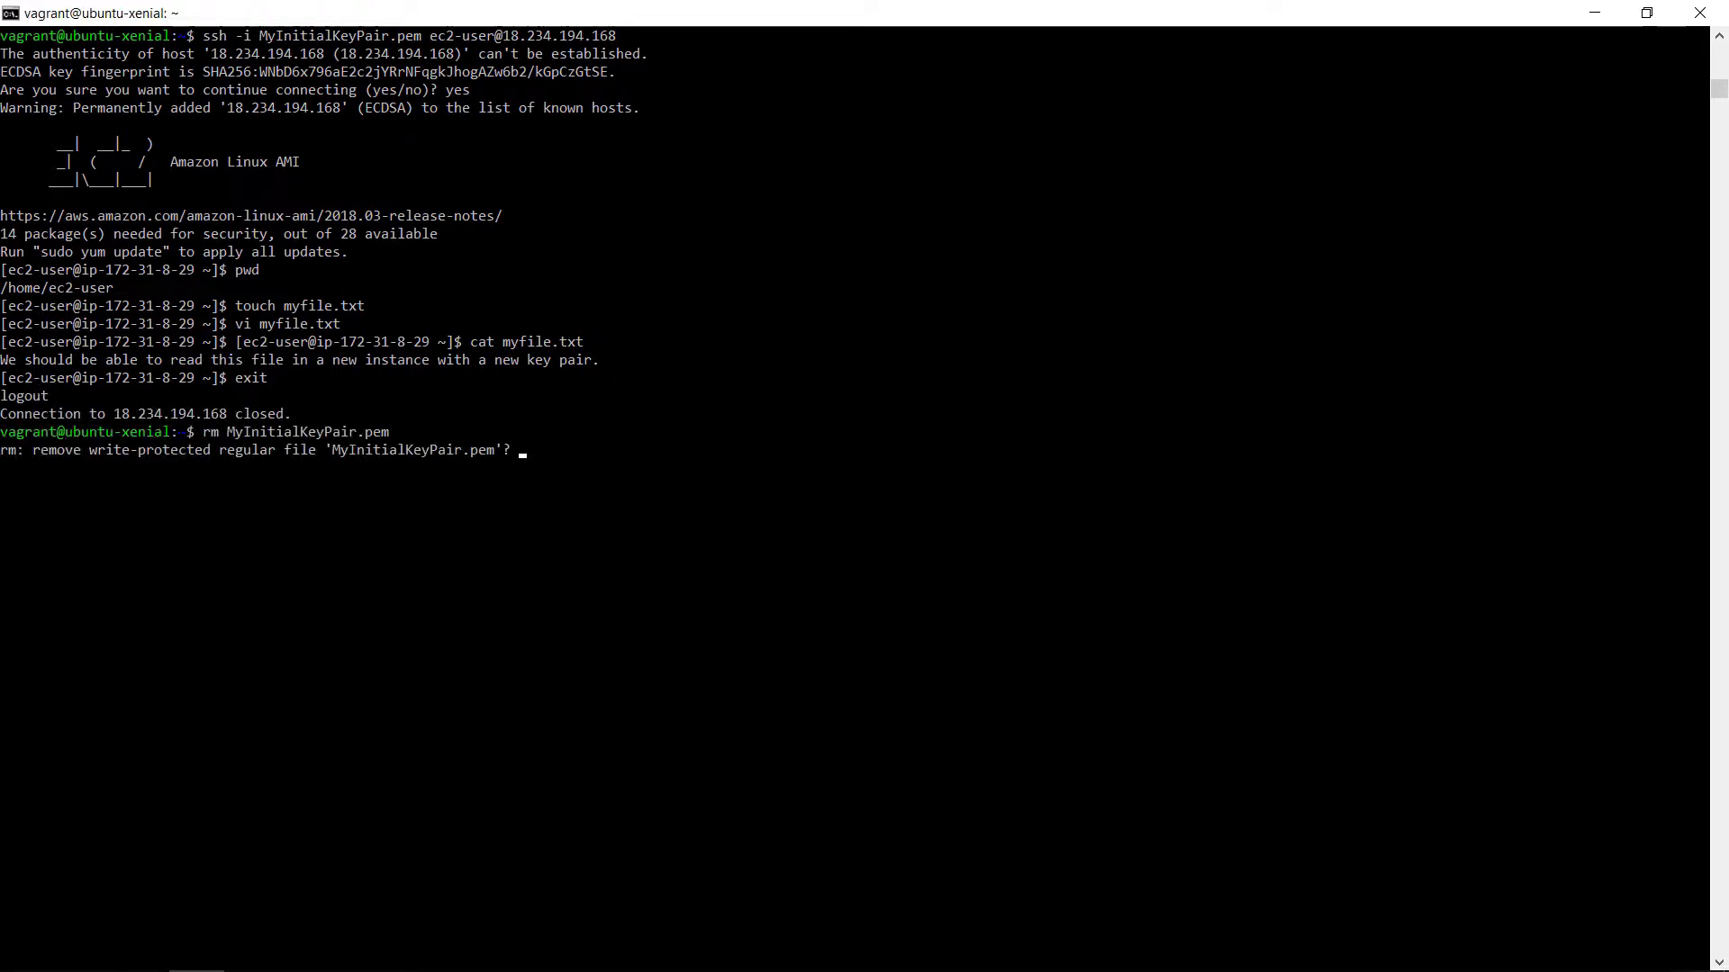
{"action": "type", "text": "yes"}
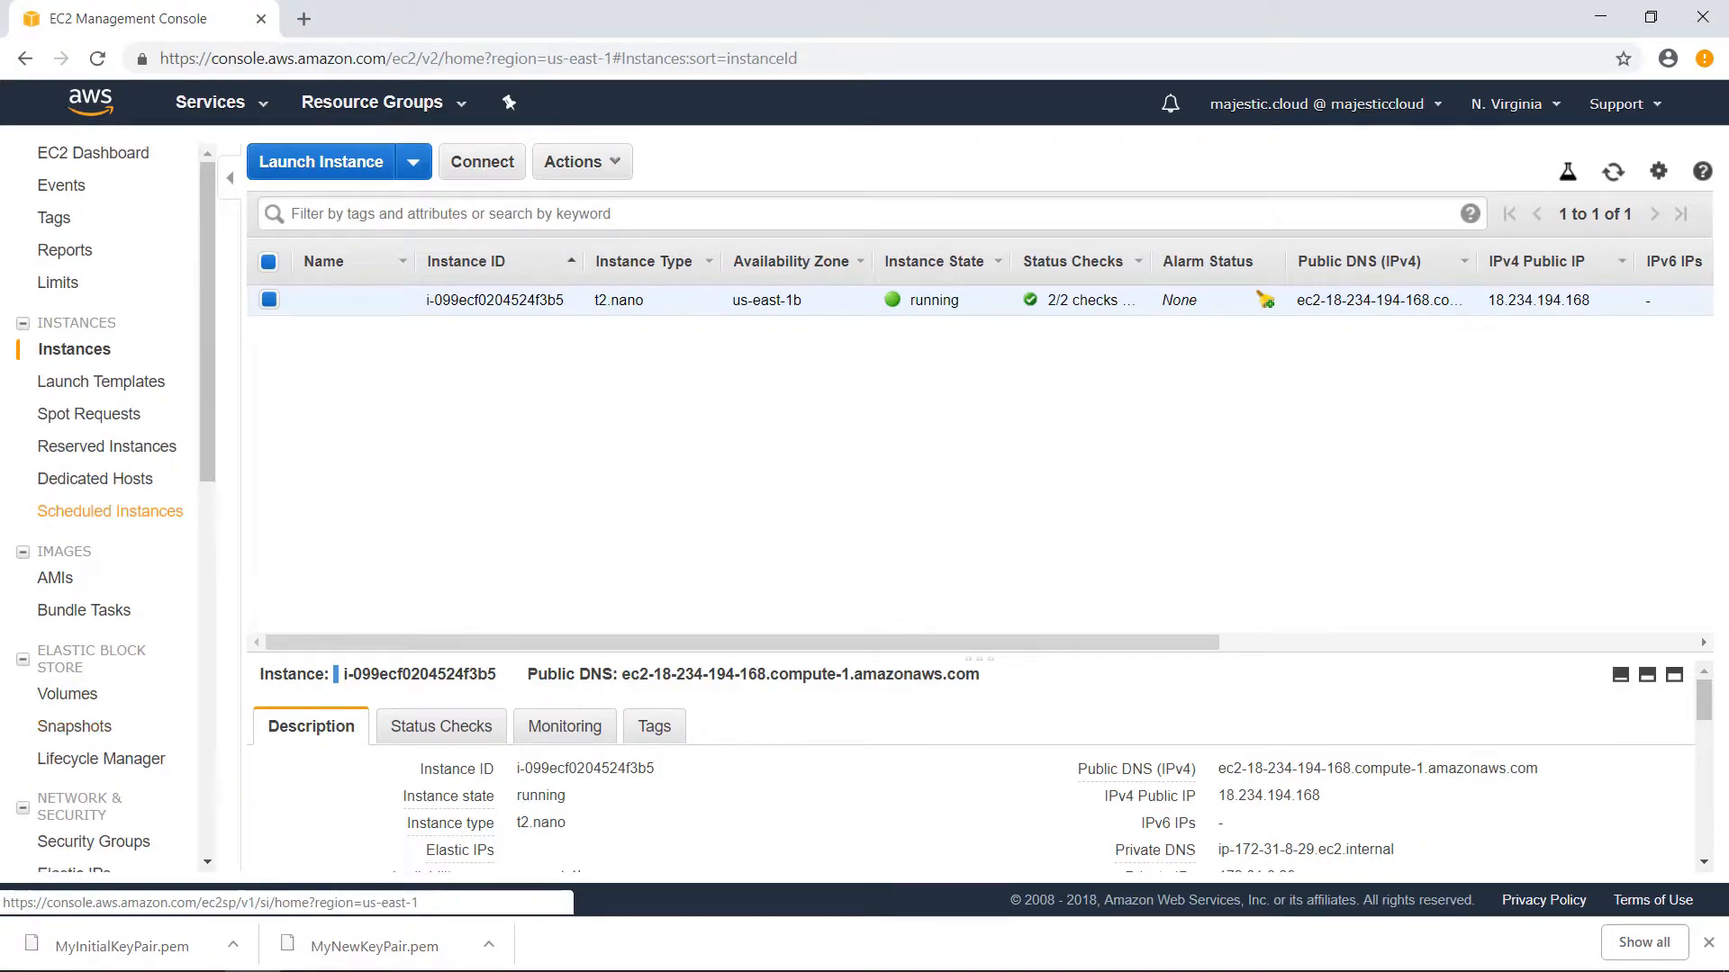
Step: Create an image of the running instance named MyEC2InstanceImage and submit the request
{"action": "scroll", "scroll_direction": "down", "scroll_amount": 3}
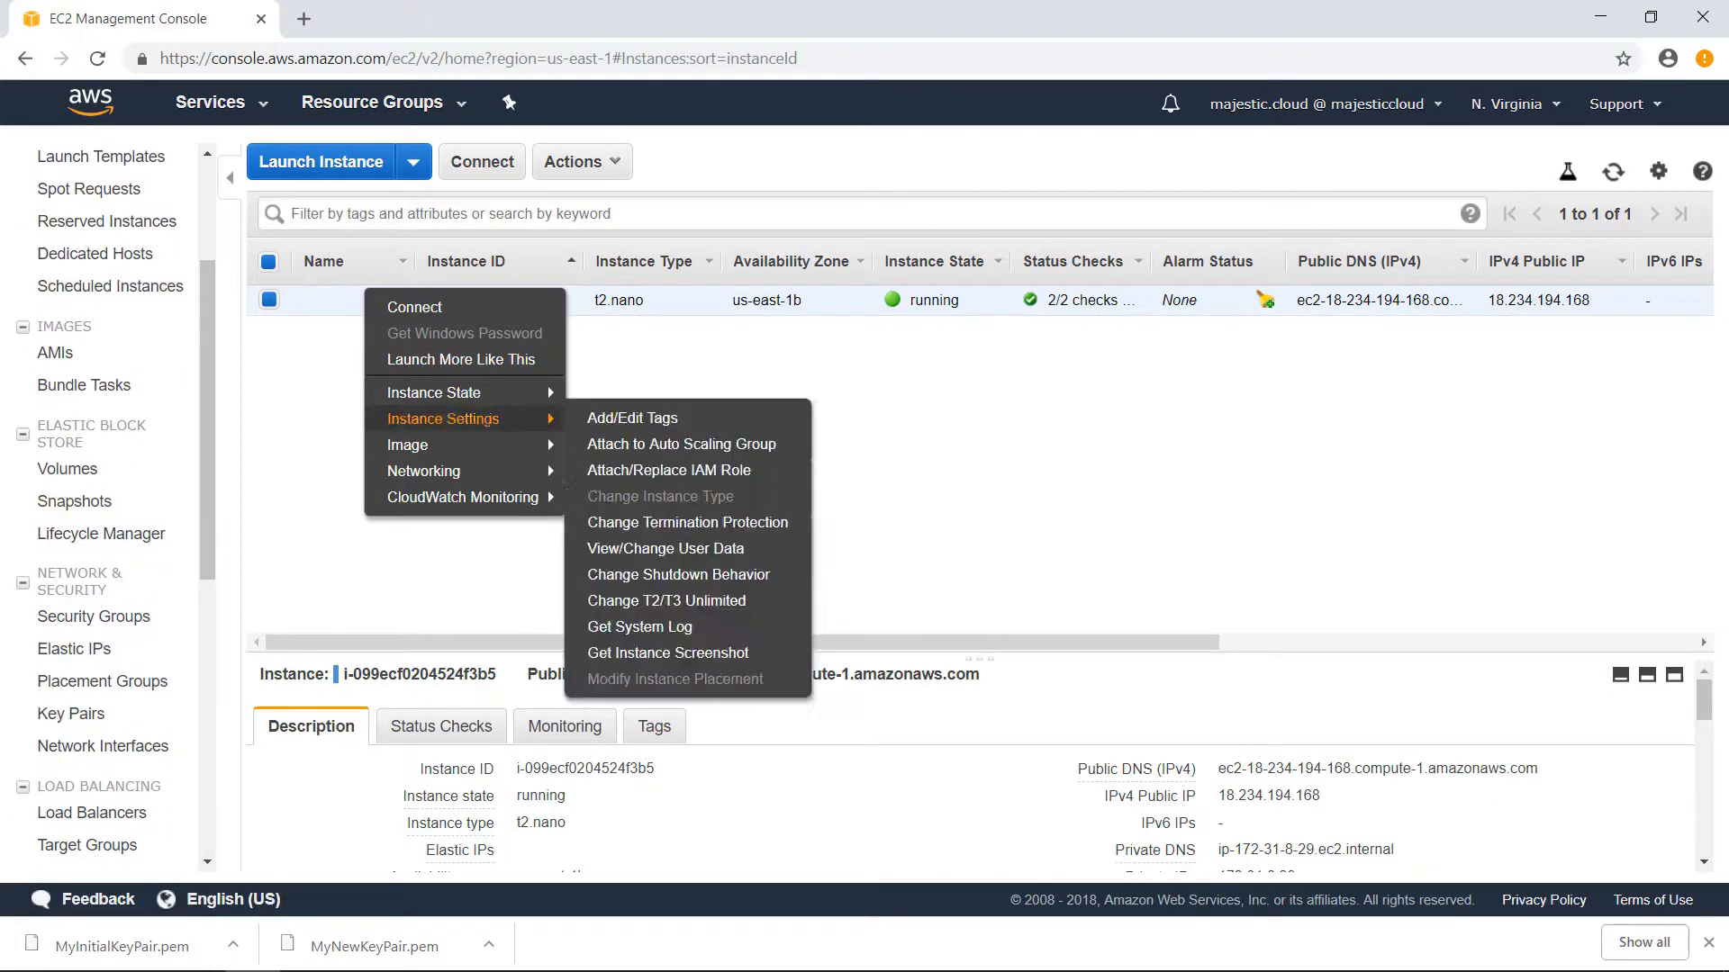
{"action": "mouse_move", "coordinate": [407, 445]}
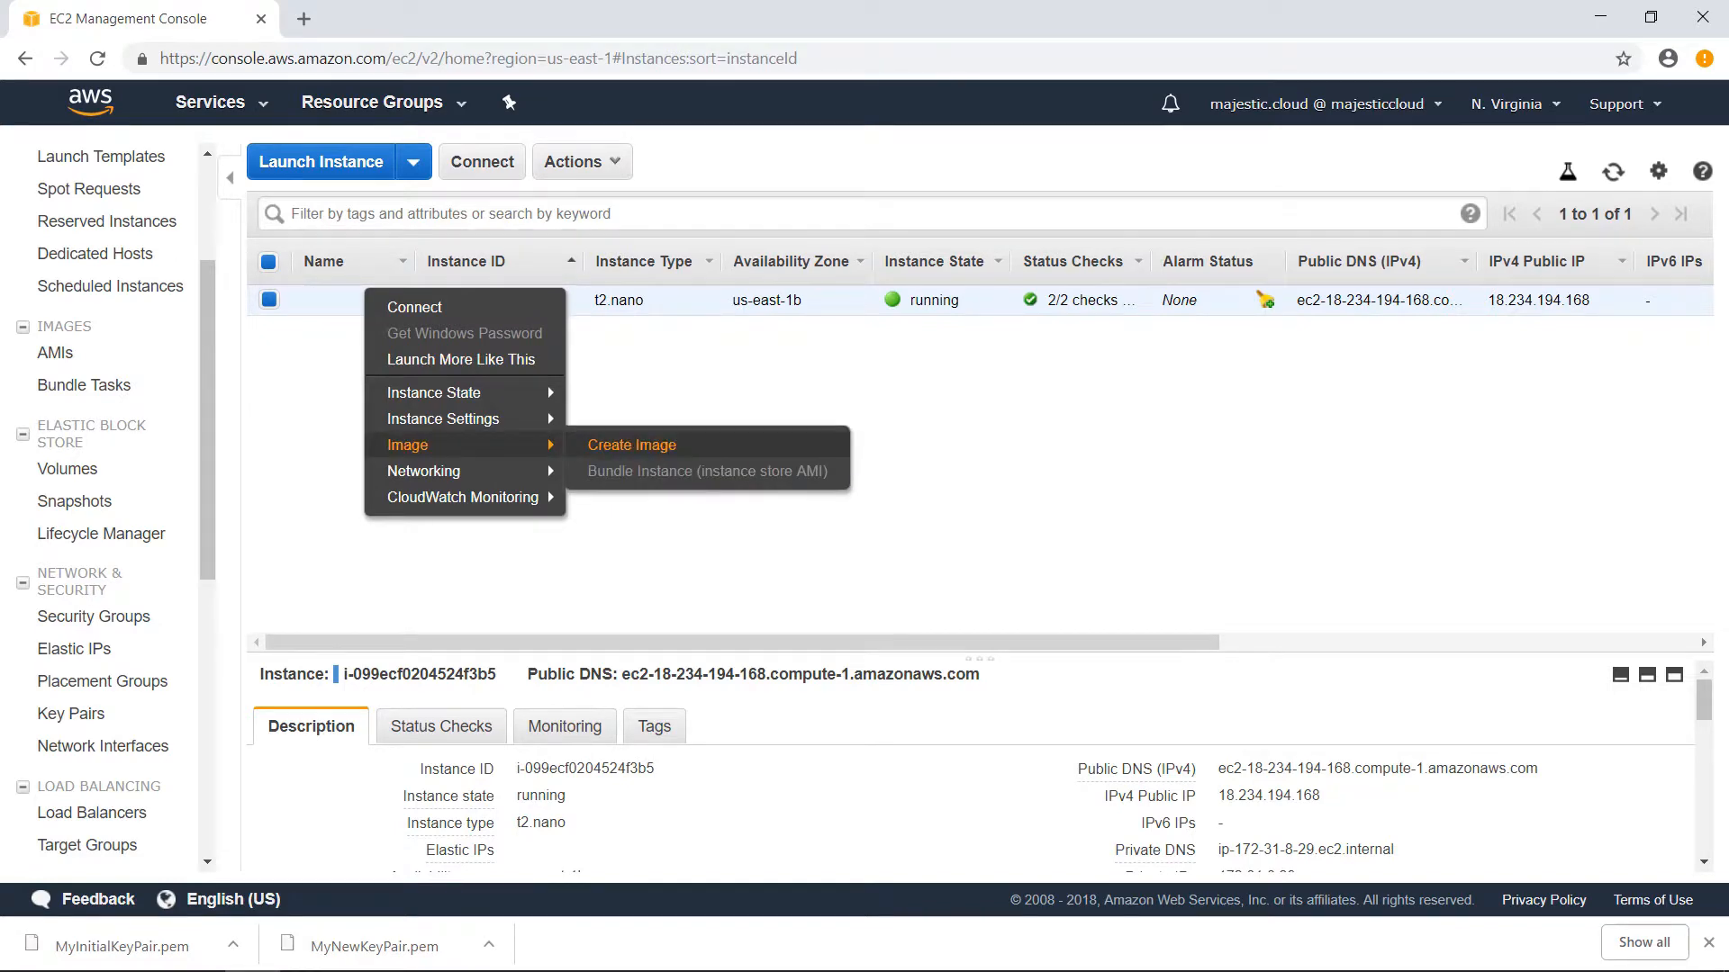
{"action": "left_click", "coordinate": [630, 444]}
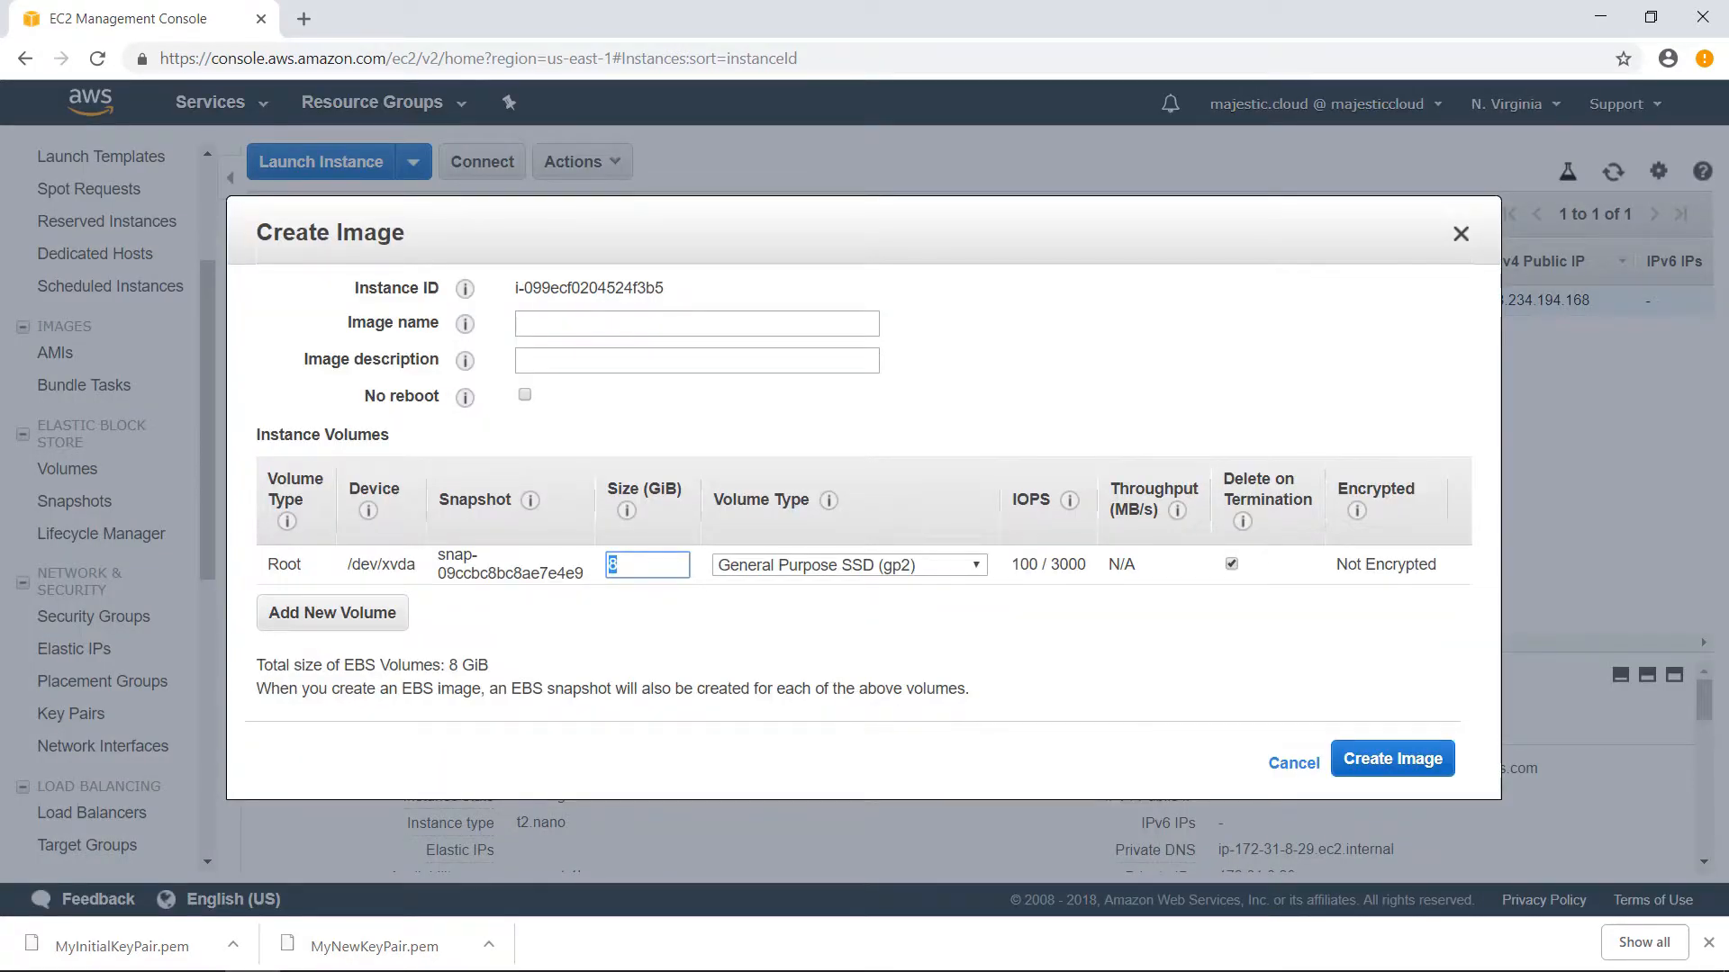
{"action": "type", "text": "My"}
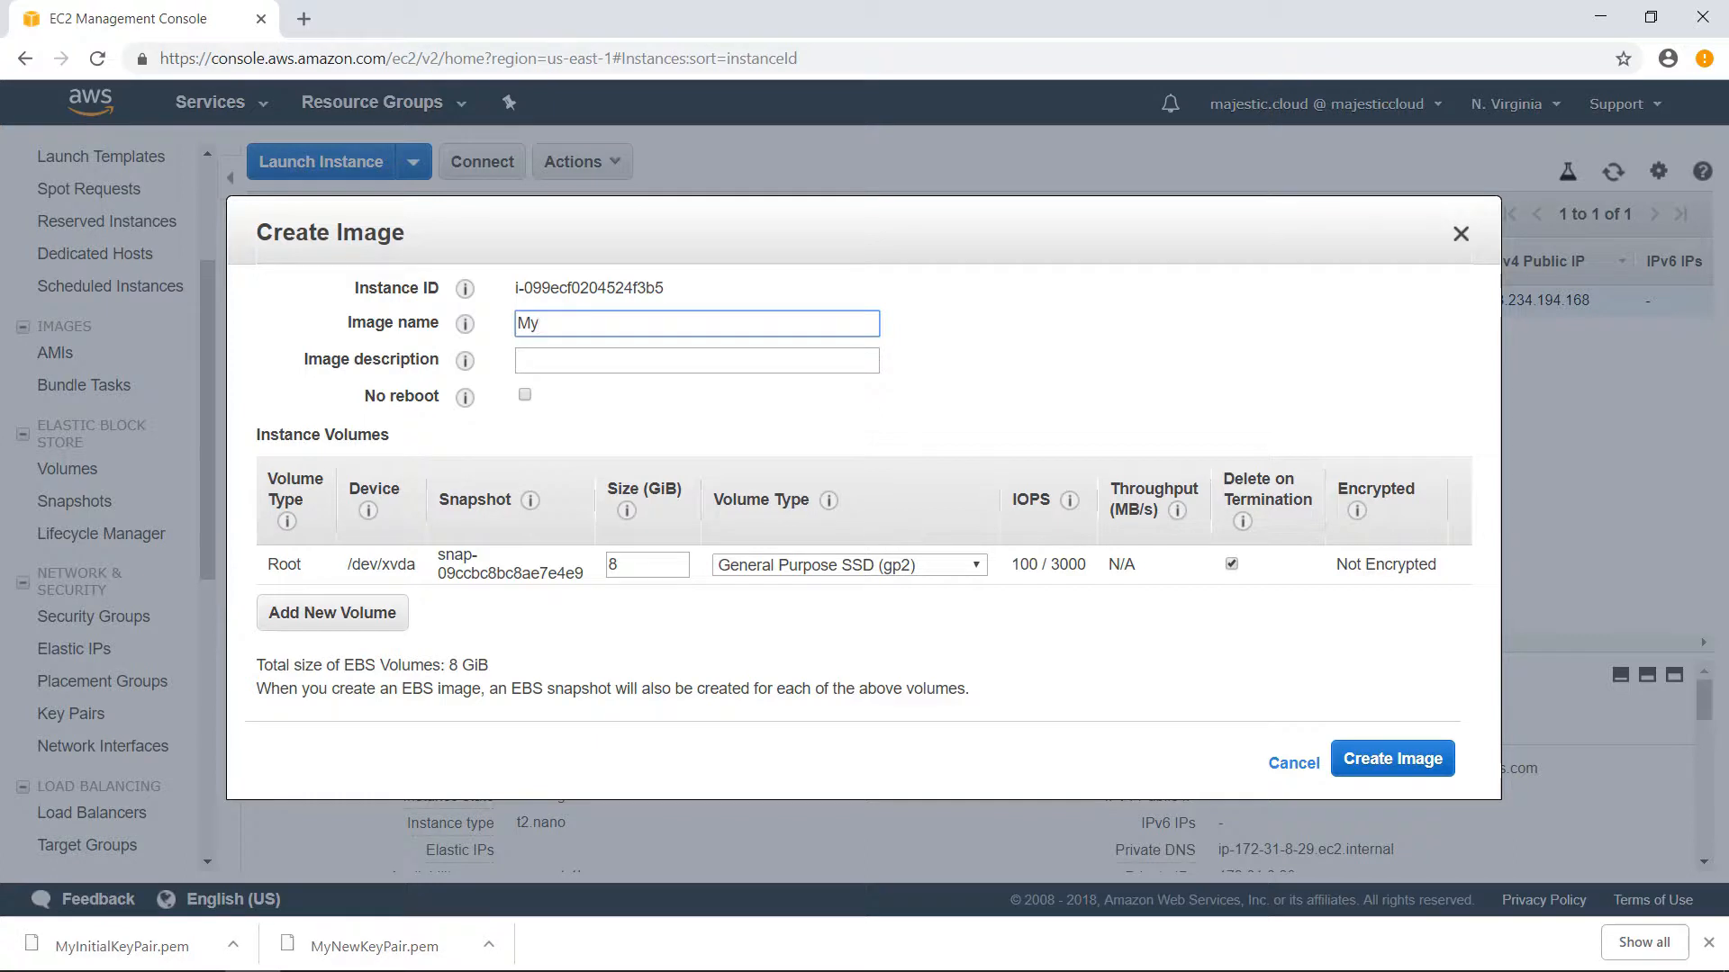
{"action": "type", "text": "EC"}
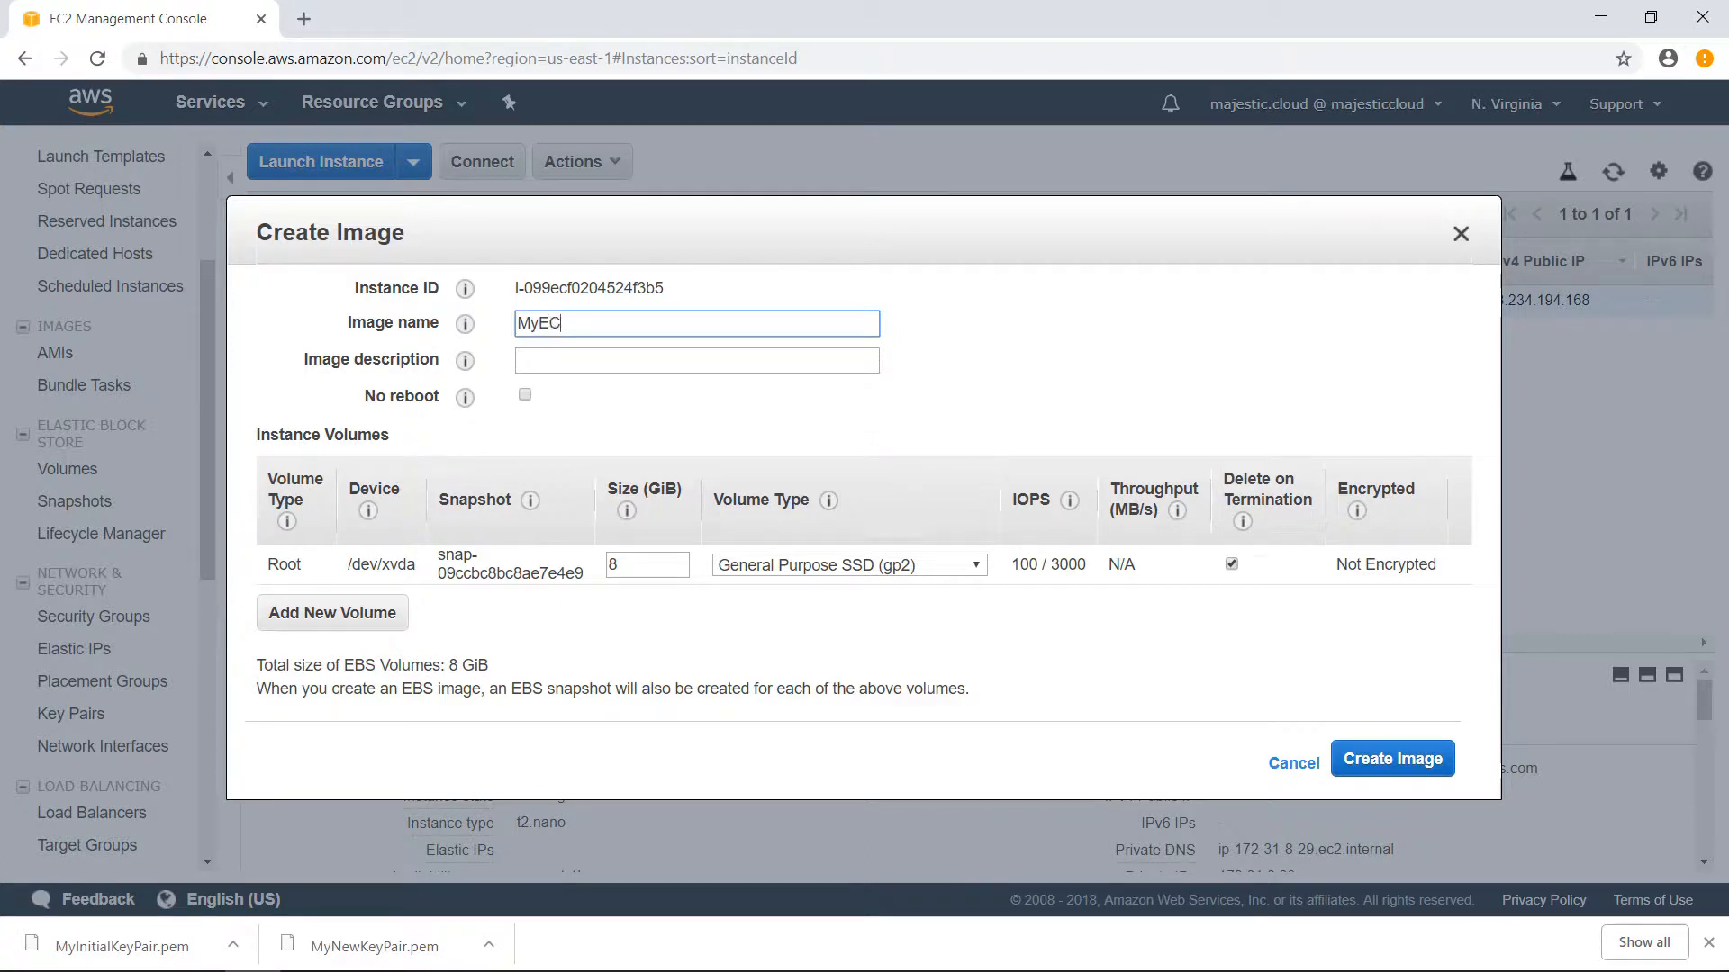
{"action": "type", "text": "2Instance"}
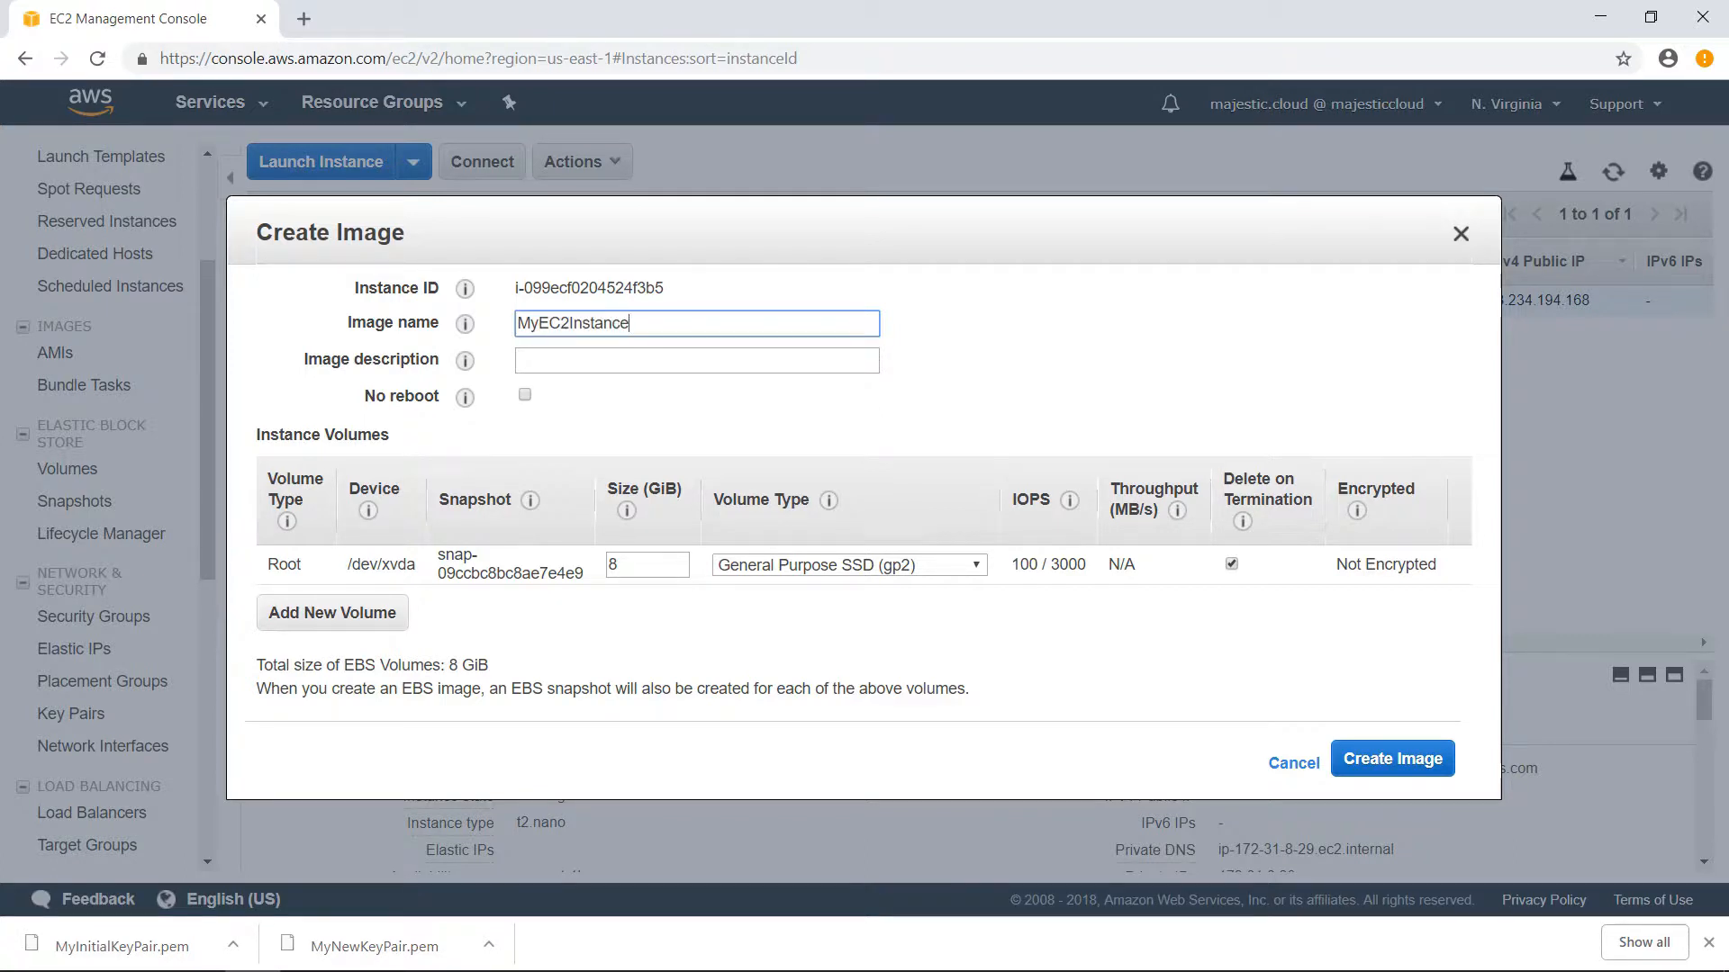
{"action": "type", "text": "Image"}
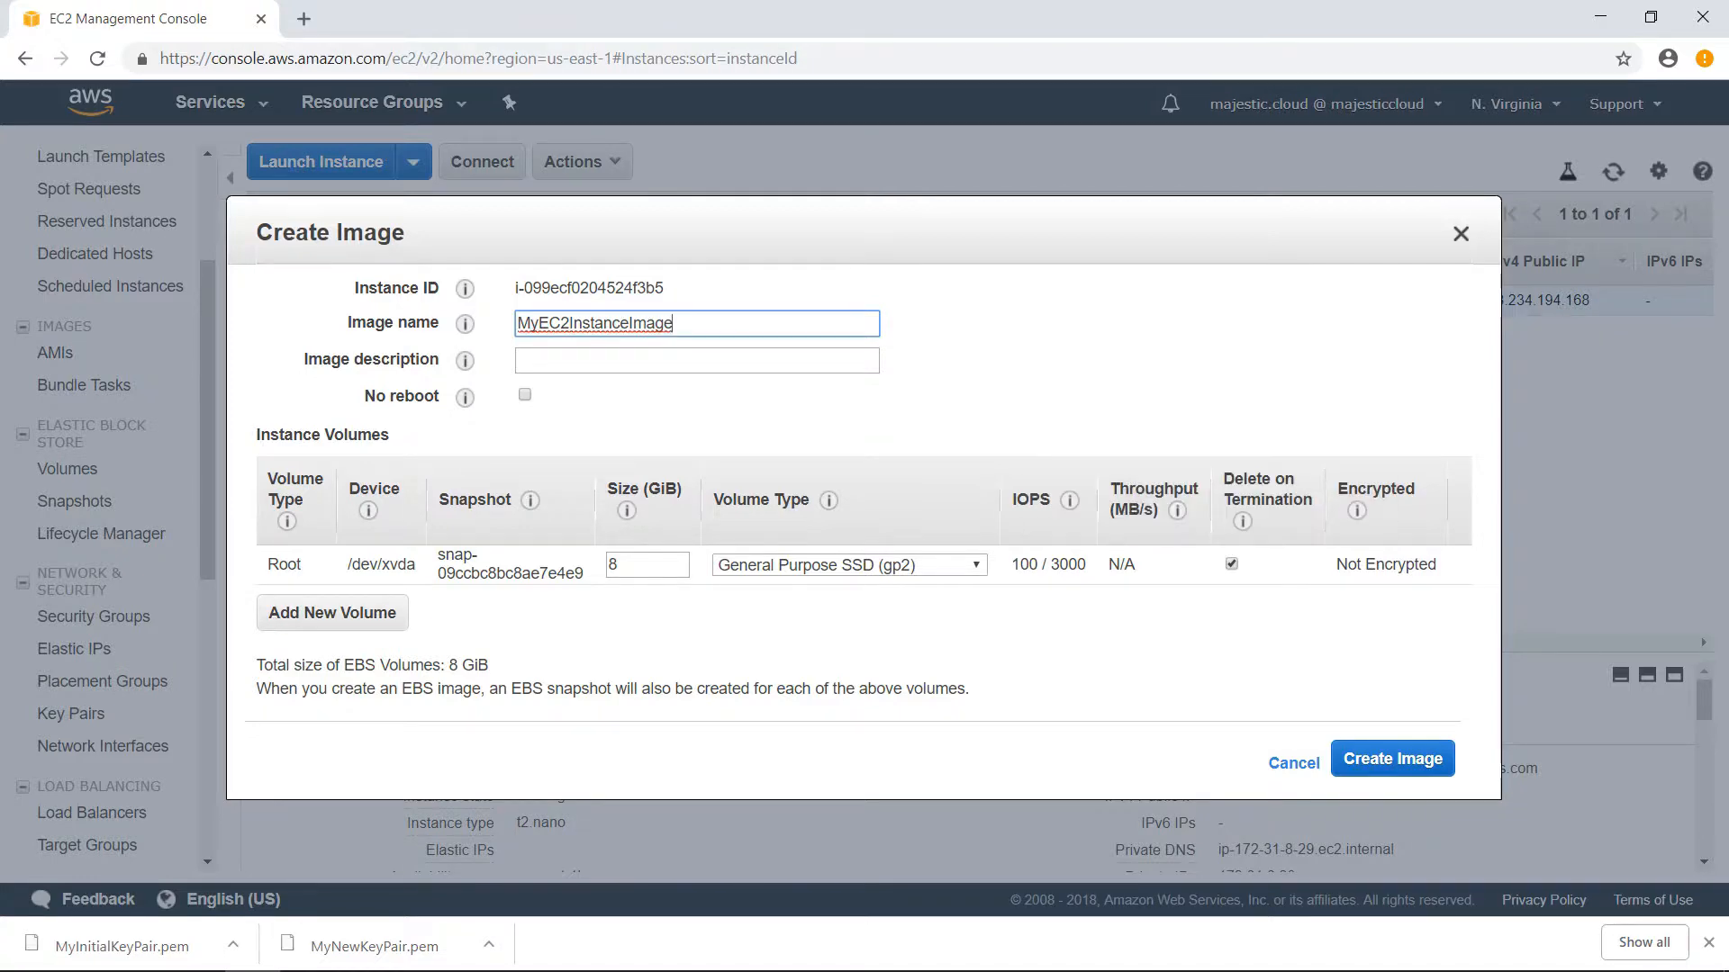
{"action": "left_click", "coordinate": [1392, 758]}
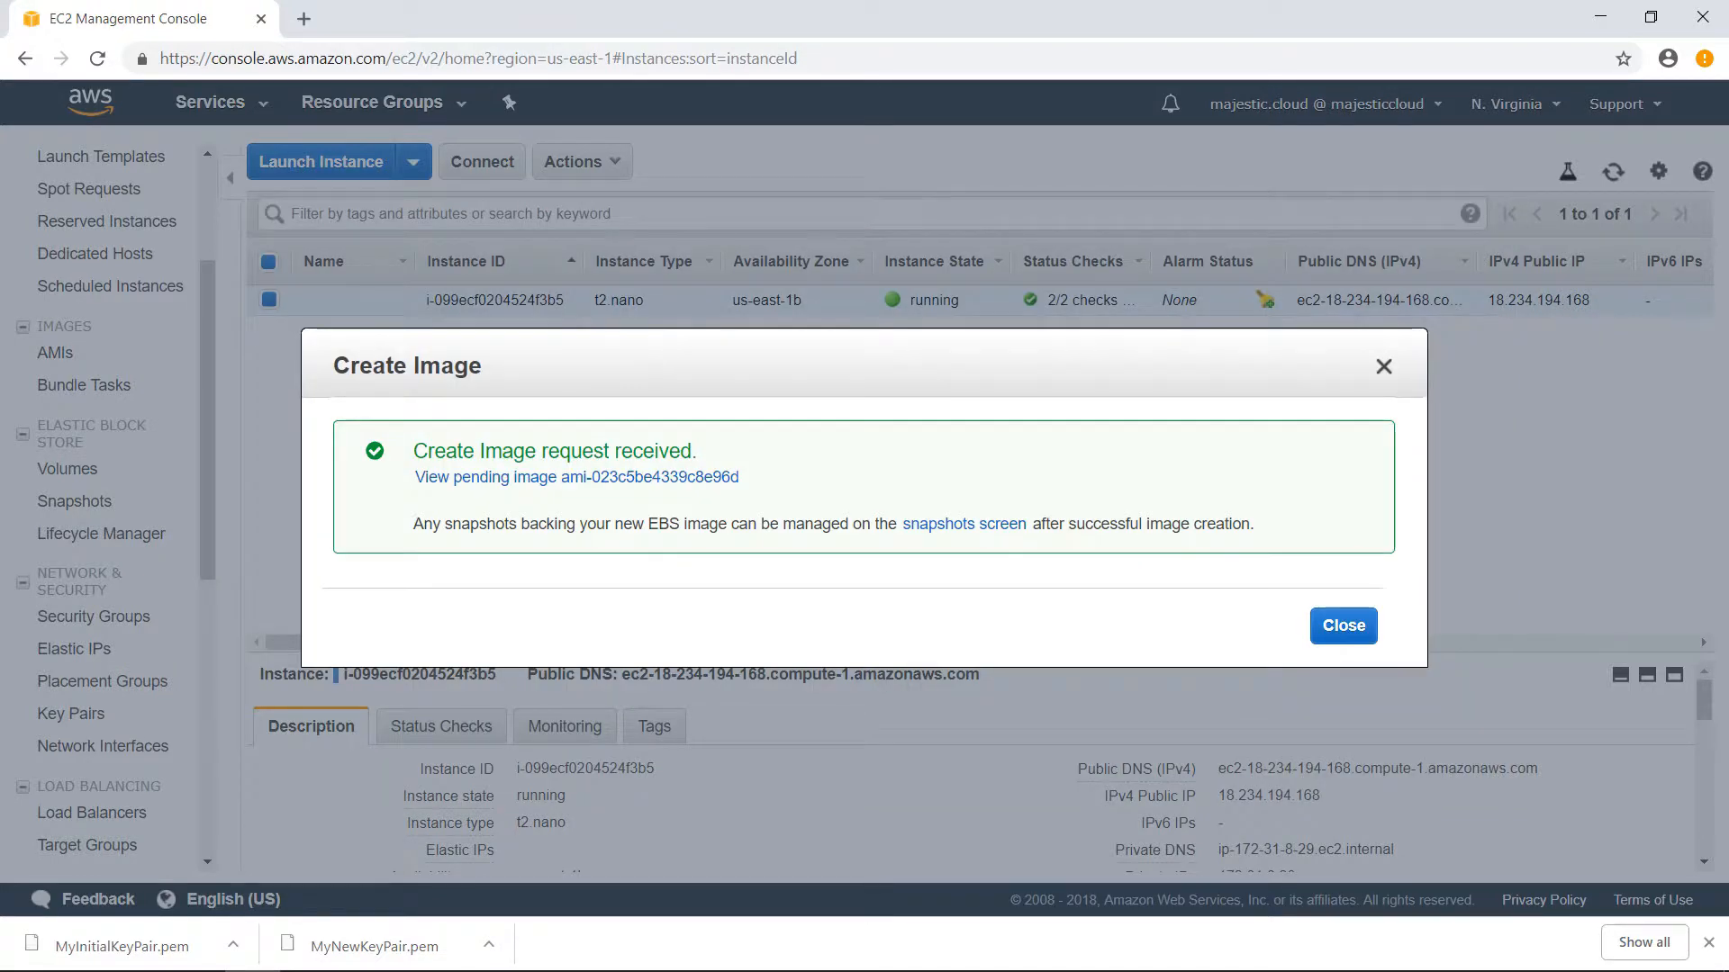
Step: Dismiss the image confirmation and show the owned AMIs list with MyEC2InstanceImage
{"action": "left_click", "coordinate": [1341, 625]}
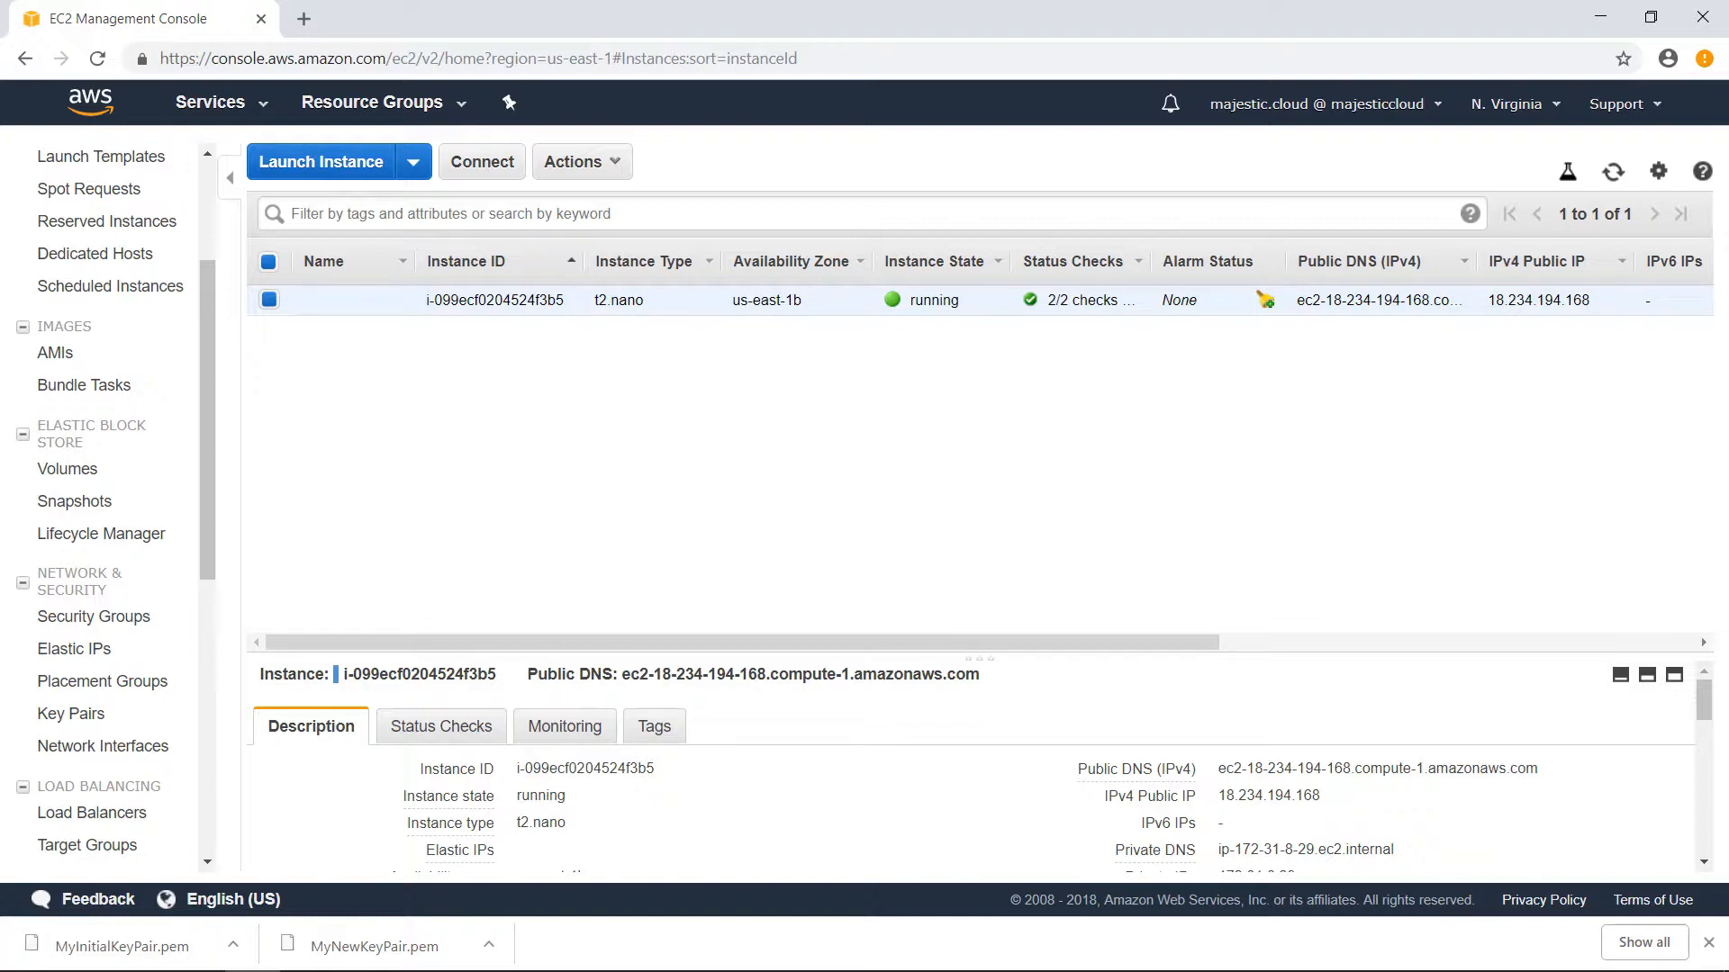
{"action": "mouse_move", "coordinate": [94, 616]}
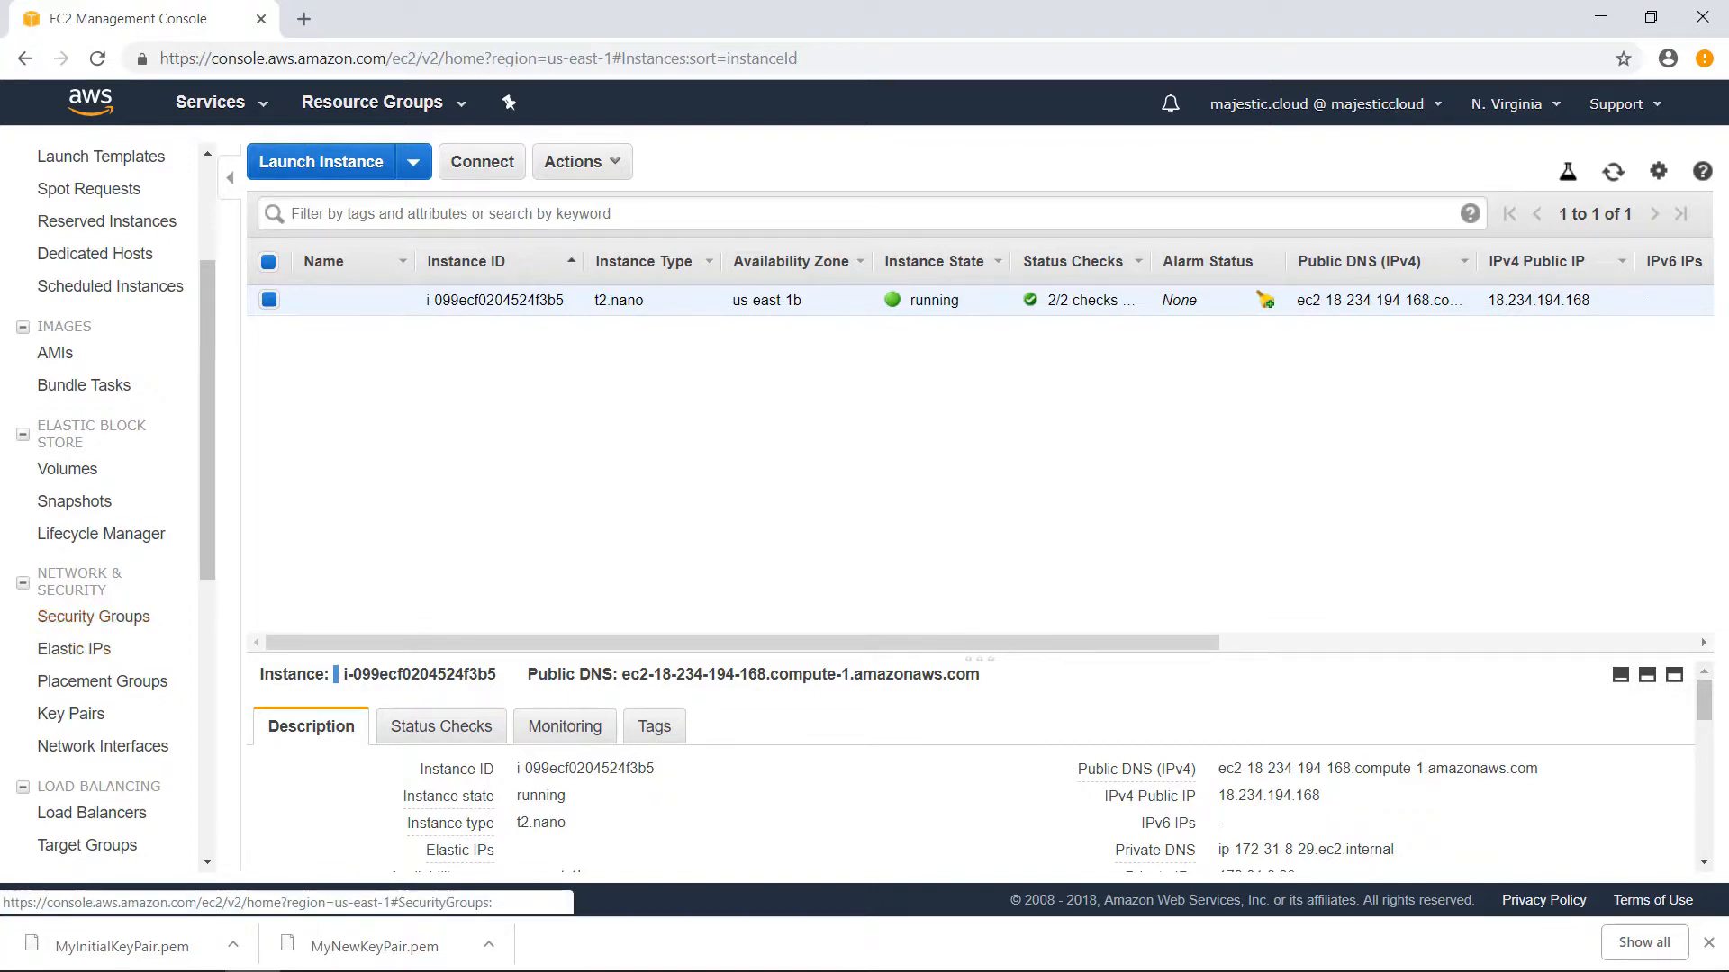
{"action": "left_click", "coordinate": [56, 353]}
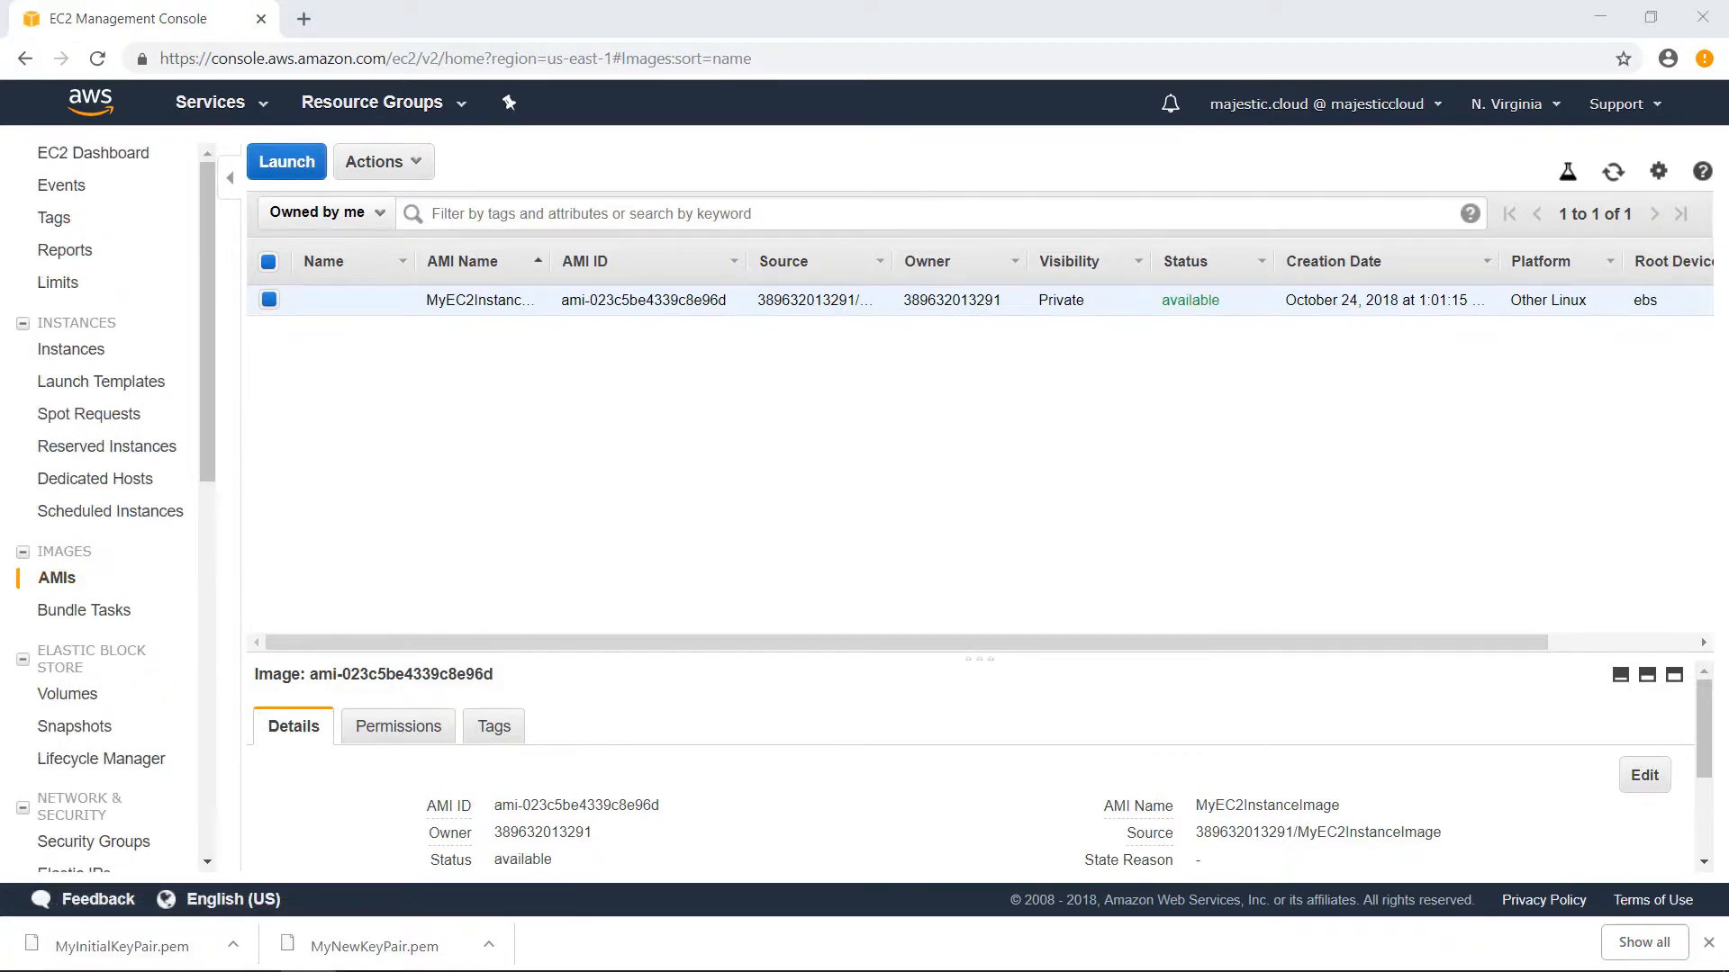
Step: Return to the AMIs list confirming MyEC2InstanceImage is available
{"action": "left_click", "coordinate": [74, 350]}
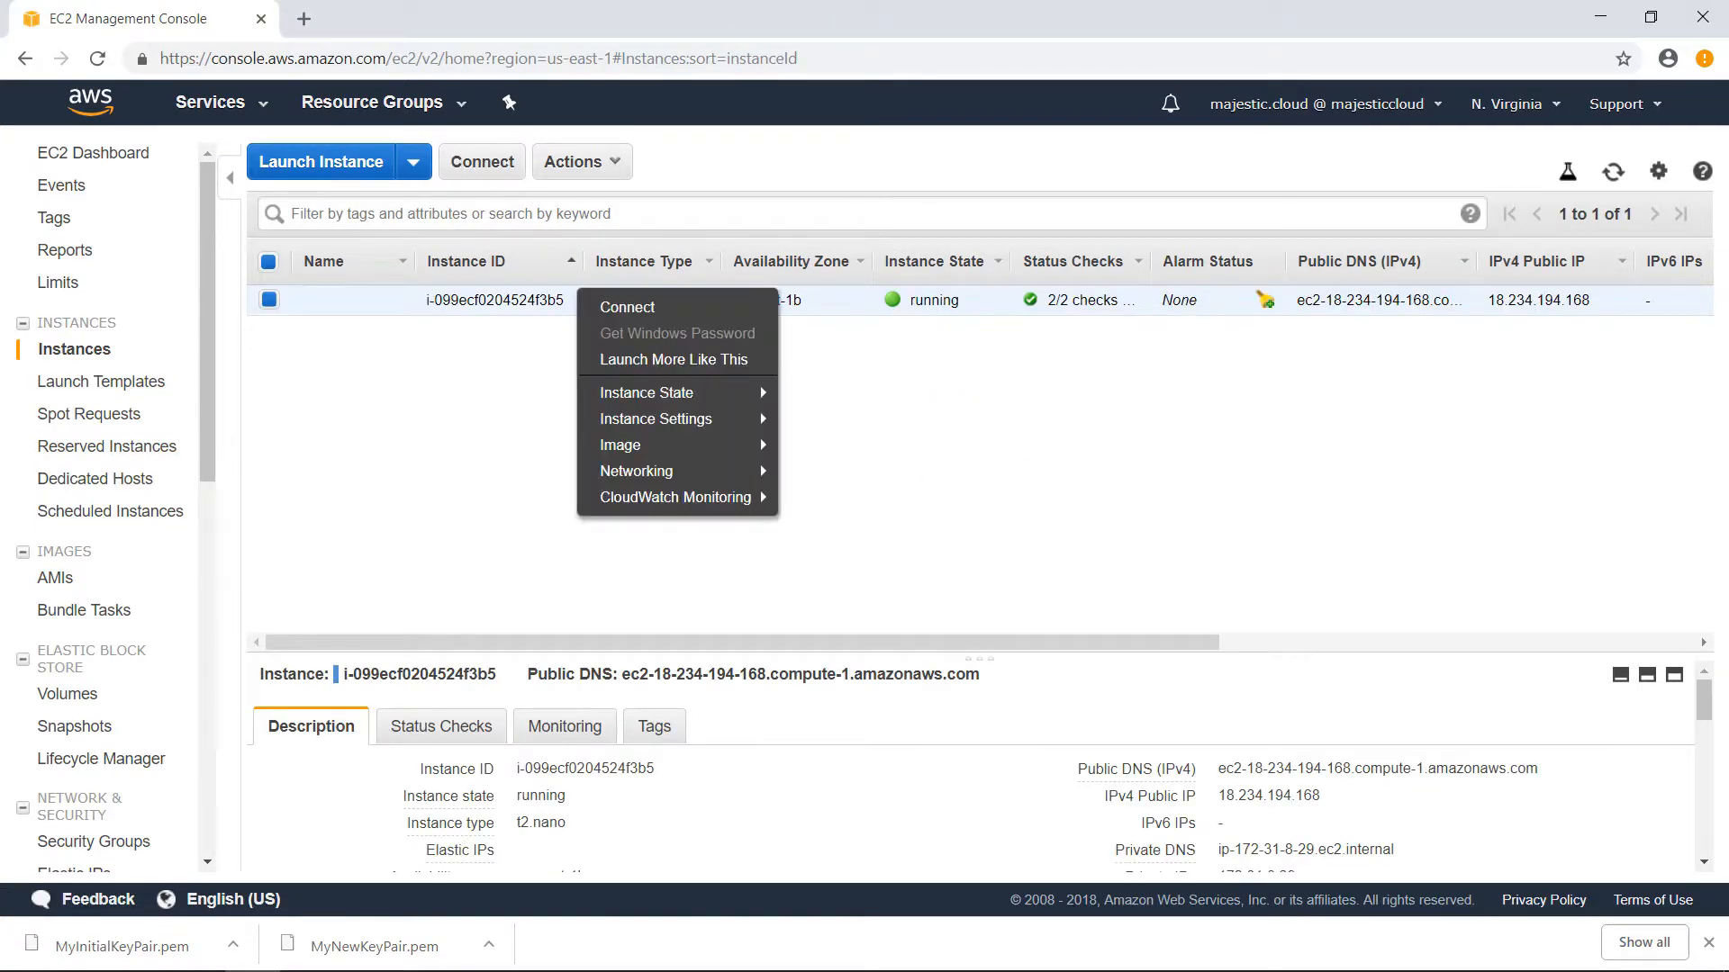
{"action": "mouse_move", "coordinate": [646, 393]}
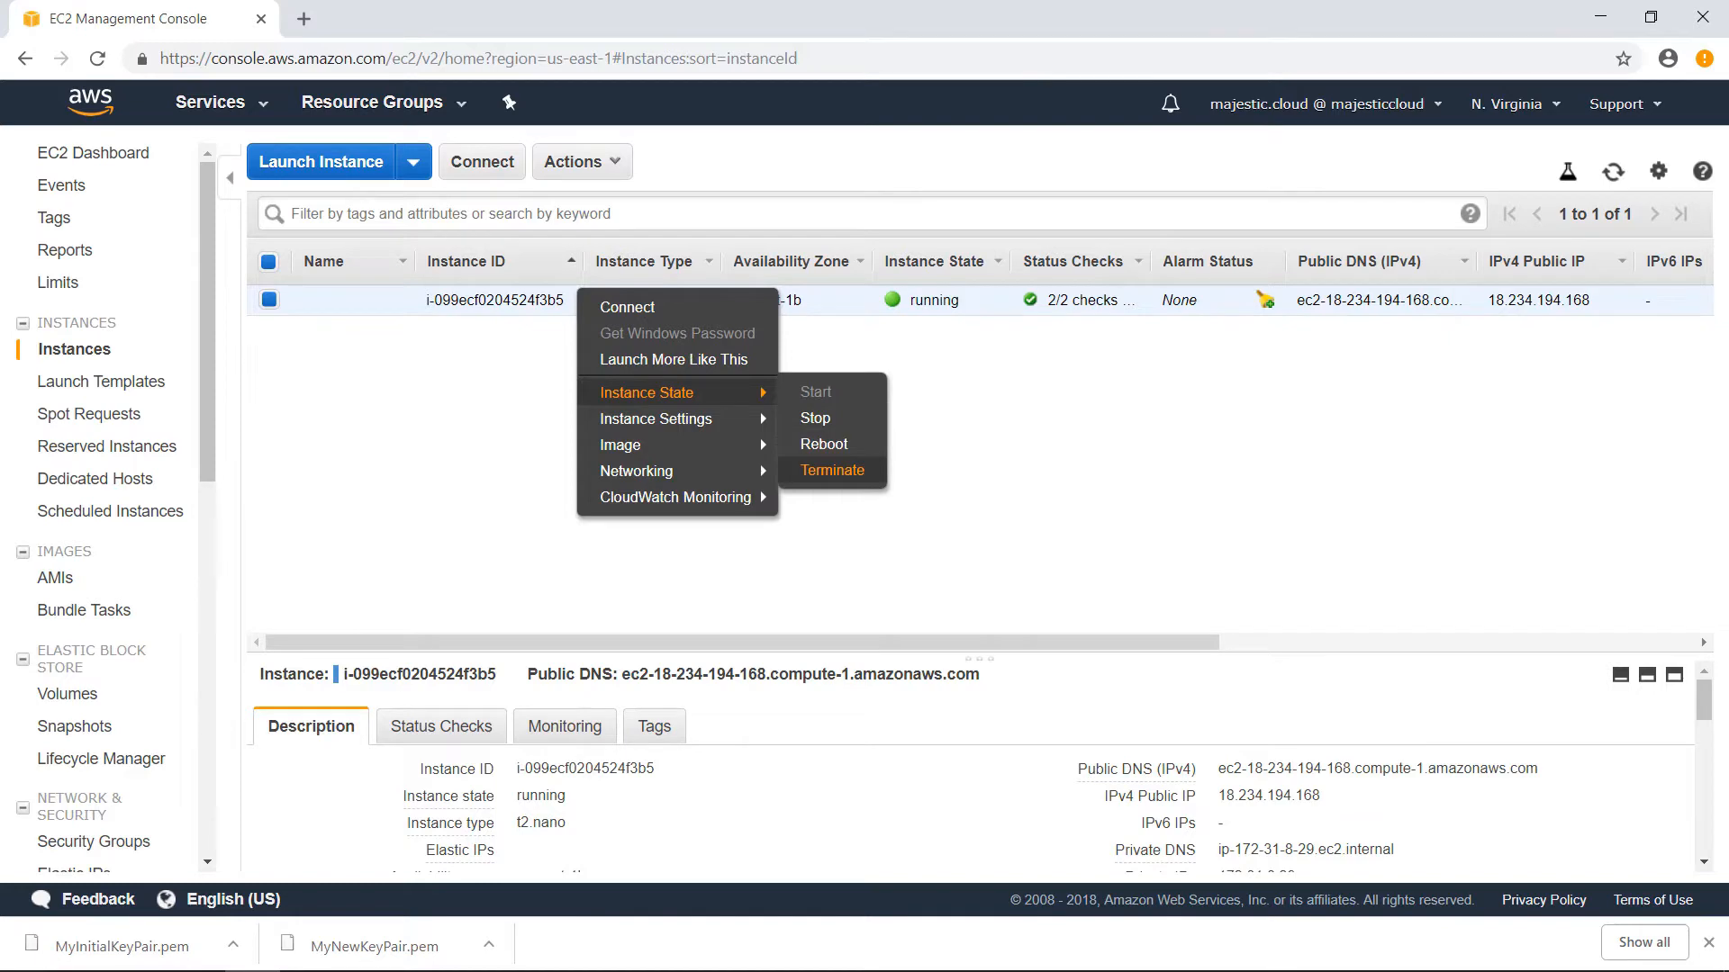
{"action": "left_click", "coordinate": [832, 470]}
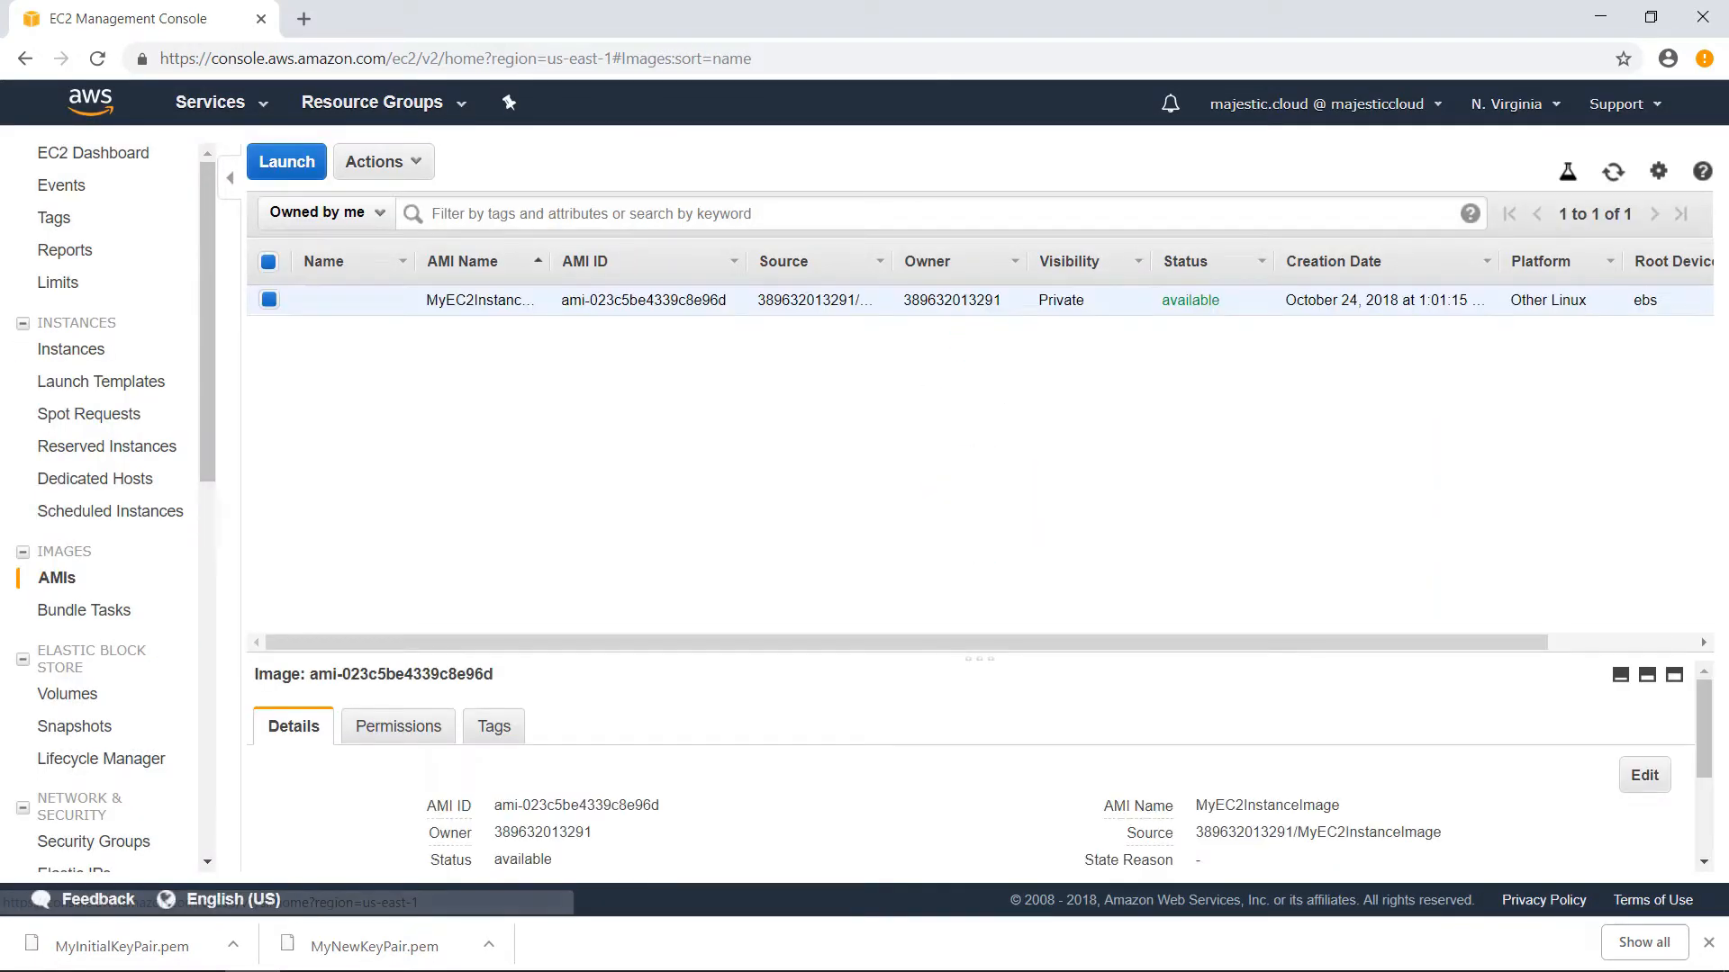
Step: Start a launch from MyEC2InstanceImage with instance type t2.nano and move to security group settings
{"action": "left_click", "coordinate": [285, 160]}
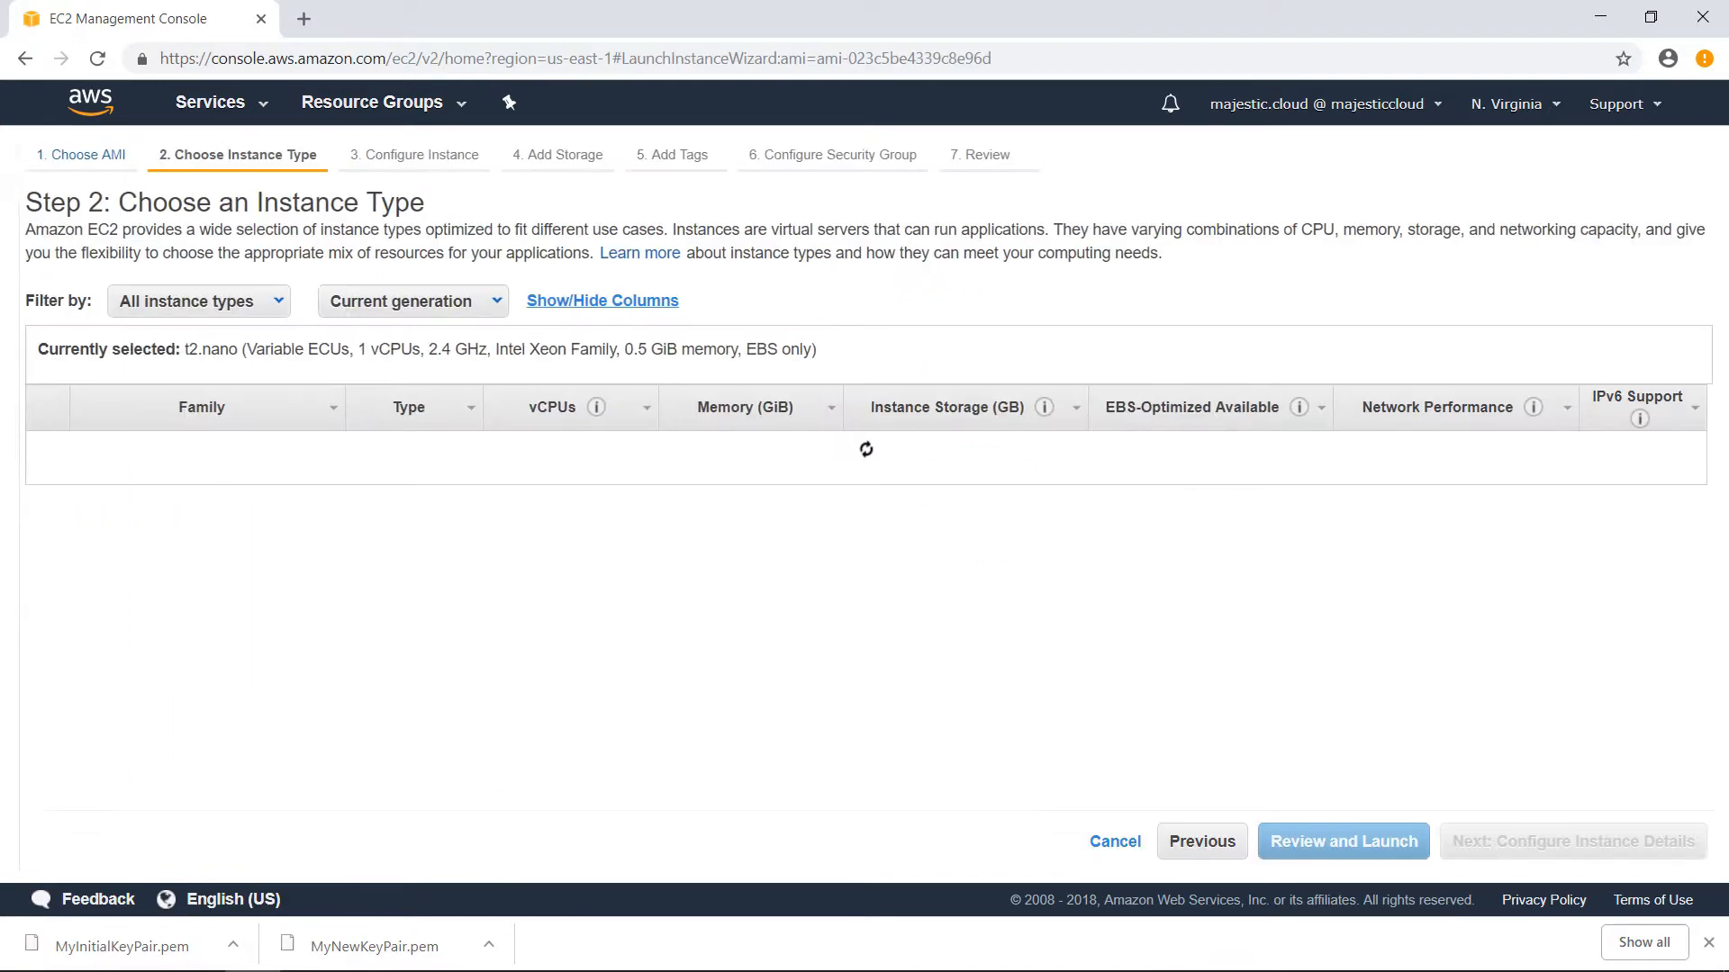
{"action": "left_click", "coordinate": [43, 508]}
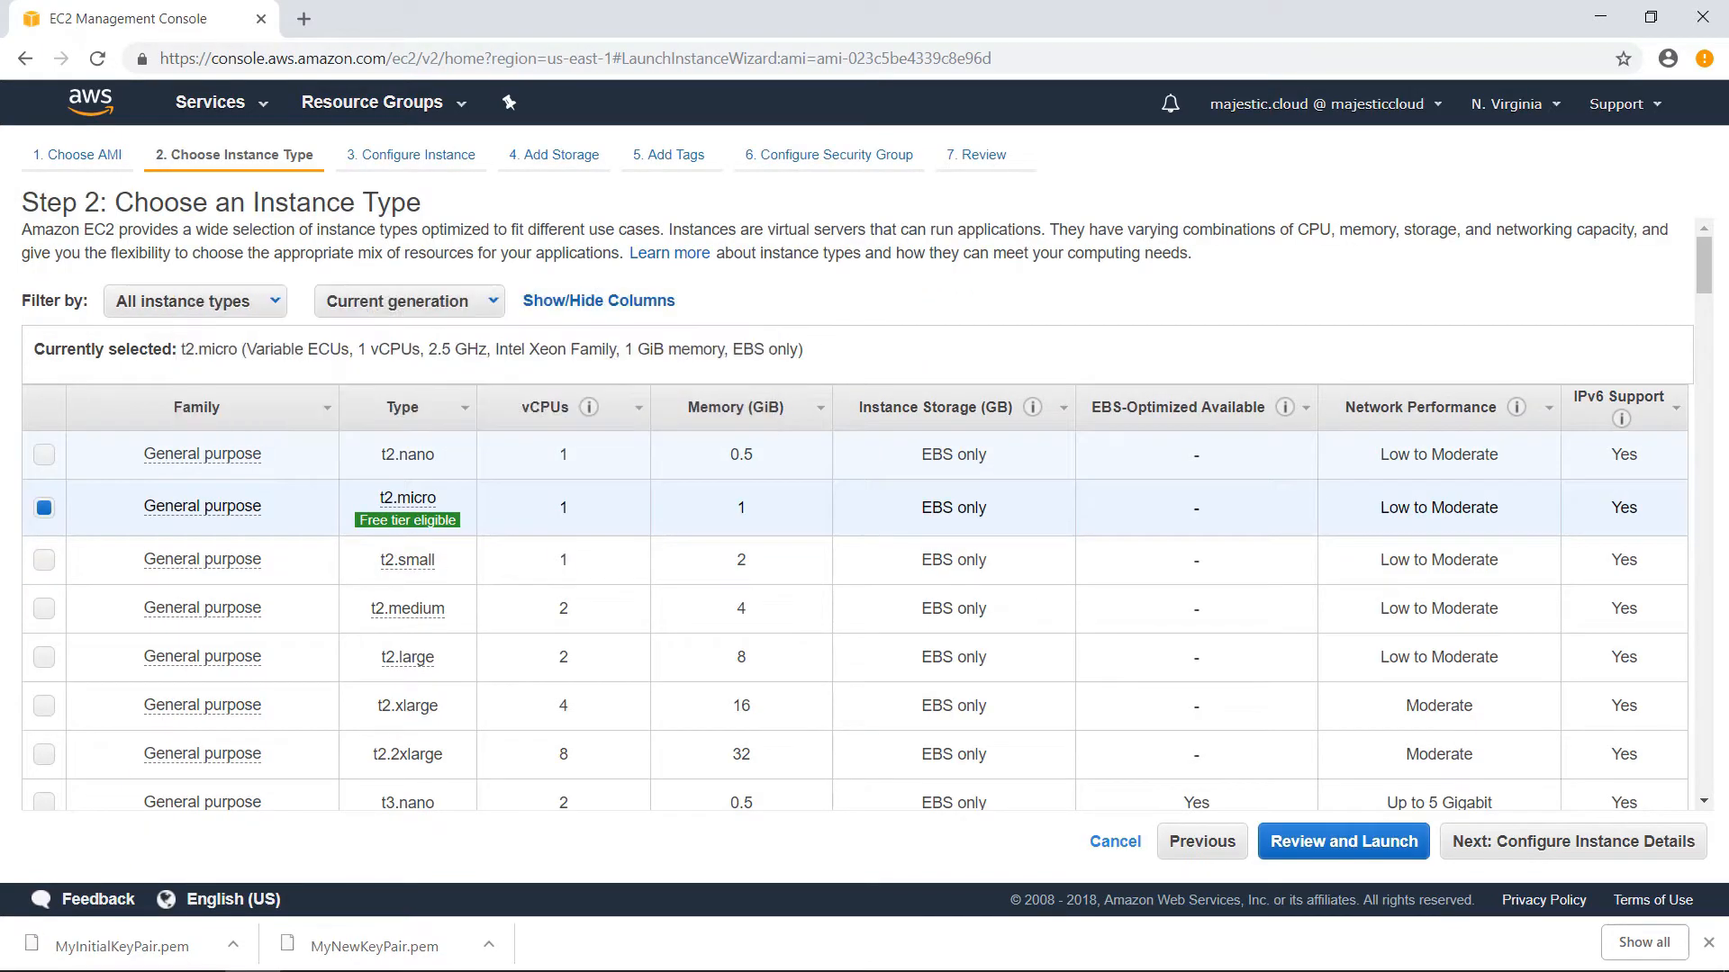
{"action": "left_click", "coordinate": [1570, 840]}
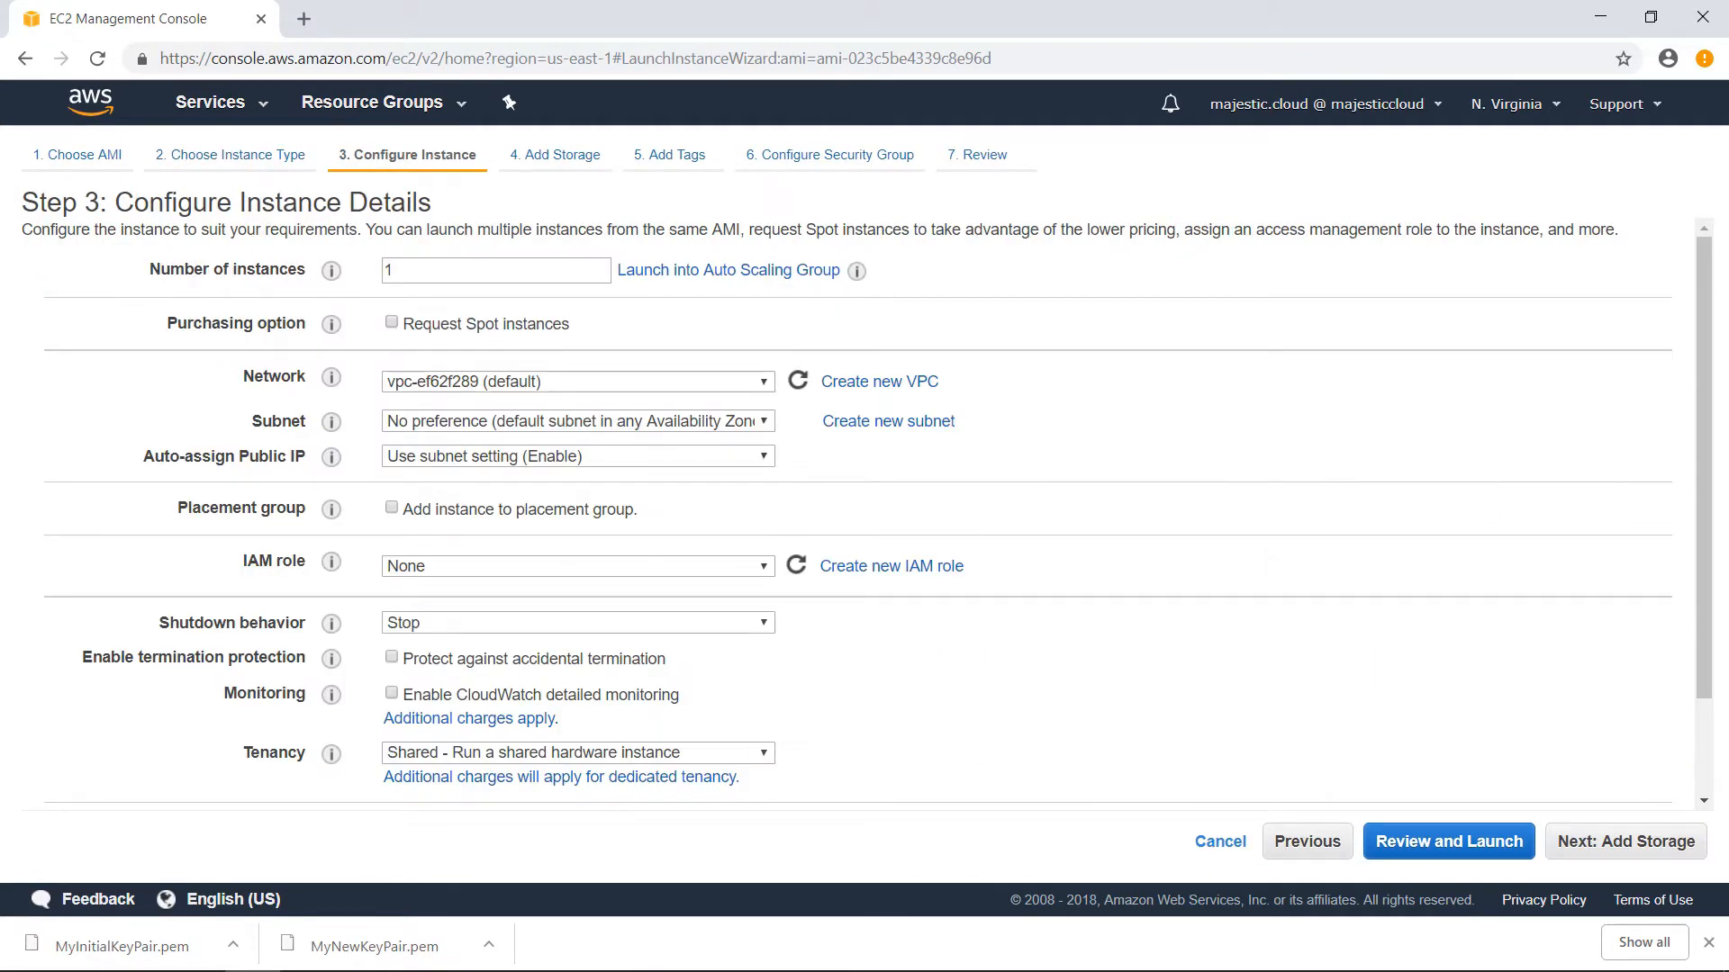
{"action": "left_click", "coordinate": [1624, 841]}
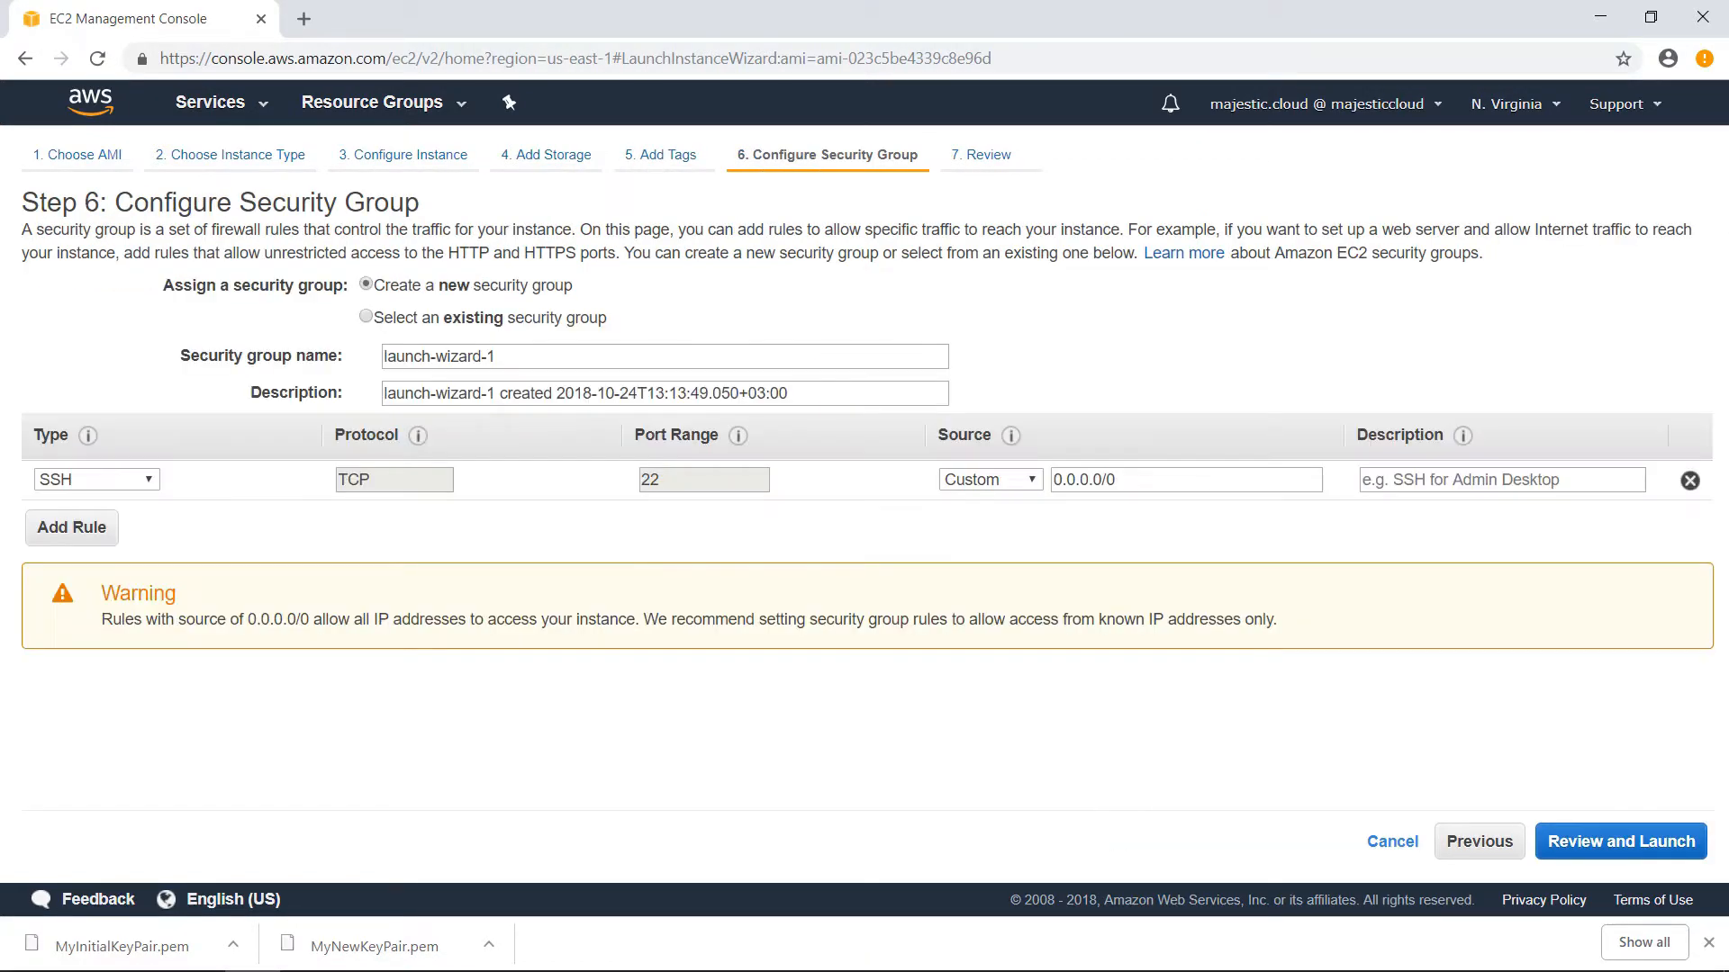
Step: Assign the existing default security group sg-a272f8de and proceed to Review and Launch
{"action": "left_click", "coordinate": [365, 317]}
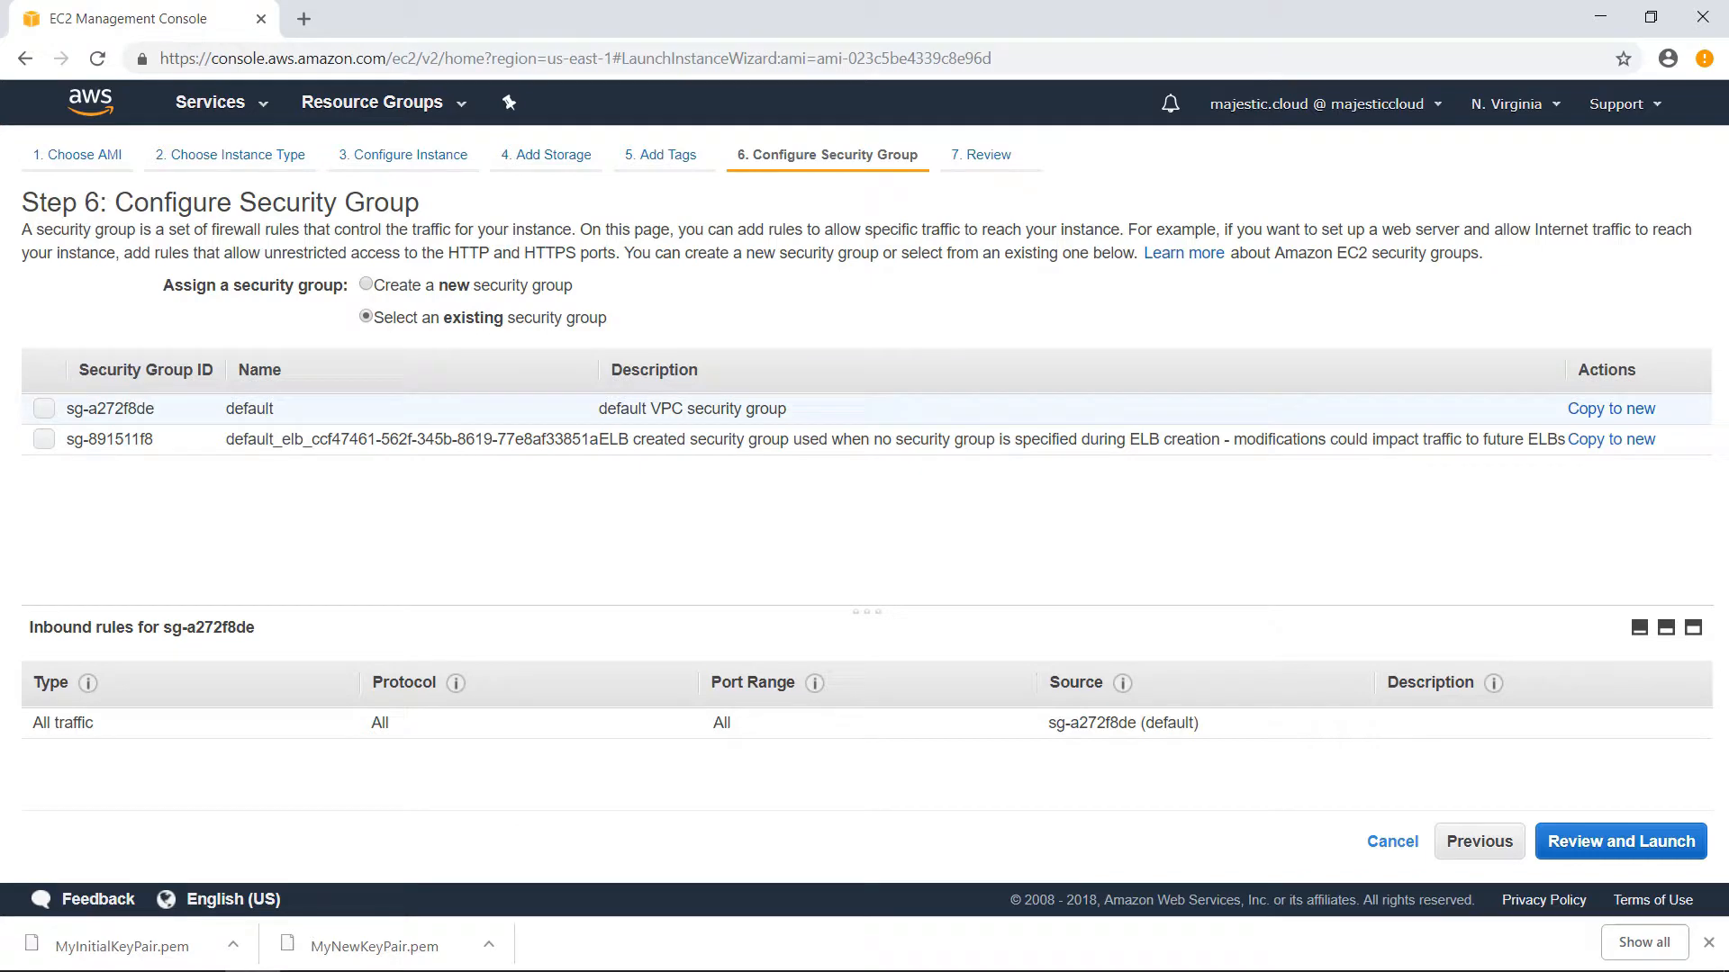
{"action": "left_click", "coordinate": [43, 409]}
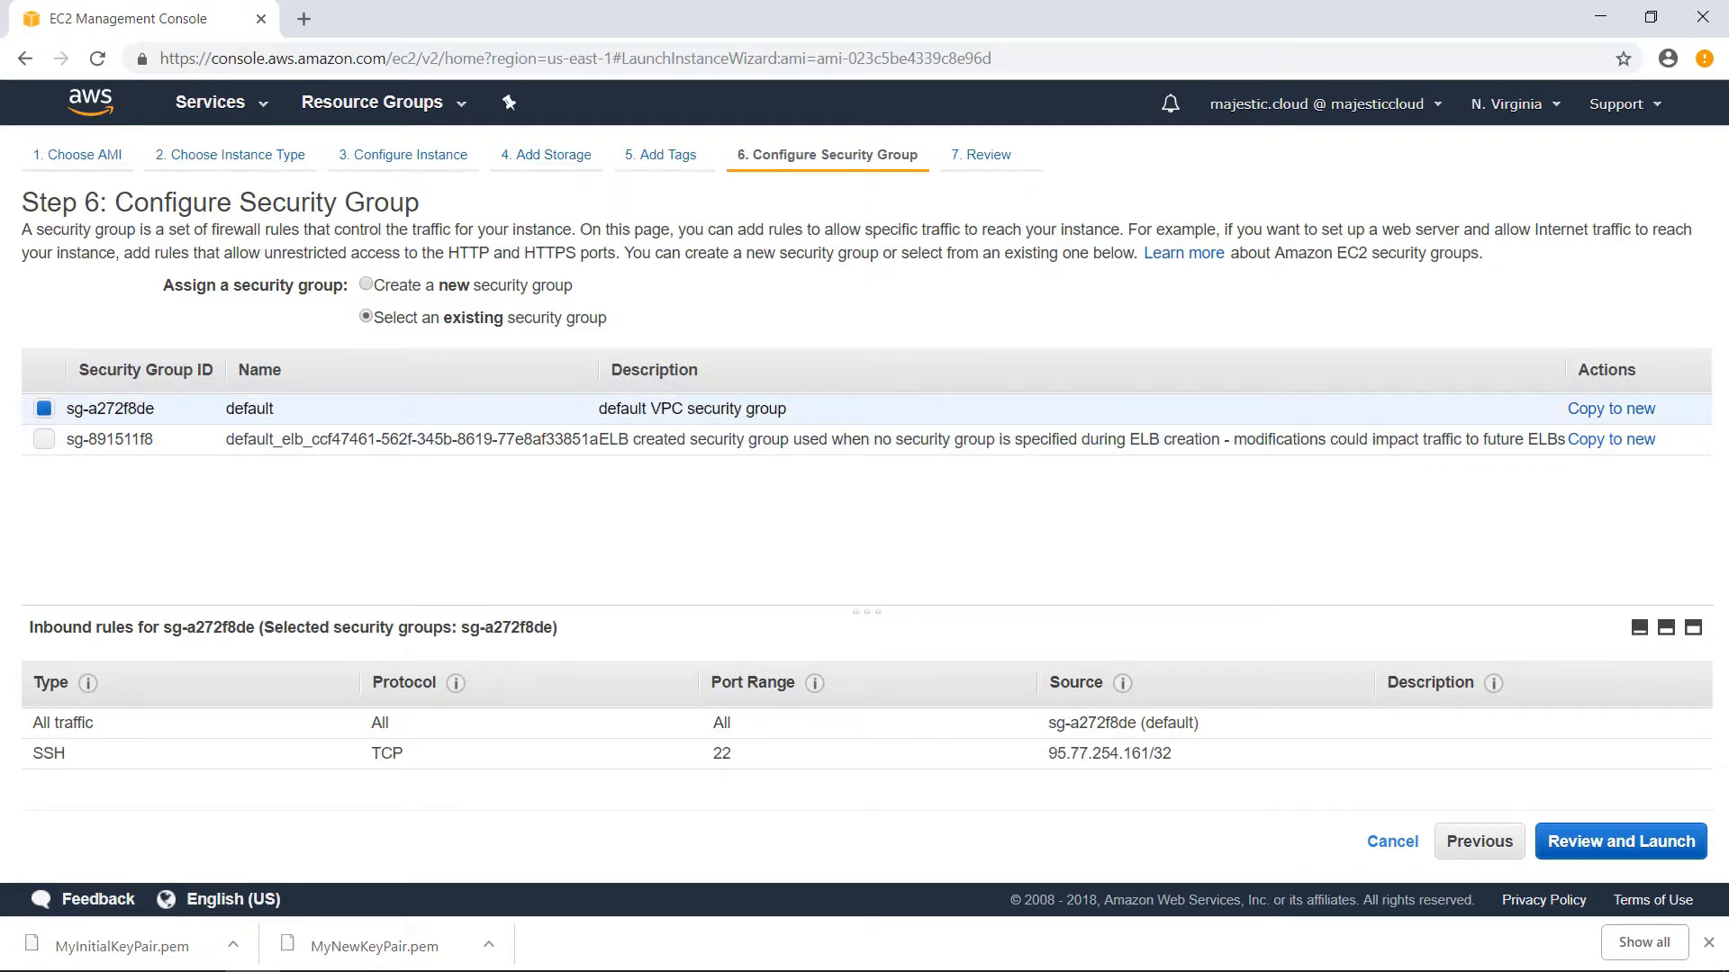
{"action": "left_click", "coordinate": [1619, 841]}
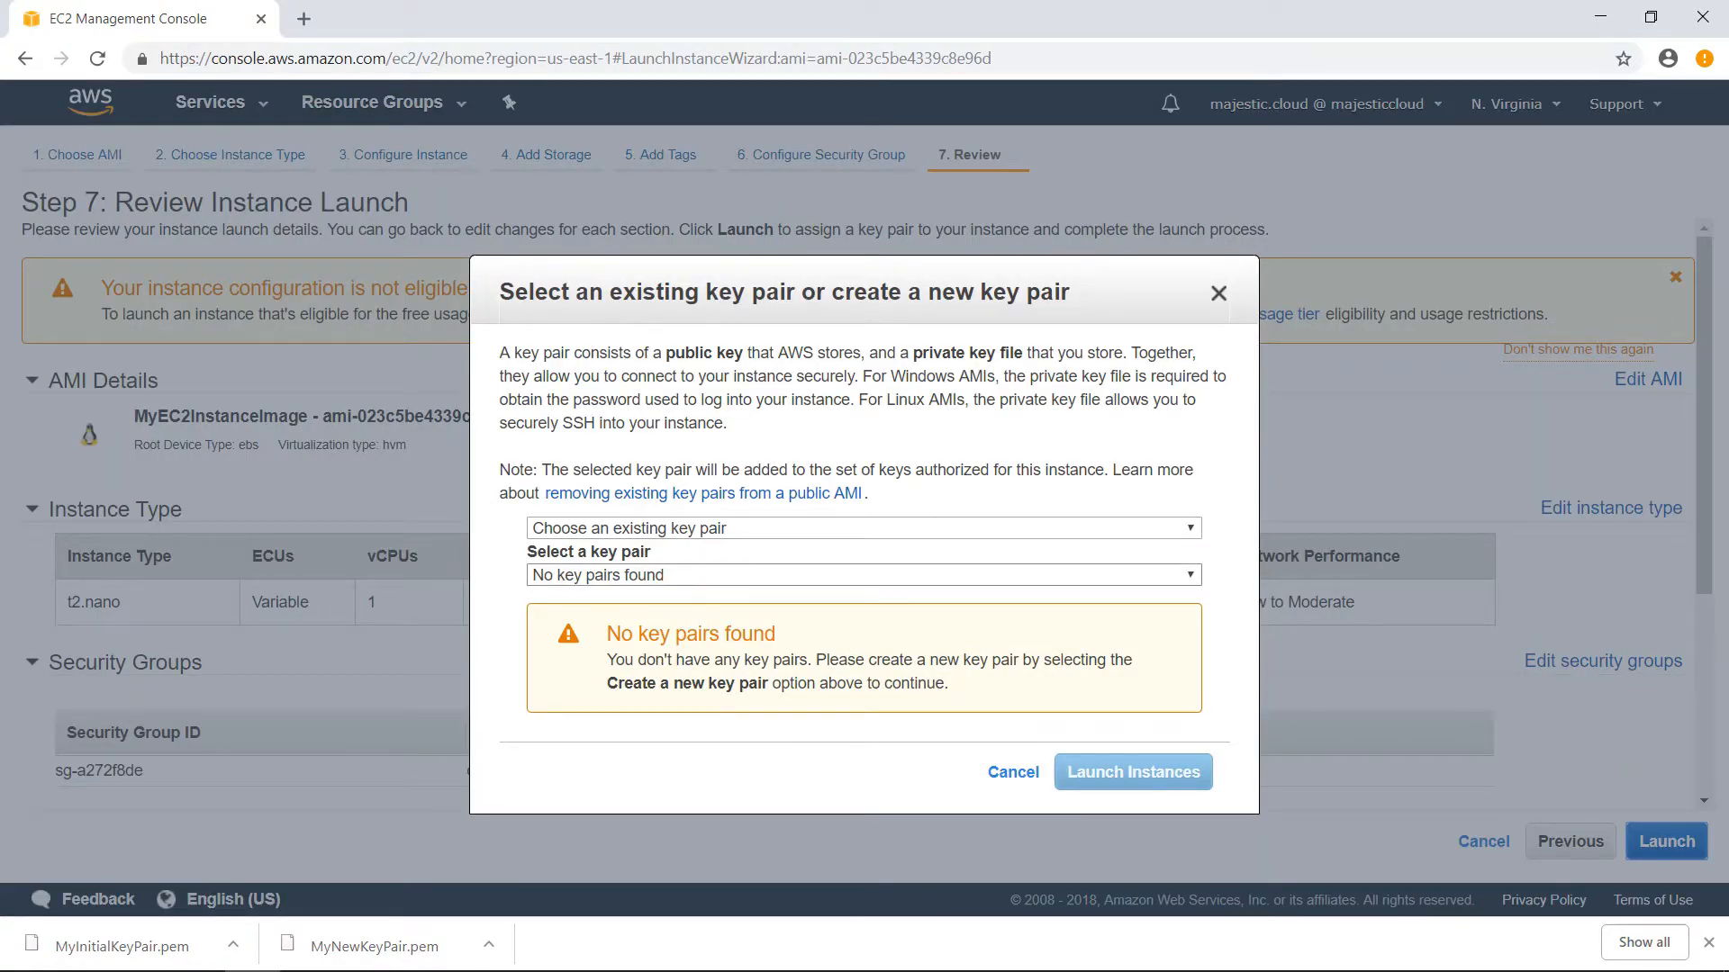
Step: Create and download the new key pair MyNewKeyPair, launch the instance, and copy its public IPv4 address
{"action": "left_click", "coordinate": [863, 527]}
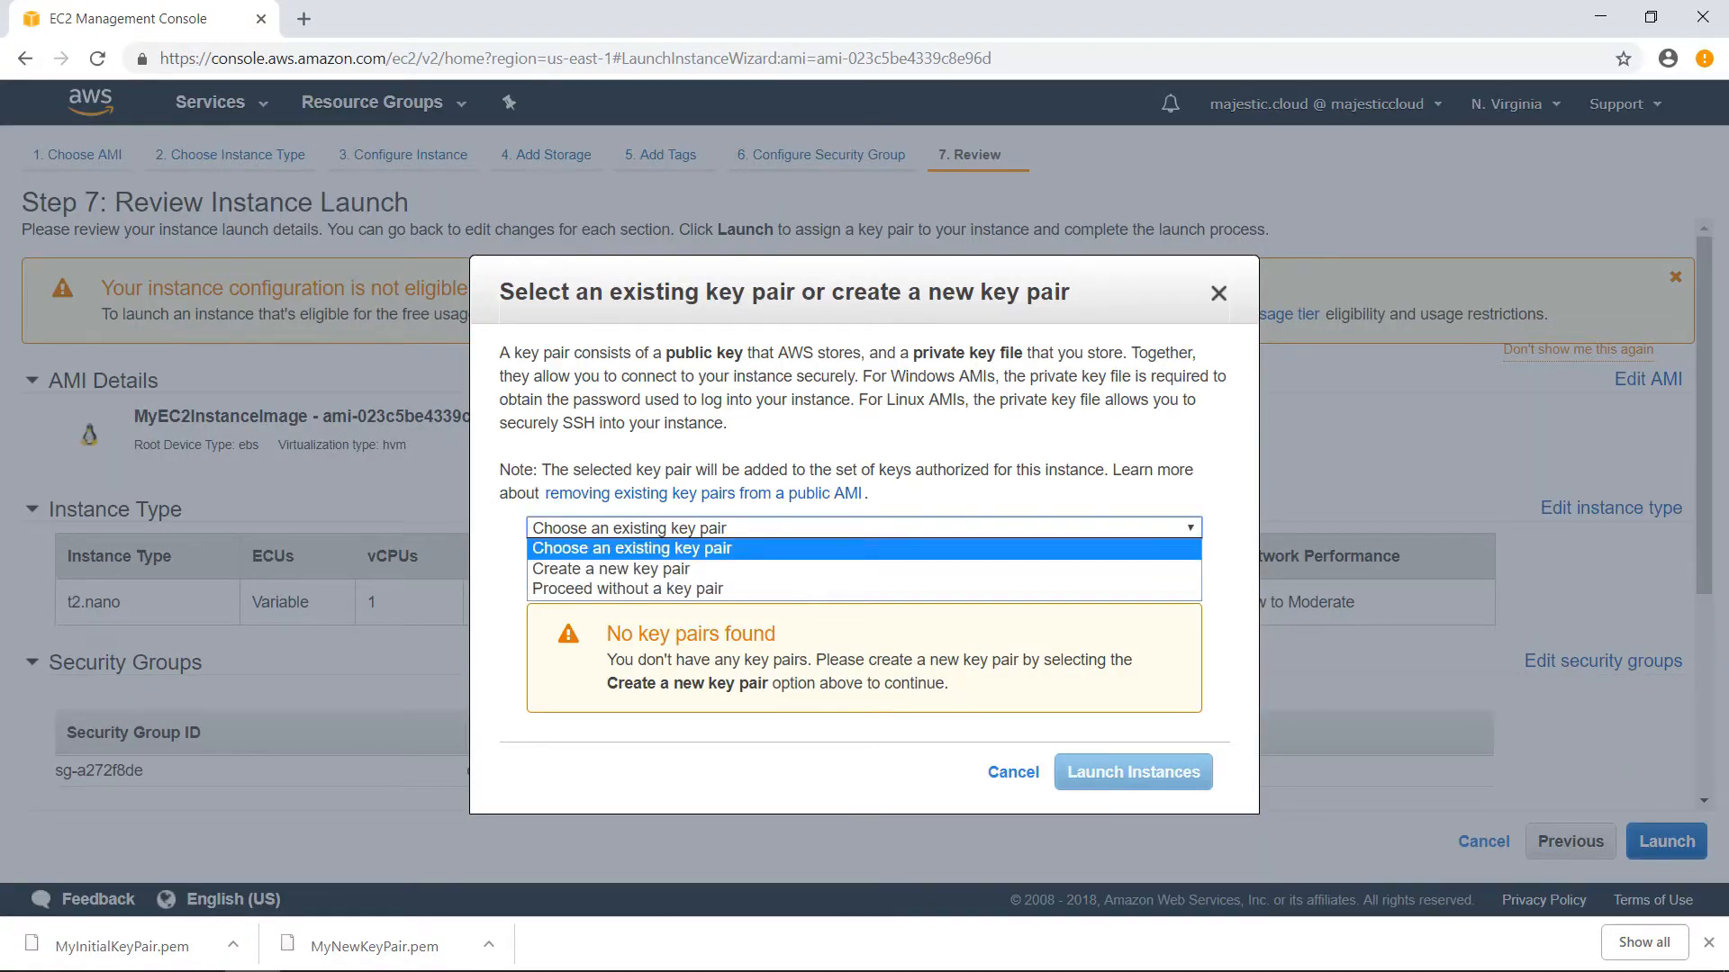
{"action": "left_click", "coordinate": [607, 569]}
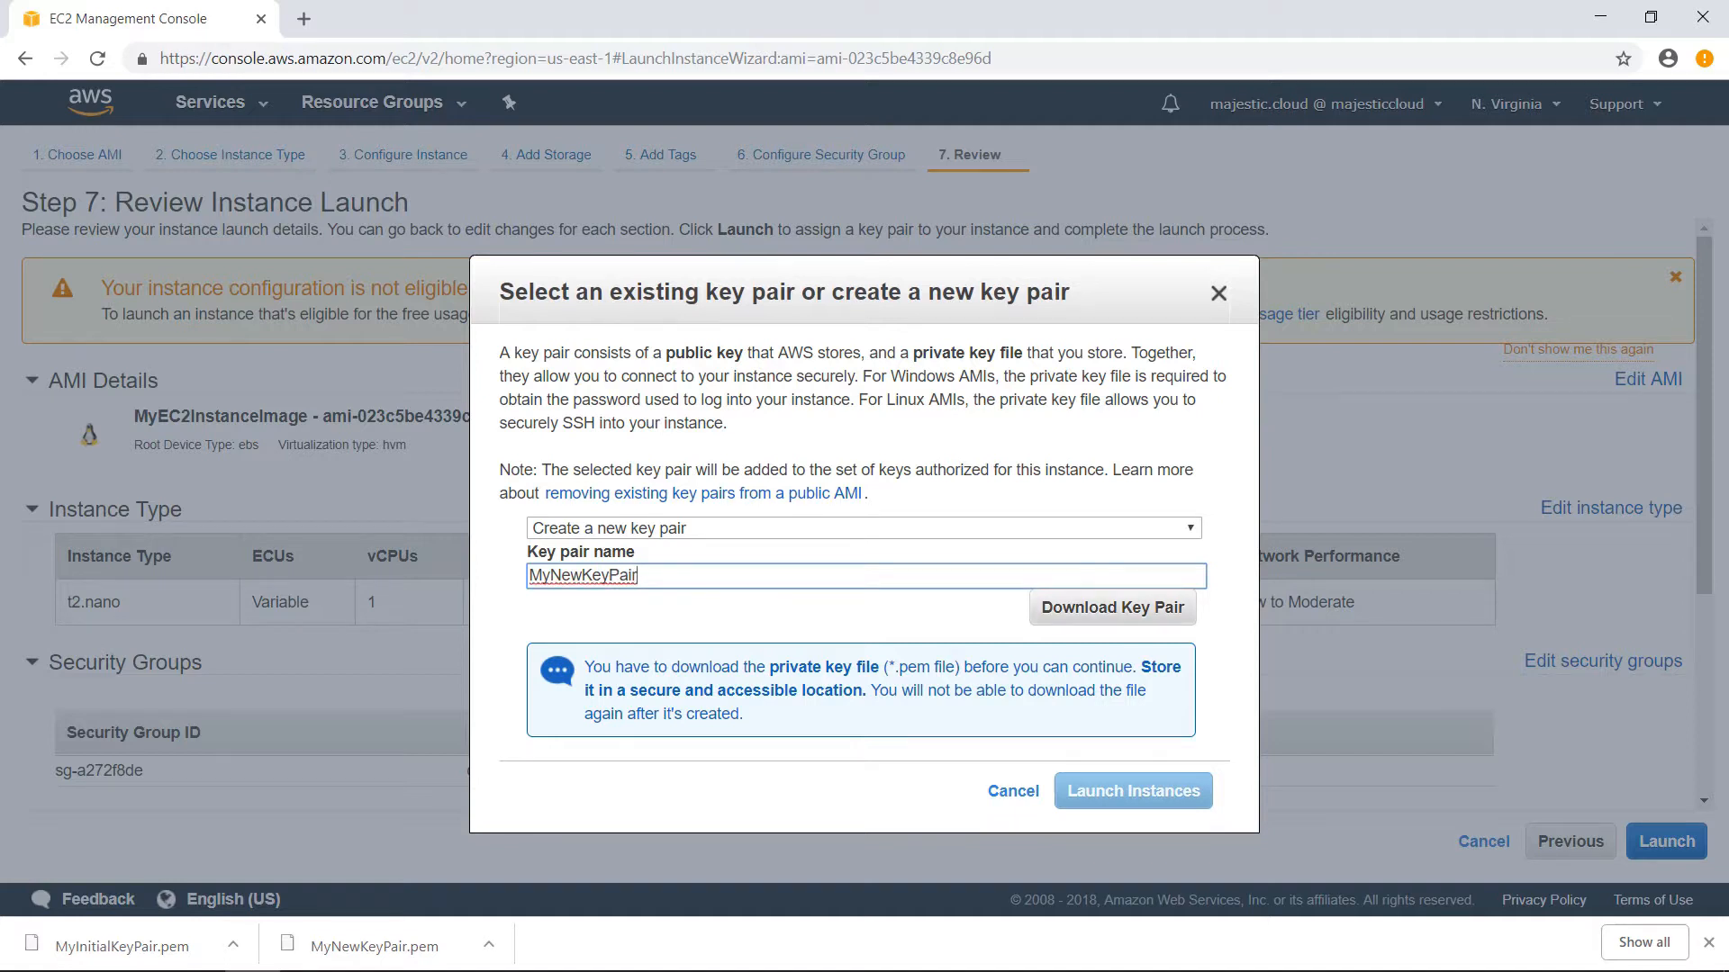
{"action": "left_click", "coordinate": [1111, 607]}
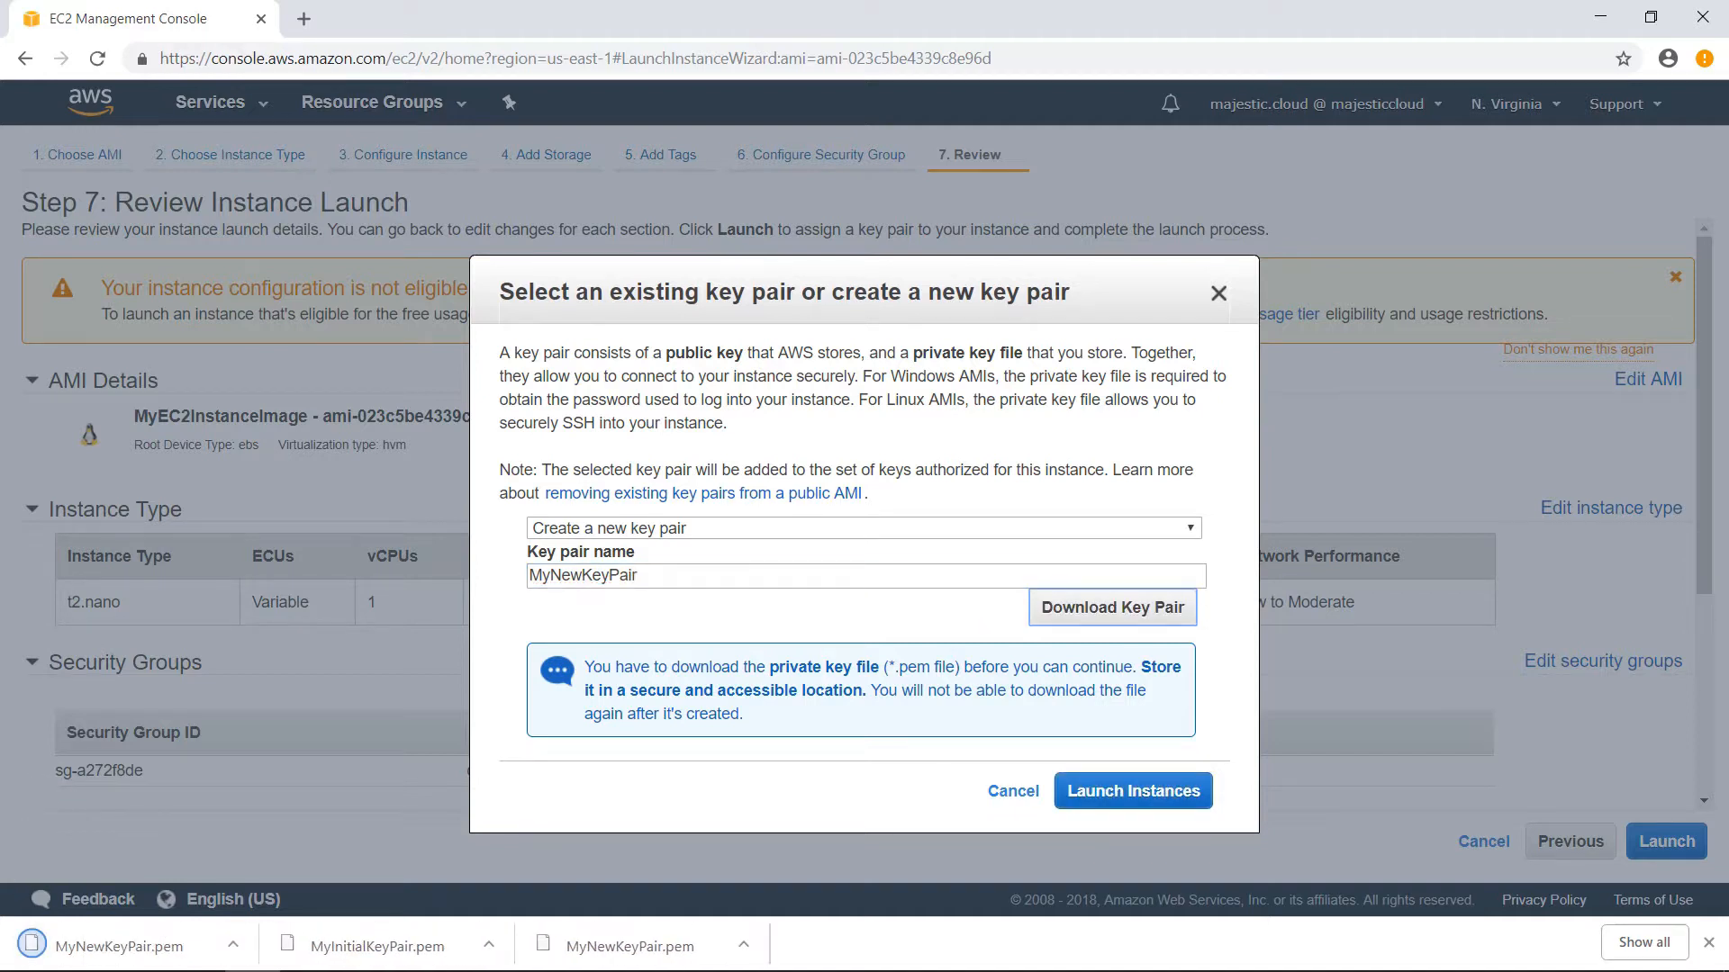
{"action": "left_click", "coordinate": [1130, 791]}
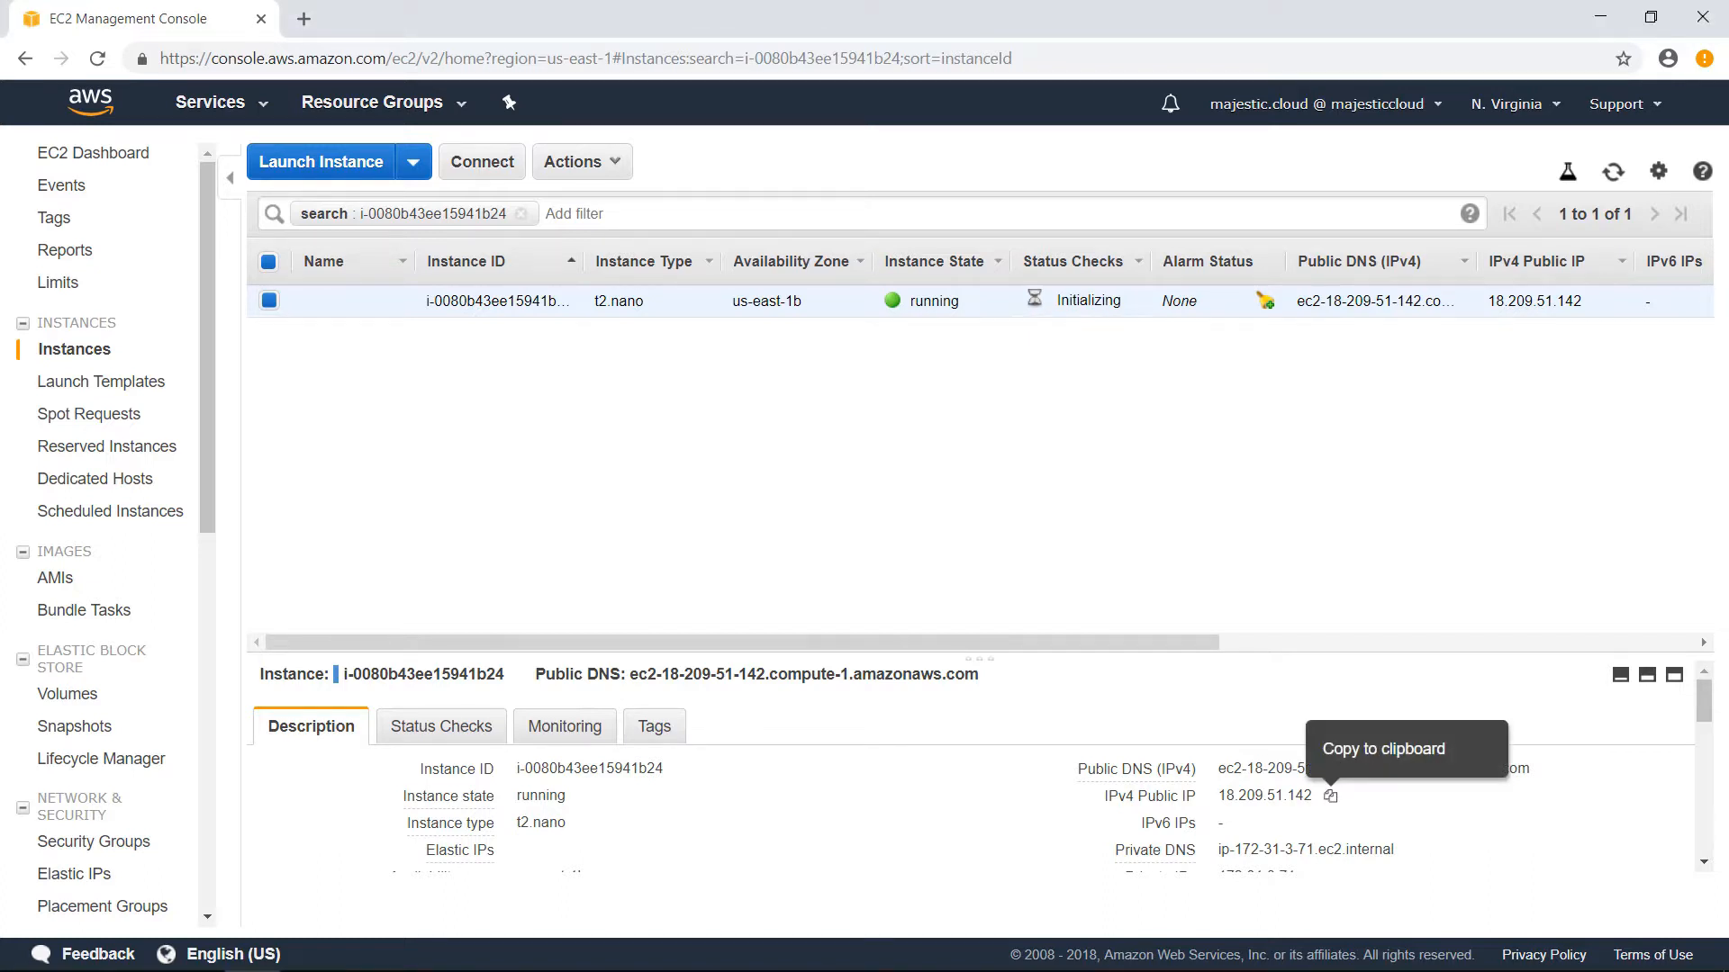
{"action": "left_click", "coordinate": [1330, 796]}
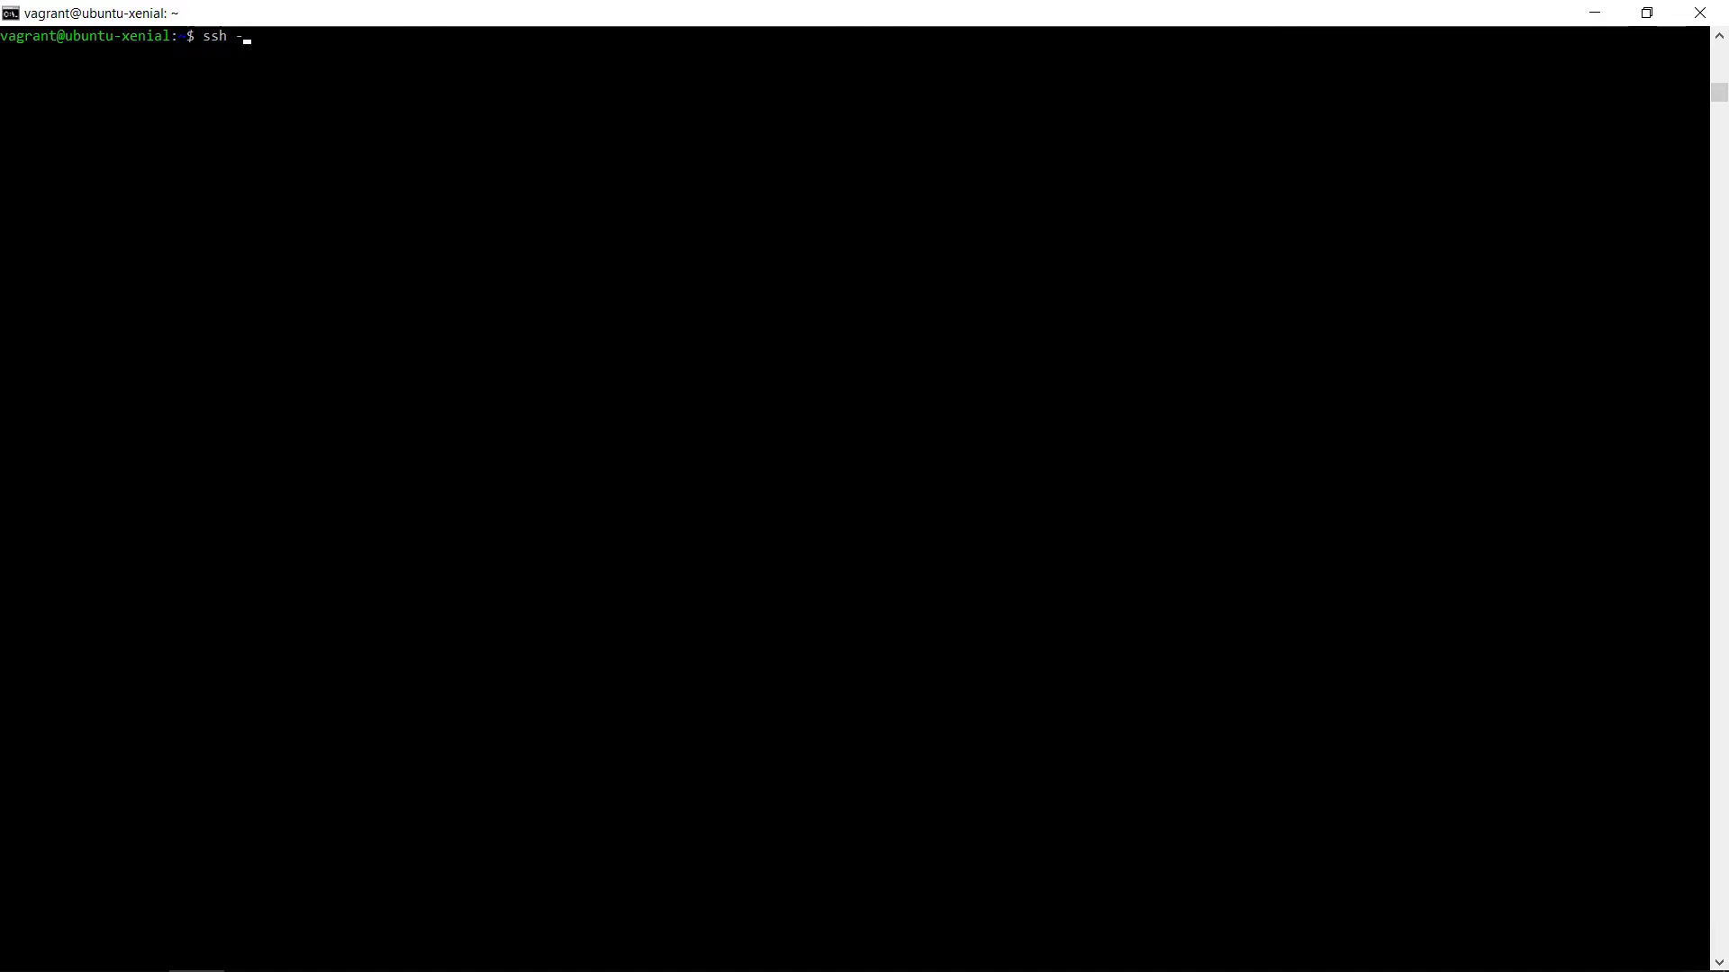
{"action": "type", "text": "i MyNewKeyPair.pem"}
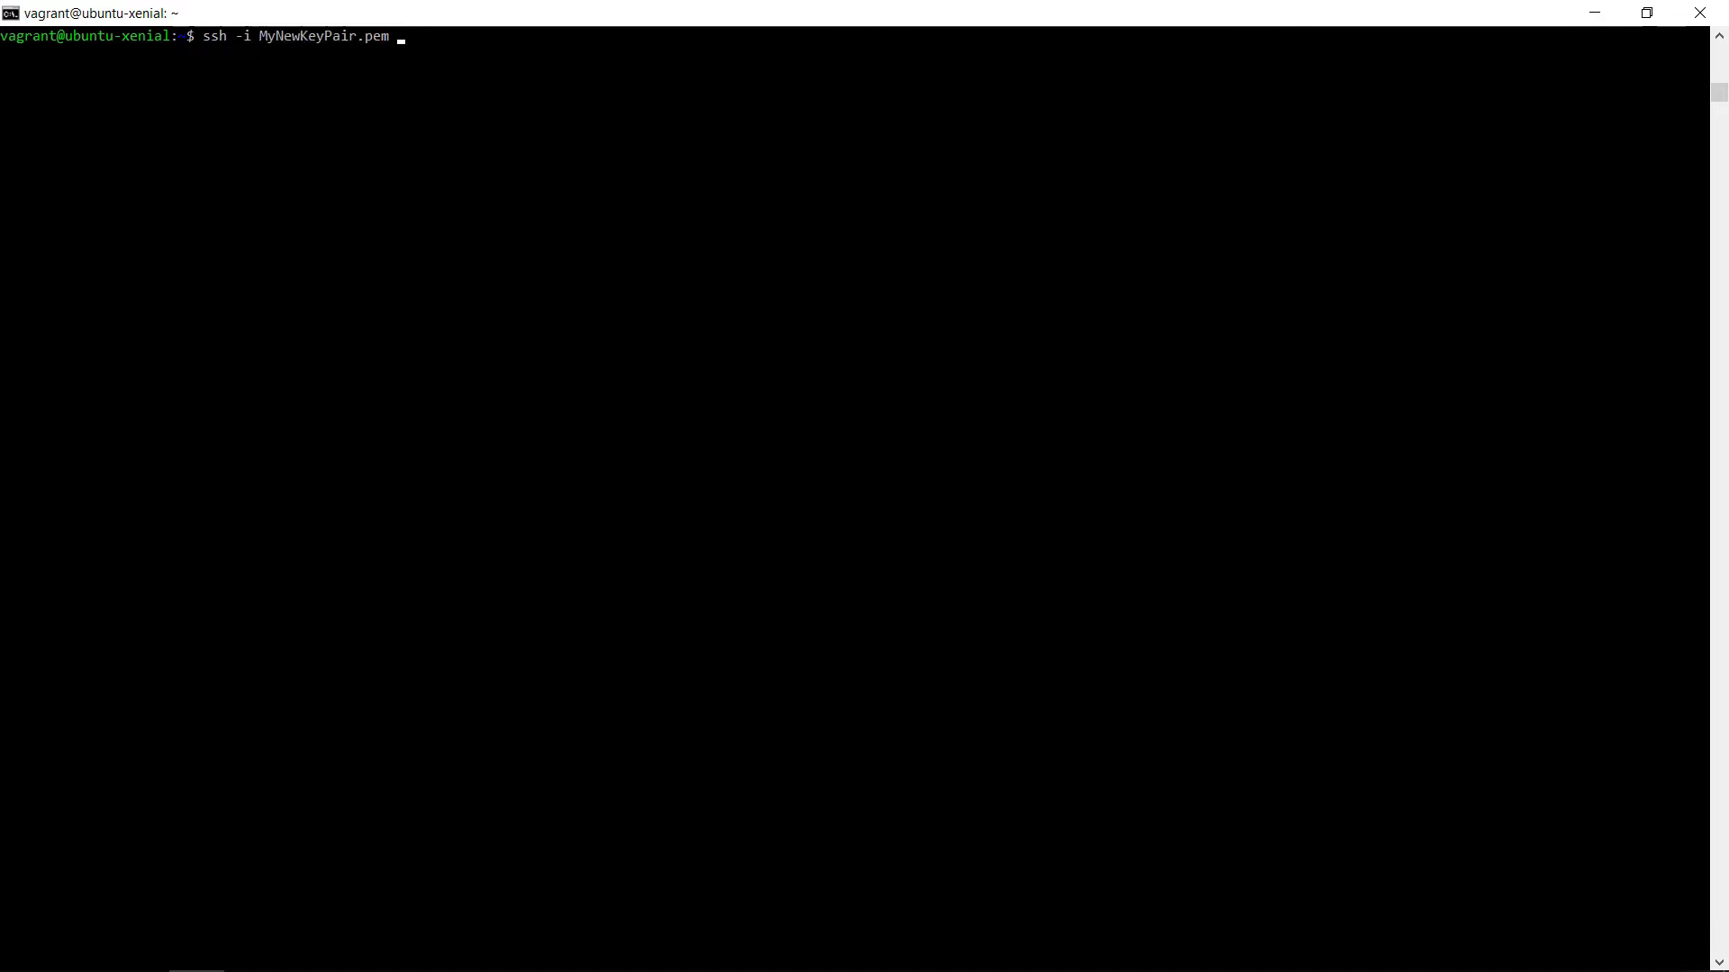
{"action": "type", "text": "ec"}
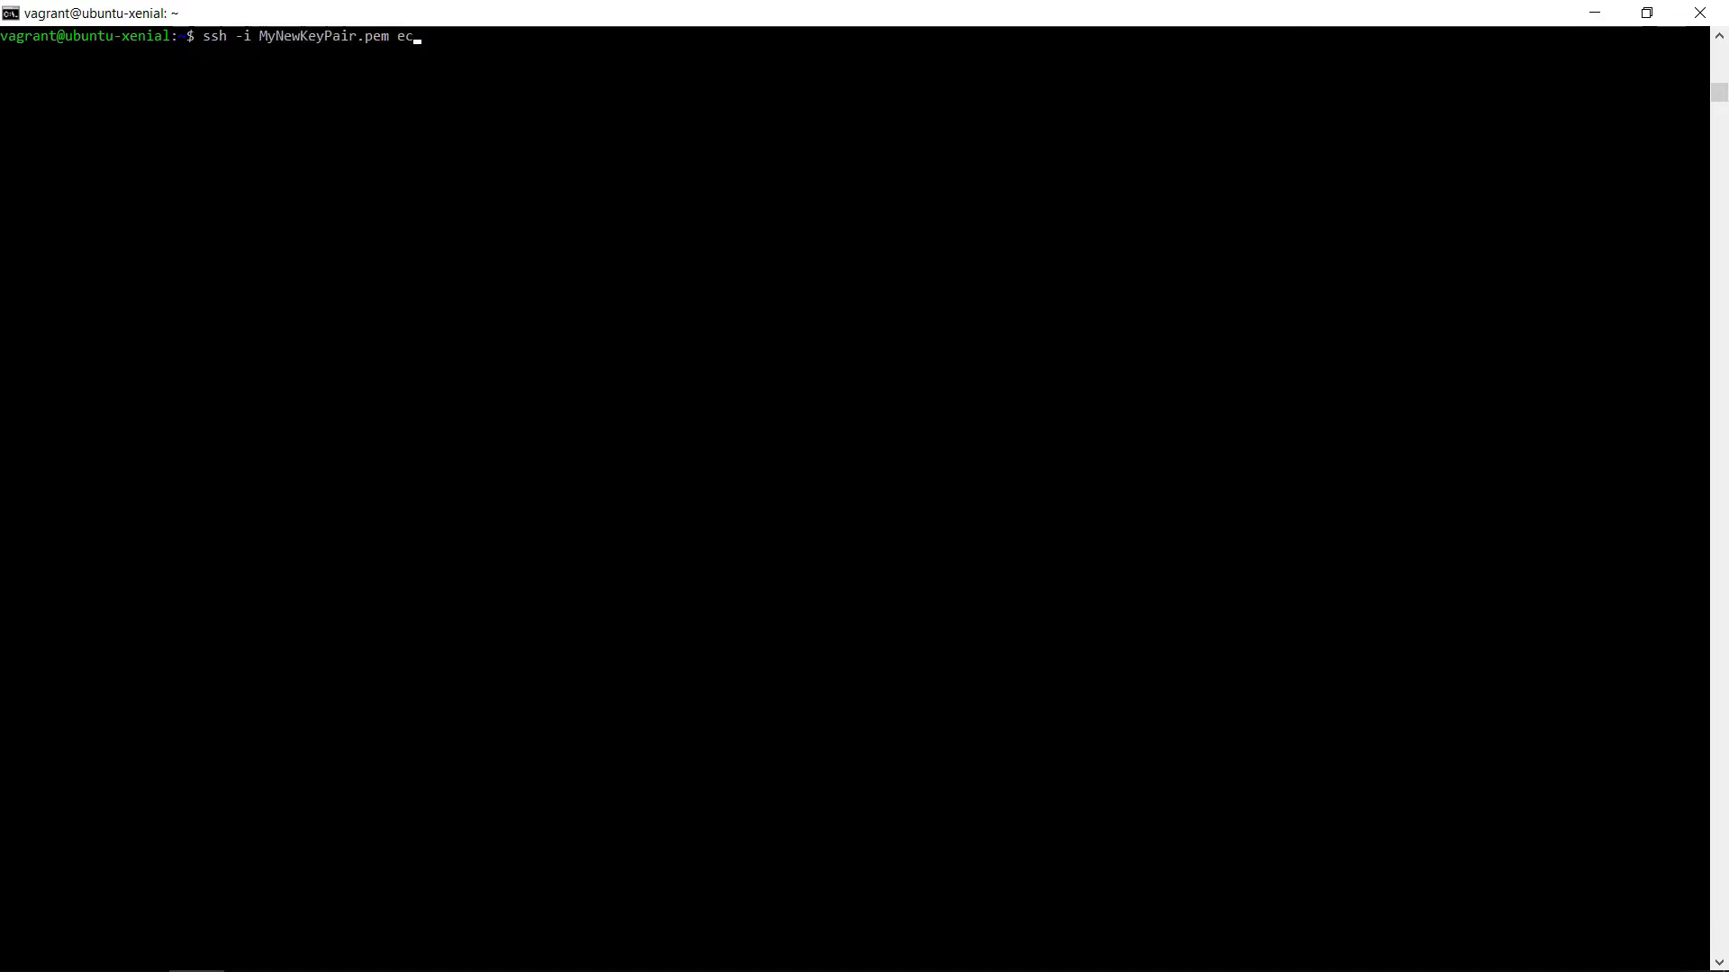
{"action": "type", "text": "2-user"}
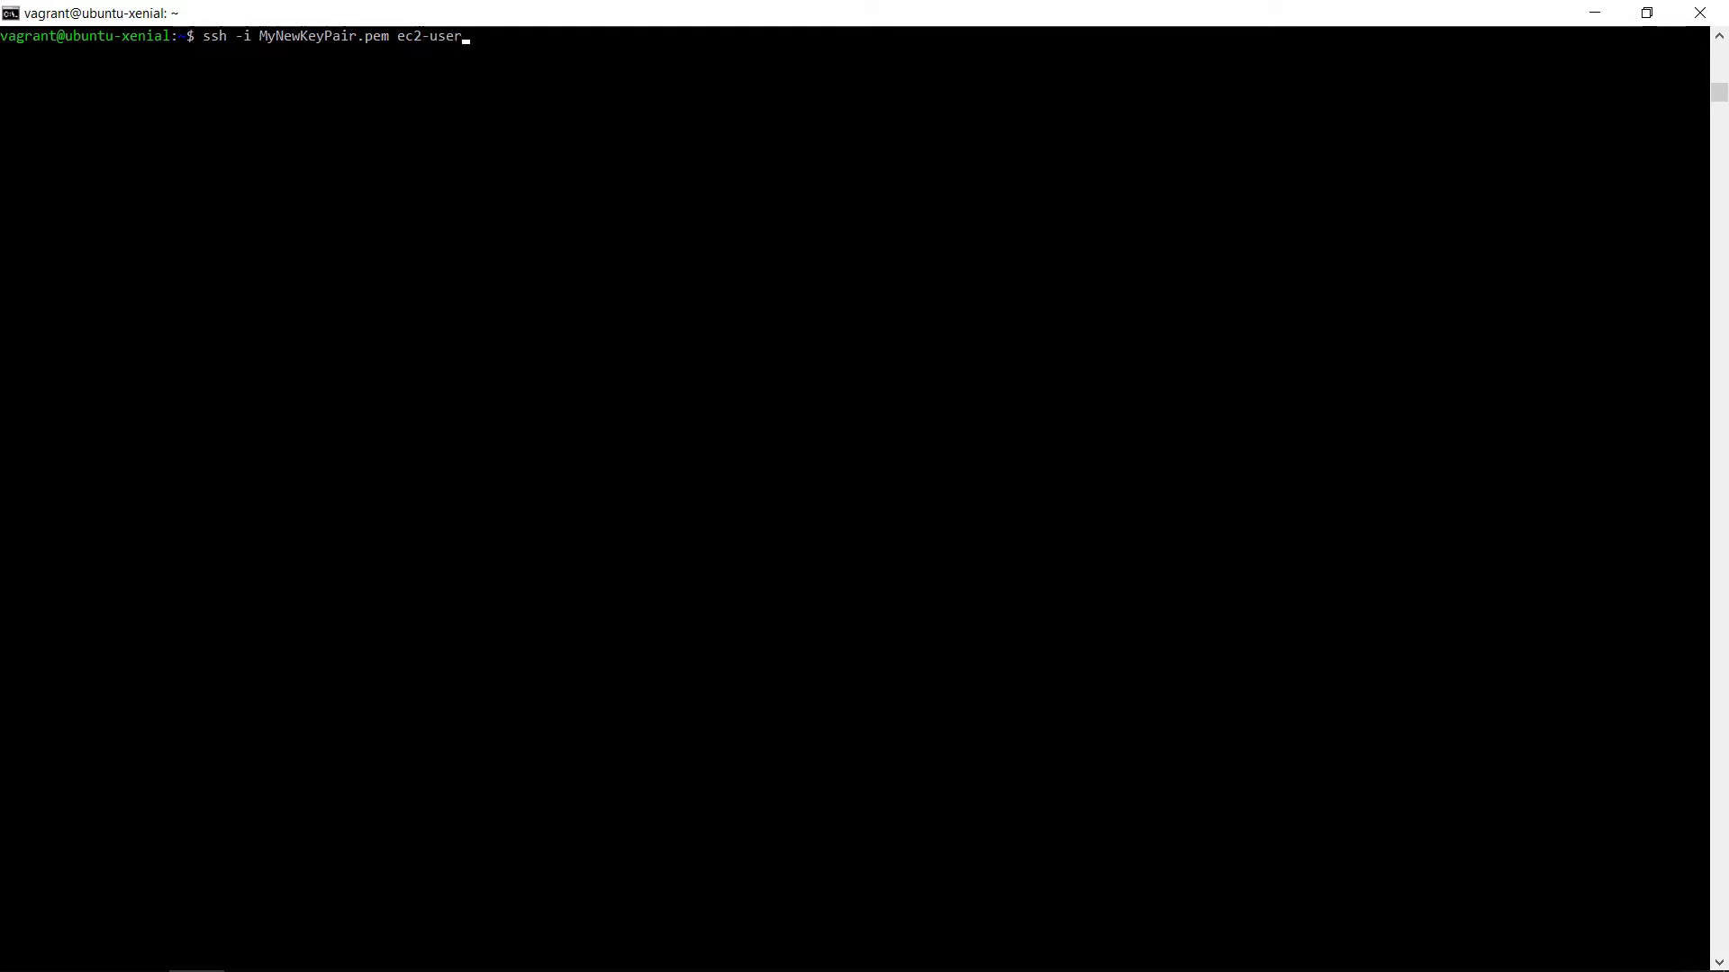
{"action": "type", "text": "@18.209.51.142"}
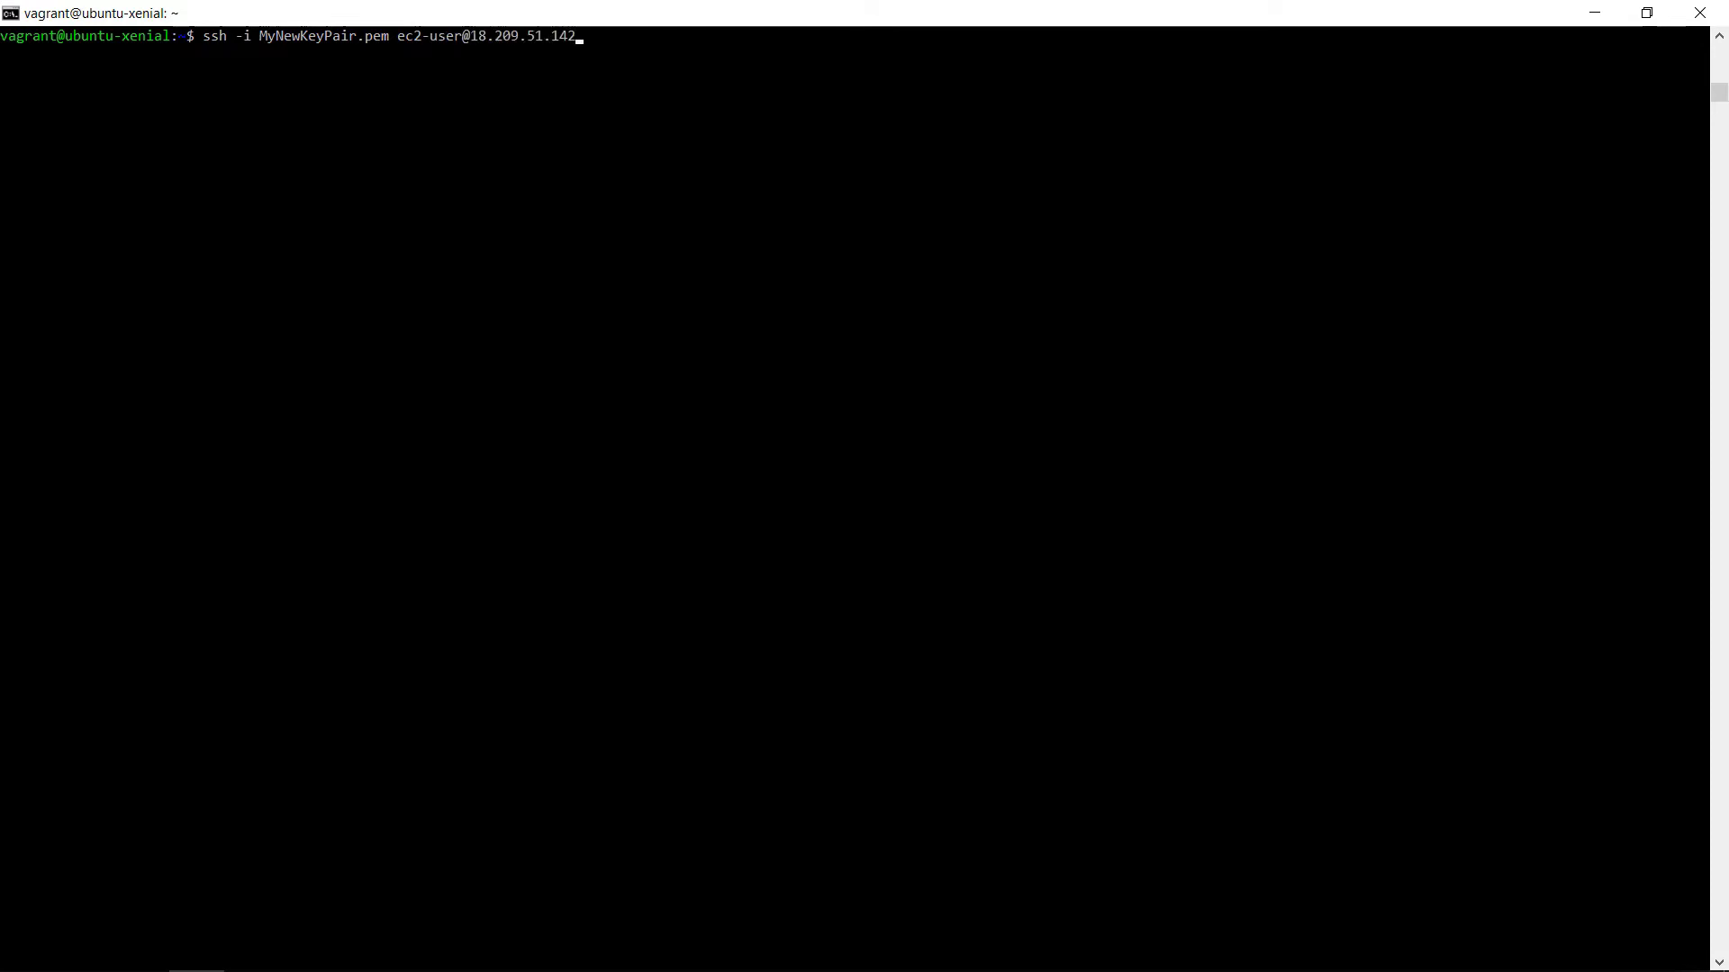
{"action": "key", "text": "Return"}
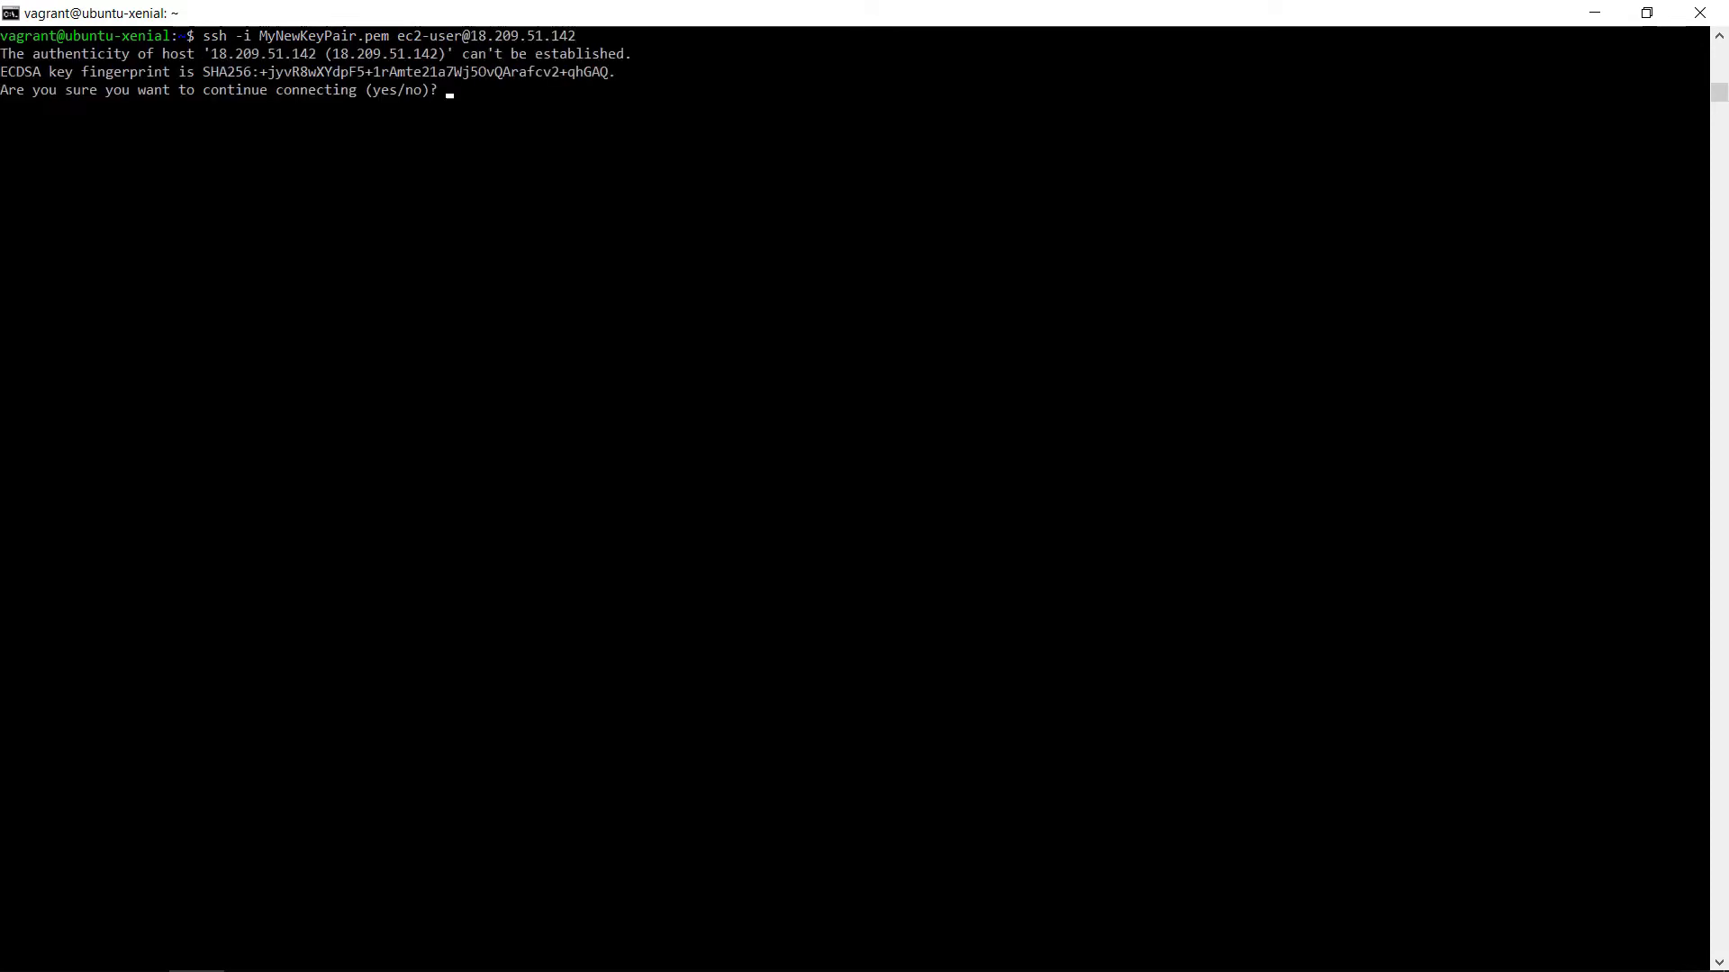
{"action": "type", "text": "yes"}
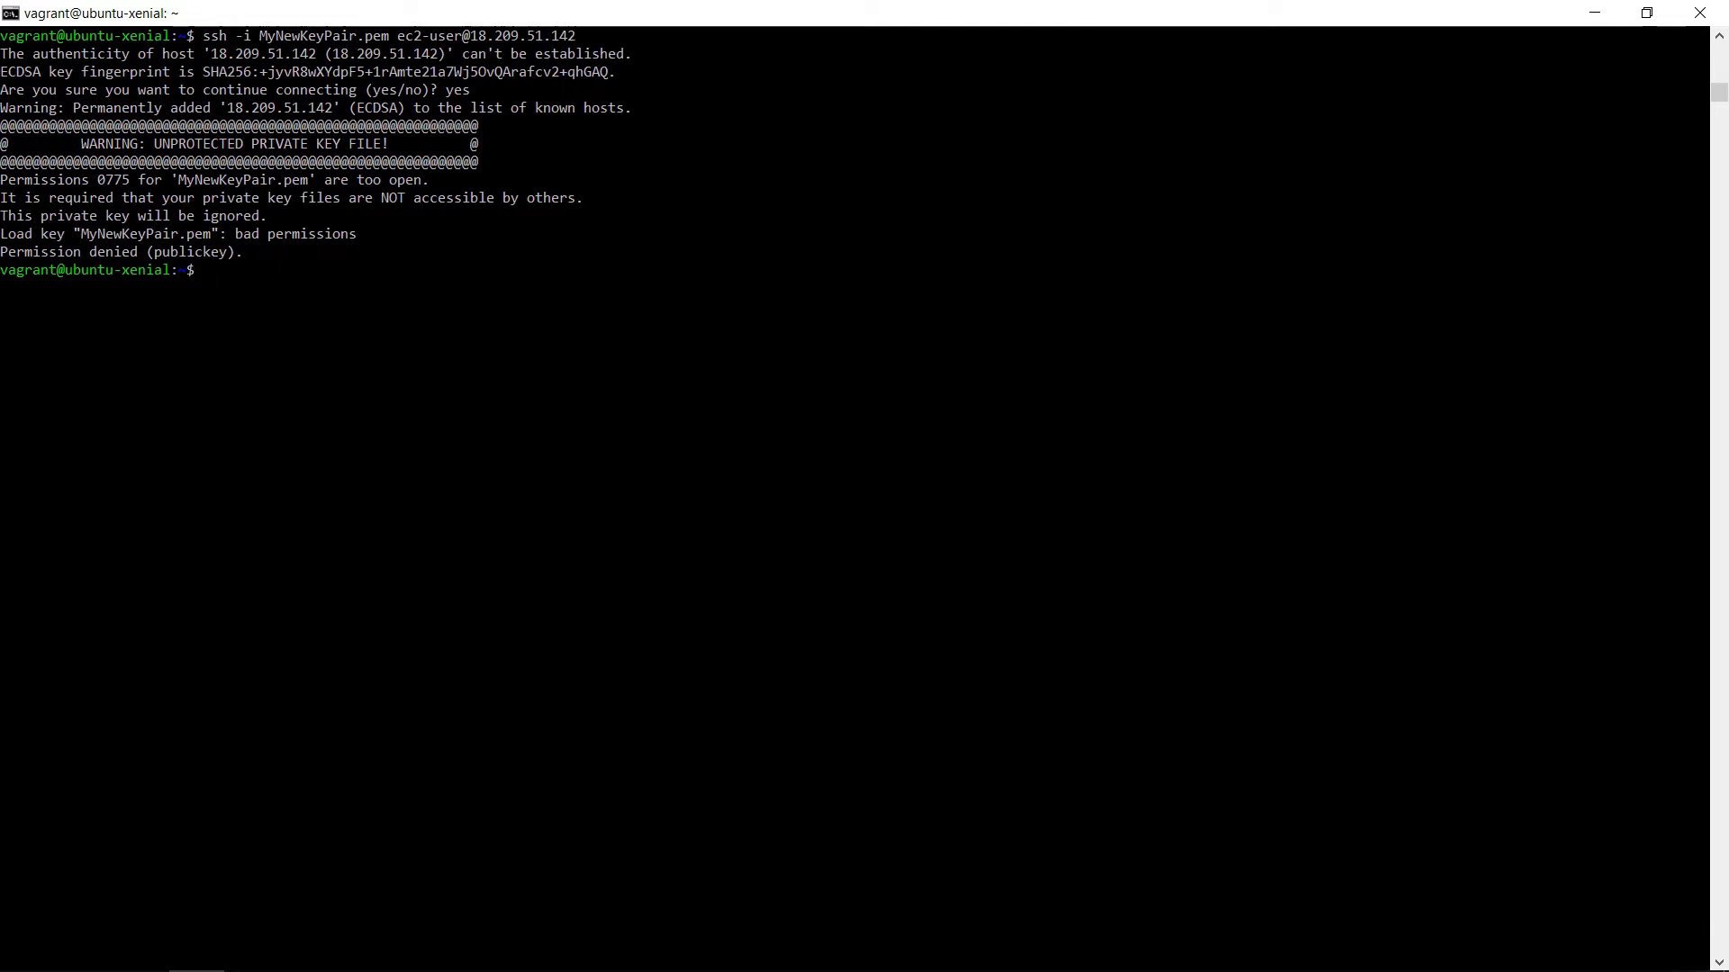
{"action": "type", "text": "chmod 400"}
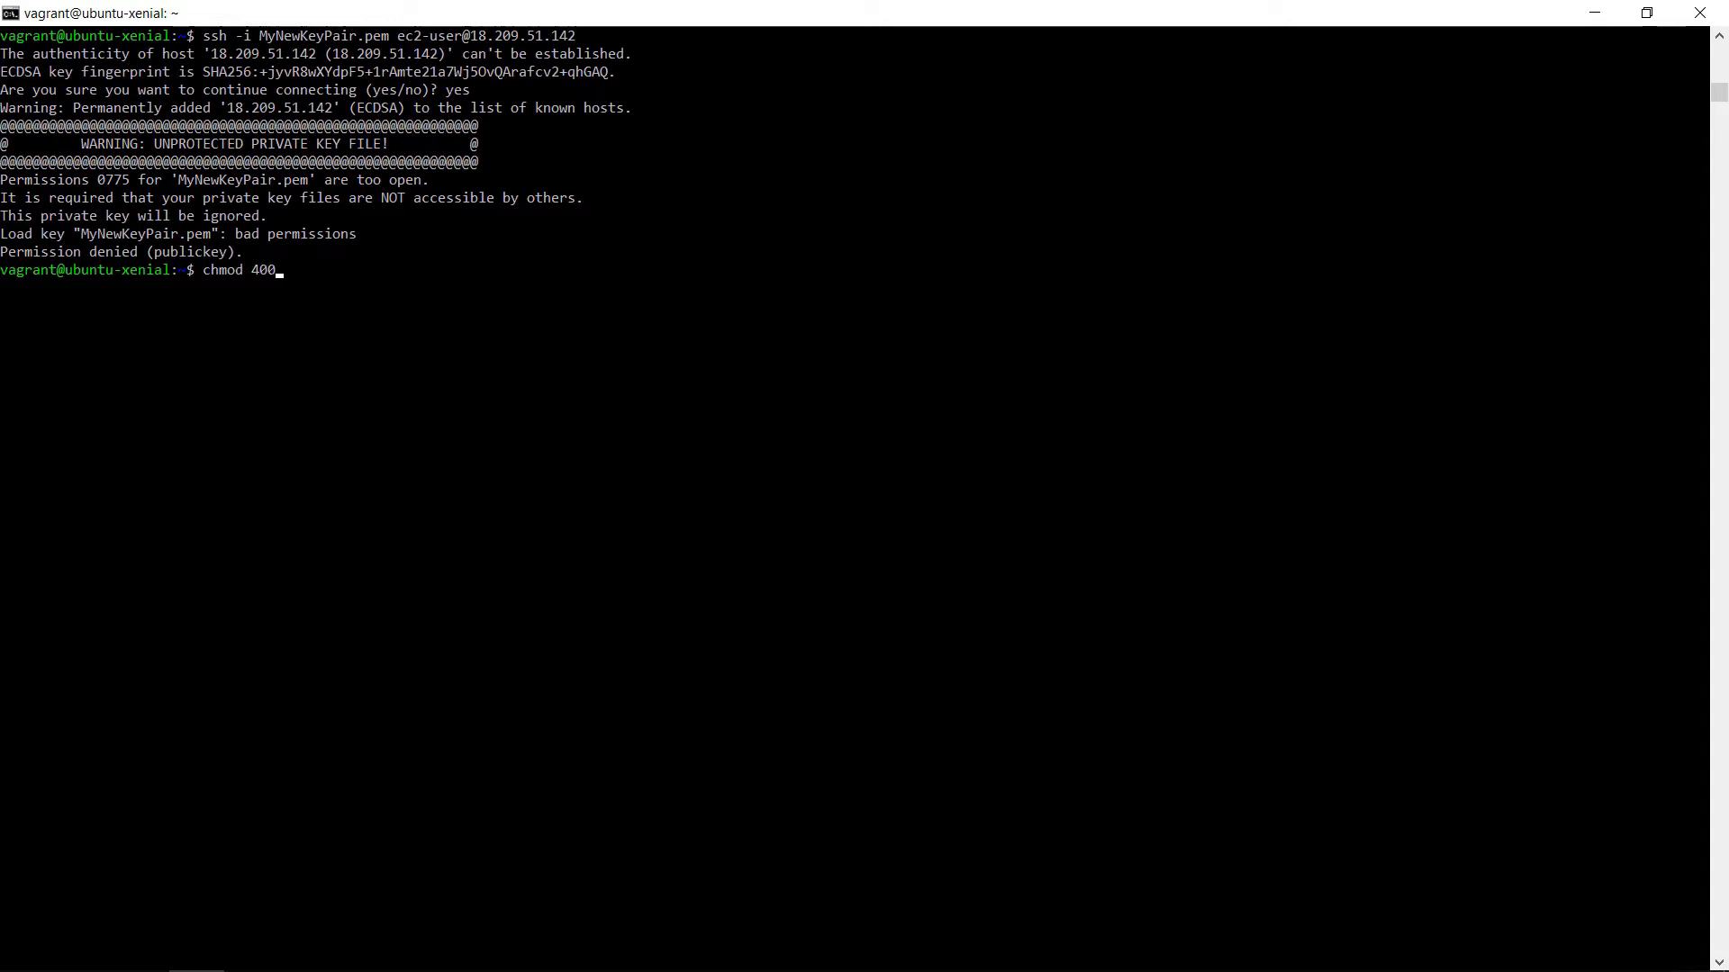
Step: Apply chmod 400 to MyNewKeyPair.pem, reconnect as ec2-user, and check the home directory with pwd
{"action": "type", "text": "MyNewKeyPair.pem"}
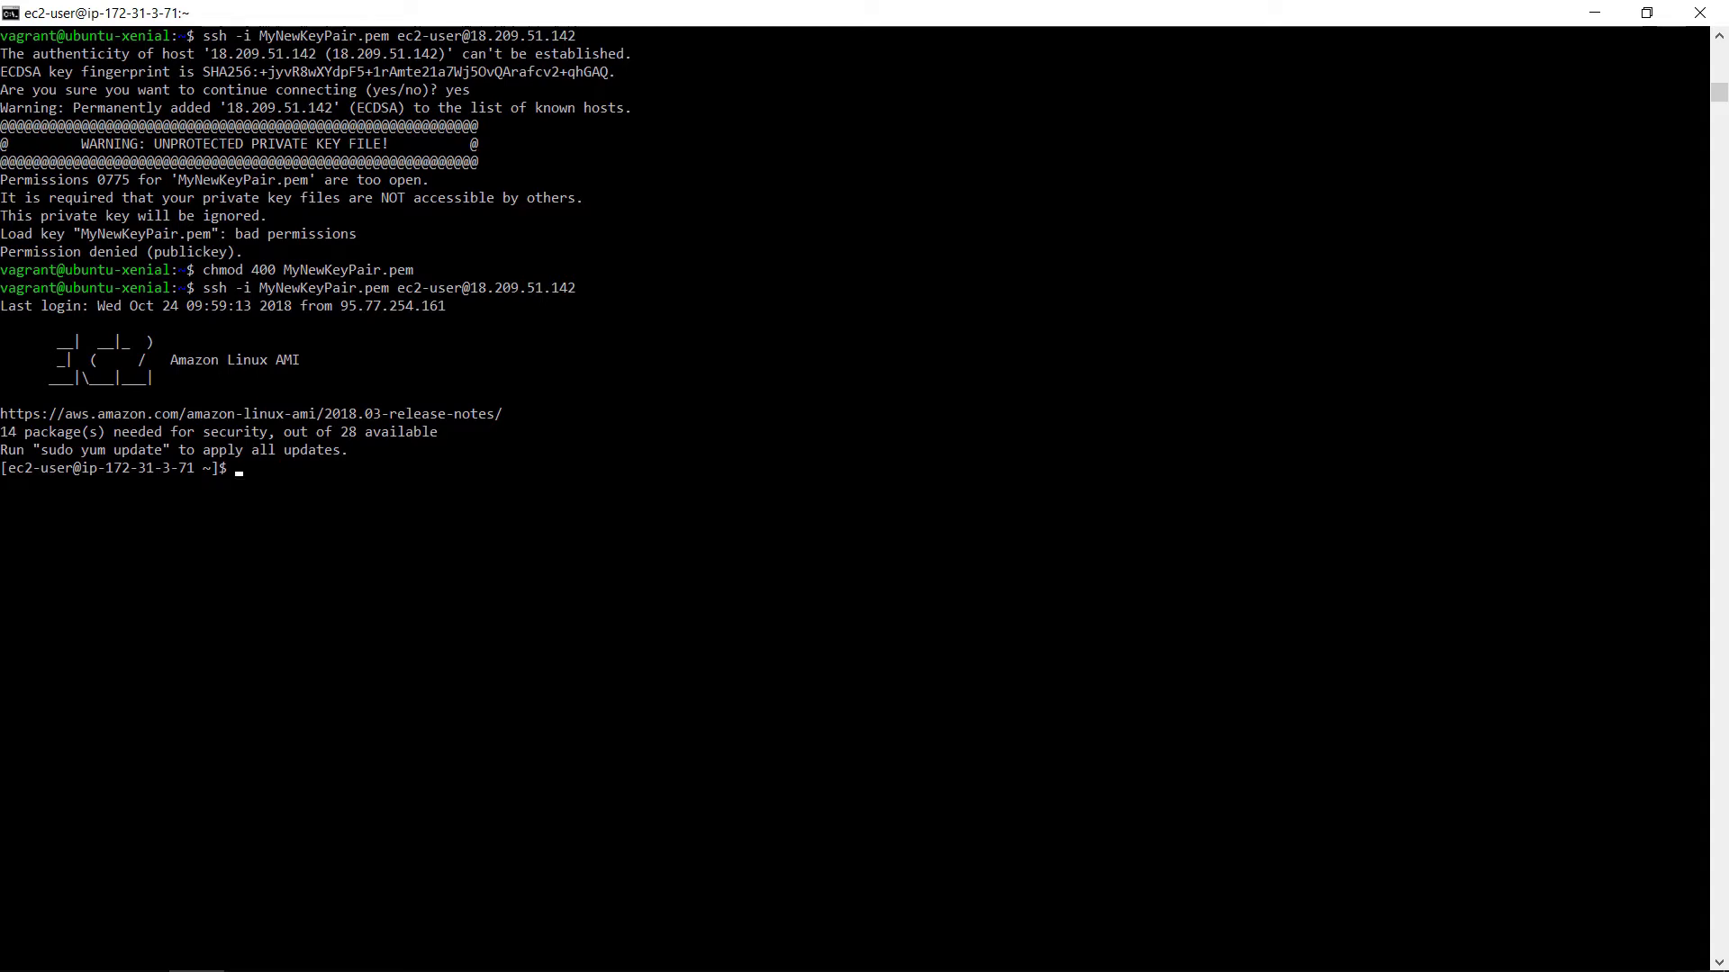
{"action": "type", "text": "pwd"}
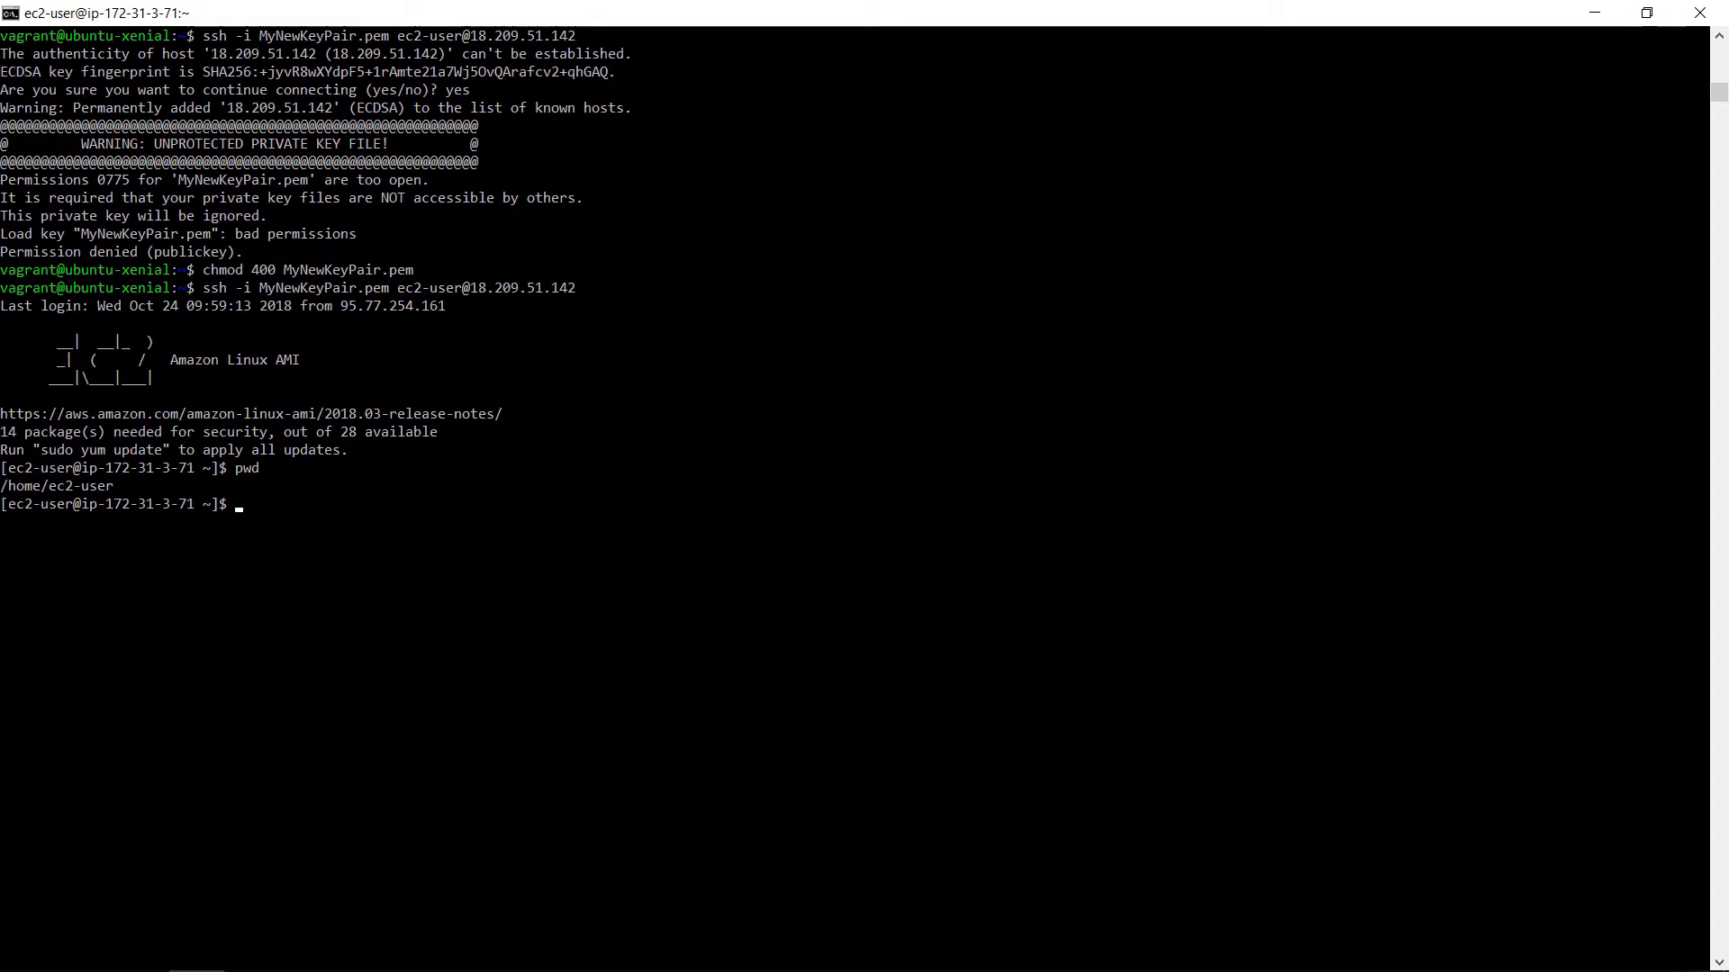
Step: List the home directory to find myfile.txt and enter cat myfile.txt to display it
{"action": "type", "text": "ls"}
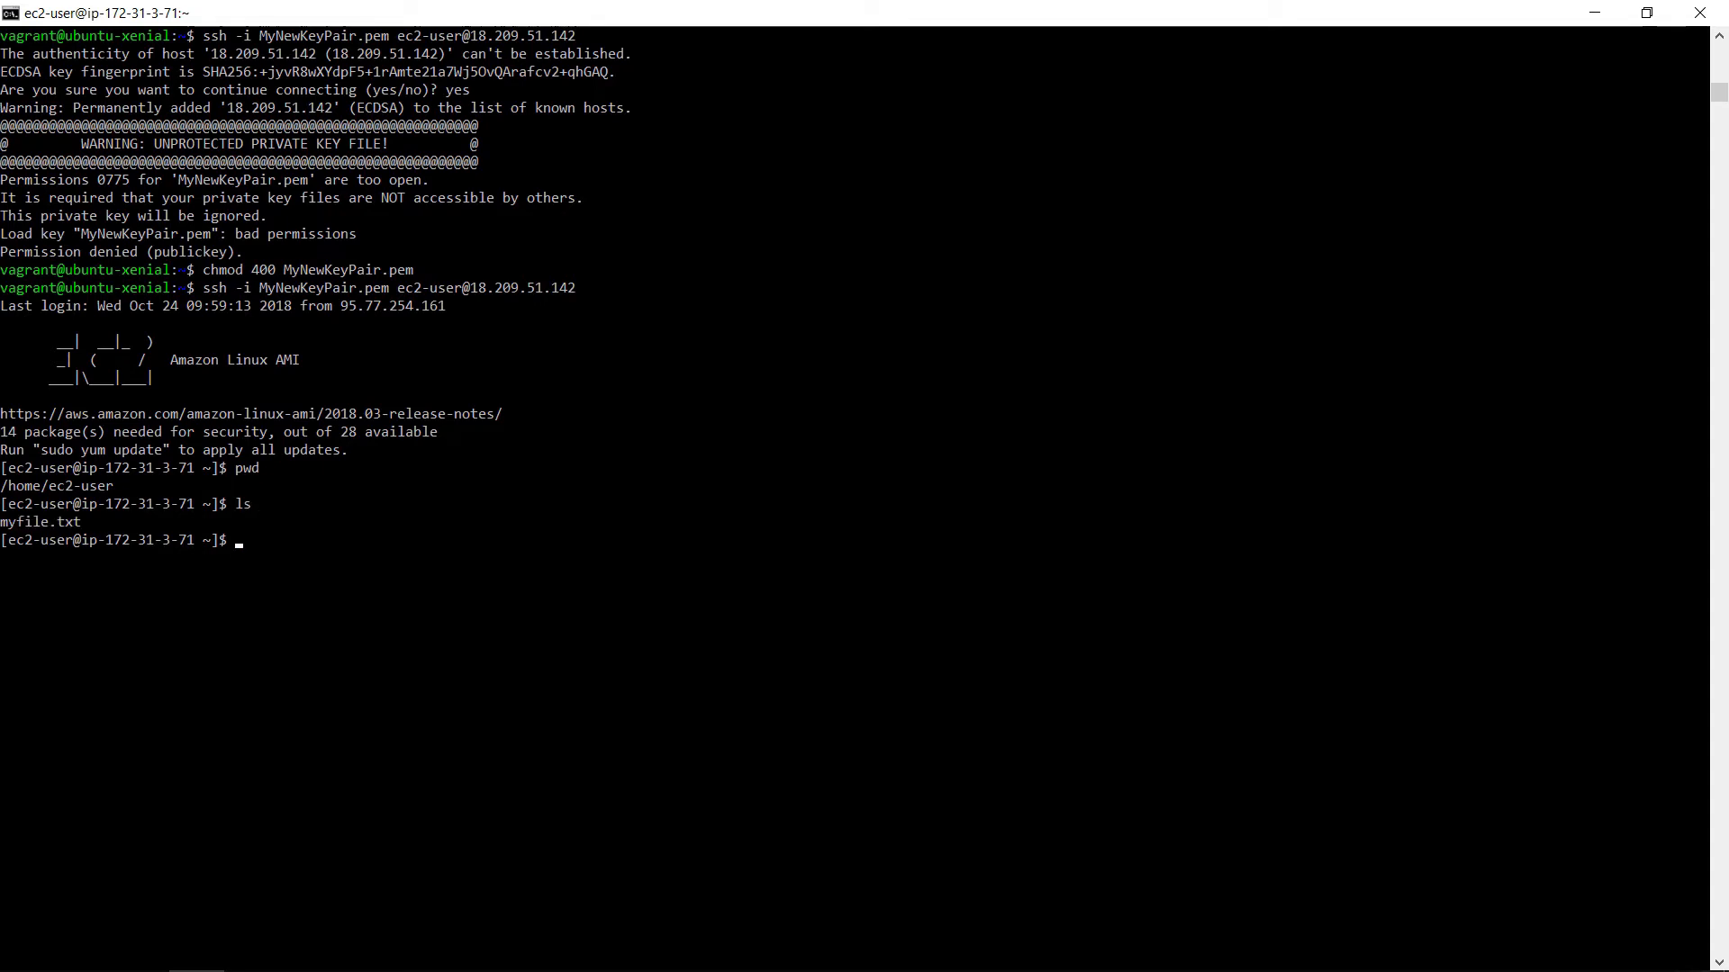
{"action": "type", "text": "cat m"}
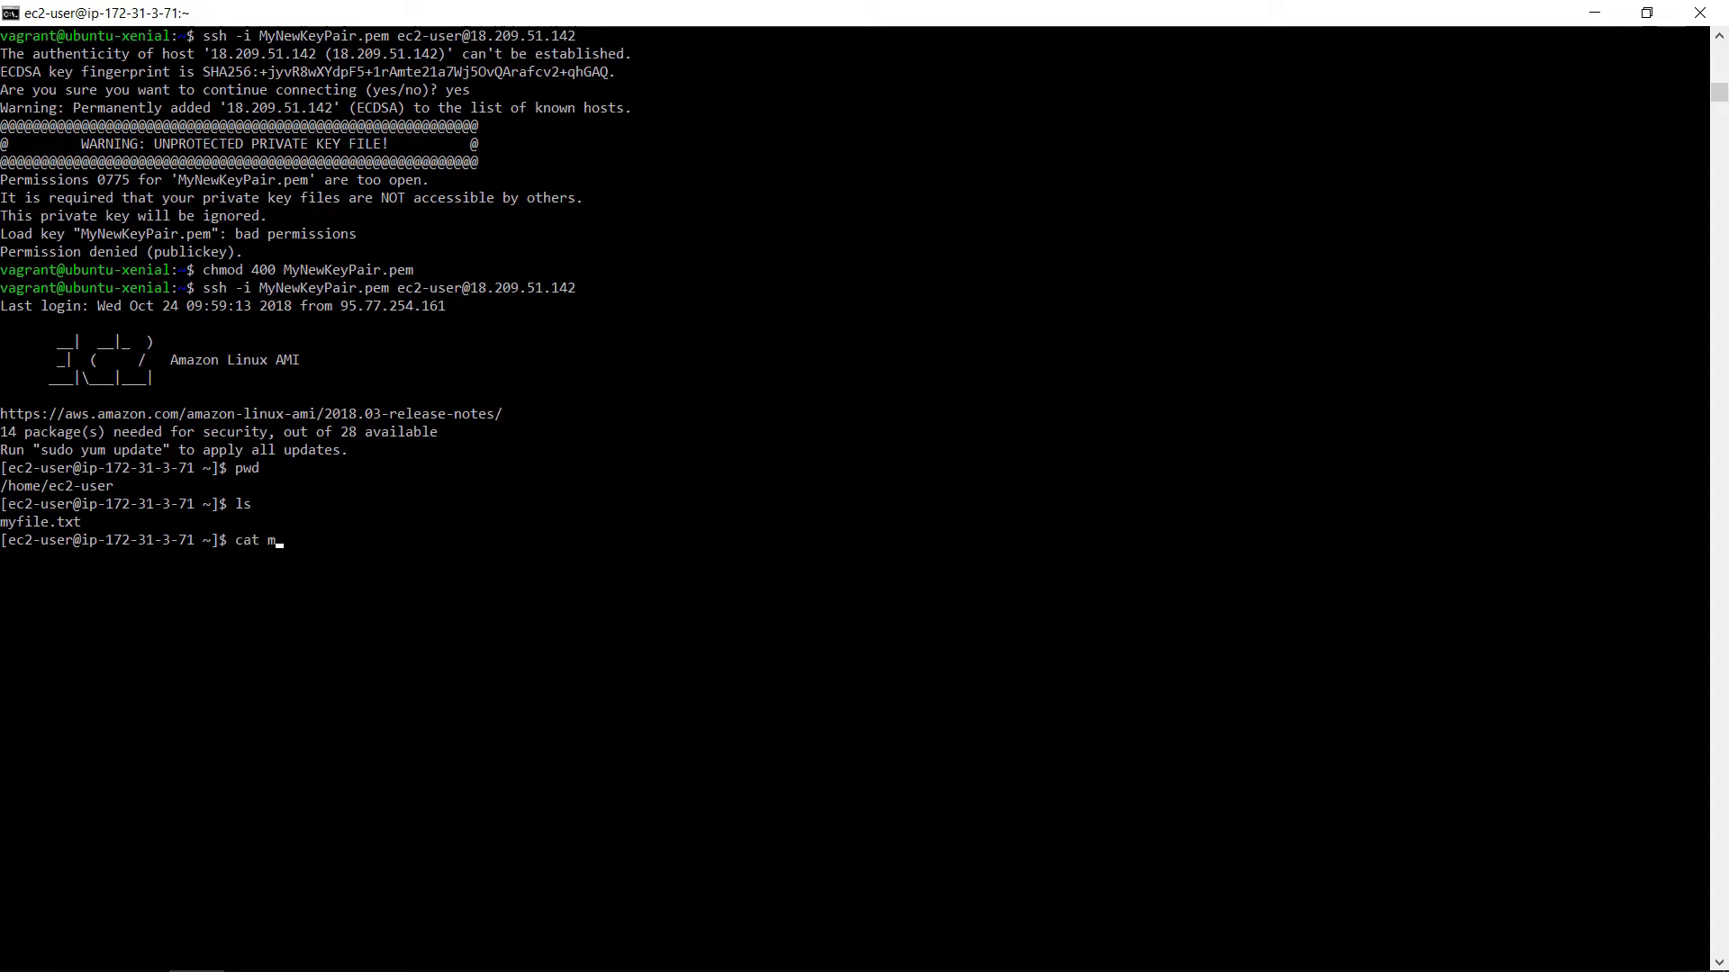
{"action": "type", "text": "yfile.txt"}
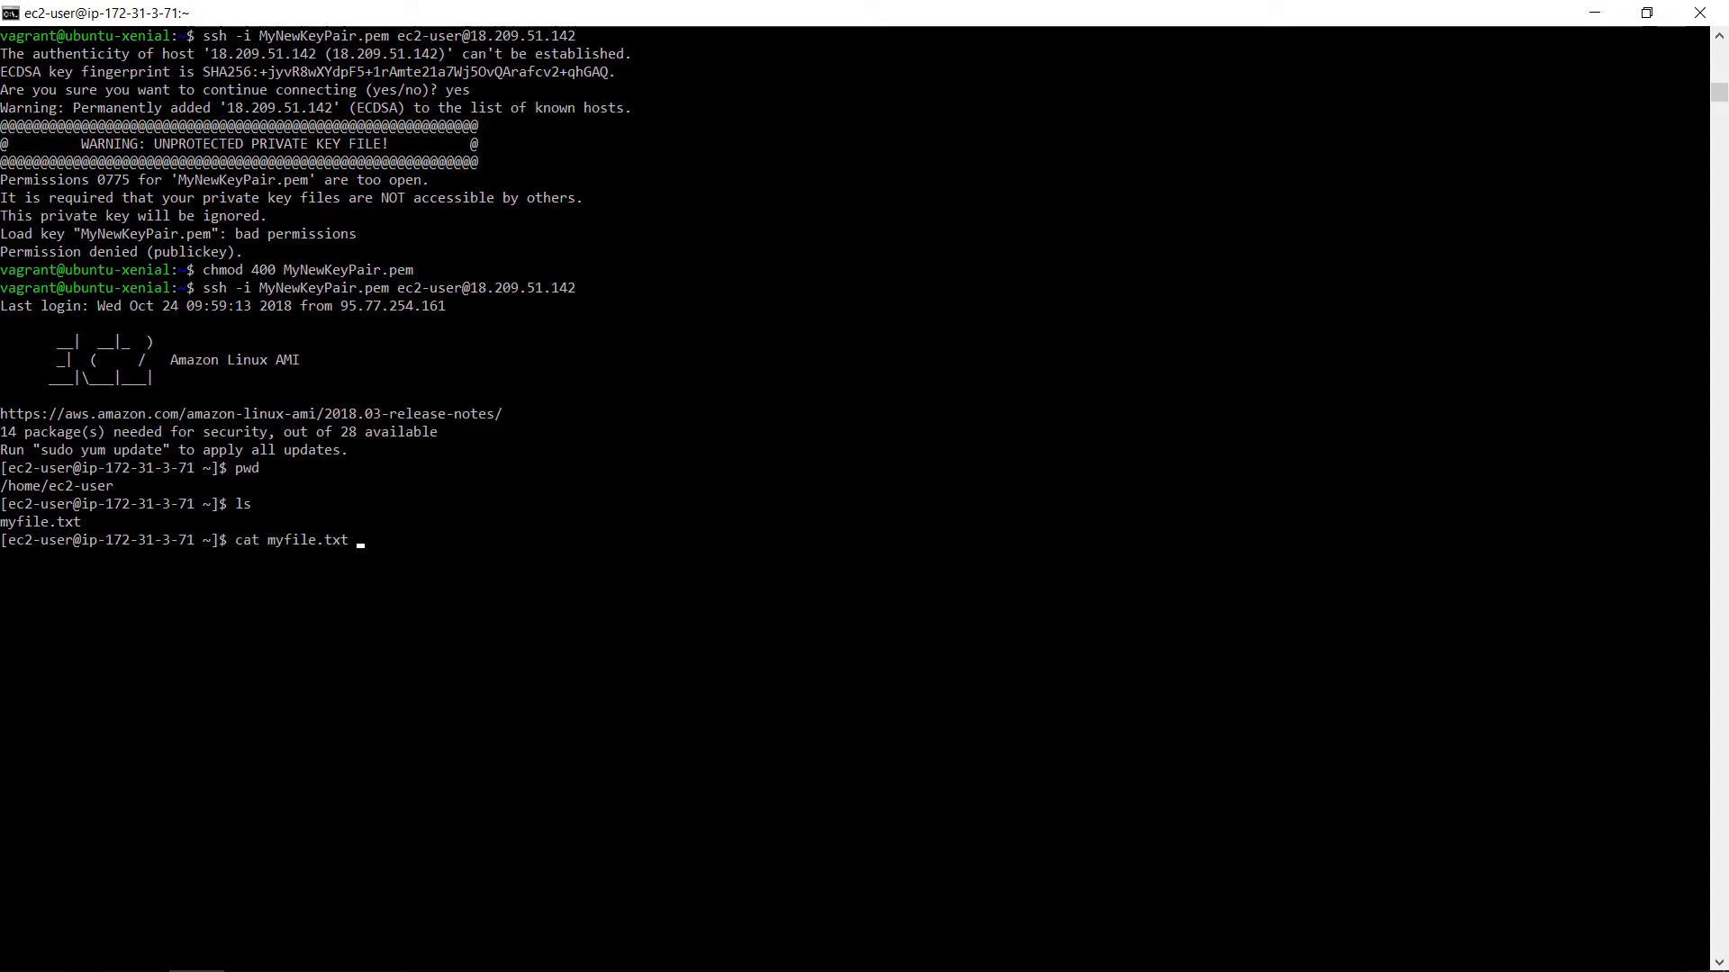